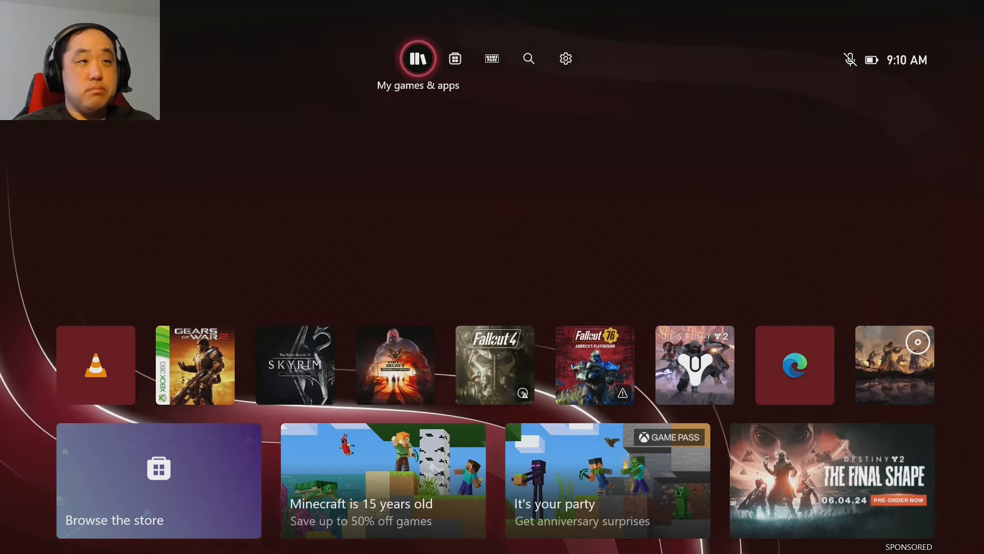
- Go from the Xbox home into the store and land on its Games home page
{"action": "left_click", "coordinate": [158, 480]}
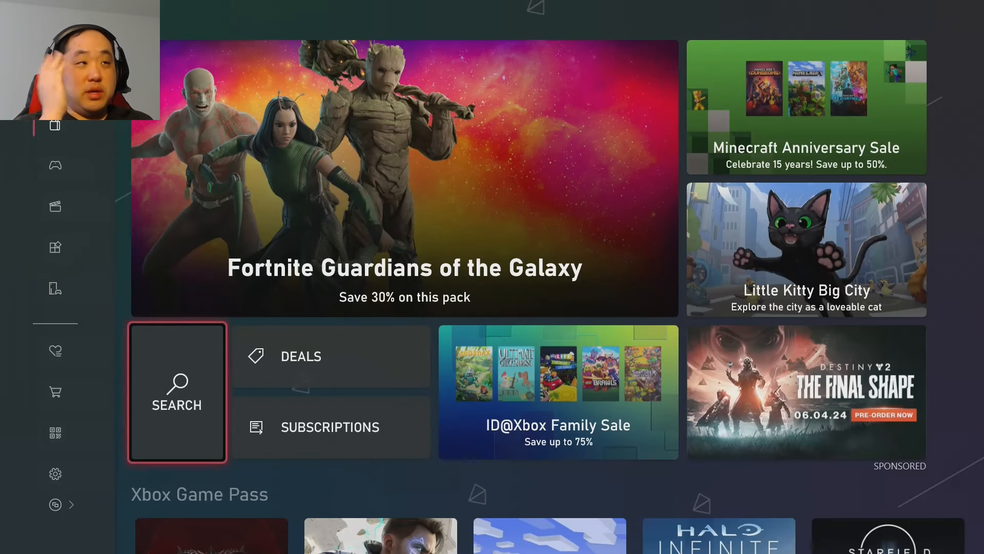
{"action": "left_click", "coordinate": [54, 125]}
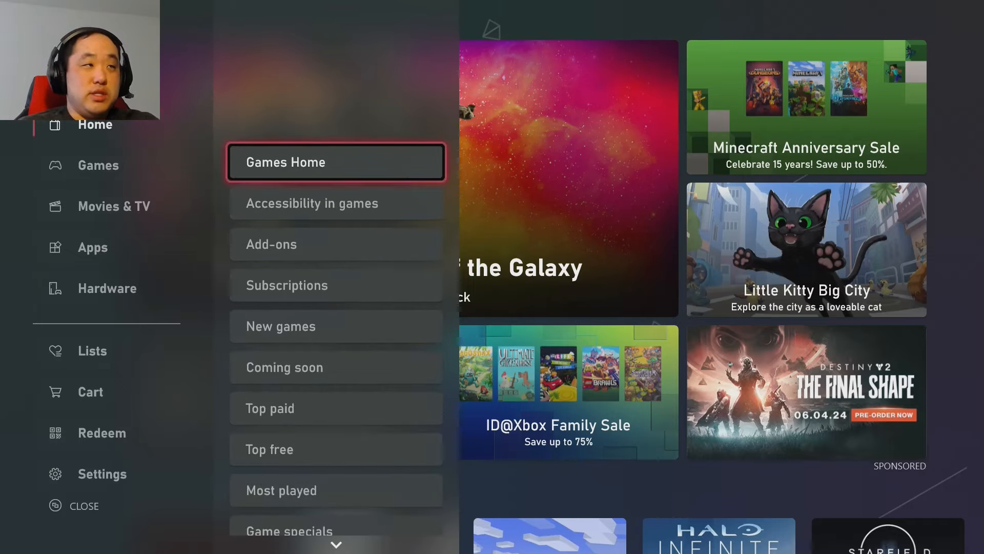
{"action": "left_click", "coordinate": [335, 162]}
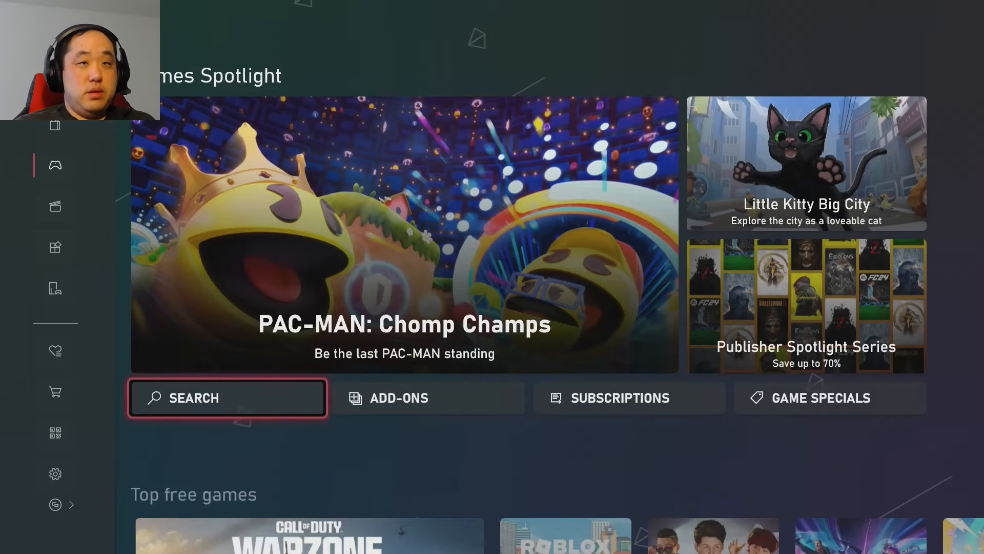
- Scroll past Top paid games and recommendation rows to the Cynthia: Hidden in the Moonshadow Premium Edition listing
{"action": "scroll", "scroll_direction": "down", "scroll_amount": 3}
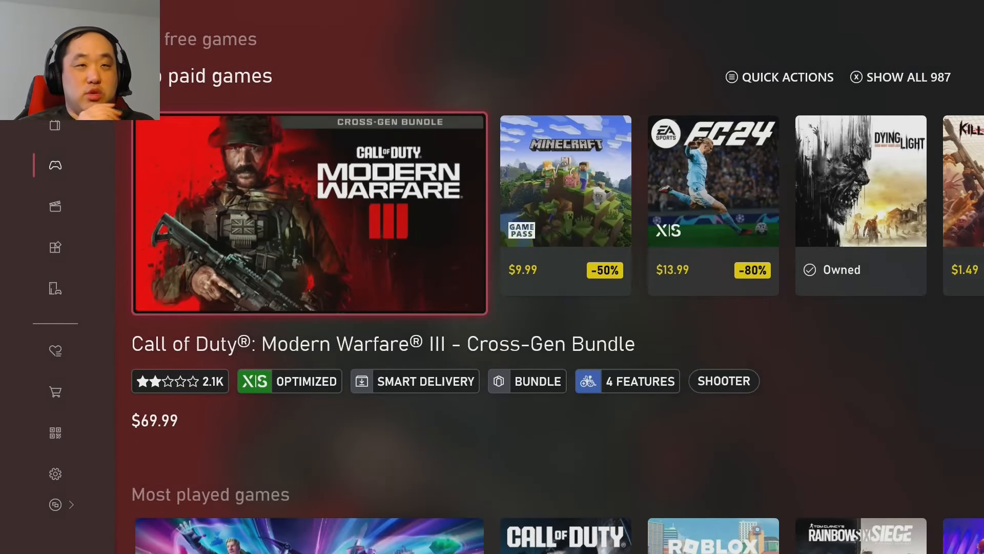
{"action": "scroll", "scroll_direction": "left", "scroll_amount": 3}
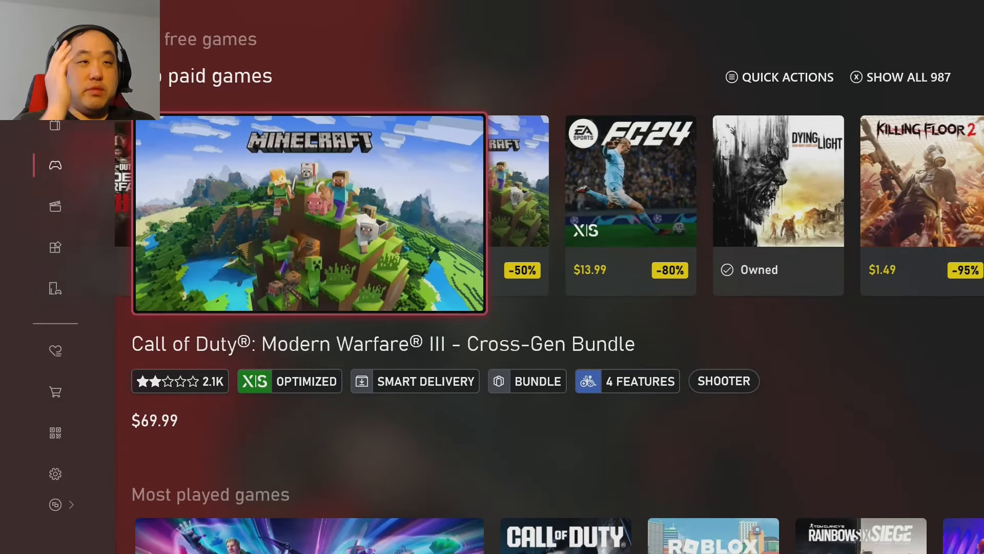
{"action": "scroll", "scroll_direction": "down", "scroll_amount": 3}
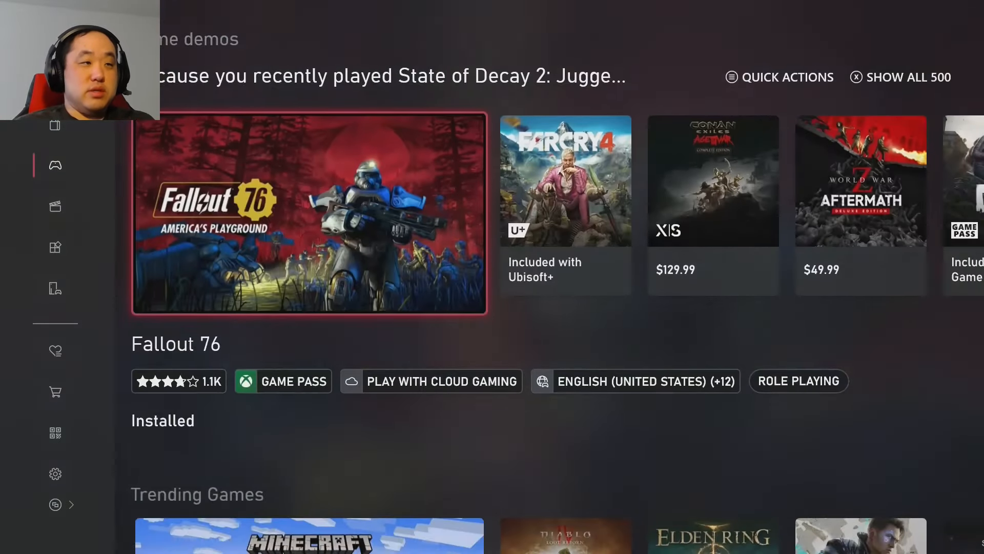
{"action": "scroll", "scroll_direction": "down", "scroll_amount": 3}
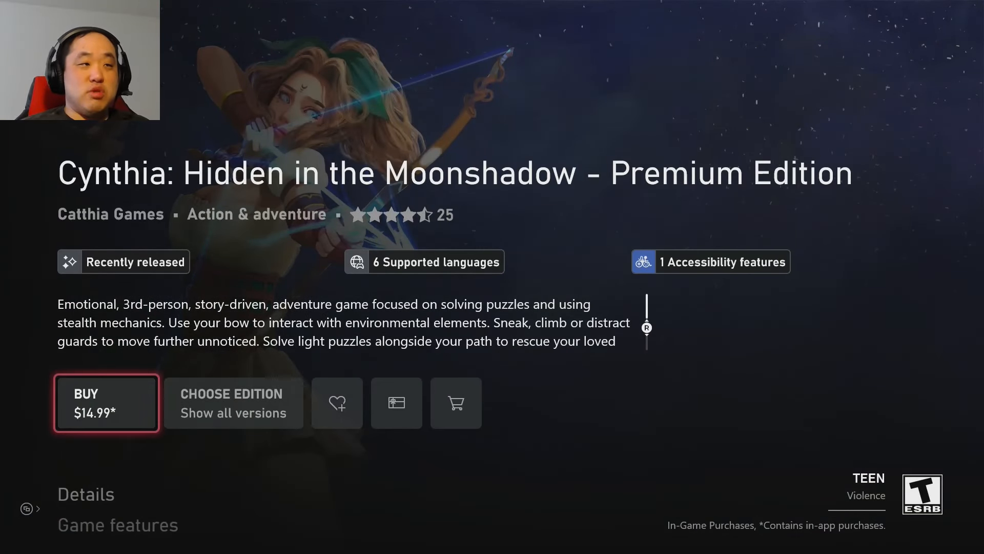
- Browse Cynthia's screenshots and the Outbreak: Lydia Daniels Collection page, returning to the new-releases grid
{"action": "scroll", "scroll_direction": "down", "scroll_amount": 3}
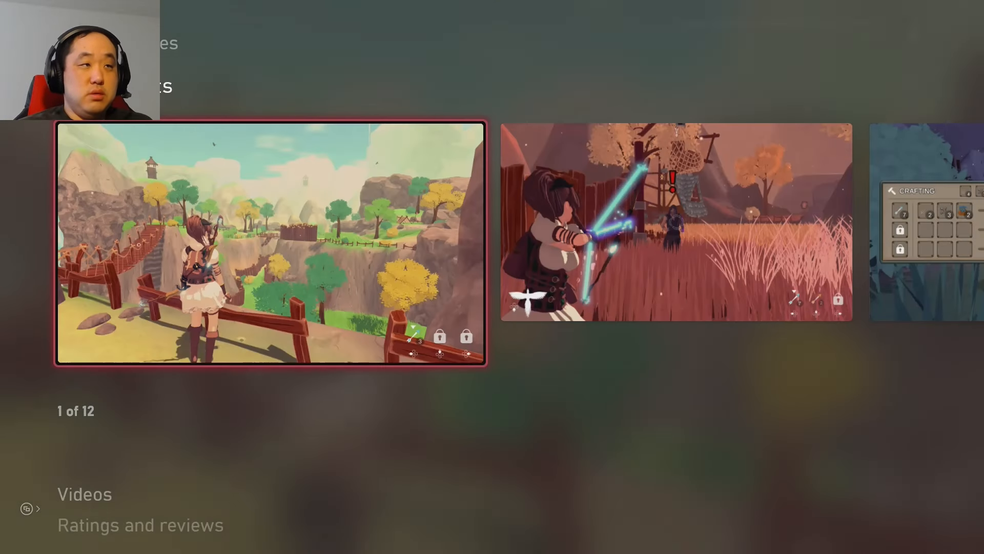
{"action": "scroll", "scroll_direction": "right", "scroll_amount": 3}
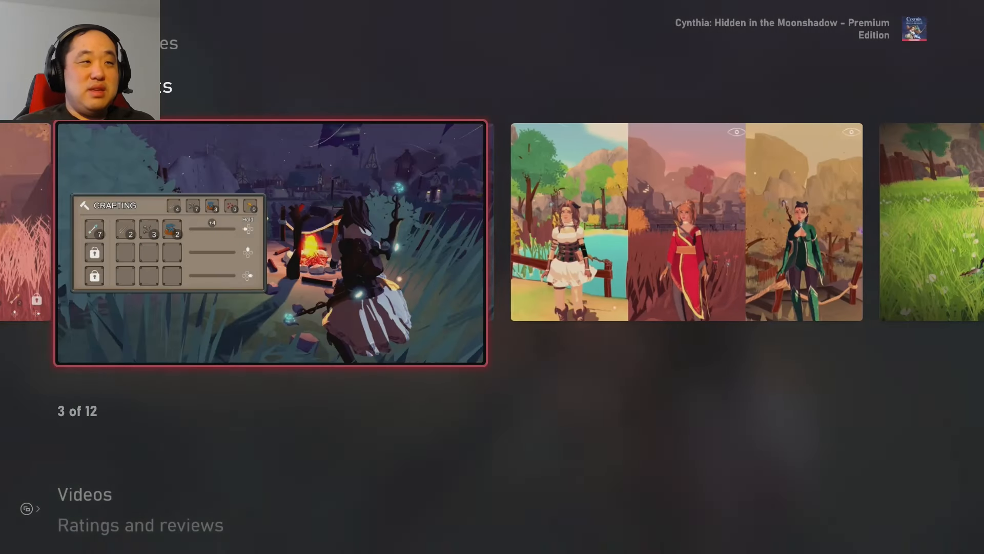
{"action": "scroll", "scroll_direction": "right", "scroll_amount": 3}
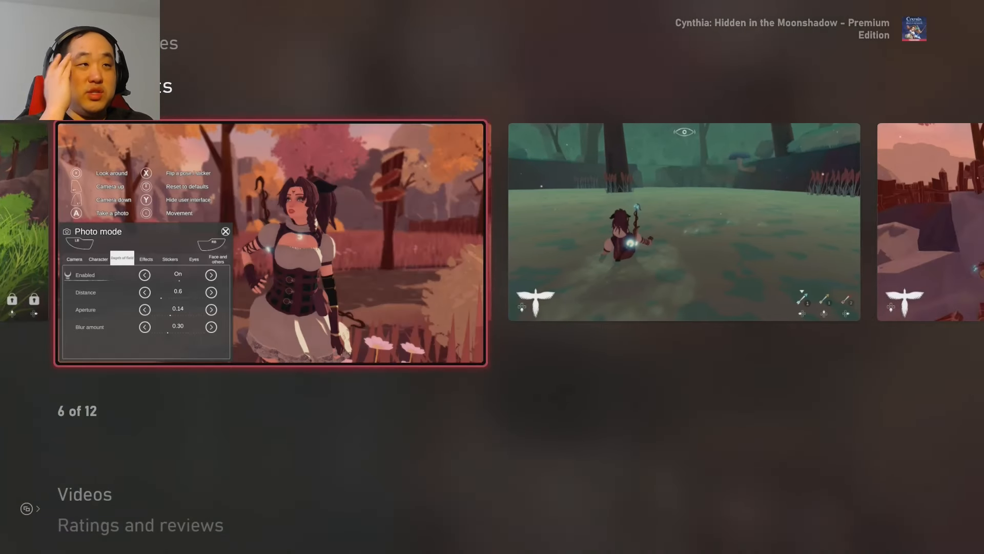
{"action": "scroll", "scroll_direction": "right", "scroll_amount": 3}
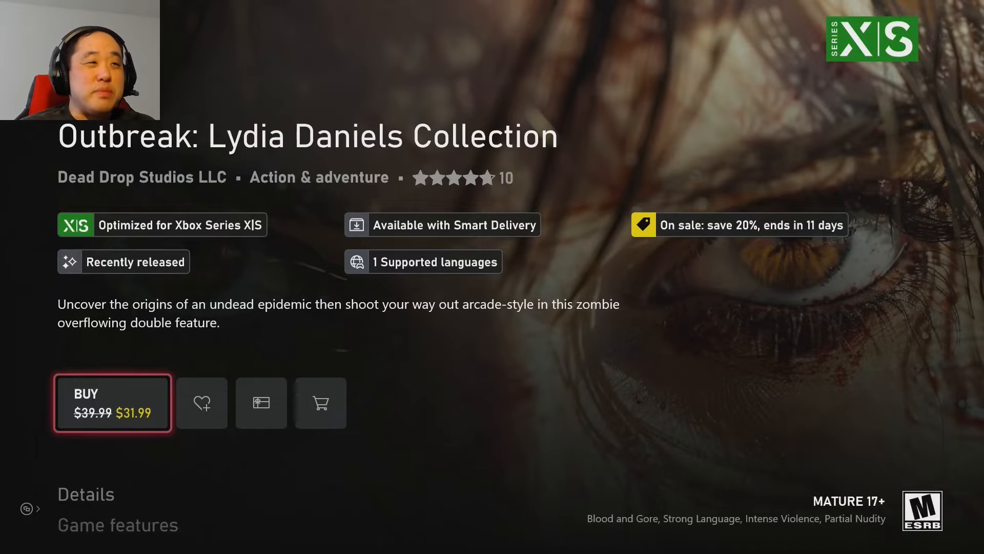
{"action": "scroll", "scroll_direction": "down", "scroll_amount": 3}
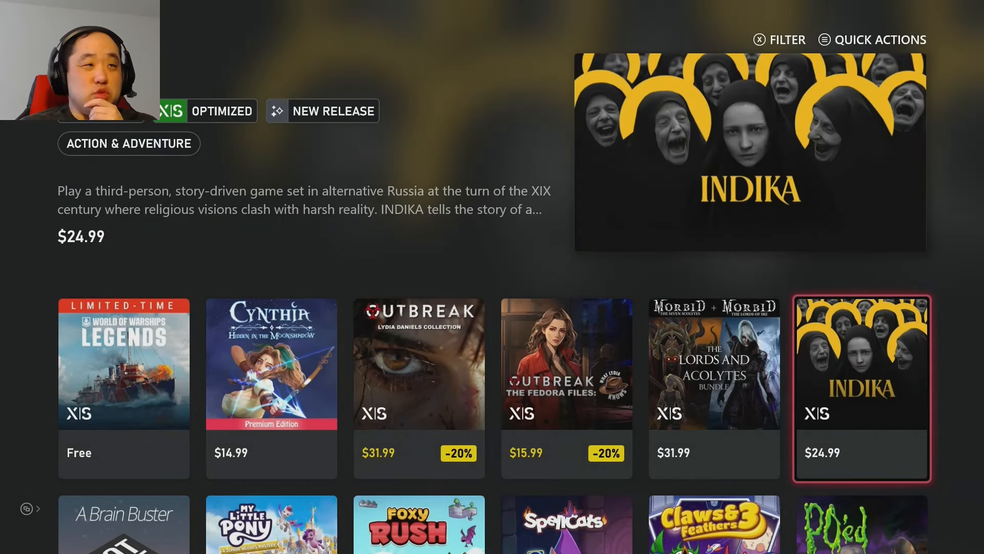
- View the INDIKA page and its screenshots, then the Not Not - A Brain Buster page, and return to the grid
{"action": "left_click", "coordinate": [861, 388]}
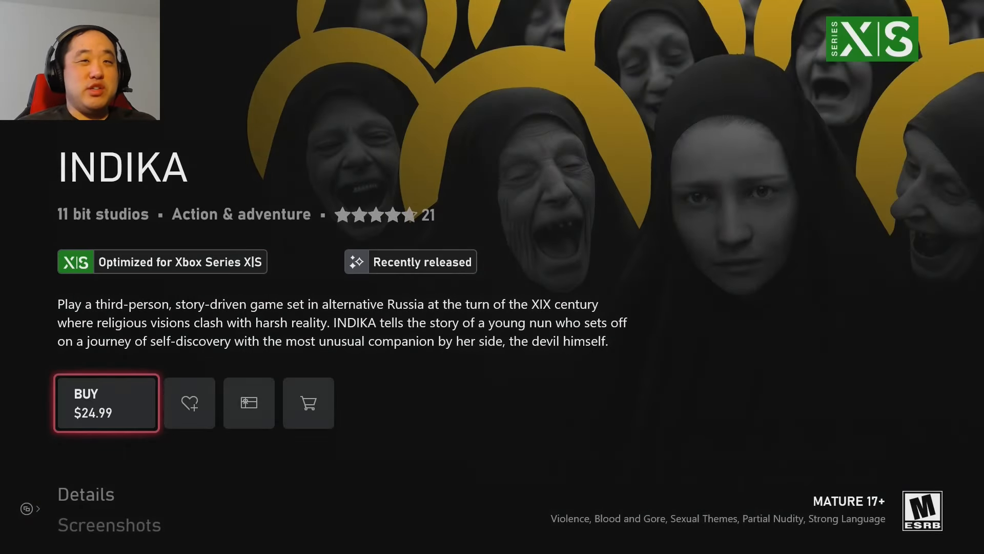
{"action": "scroll", "scroll_direction": "down", "scroll_amount": 3}
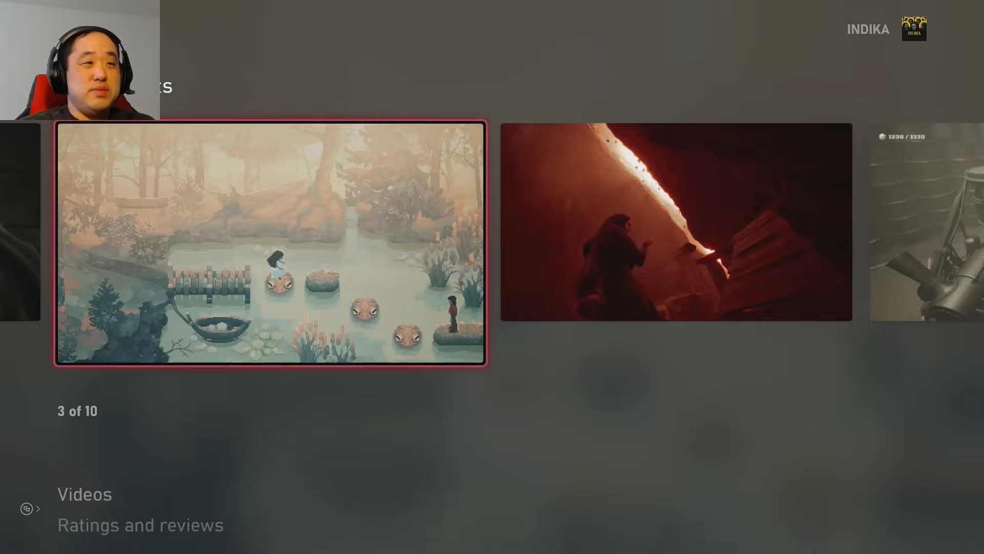
{"action": "scroll", "scroll_direction": "right", "scroll_amount": 3}
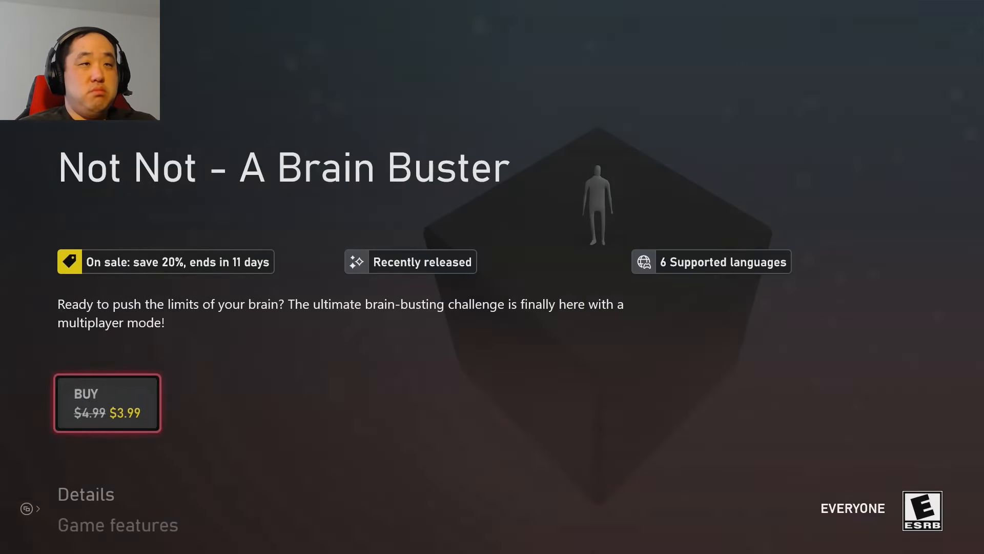
{"action": "scroll", "scroll_direction": "down", "scroll_amount": 3}
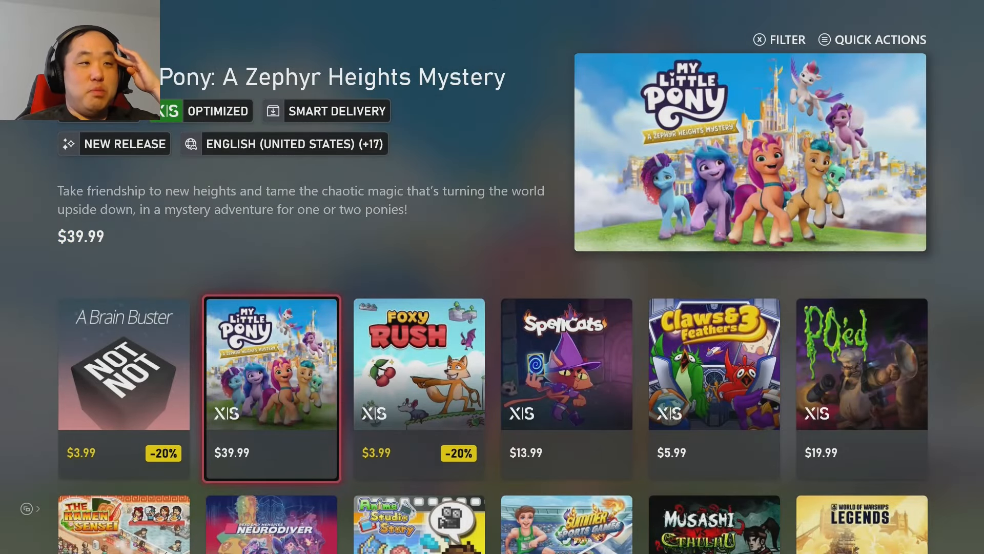
- View the My Little Pony and FoxyRush store pages, scrolling their details
{"action": "left_click", "coordinate": [271, 387]}
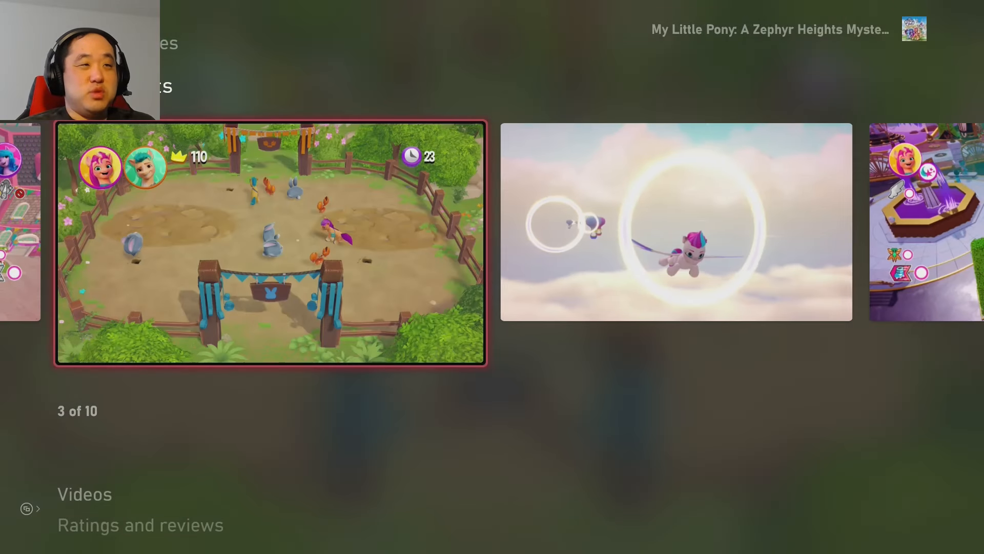
{"action": "scroll", "scroll_direction": "right", "scroll_amount": 3}
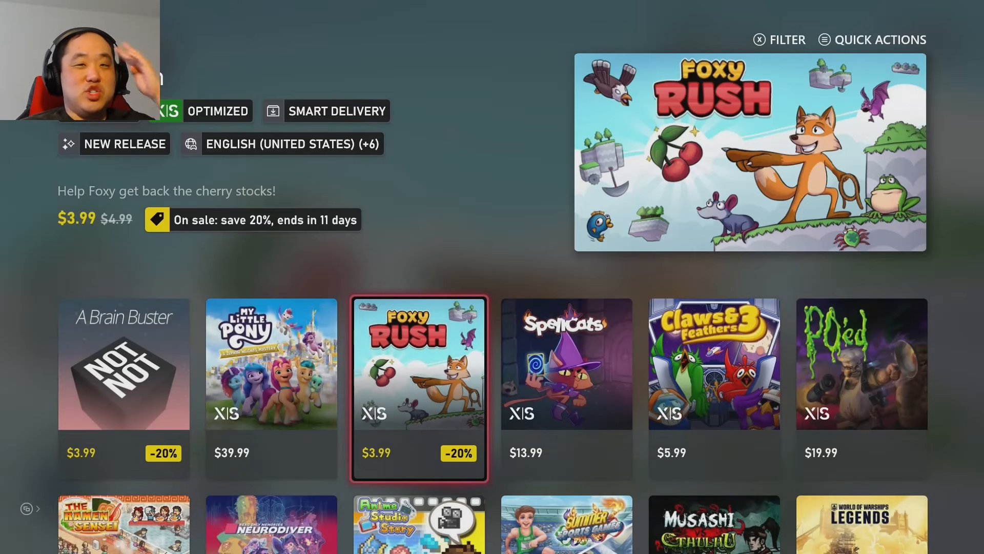
{"action": "left_click", "coordinate": [418, 388]}
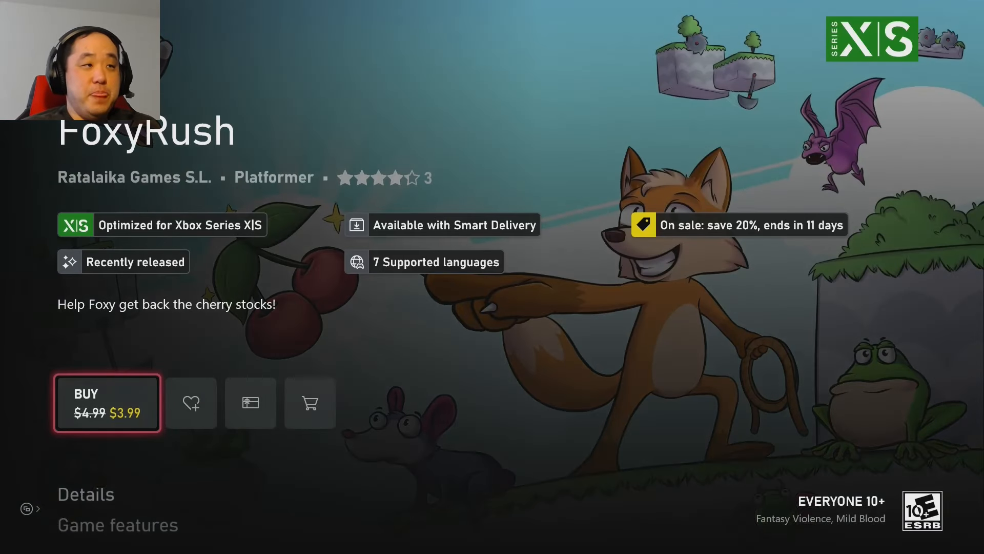
{"action": "scroll", "scroll_direction": "down", "scroll_amount": 3}
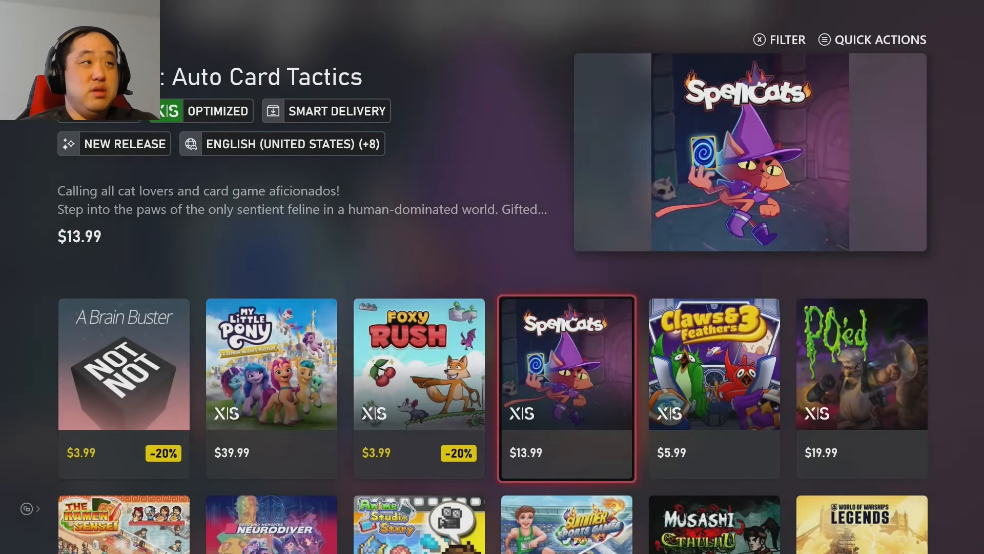
- View the Spellcats and Claws & Feathers 3 pages, checking Supported Languages, and return to the grid
{"action": "left_click", "coordinate": [566, 386]}
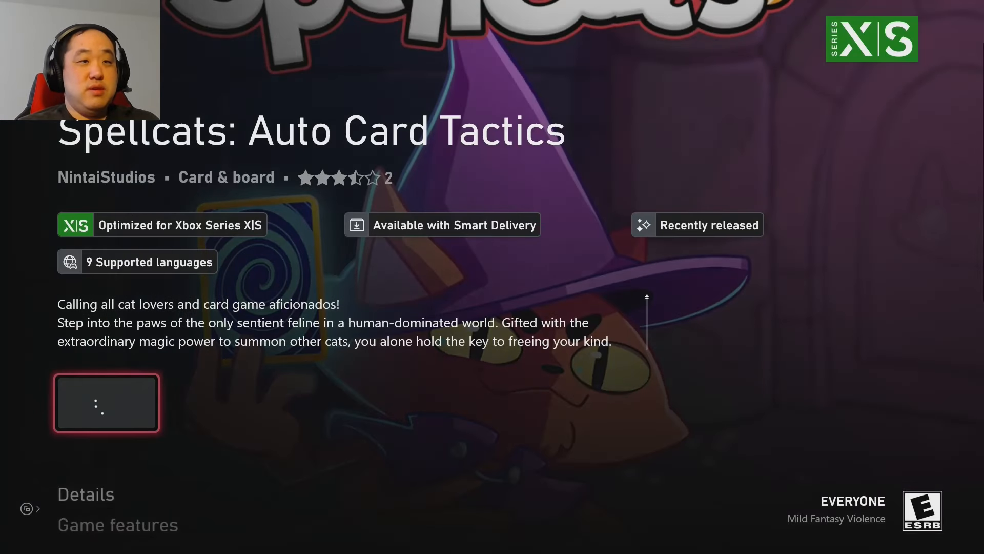
{"action": "left_click", "coordinate": [136, 261]}
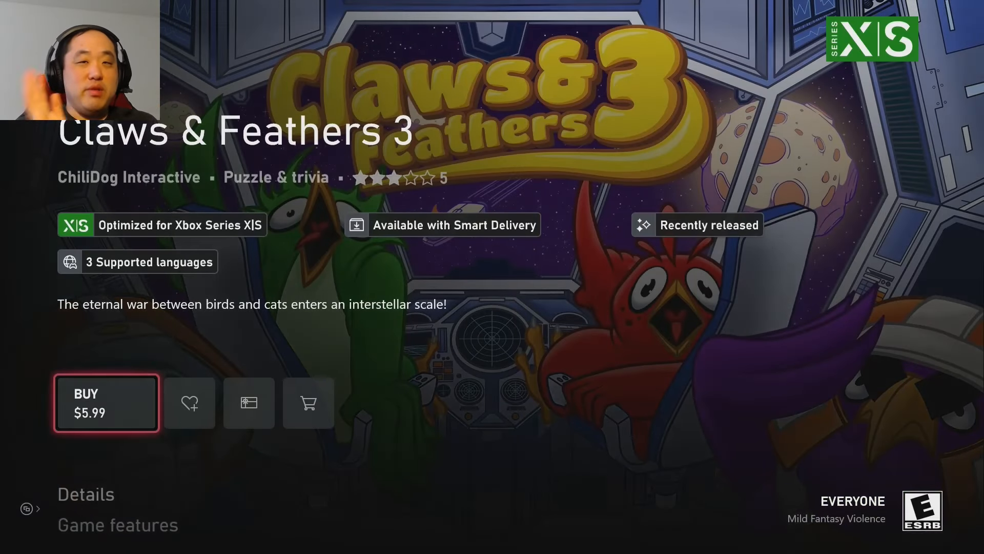
{"action": "left_click", "coordinate": [136, 261]}
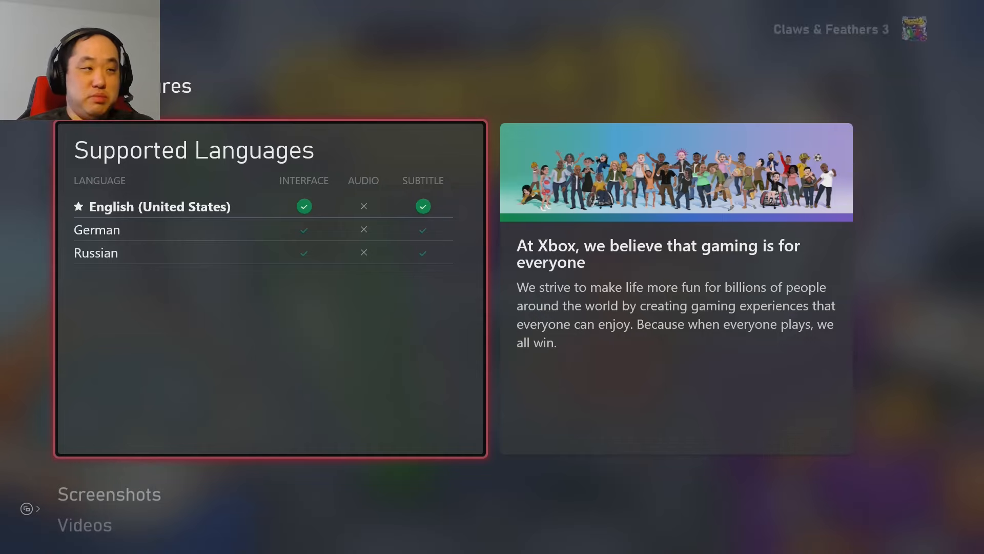
{"action": "scroll", "scroll_direction": "down", "scroll_amount": 3}
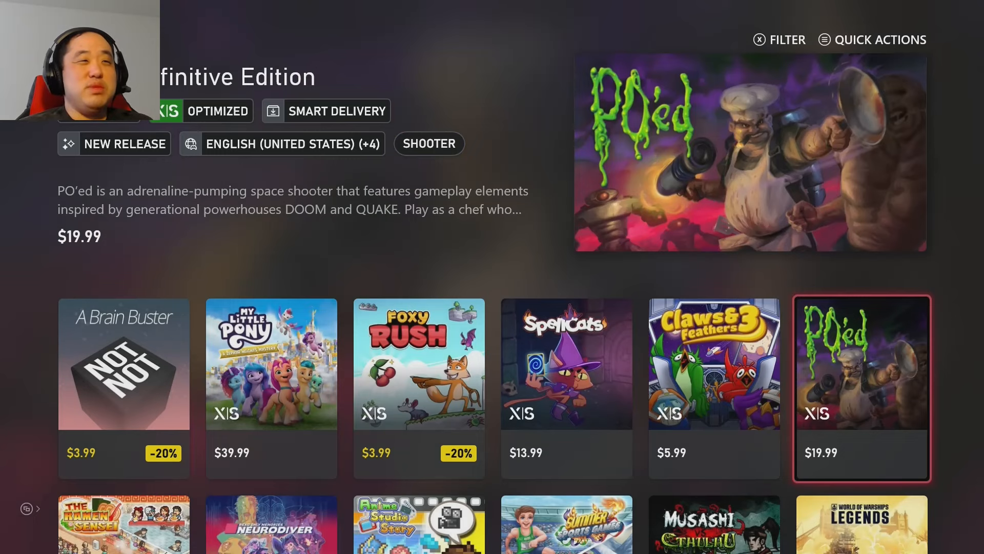
- View the PO'ed: Definitive Edition and Anime Studio Story pages, then scroll further down the grid tiles
{"action": "left_click", "coordinate": [861, 388]}
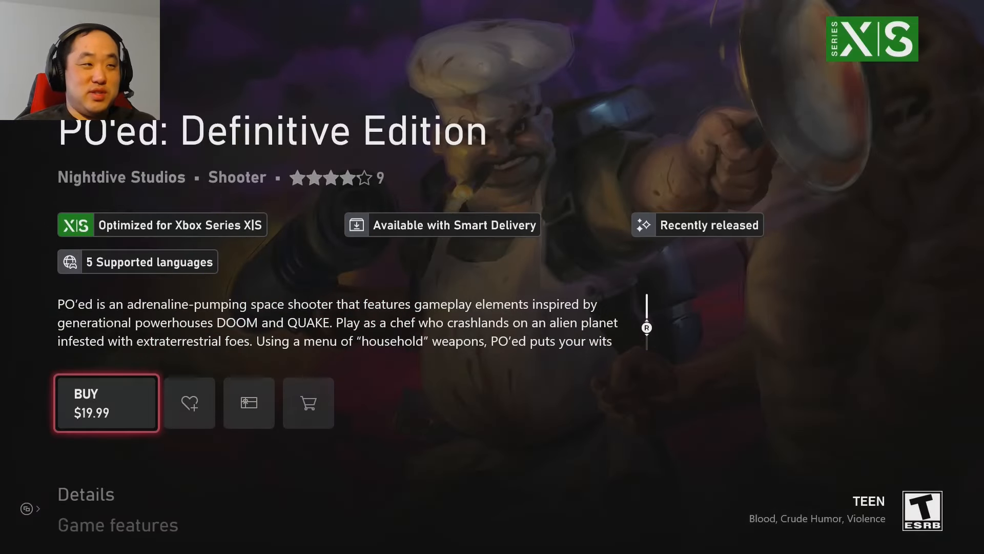
{"action": "scroll", "scroll_direction": "down", "scroll_amount": 3}
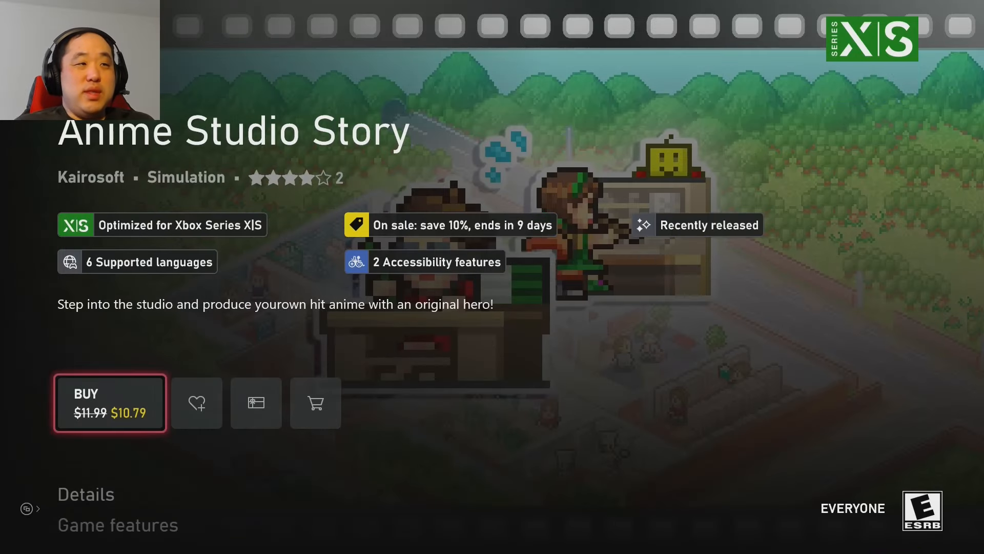
{"action": "scroll", "scroll_direction": "down", "scroll_amount": 3}
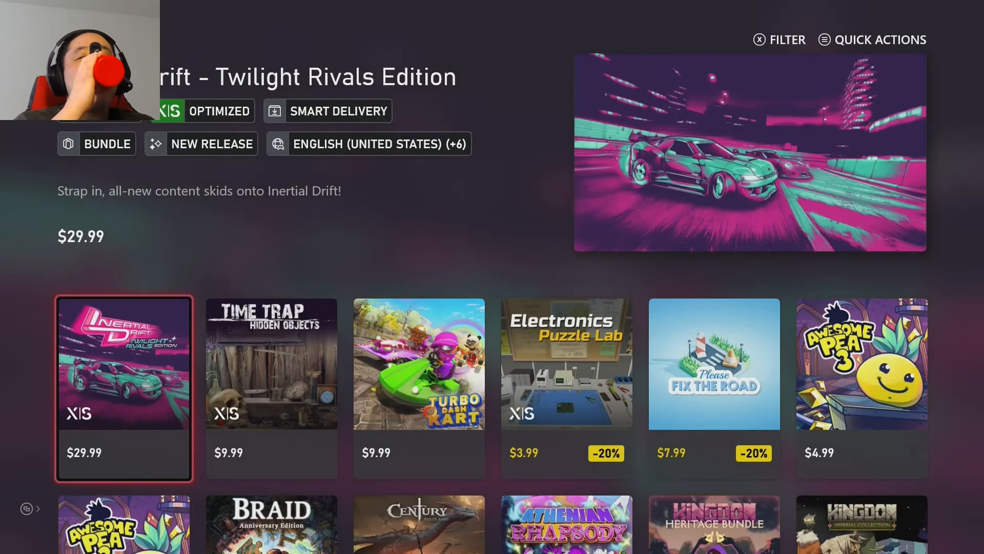
{"action": "left_click", "coordinate": [270, 363]}
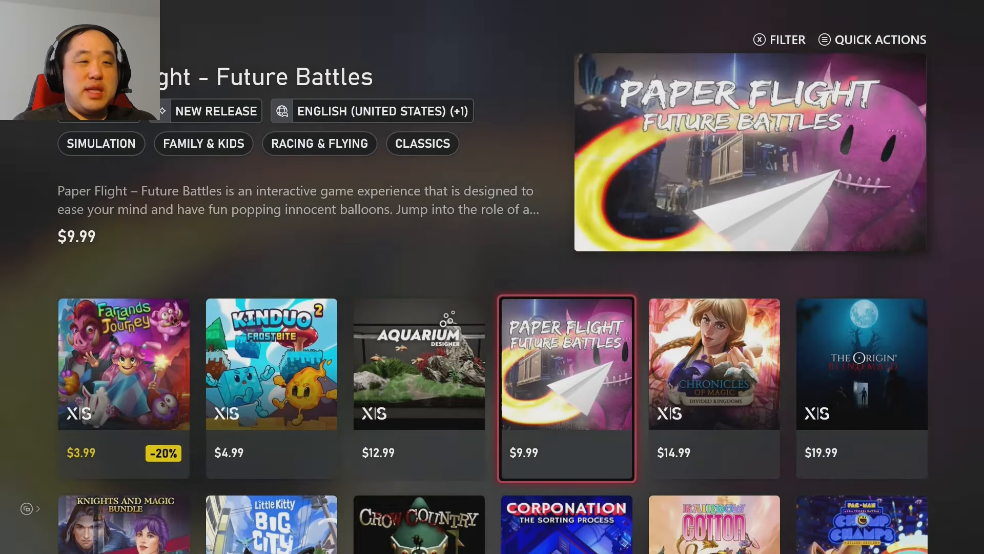
- Browse the Crow Country screenshots and return to the new-releases grid showing Prison of Illusion
{"action": "scroll", "scroll_direction": "right", "scroll_amount": 3}
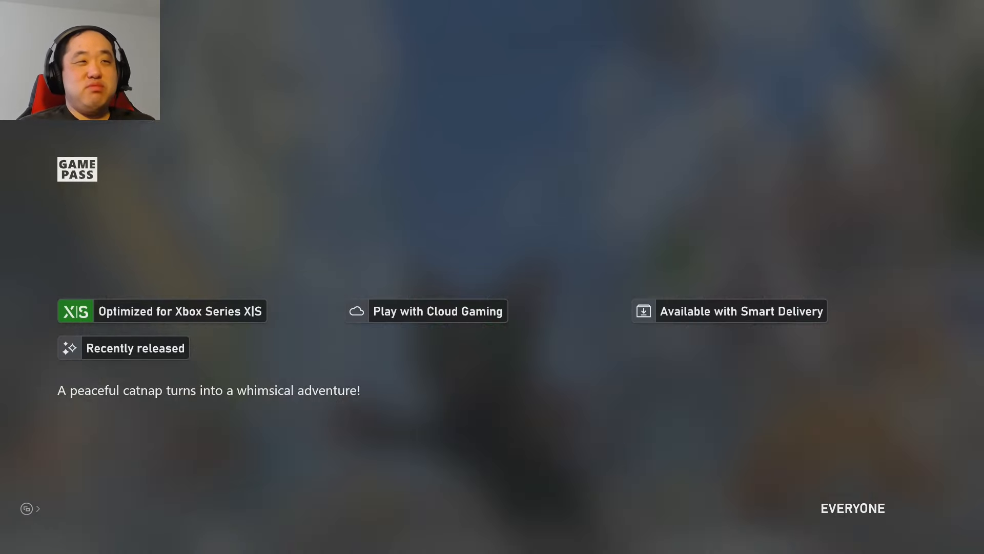
{"action": "scroll", "scroll_direction": "down", "scroll_amount": 3}
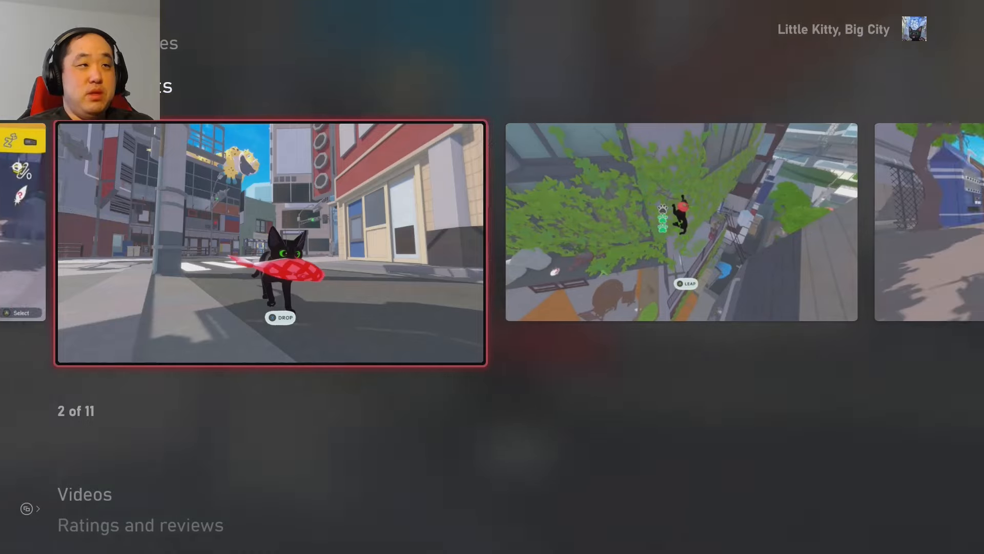
{"action": "scroll", "scroll_direction": "right", "scroll_amount": 3}
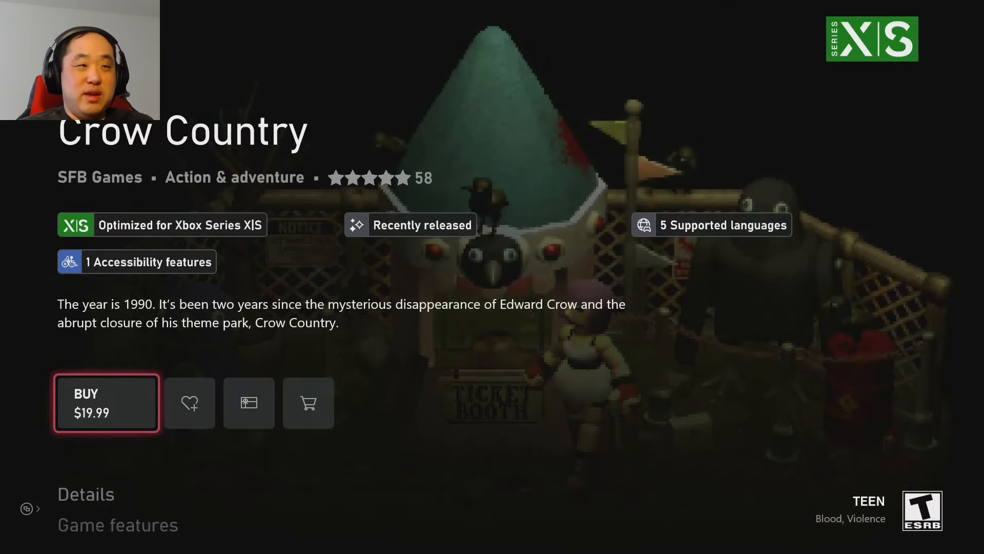
{"action": "scroll", "scroll_direction": "down", "scroll_amount": 3}
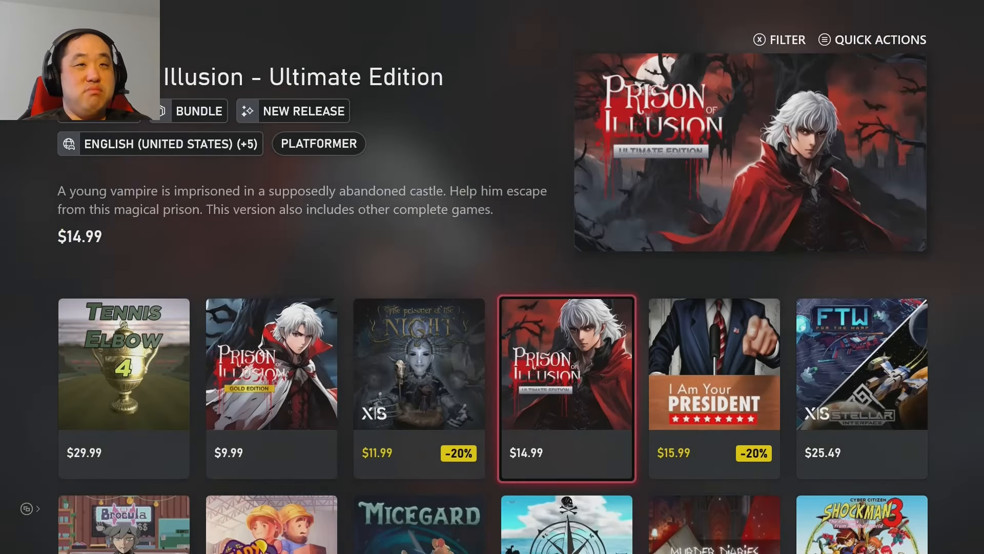
{"action": "left_click", "coordinate": [714, 388]}
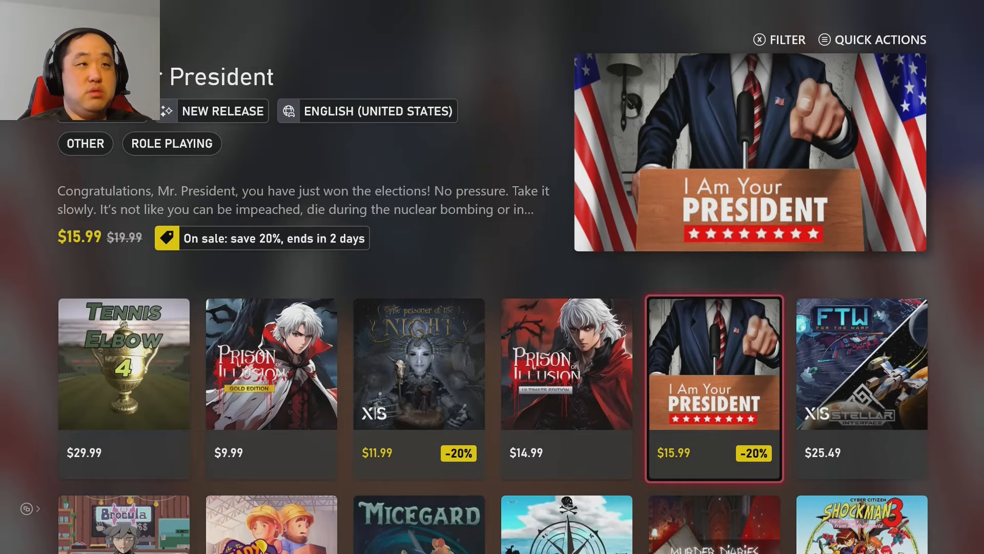
{"action": "left_click", "coordinate": [714, 388]}
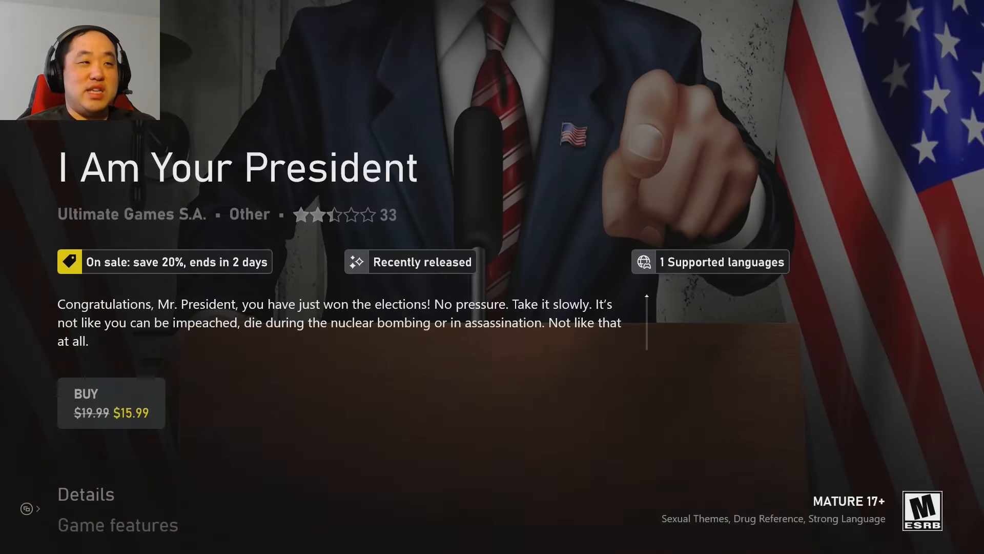
{"action": "left_click", "coordinate": [708, 261]}
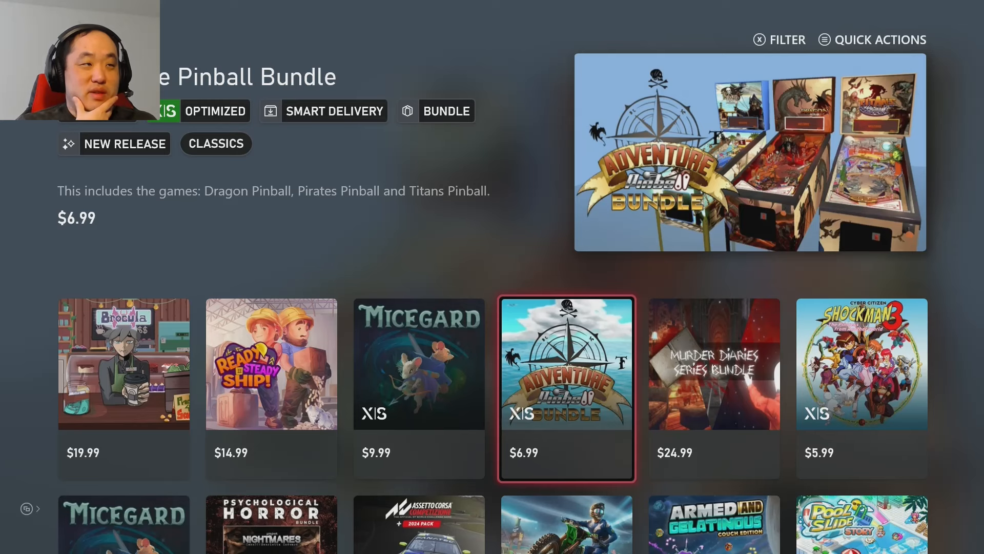
{"action": "left_click", "coordinate": [124, 364]}
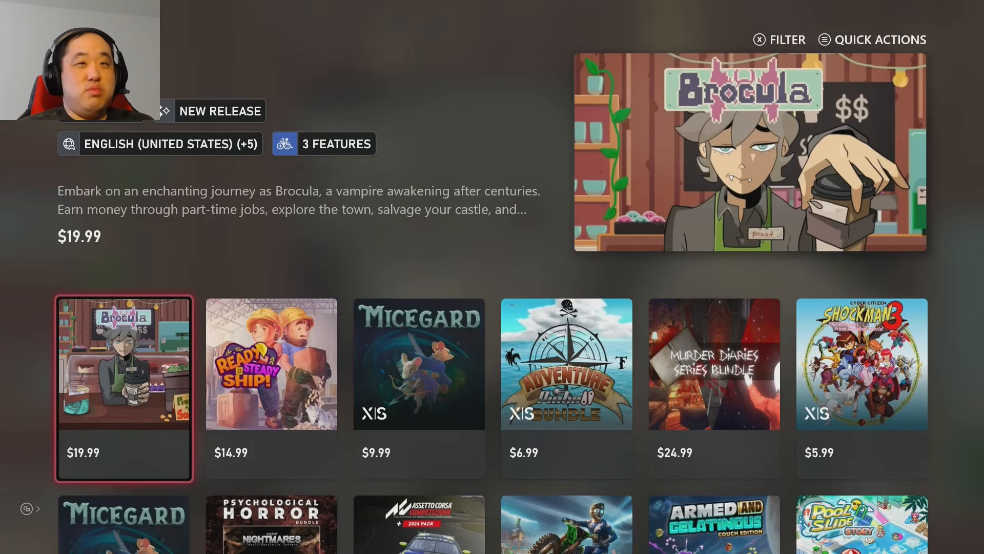
{"action": "left_click", "coordinate": [124, 387]}
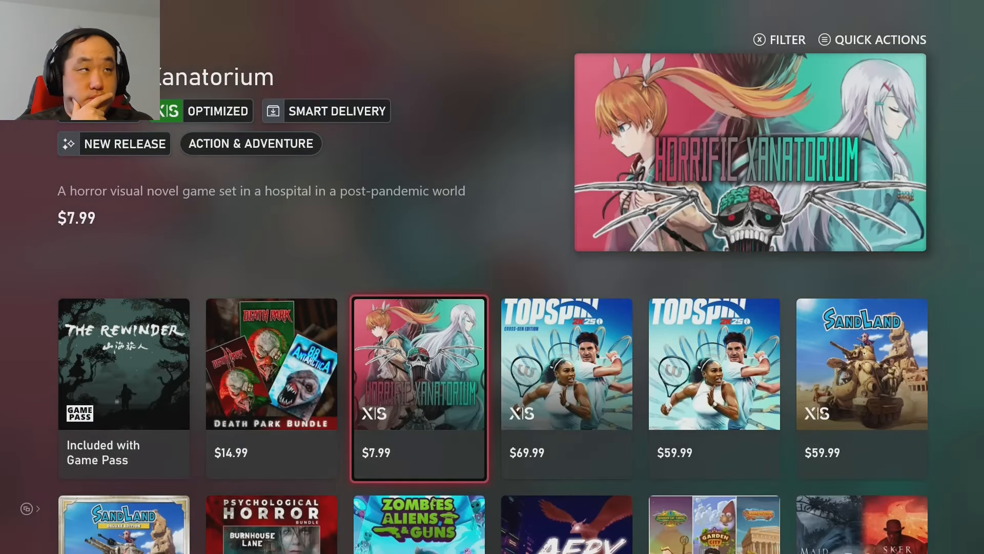
{"action": "scroll", "scroll_direction": "right", "scroll_amount": 3}
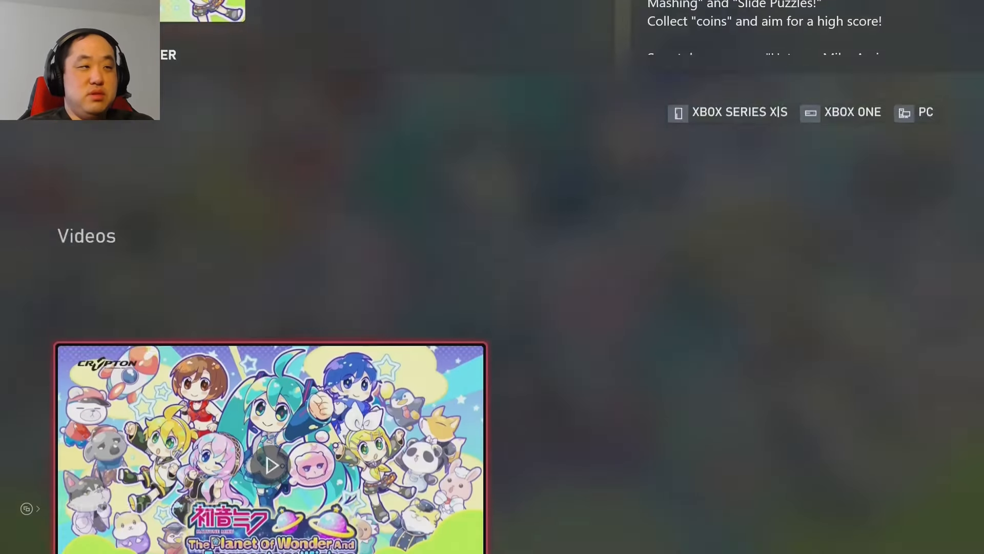
- Scroll the Hatsune Miku Planet of Wonder page down to its Videos section
{"action": "scroll", "scroll_direction": "down", "scroll_amount": 3}
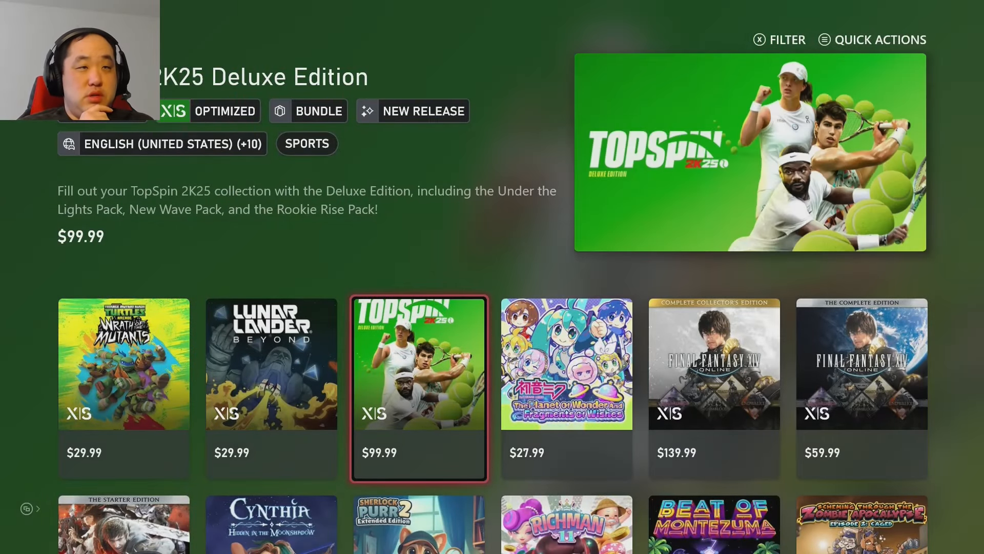
- Scroll further down the new-releases grid to later titles such as Alone in the Dark
{"action": "scroll", "scroll_direction": "right", "scroll_amount": 3}
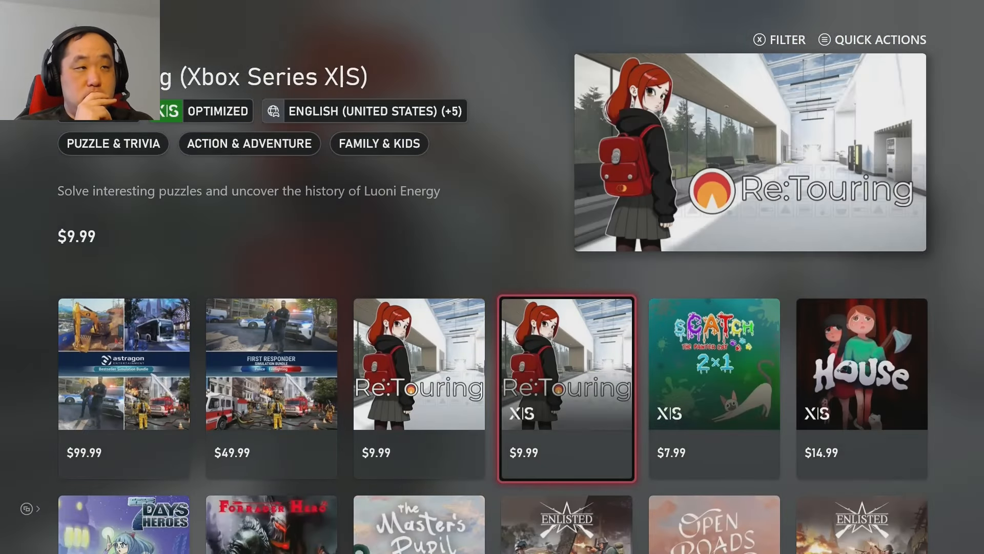
{"action": "scroll", "scroll_direction": "right", "scroll_amount": 3}
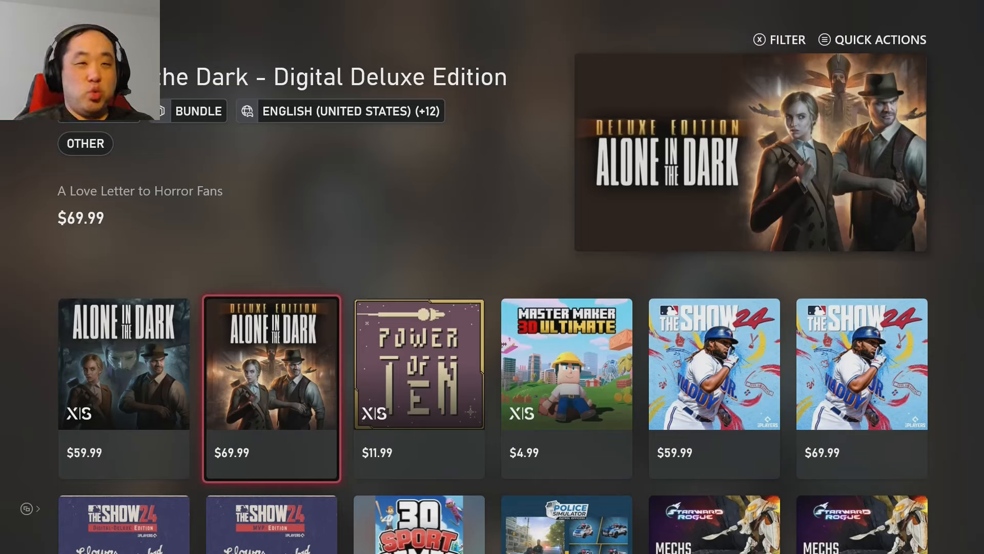
- Leave the new-releases grid and return to the store's Games home page
{"action": "scroll", "scroll_direction": "right", "scroll_amount": 3}
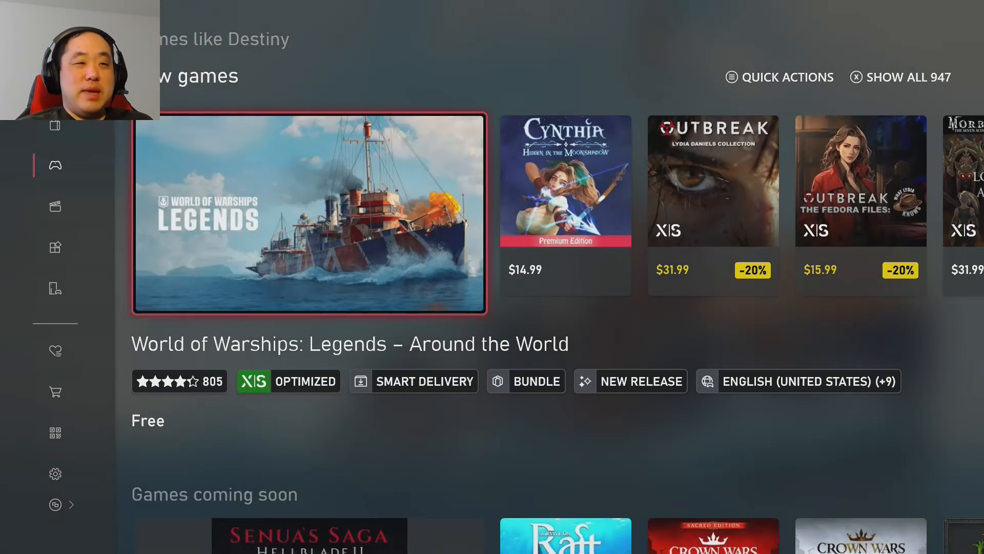
- Scroll the Games listing toward Killer Klowns From Outer Space and its $59.99 and $39.99 editions
{"action": "scroll", "scroll_direction": "down", "scroll_amount": 3}
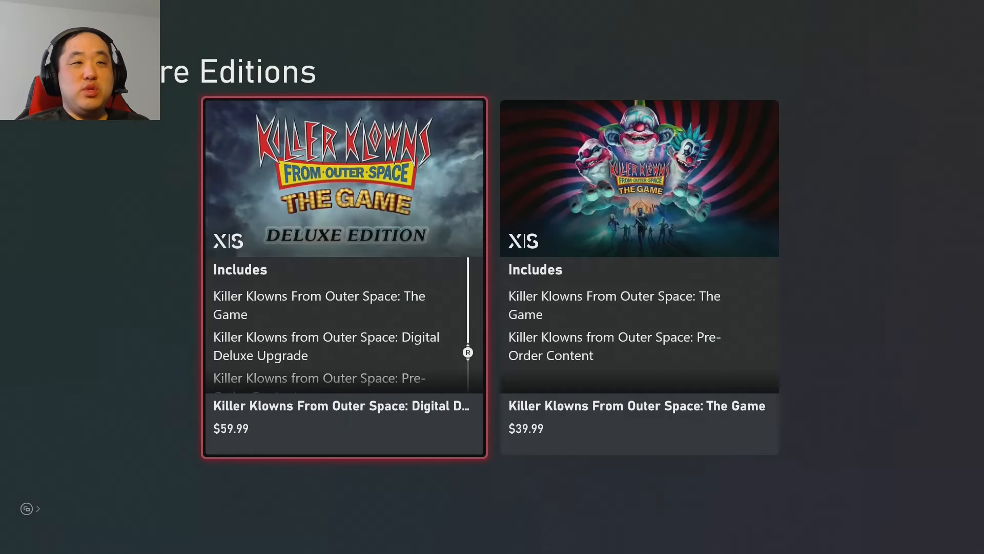
- View the Killer Klowns Digital Deluxe Edition page and its screenshots before reaching the Coming Soon grid
{"action": "left_click", "coordinate": [343, 406]}
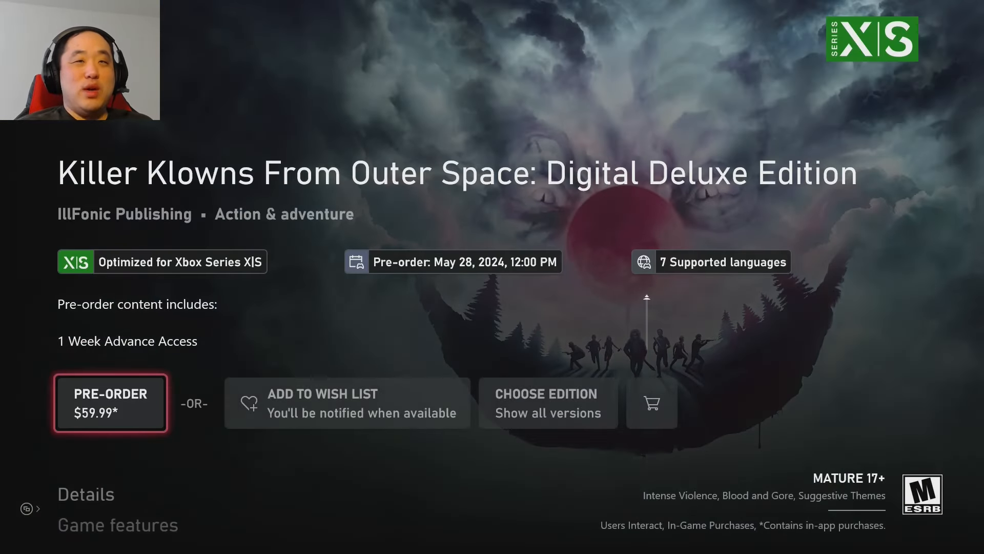
{"action": "scroll", "scroll_direction": "down", "scroll_amount": 3}
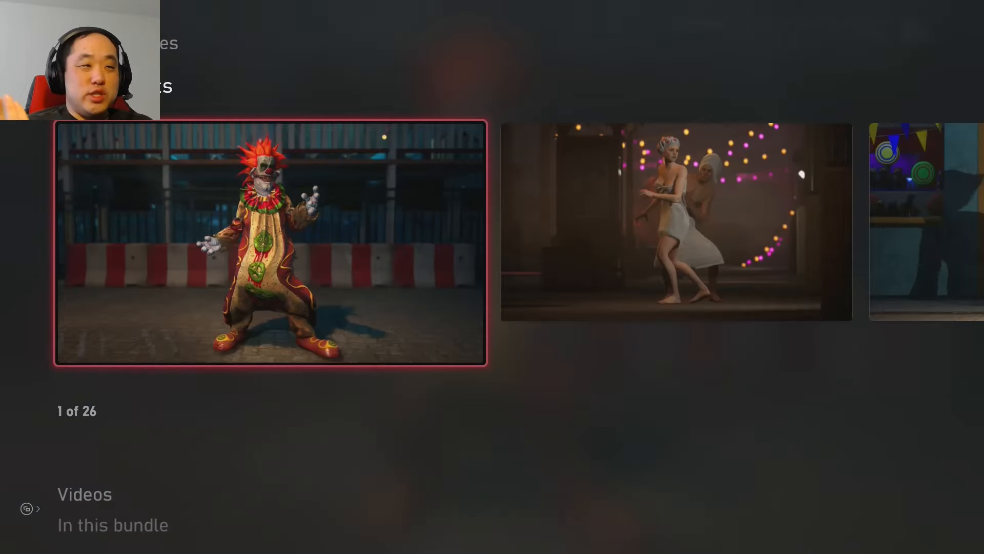
{"action": "scroll", "scroll_direction": "right", "scroll_amount": 3}
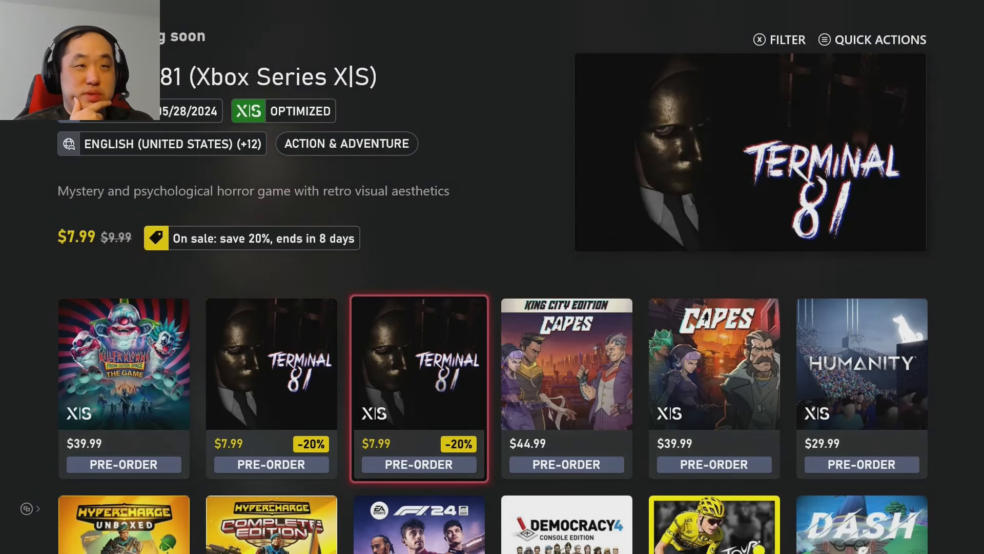
- Move through the Coming Soon pre-order grid to the Star Wars Outlaws $69.99 standard edition tile
{"action": "scroll", "scroll_direction": "right", "scroll_amount": 3}
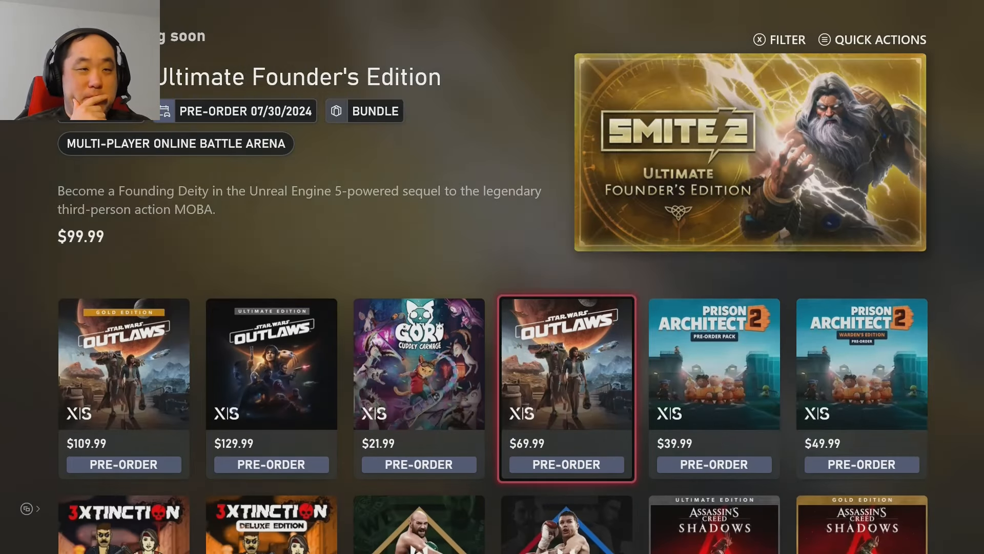
{"action": "left_click", "coordinate": [566, 387]}
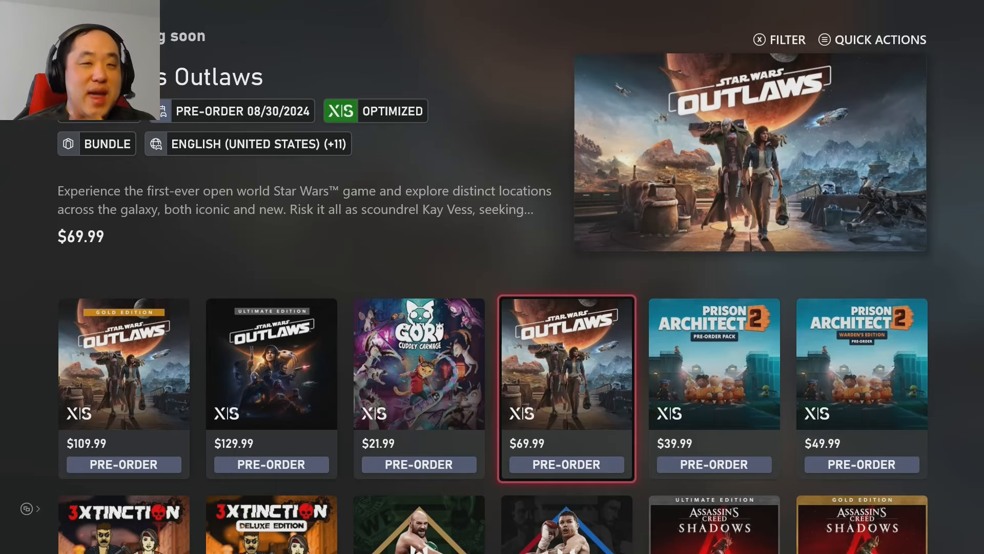
{"action": "scroll", "scroll_direction": "right", "scroll_amount": 3}
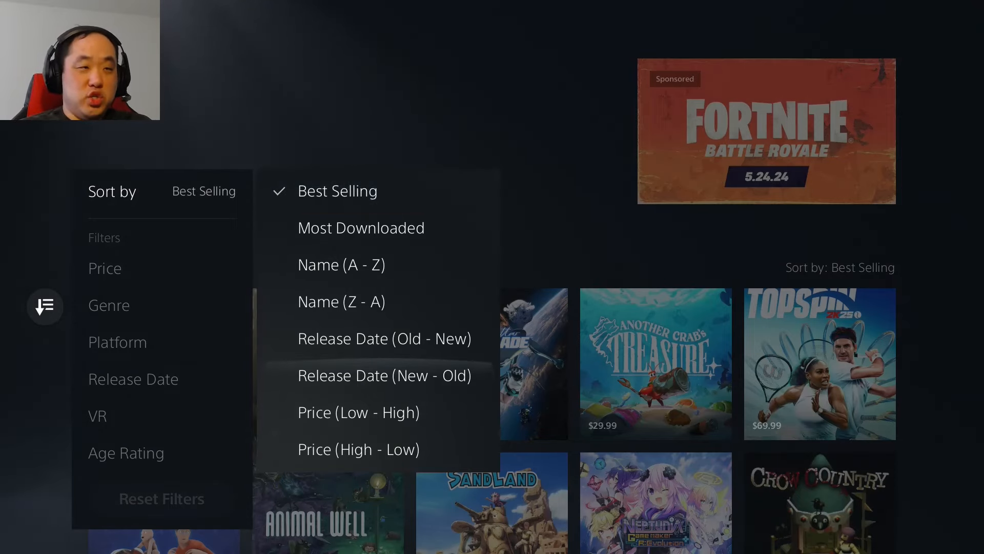
- Sort the New Games list by Release Date (New - Old) and move to the Fantasy Beauties listing
{"action": "left_click", "coordinate": [384, 376]}
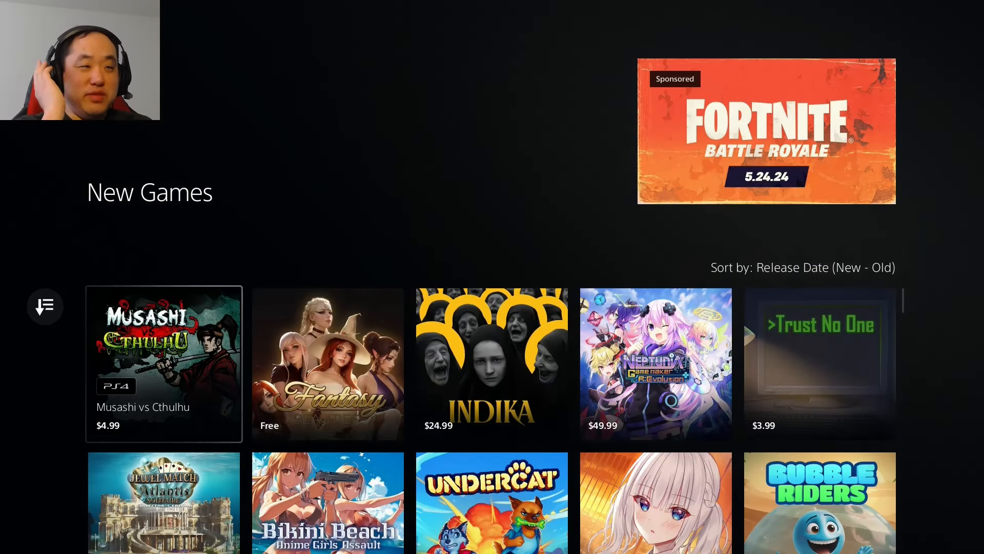
{"action": "left_click", "coordinate": [327, 364]}
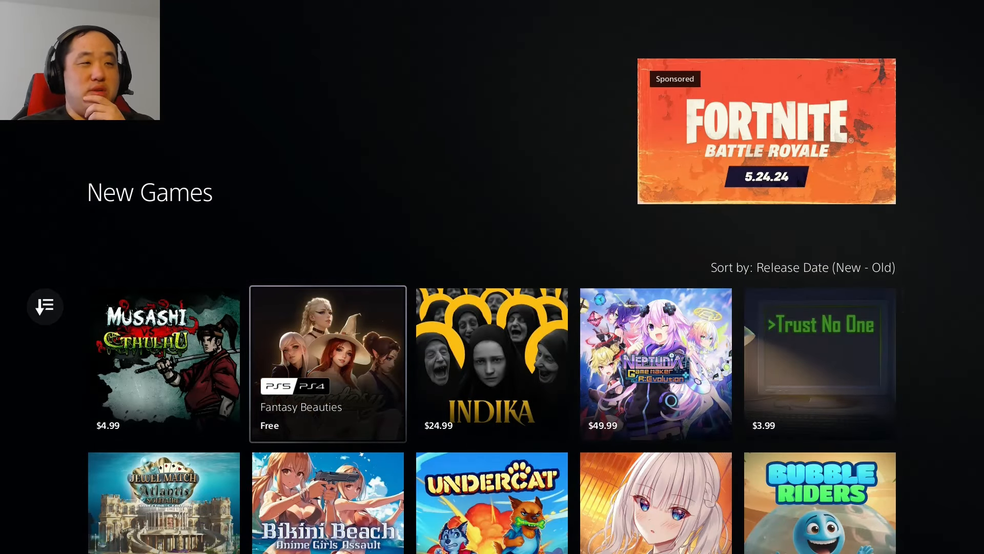
{"action": "left_click", "coordinate": [327, 363]}
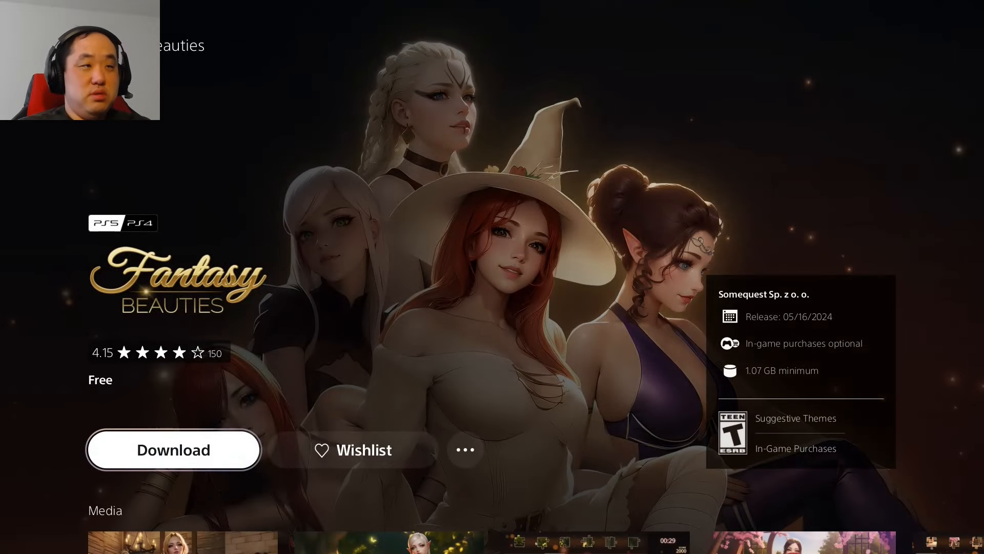
{"action": "scroll", "scroll_direction": "down", "scroll_amount": 3}
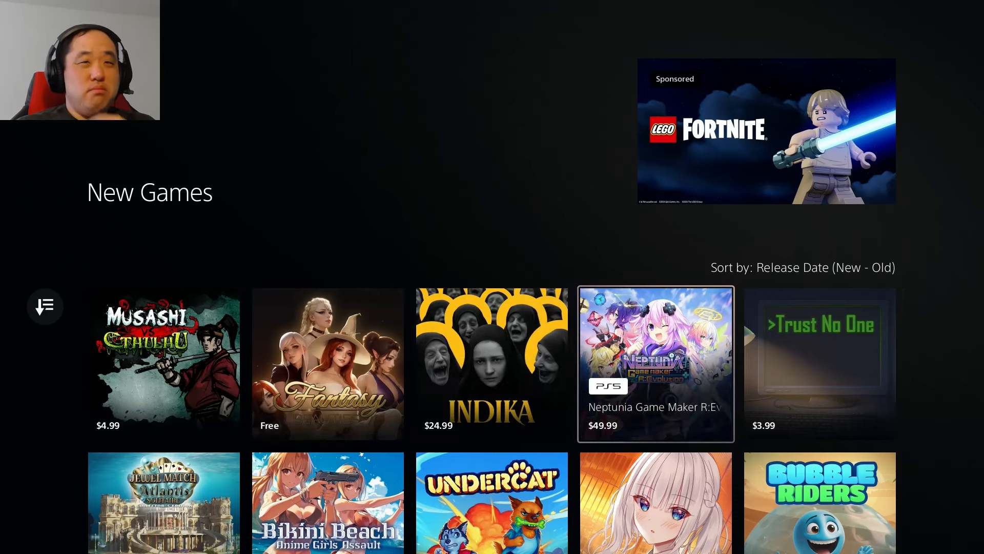
{"action": "left_click", "coordinate": [655, 364]}
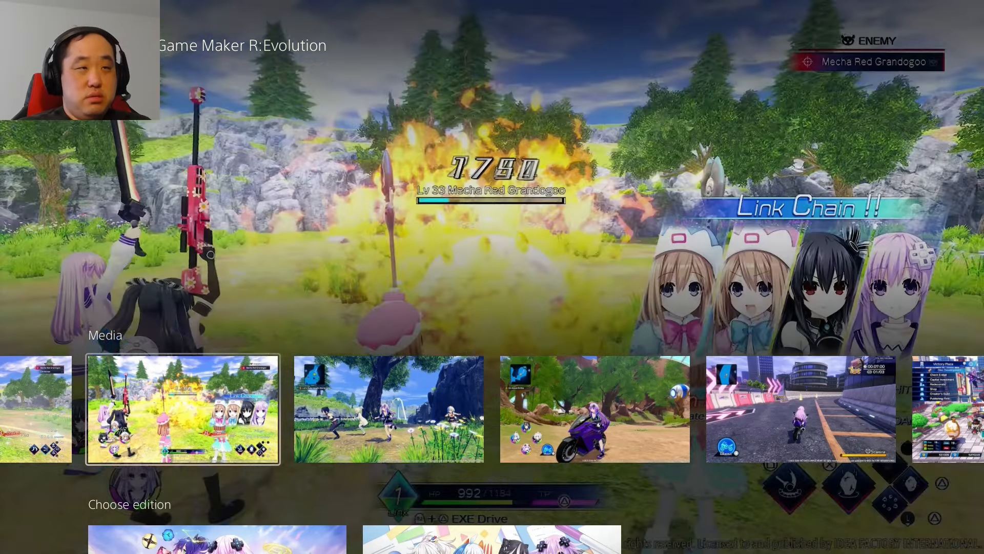
{"action": "scroll", "scroll_direction": "right", "scroll_amount": 3}
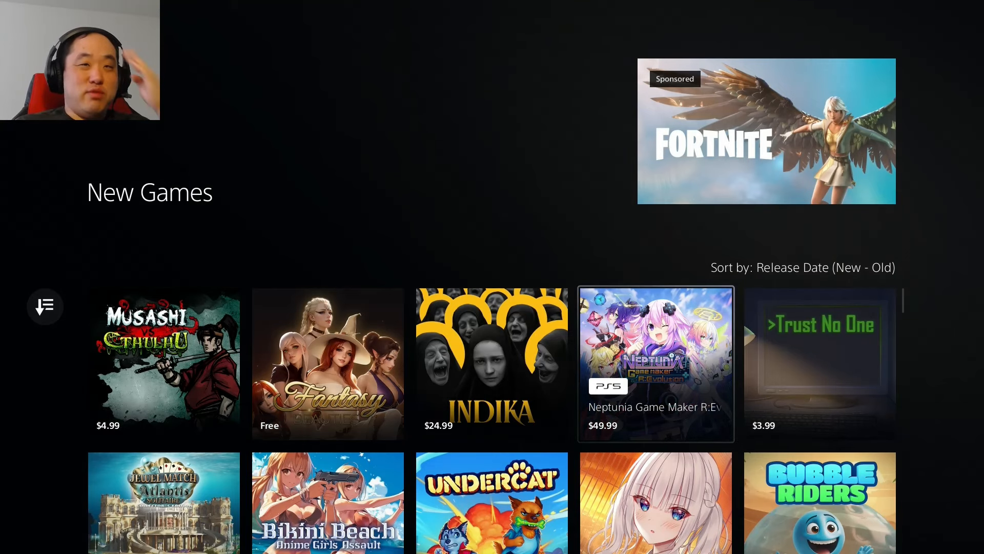
- Scroll the newest-first New Games grid down to the Devil Girl tile at $23.99
{"action": "scroll", "scroll_direction": "down", "scroll_amount": 3}
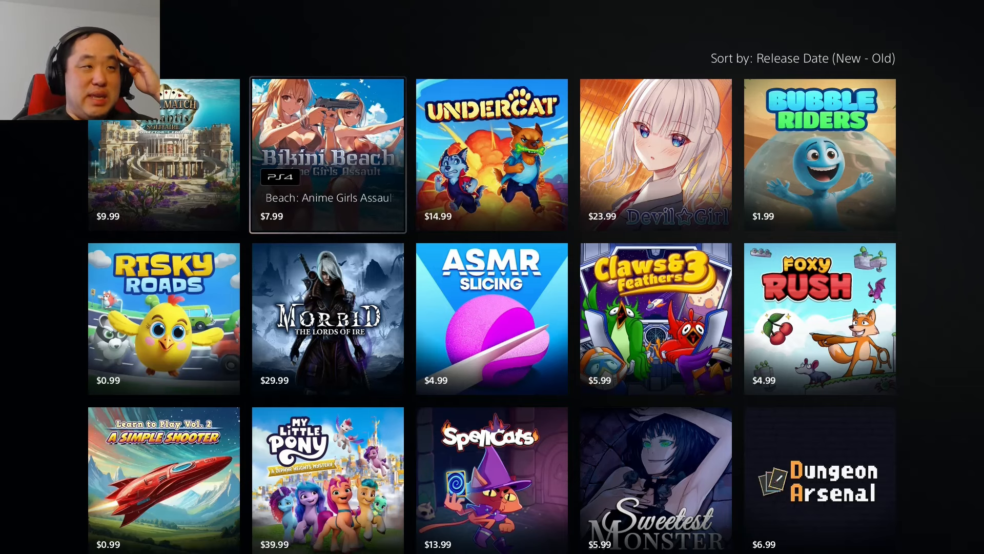
{"action": "left_click", "coordinate": [328, 154]}
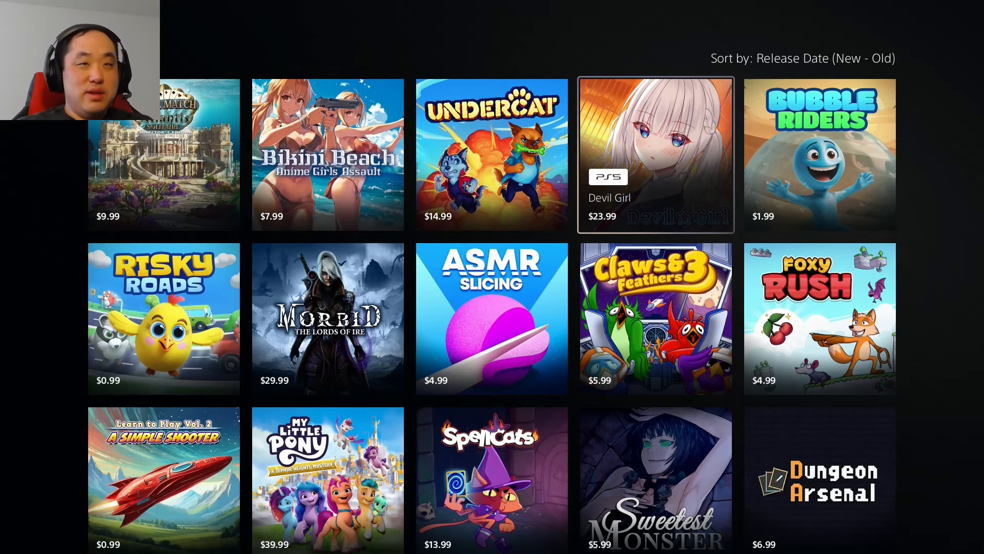
- View the Devil Girl and Bubble Riders pages with their media rows, then return to the grid
{"action": "left_click", "coordinate": [656, 155]}
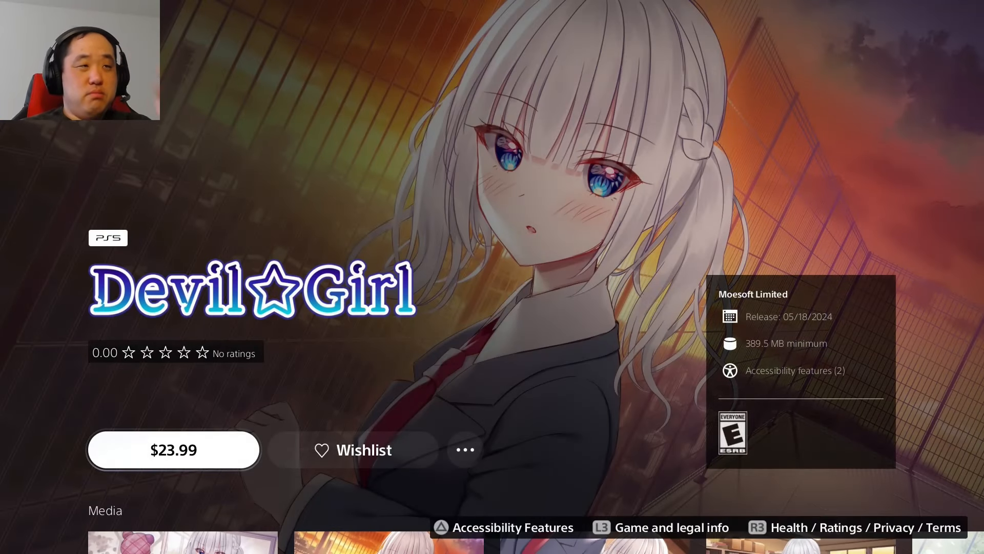
{"action": "scroll", "scroll_direction": "down", "scroll_amount": 3}
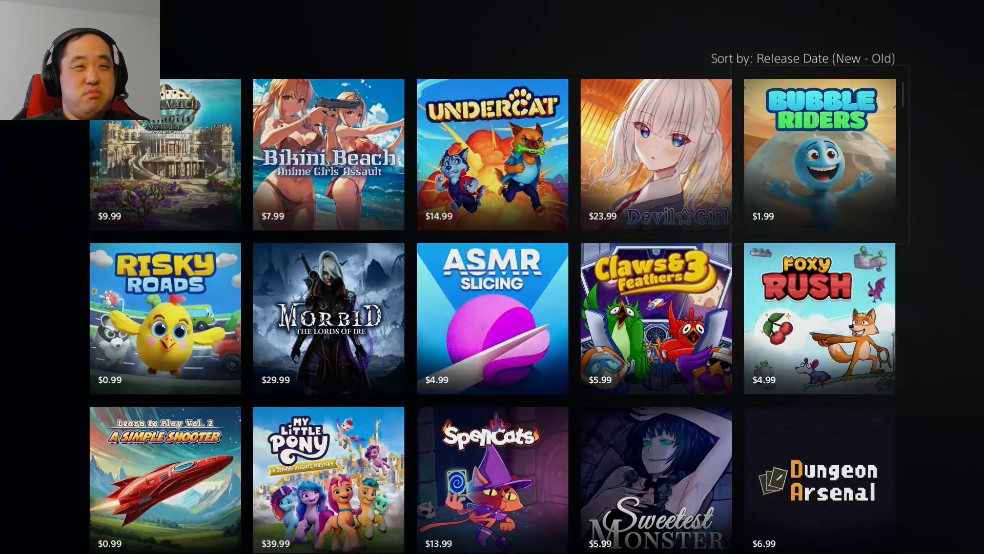
{"action": "left_click", "coordinate": [819, 154]}
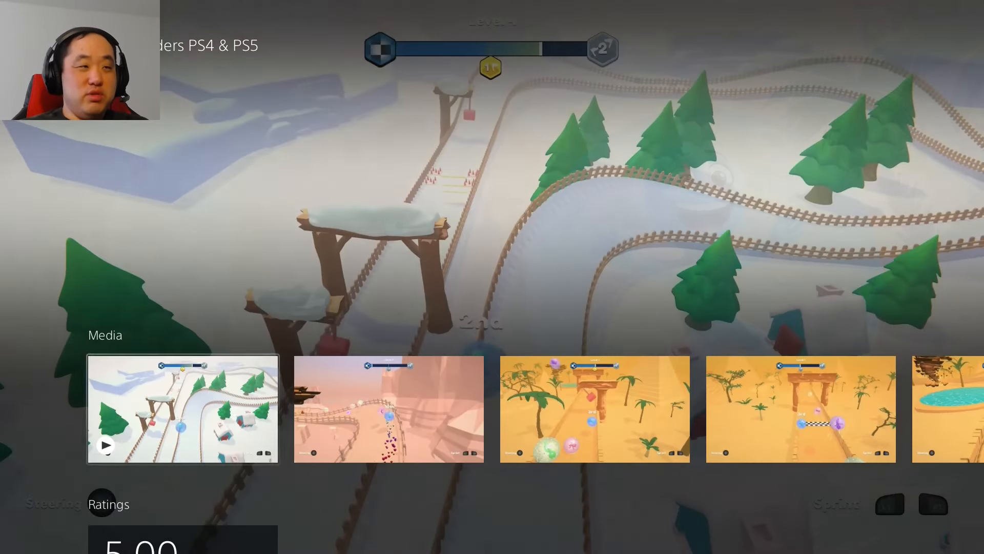
{"action": "scroll", "scroll_direction": "right", "scroll_amount": 3}
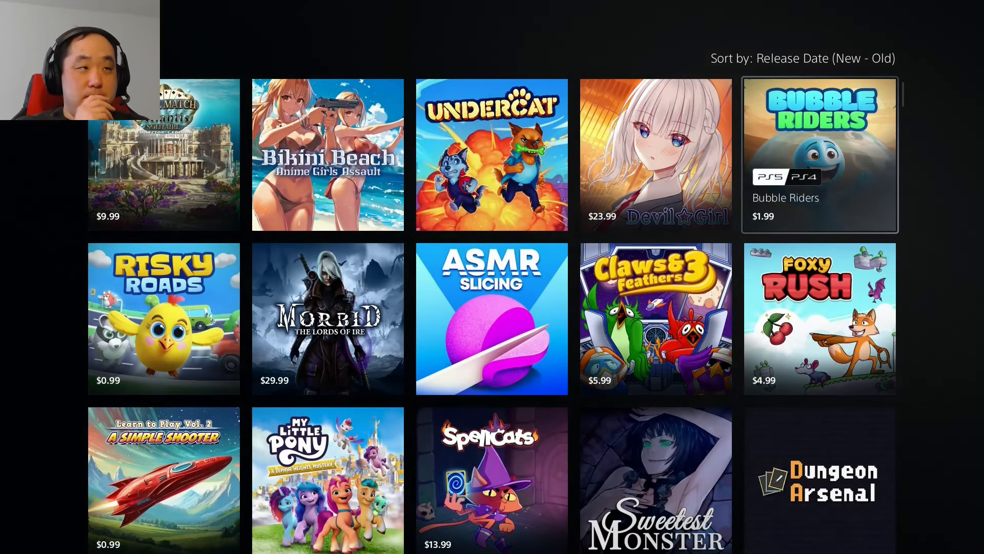
- Scroll the New Releases grid down past Little Legs and Please Fix The Road
{"action": "scroll", "scroll_direction": "down", "scroll_amount": 3}
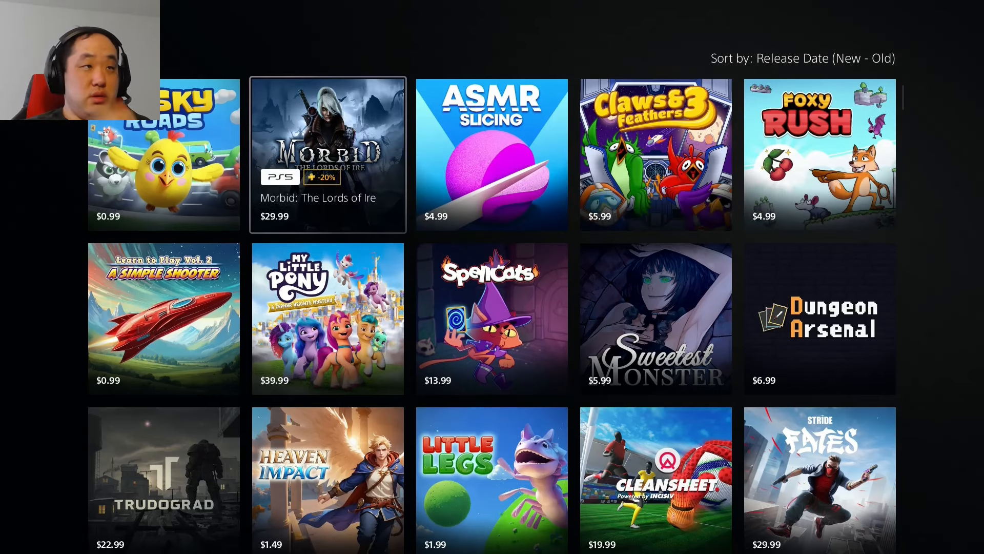
{"action": "scroll", "scroll_direction": "down", "scroll_amount": 3}
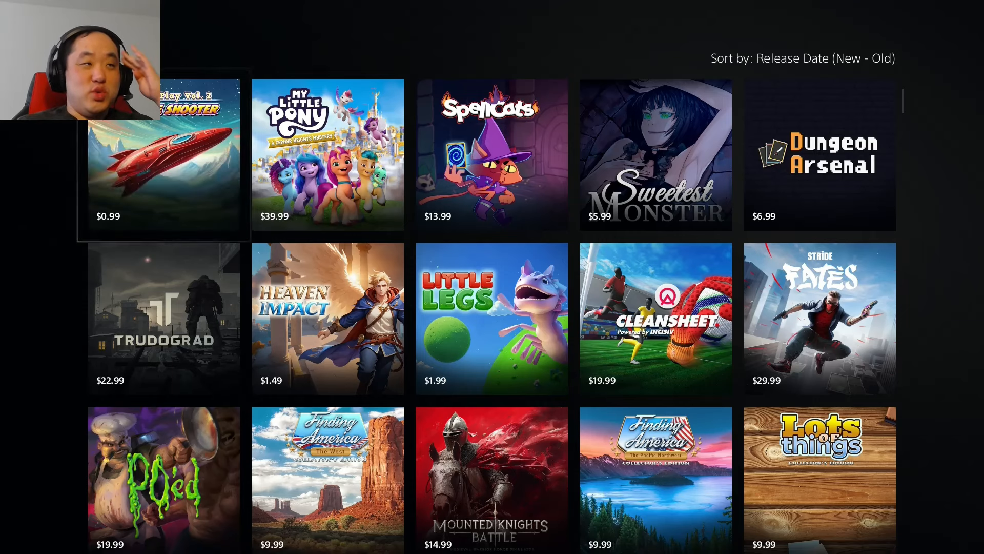
{"action": "left_click", "coordinate": [163, 169]}
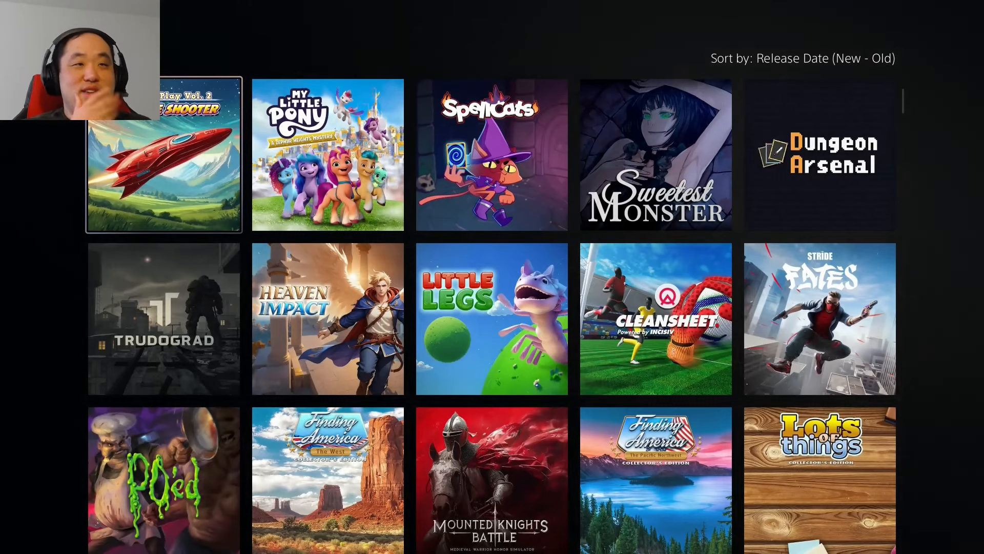
- Continue down the grid past Kyukyoku TigerHeli to Braid and Kinduo 2
{"action": "scroll", "scroll_direction": "down", "scroll_amount": 3}
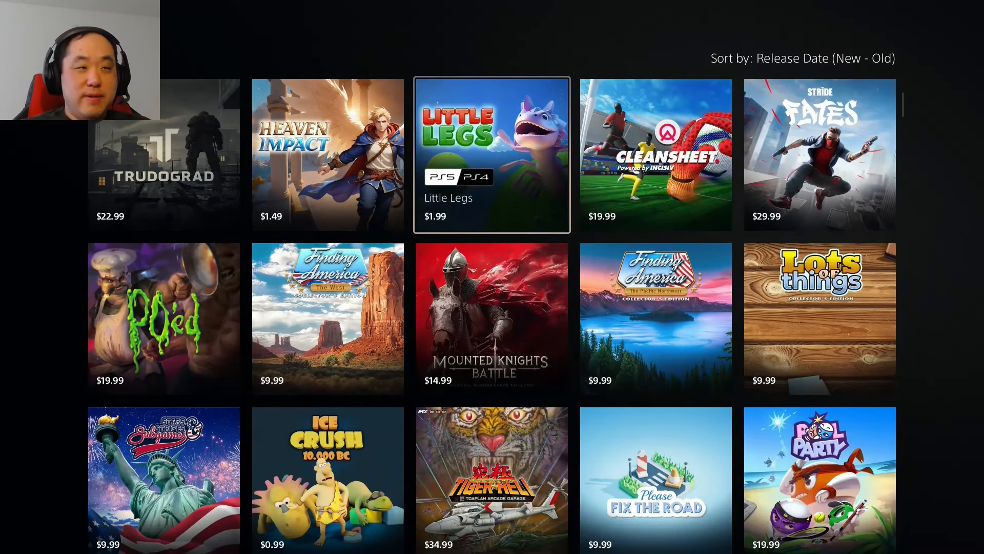
{"action": "scroll", "scroll_direction": "down", "scroll_amount": 3}
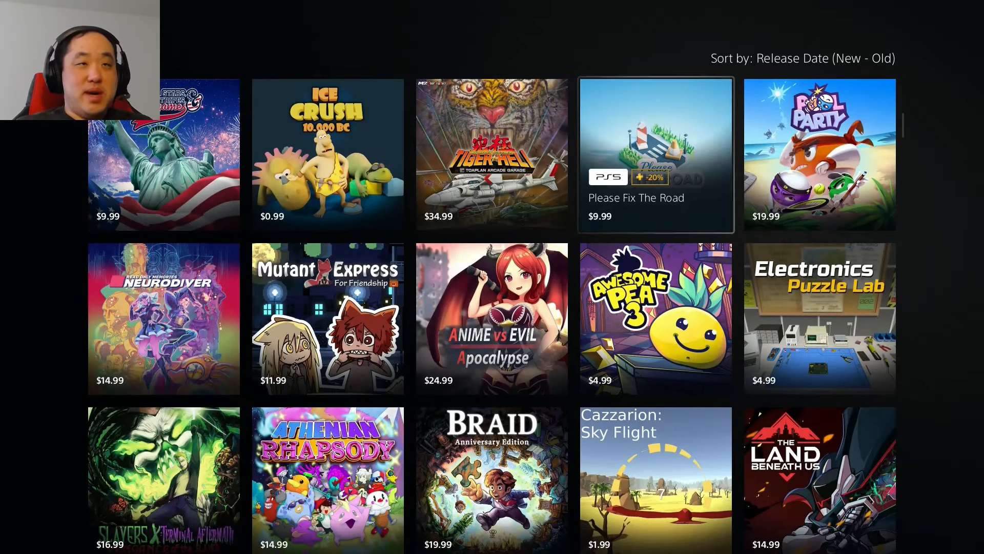
{"action": "left_click", "coordinate": [820, 155]}
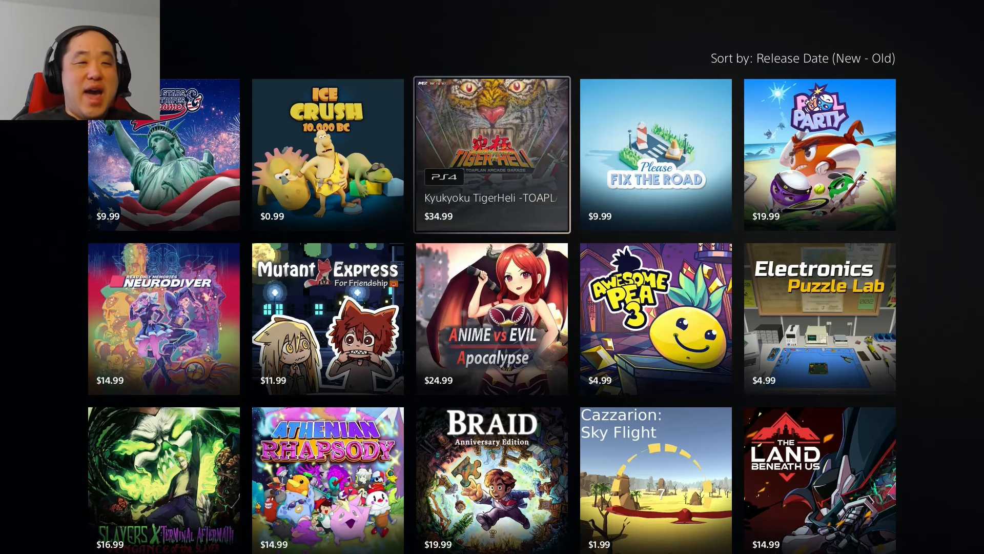
{"action": "scroll", "scroll_direction": "down", "scroll_amount": 3}
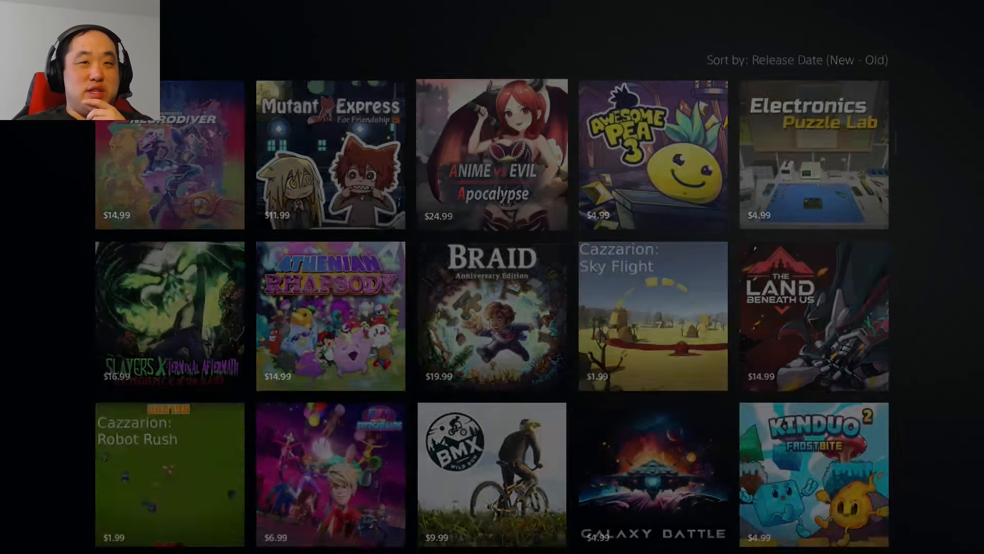
- Scroll the grid past Braid and BMX Wild Run to Summer Games Challenge at $19.99
{"action": "left_click", "coordinate": [492, 154]}
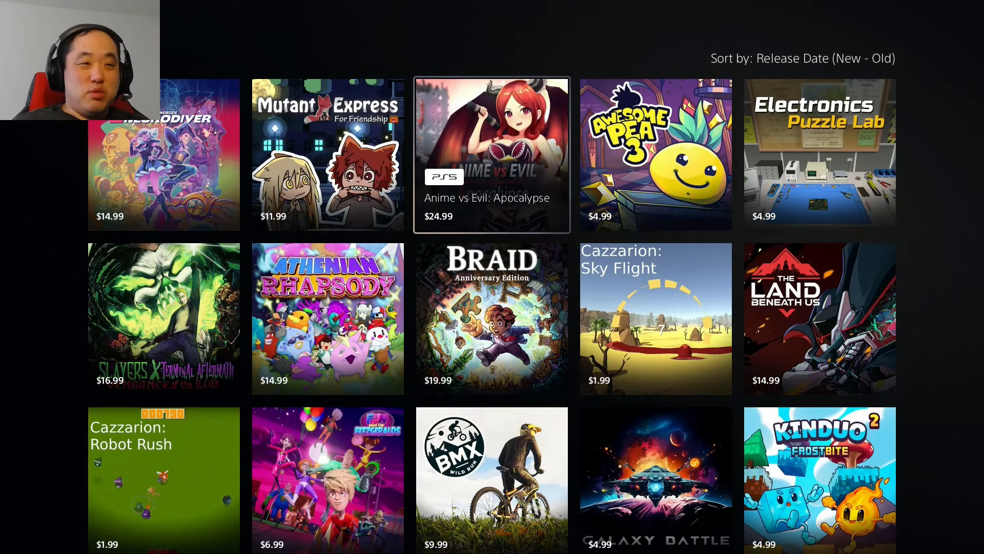
{"action": "scroll", "scroll_direction": "down", "scroll_amount": 3}
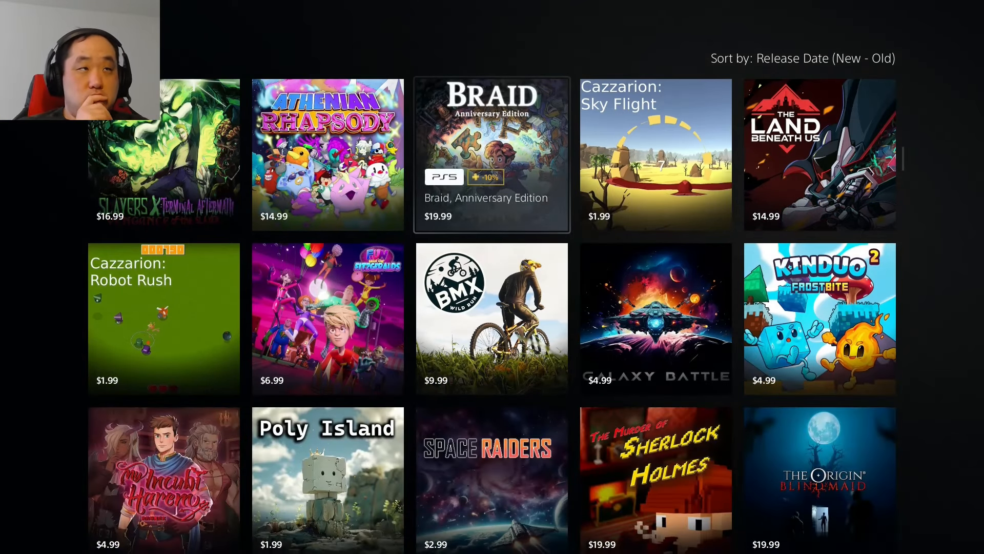
{"action": "scroll", "scroll_direction": "down", "scroll_amount": 3}
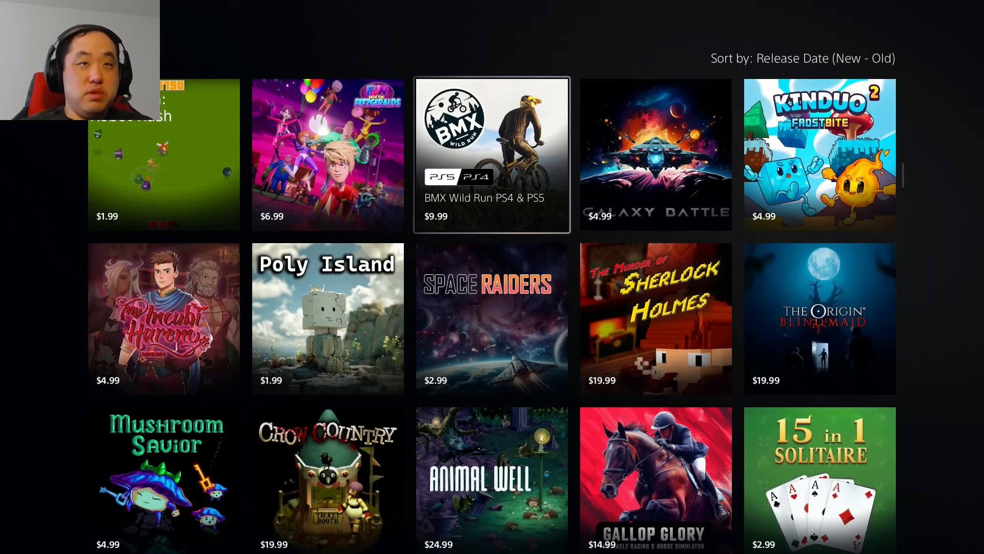
{"action": "scroll", "scroll_direction": "down", "scroll_amount": 3}
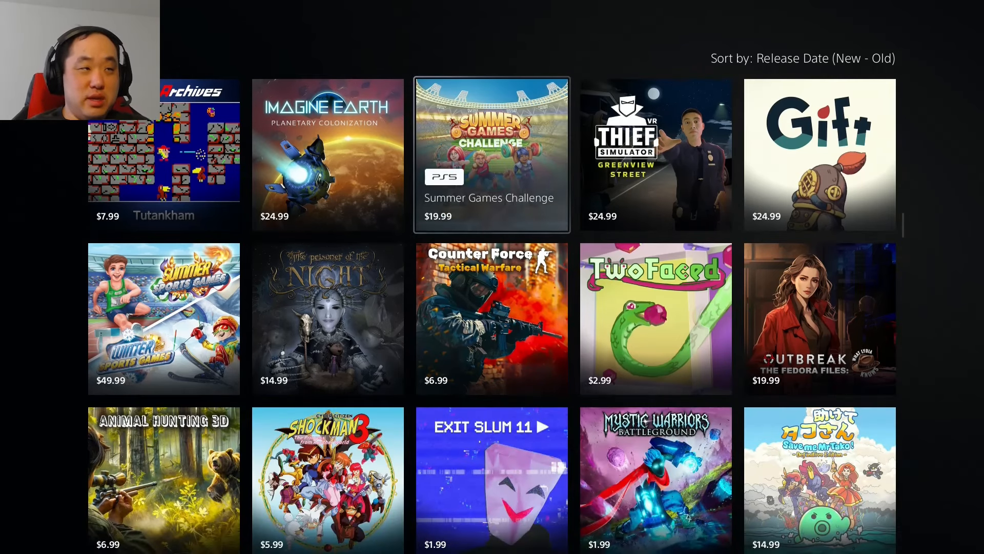
- Scroll the New Releases grid past Freddi Fish Collection and Pocket Academy 3
{"action": "scroll", "scroll_direction": "down", "scroll_amount": 3}
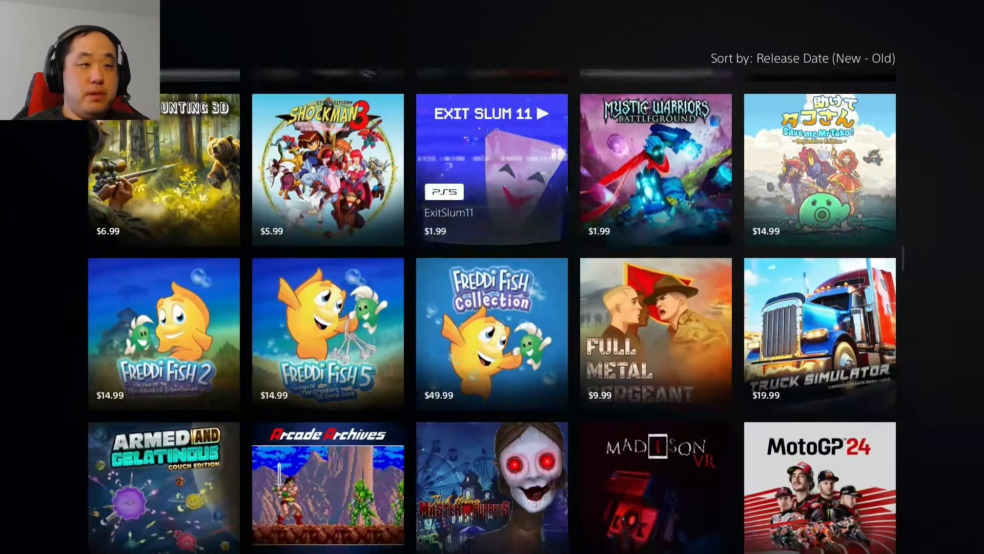
{"action": "scroll", "scroll_direction": "down", "scroll_amount": 3}
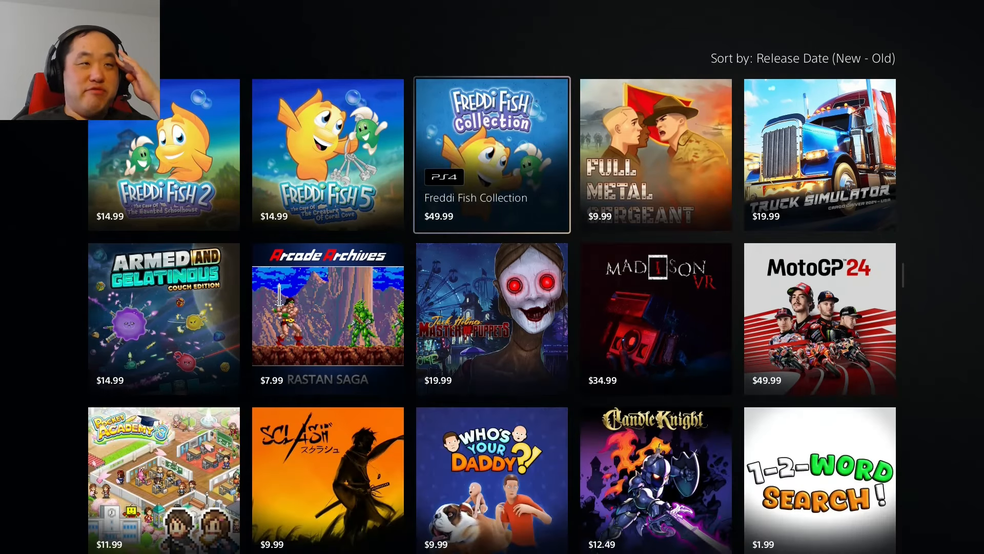
{"action": "left_click", "coordinate": [491, 156]}
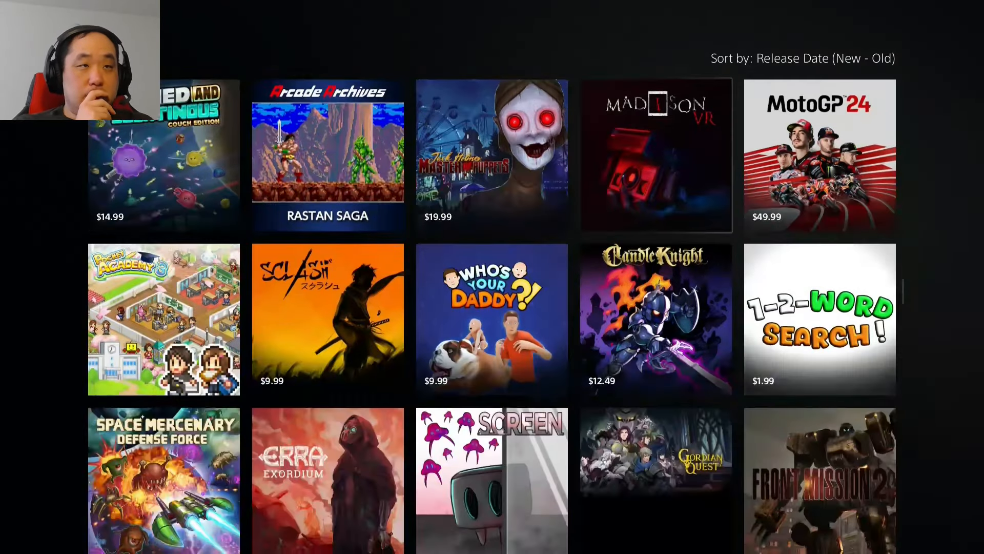
- Continue down to SCREEN, Sea of Thieves and Detail Detective at $1.99
{"action": "scroll", "scroll_direction": "down", "scroll_amount": 3}
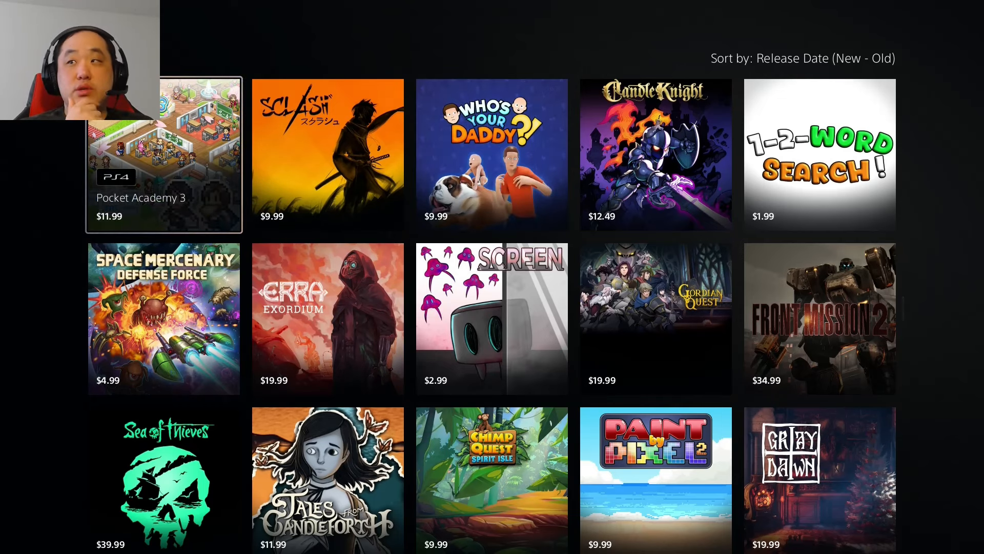
{"action": "scroll", "scroll_direction": "down", "scroll_amount": 3}
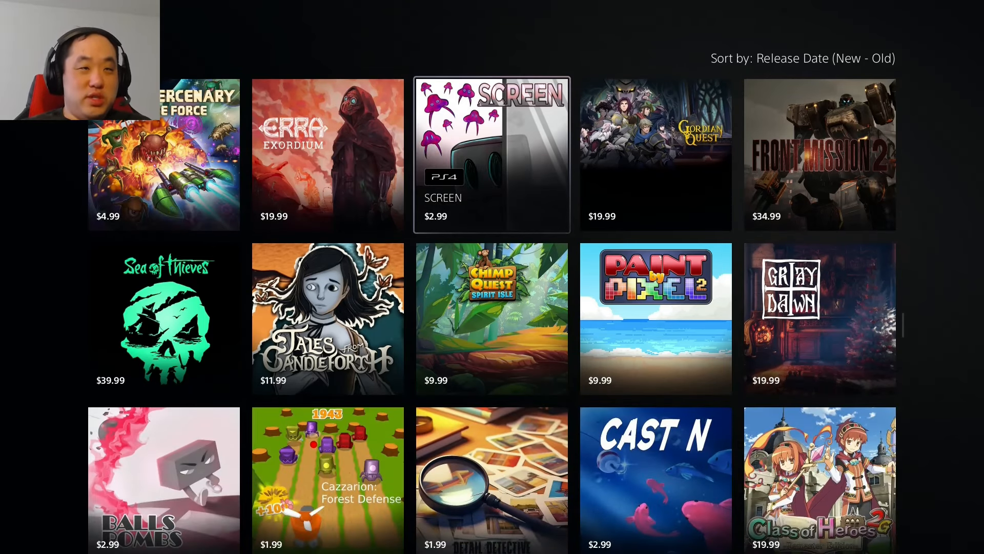
{"action": "scroll", "scroll_direction": "down", "scroll_amount": 3}
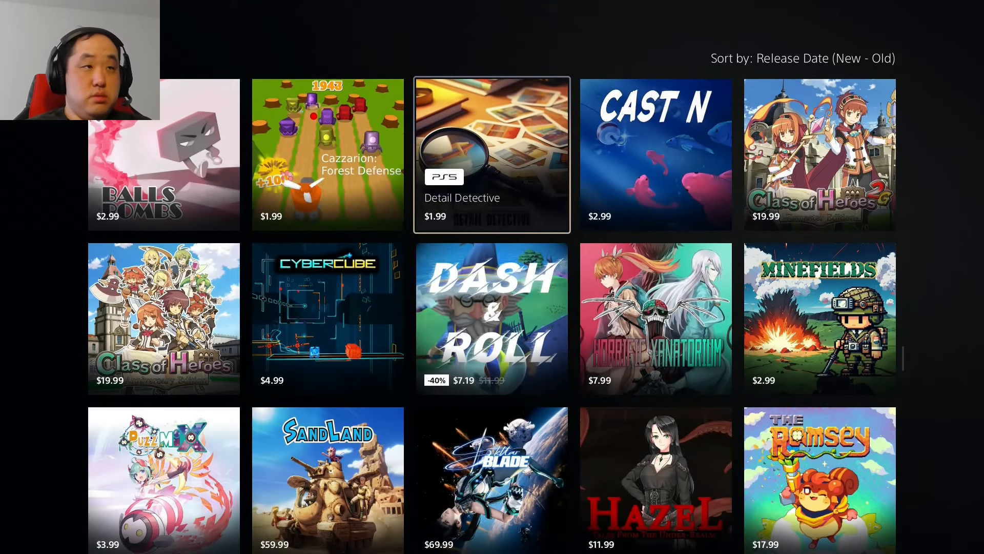
- View the Stellar Blade $69.99 product page and its media row, then return to the grid
{"action": "scroll", "scroll_direction": "down", "scroll_amount": 3}
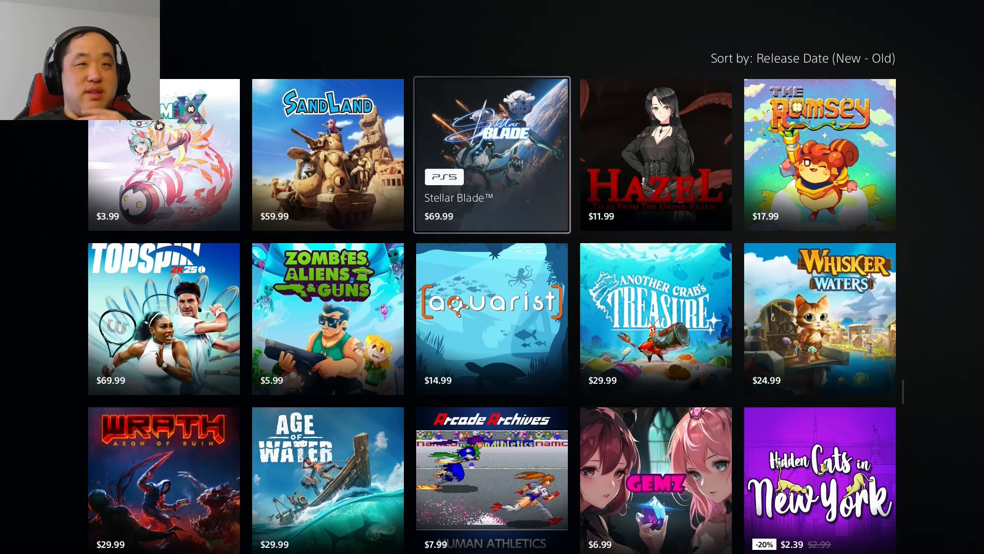
{"action": "left_click", "coordinate": [491, 155]}
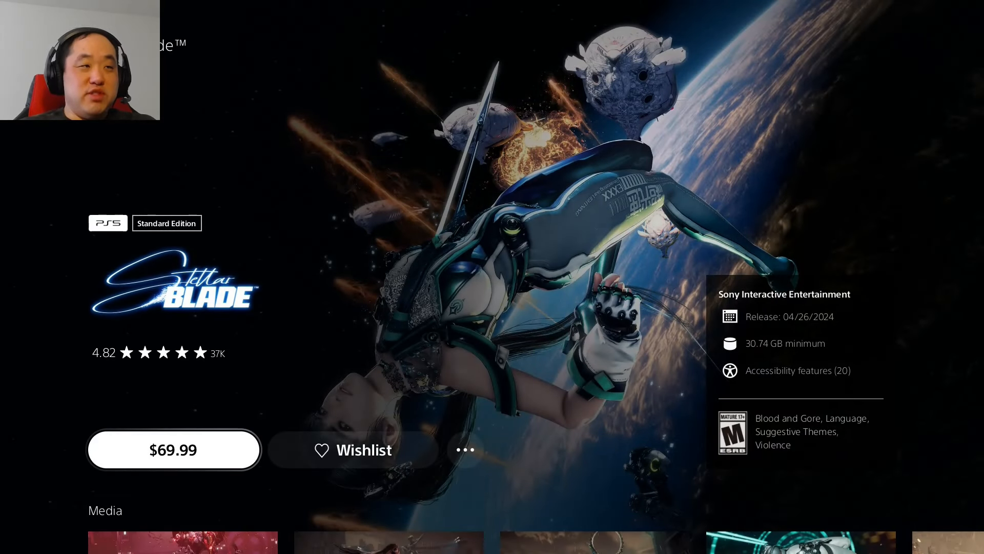
{"action": "scroll", "scroll_direction": "down", "scroll_amount": 3}
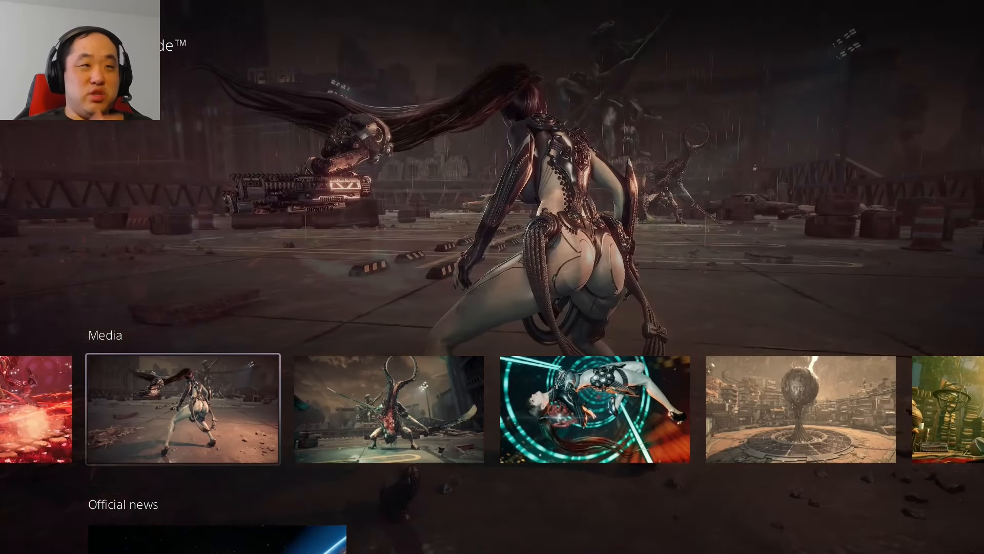
{"action": "scroll", "scroll_direction": "right", "scroll_amount": 3}
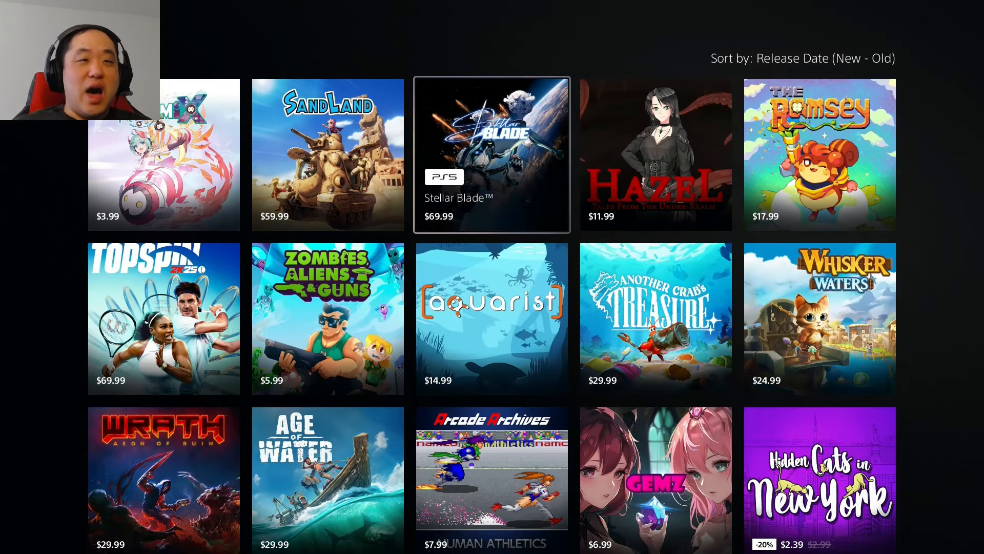
- View the Another Crab's Treasure product page and browse through its screenshots
{"action": "left_click", "coordinate": [655, 318]}
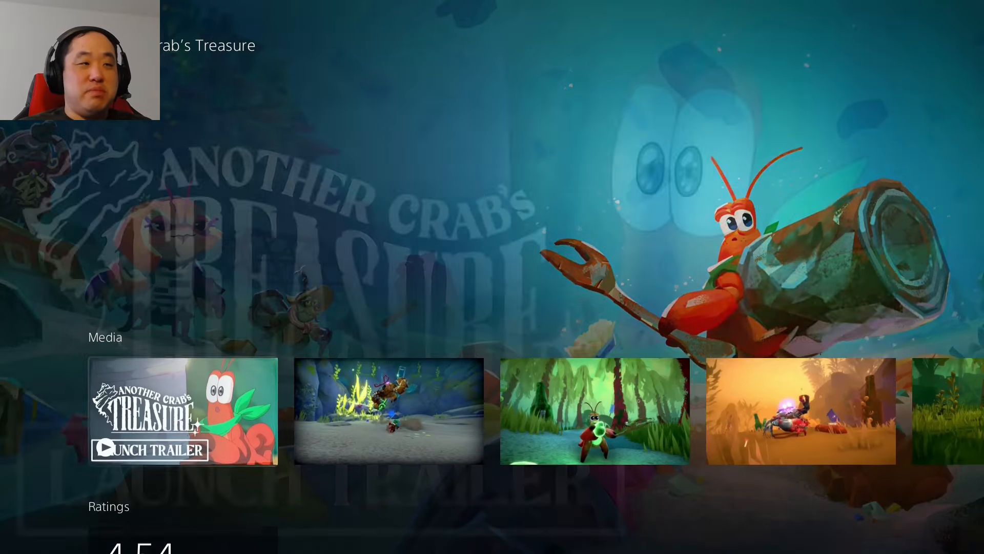
{"action": "scroll", "scroll_direction": "right", "scroll_amount": 3}
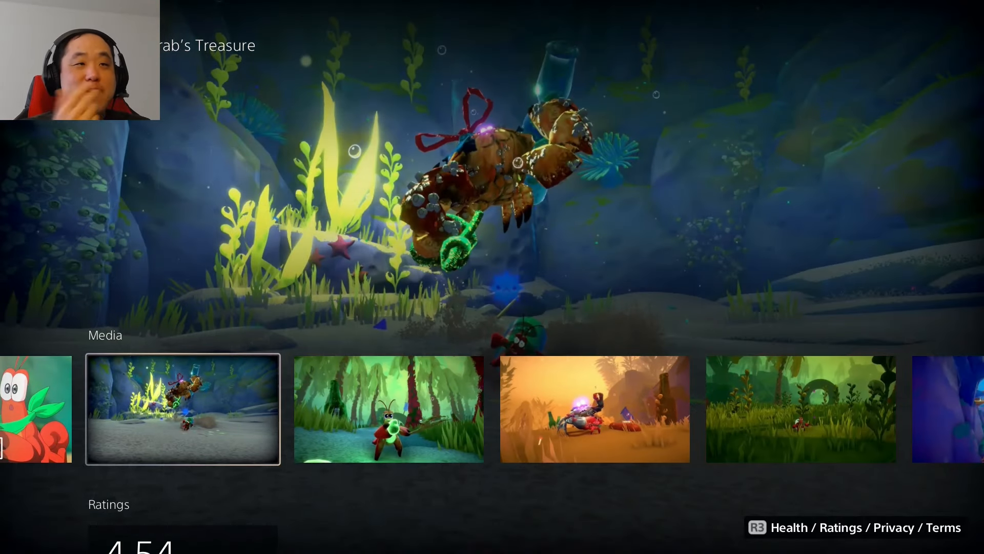
{"action": "scroll", "scroll_direction": "right", "scroll_amount": 3}
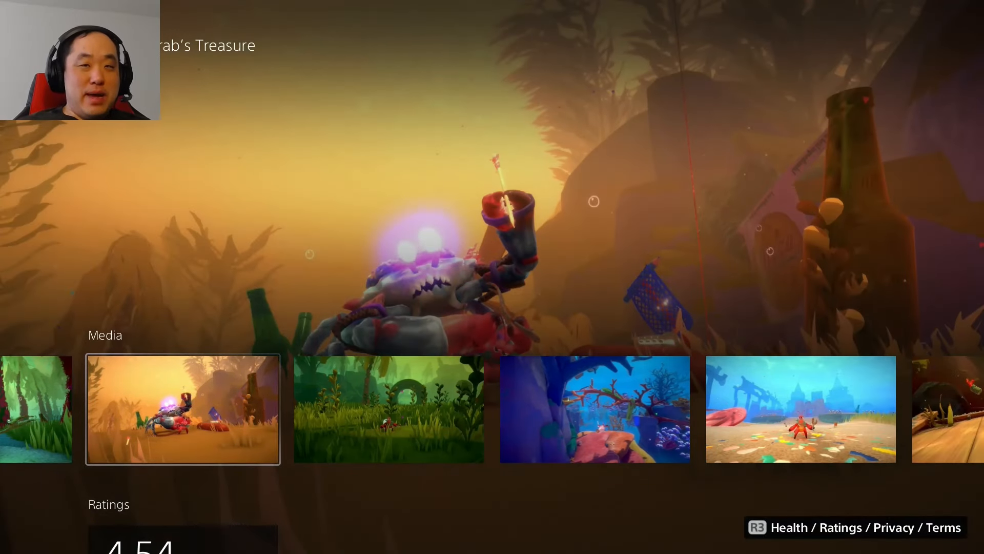
{"action": "scroll", "scroll_direction": "right", "scroll_amount": 3}
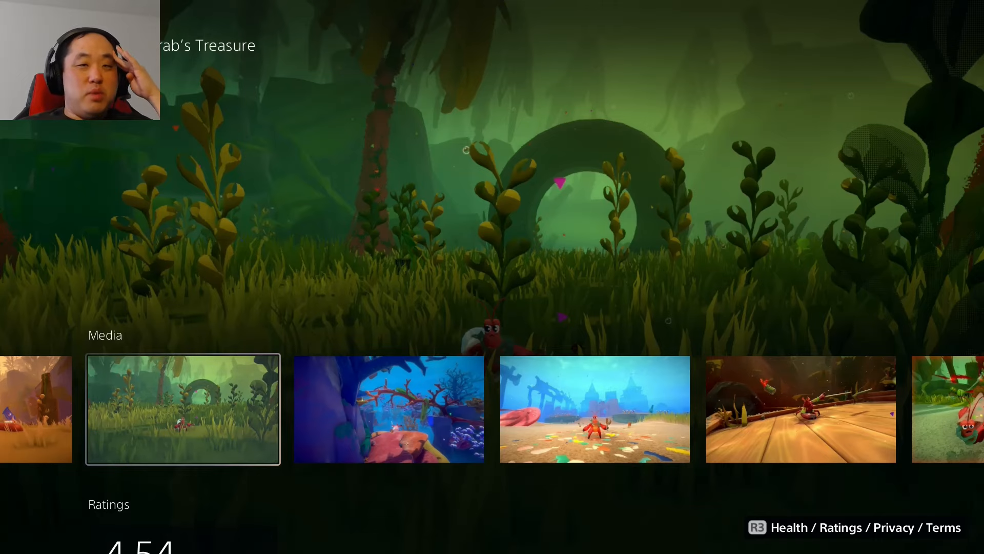
{"action": "scroll", "scroll_direction": "right", "scroll_amount": 3}
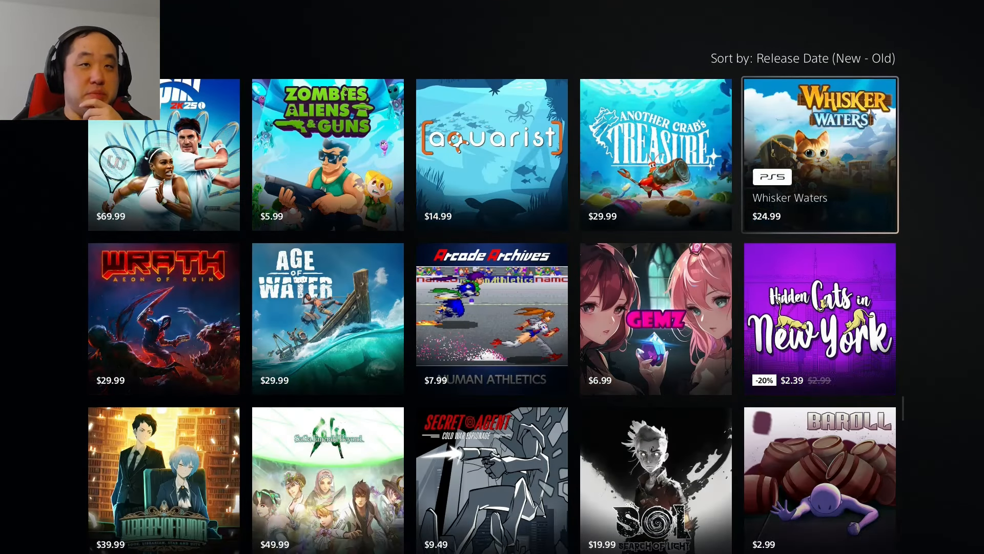
- Scroll the New Games grid past Age of Water and Tales of Kenzera: ZAU to Cook, Serve, Delicious! 2!!
{"action": "left_click", "coordinate": [819, 318]}
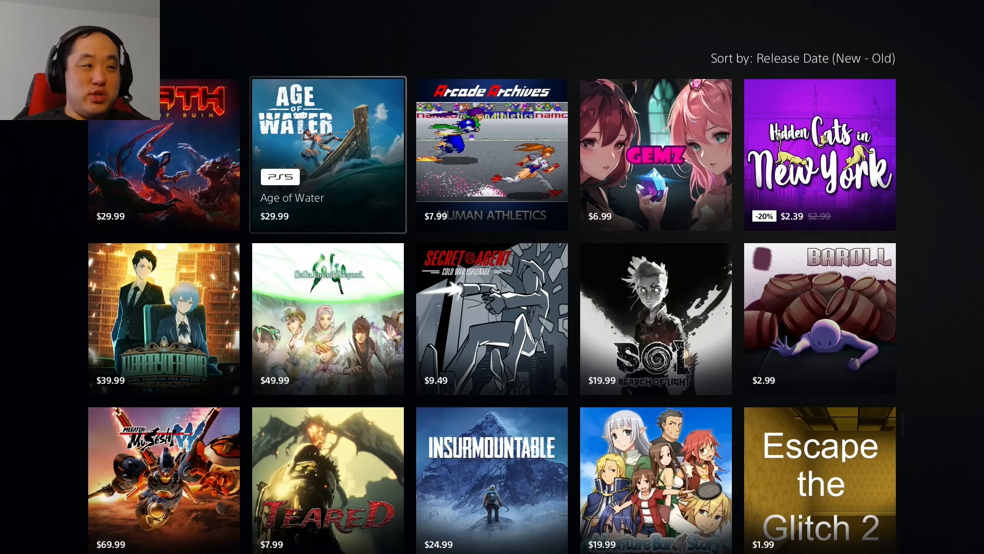
{"action": "scroll", "scroll_direction": "down", "scroll_amount": 3}
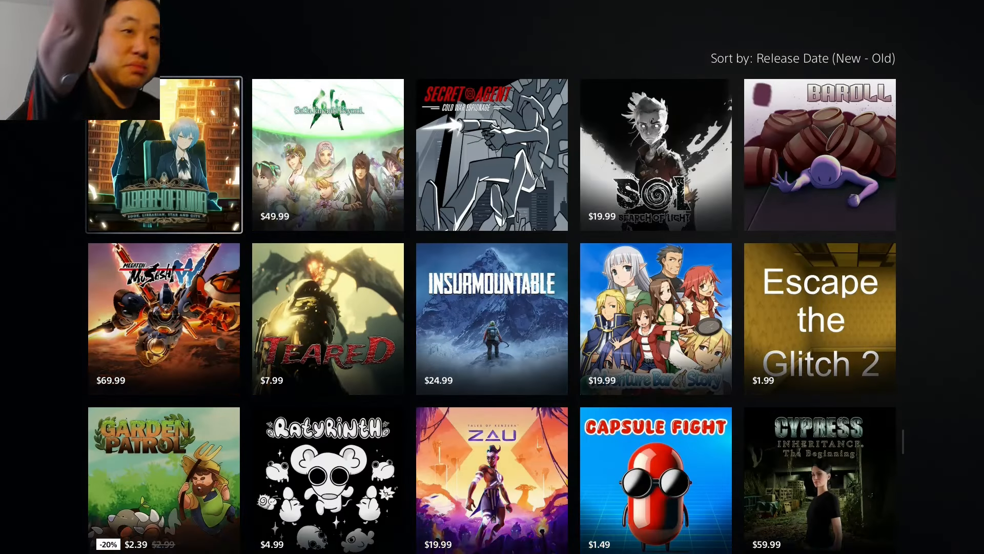
{"action": "left_click", "coordinate": [655, 319]}
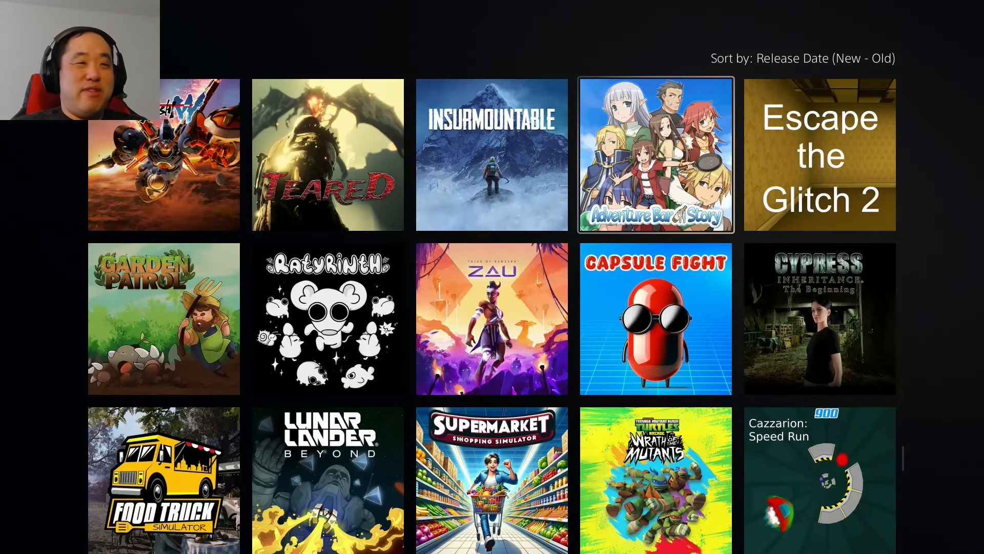
{"action": "scroll", "scroll_direction": "down", "scroll_amount": 3}
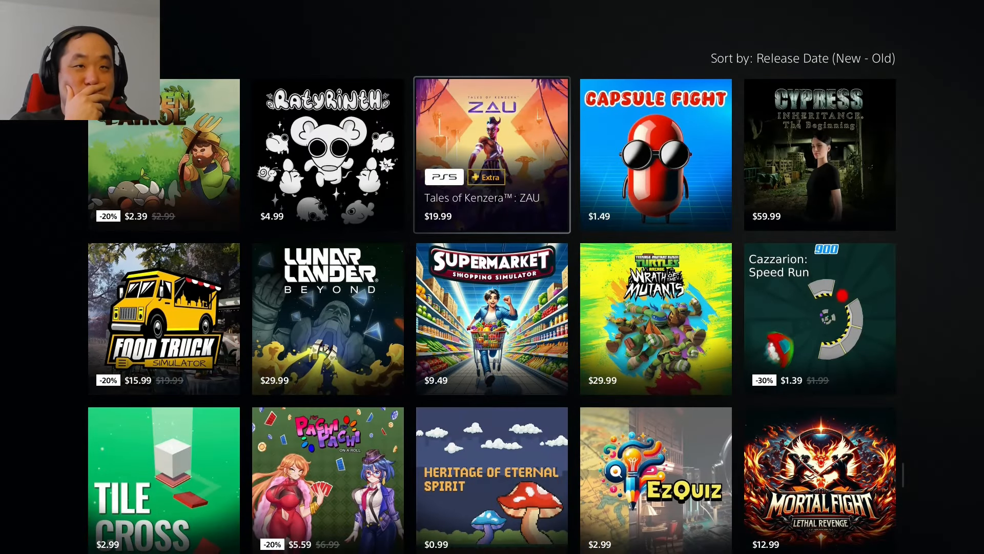
{"action": "scroll", "scroll_direction": "down", "scroll_amount": 3}
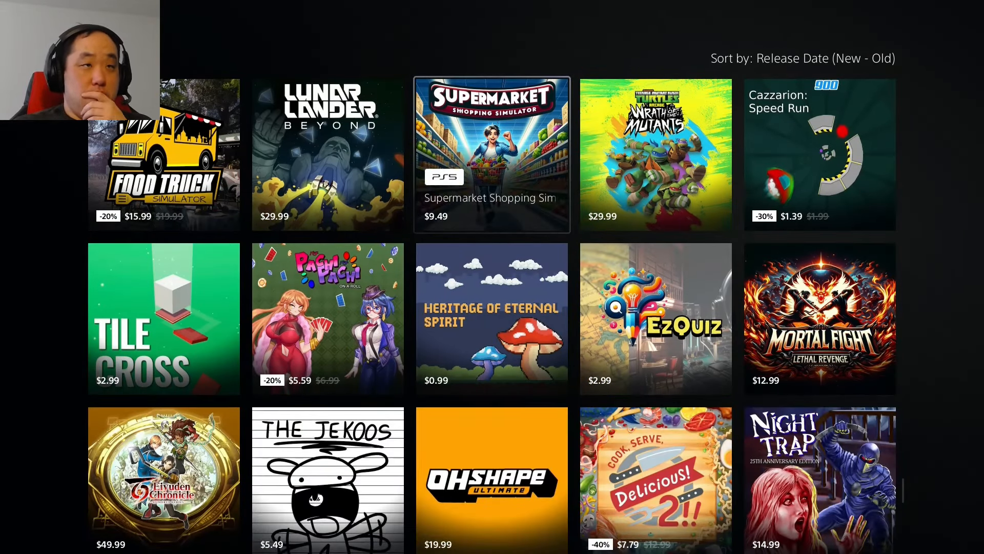
{"action": "scroll", "scroll_direction": "down", "scroll_amount": 3}
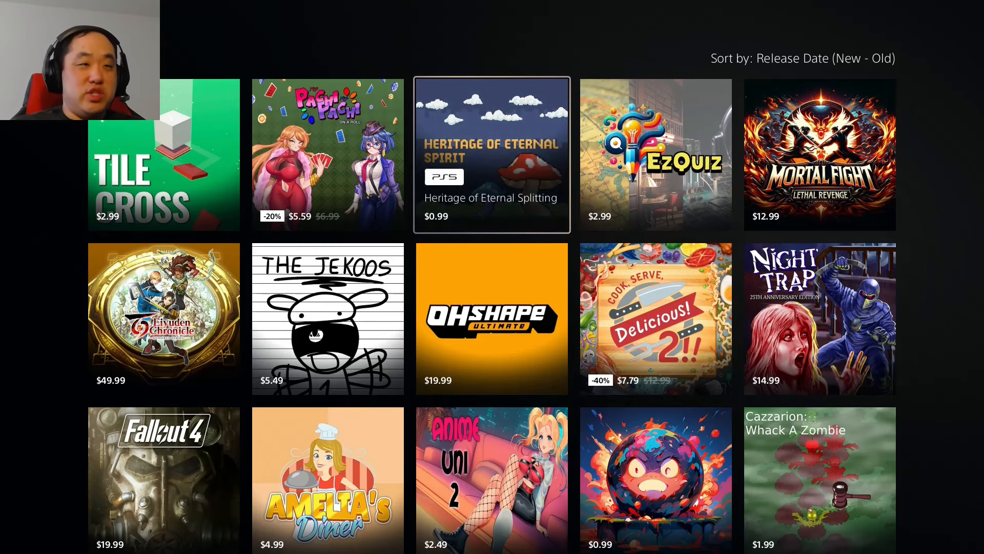
{"action": "scroll", "scroll_direction": "down", "scroll_amount": 3}
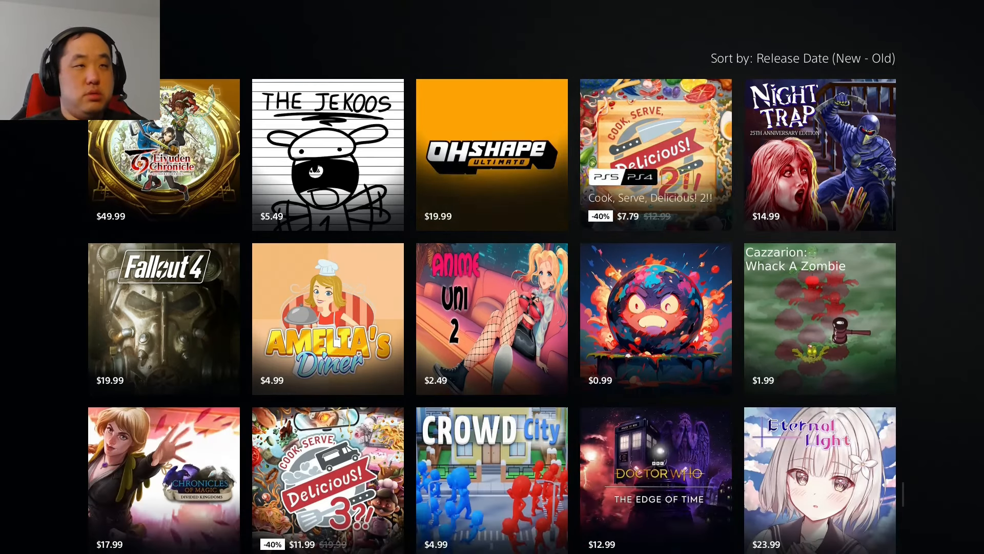
{"action": "left_click", "coordinate": [820, 154]}
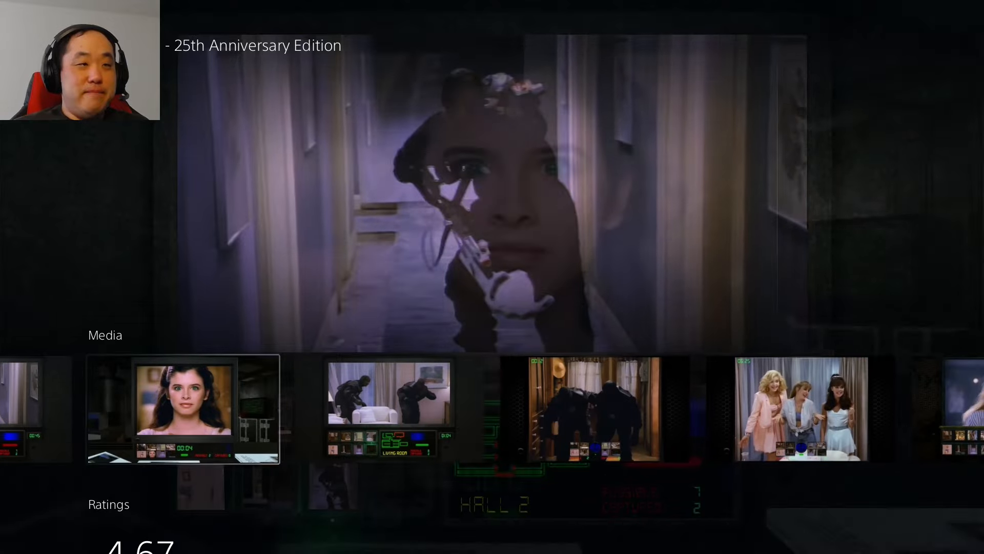
{"action": "left_click", "coordinate": [182, 408]}
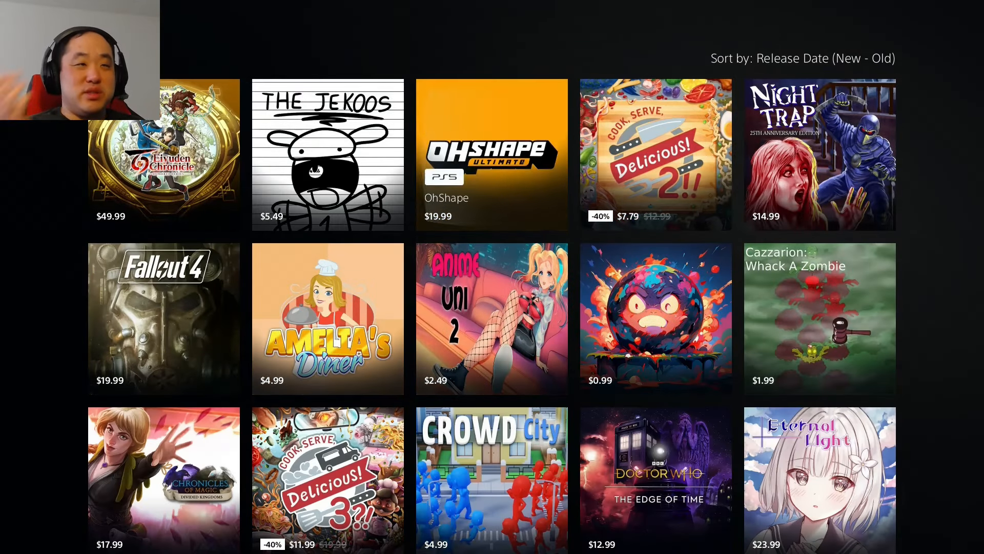
{"action": "mouse_move", "coordinate": [491, 155]}
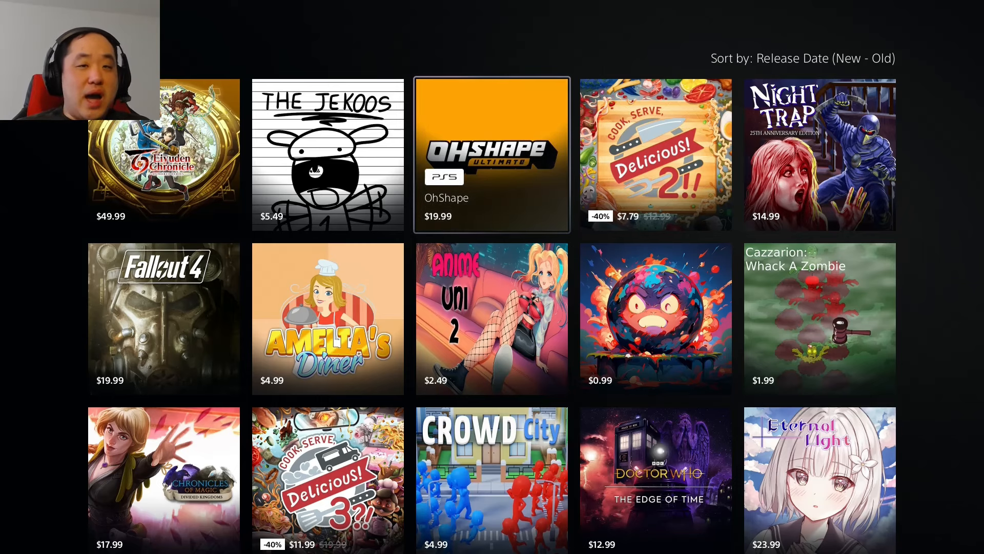
- Move down the store main page to the Pre-orders row and across to View All
{"action": "scroll", "scroll_direction": "down", "scroll_amount": 3}
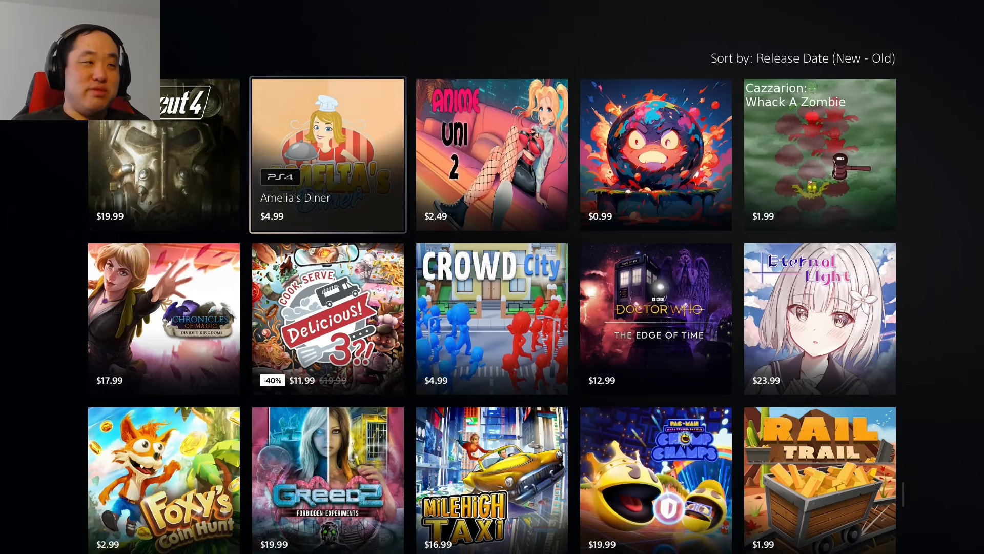
{"action": "scroll", "scroll_direction": "down", "scroll_amount": 3}
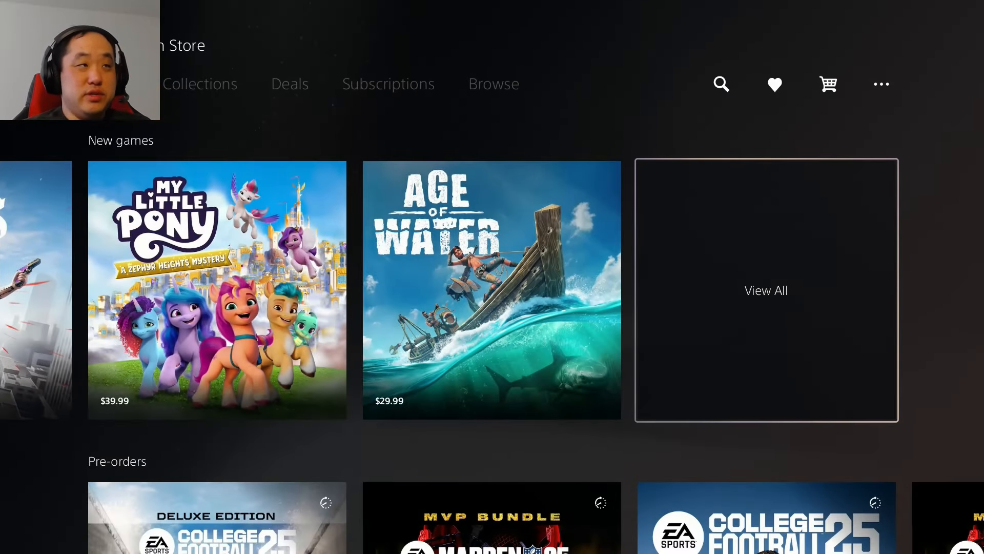
{"action": "scroll", "scroll_direction": "down", "scroll_amount": 3}
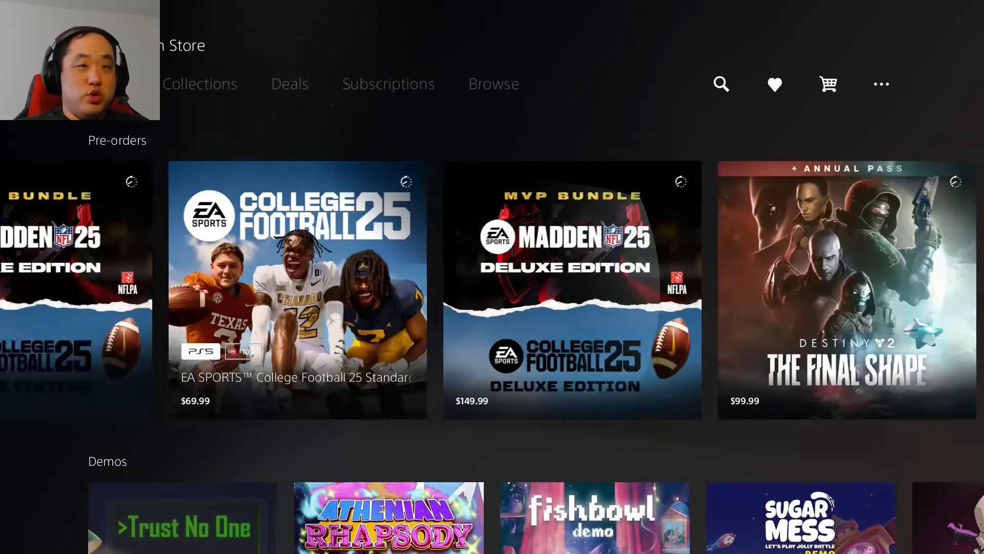
{"action": "scroll", "scroll_direction": "right", "scroll_amount": 3}
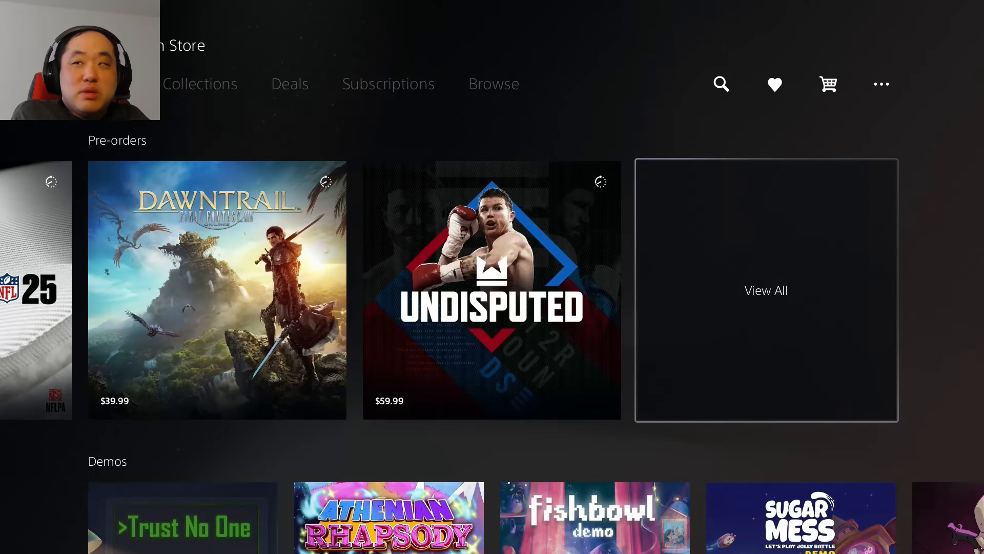
- Open the full Pre-Orders list and scroll to Destiny 2: The Final Shape at $49.99
{"action": "left_click", "coordinate": [765, 290]}
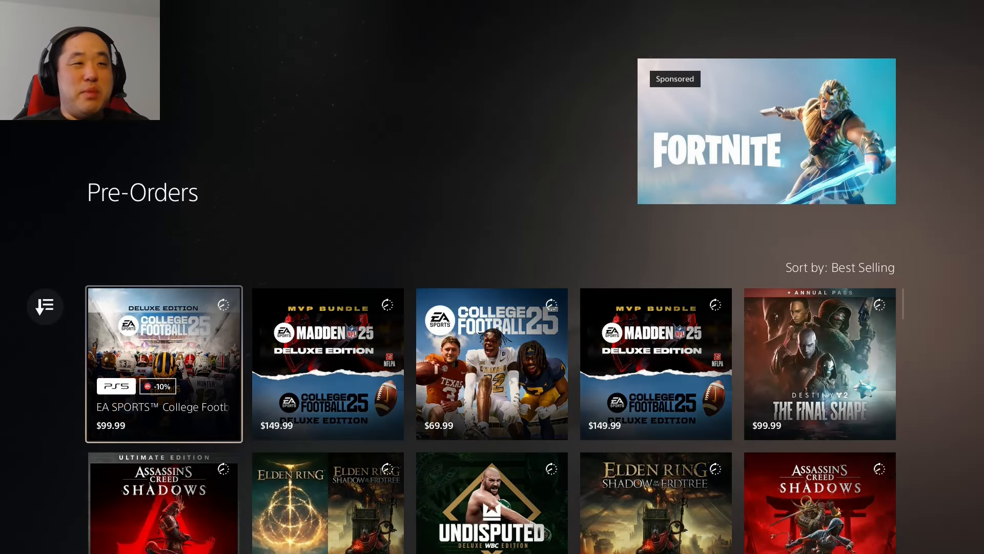
{"action": "scroll", "scroll_direction": "down", "scroll_amount": 3}
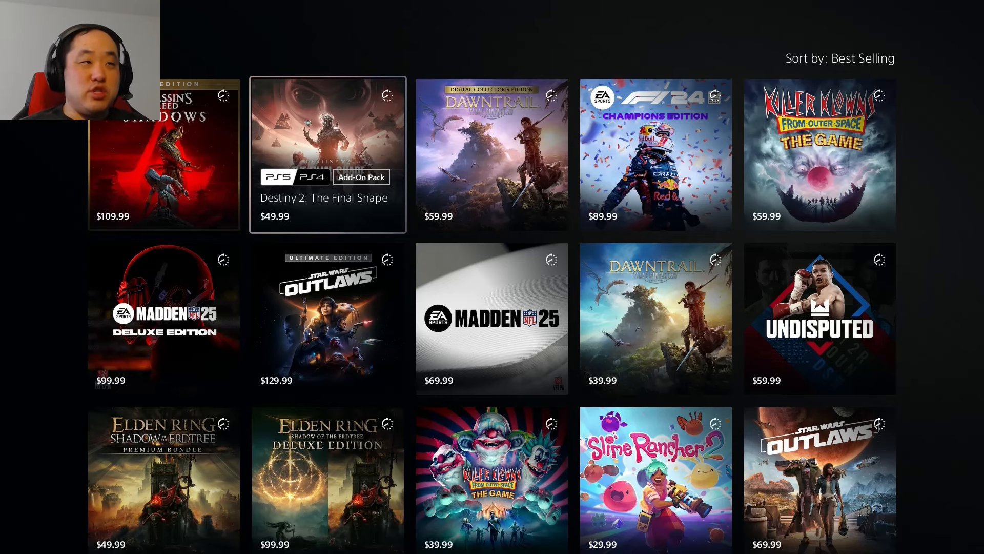
{"action": "left_click", "coordinate": [327, 154]}
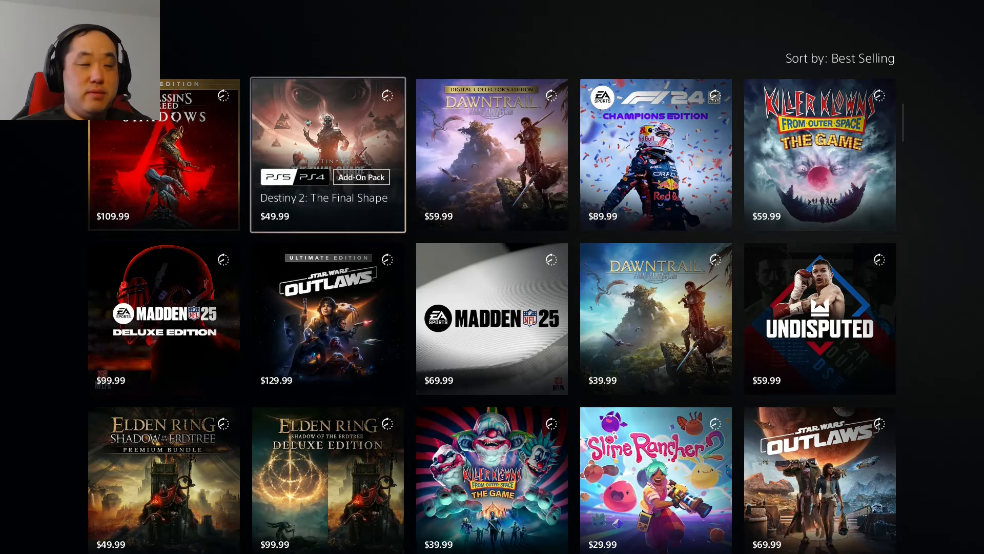
- View the Destiny 2: The Final Shape product page from the Pre-Orders list
{"action": "left_click", "coordinate": [327, 153]}
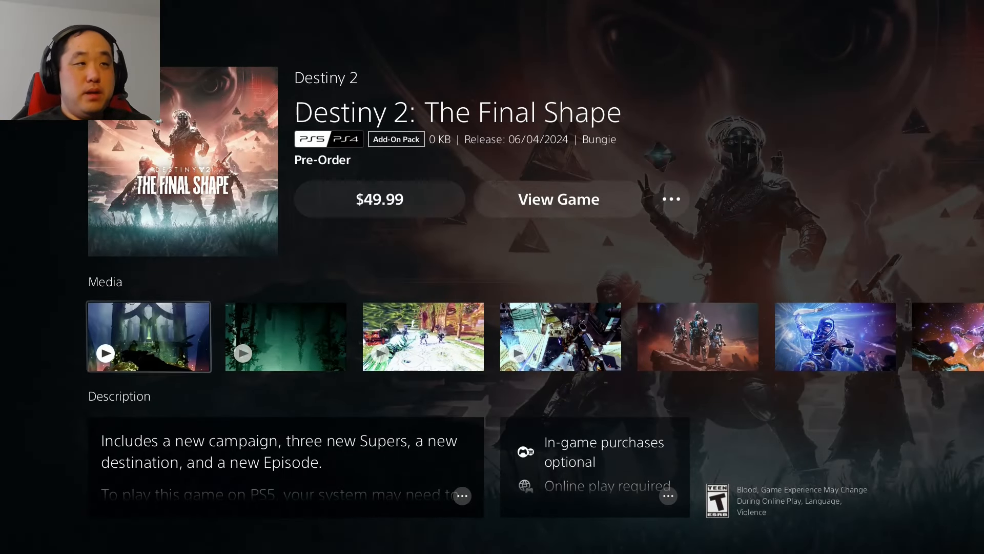
{"action": "scroll", "scroll_direction": "right", "scroll_amount": 3}
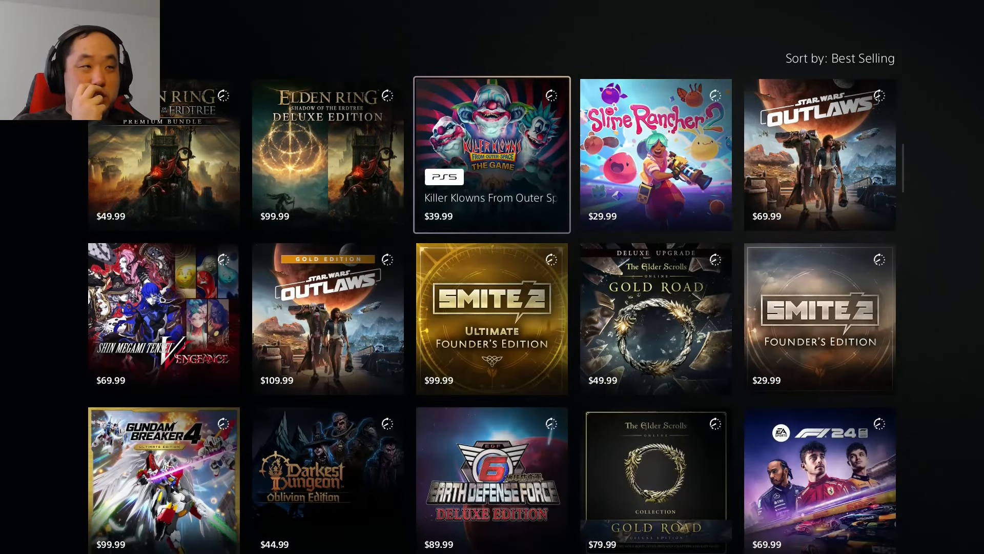
- Scroll the Pre-Orders grid to its end and return to the store main page
{"action": "scroll", "scroll_direction": "down", "scroll_amount": 3}
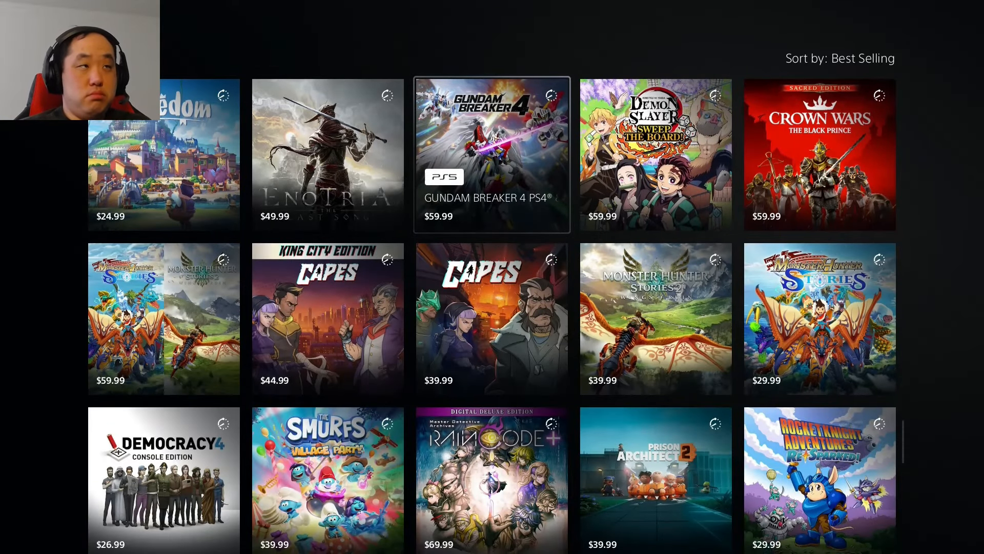
{"action": "scroll", "scroll_direction": "down", "scroll_amount": 3}
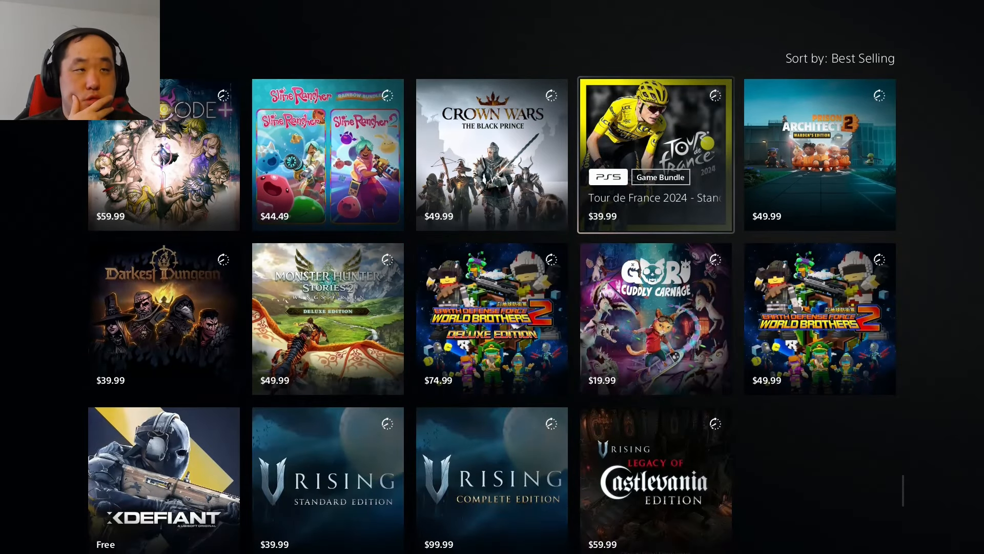
{"action": "scroll", "scroll_direction": "down", "scroll_amount": 3}
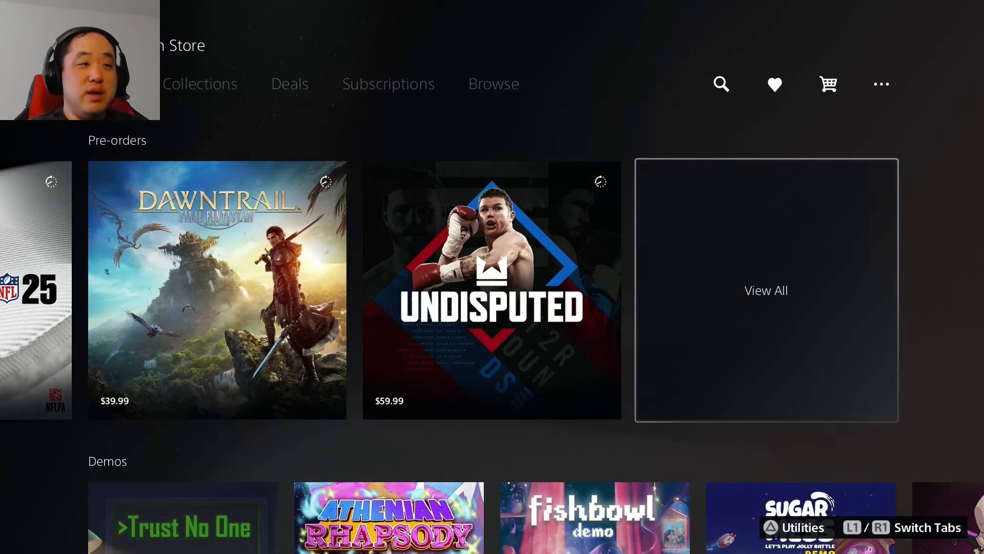
- Leave the PlayStation Store for the PS5 home screen featuring Ace Combat 7
{"action": "scroll", "scroll_direction": "down", "scroll_amount": 3}
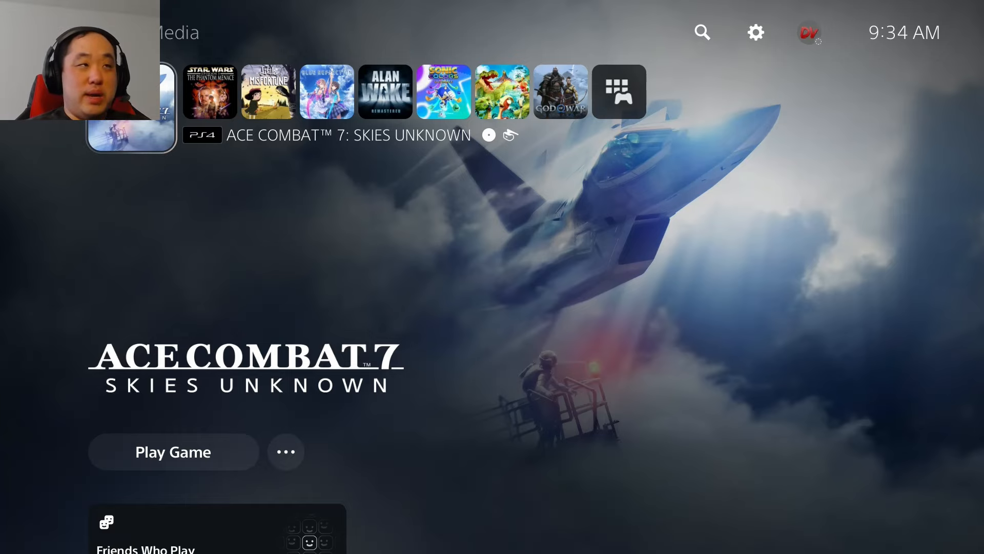
- Browse the home games row and open the Game Library with its 159-title collection
{"action": "scroll", "scroll_direction": "left", "scroll_amount": 3}
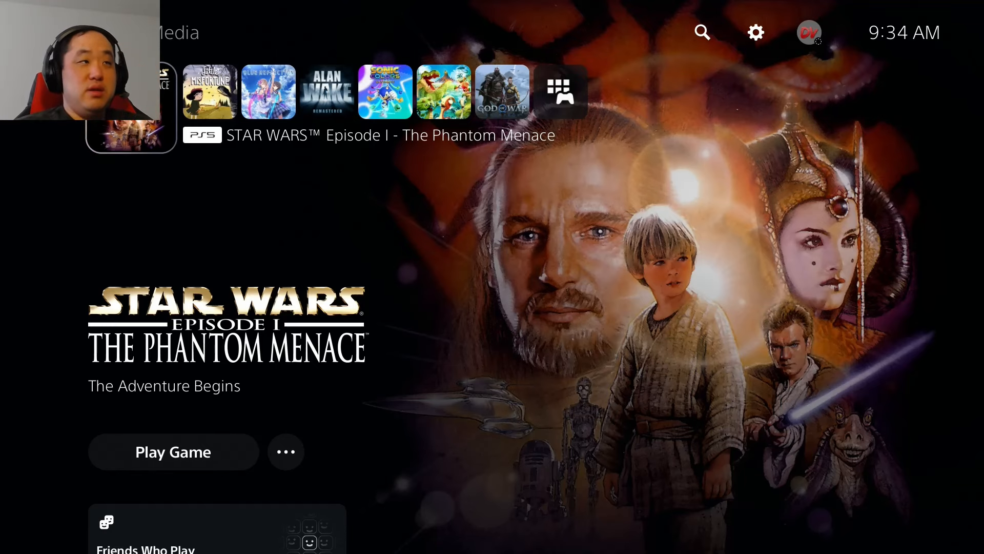
{"action": "scroll", "scroll_direction": "left", "scroll_amount": 3}
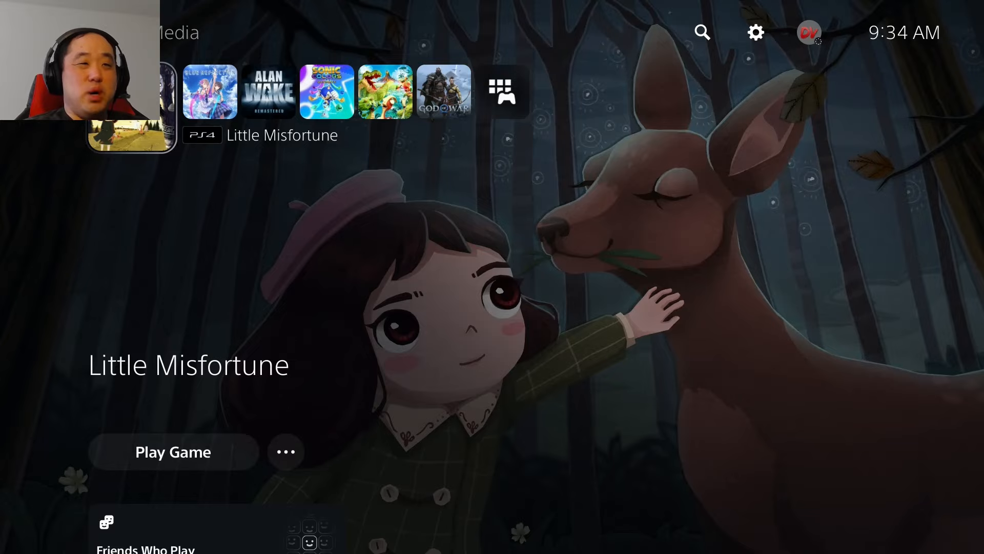
{"action": "scroll", "scroll_direction": "down", "scroll_amount": 3}
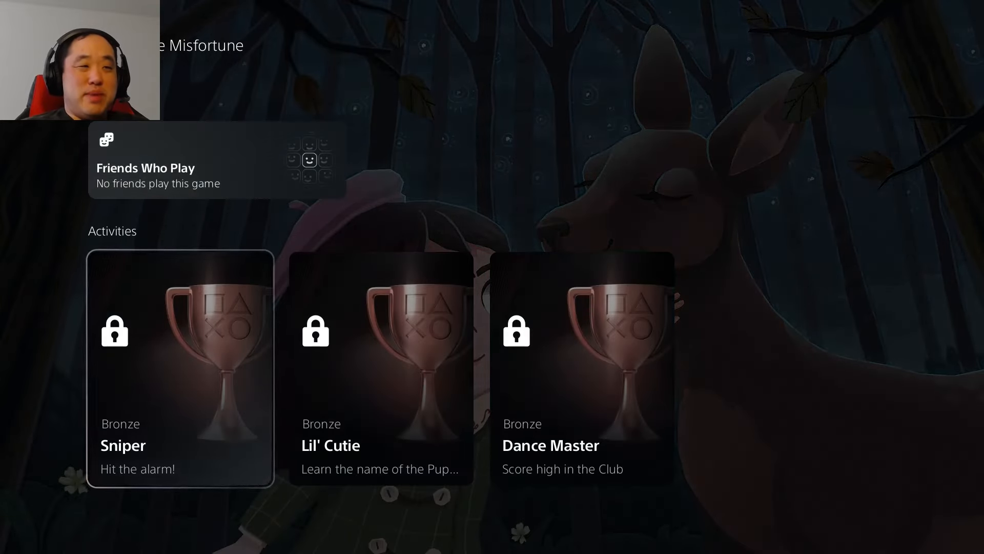
{"action": "scroll", "scroll_direction": "up", "scroll_amount": 3}
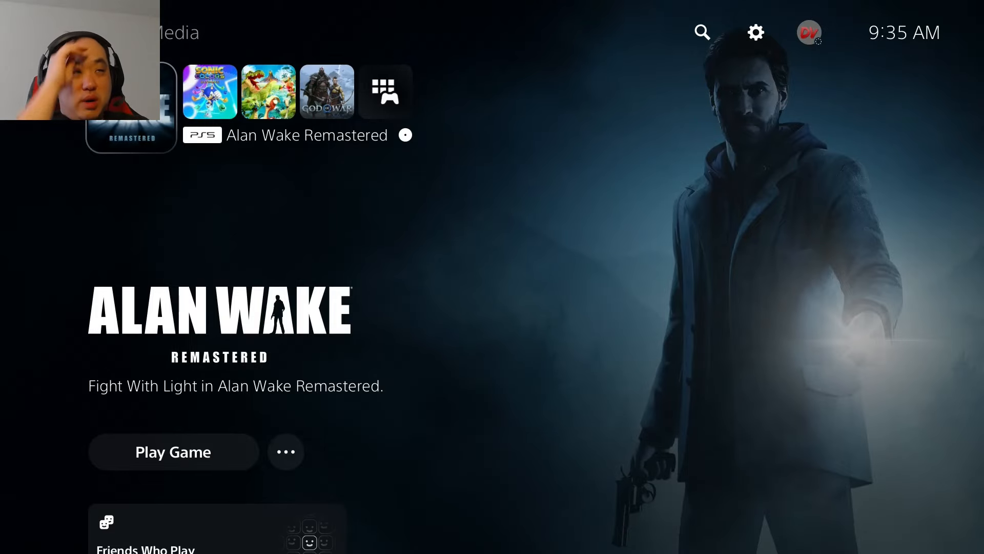
{"action": "scroll", "scroll_direction": "right", "scroll_amount": 3}
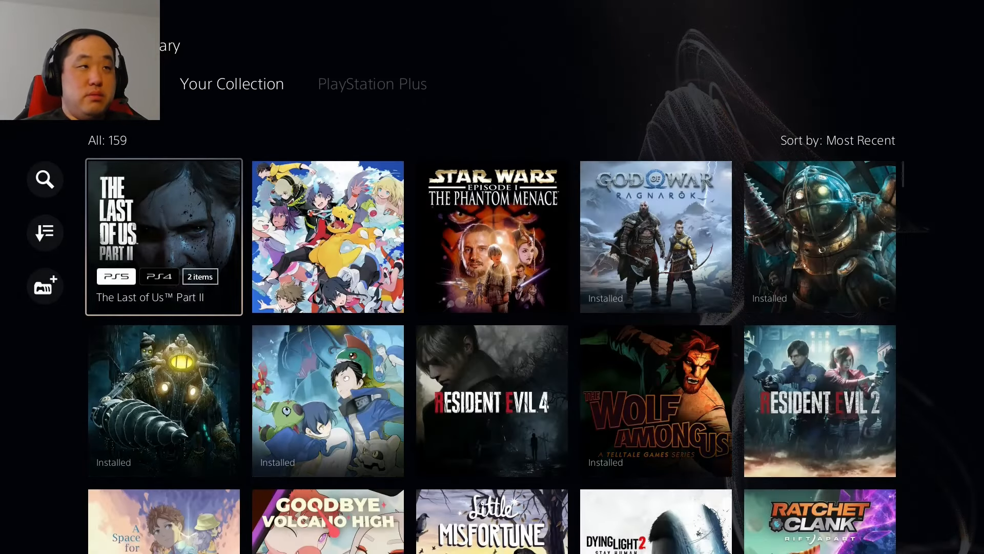
- Scroll down through the Your Collection grid of 159 owned games, then back up
{"action": "scroll", "scroll_direction": "down", "scroll_amount": 3}
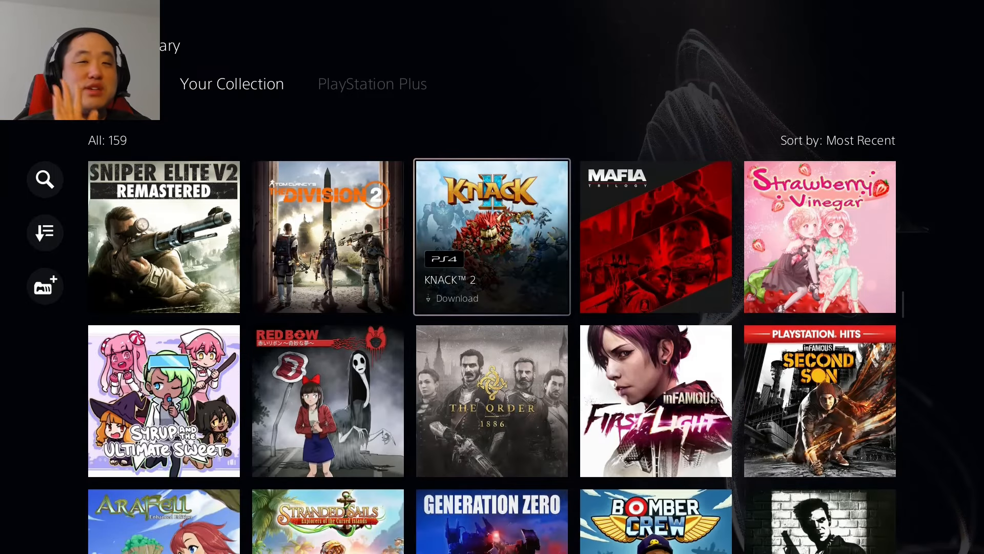
{"action": "scroll", "scroll_direction": "down", "scroll_amount": 3}
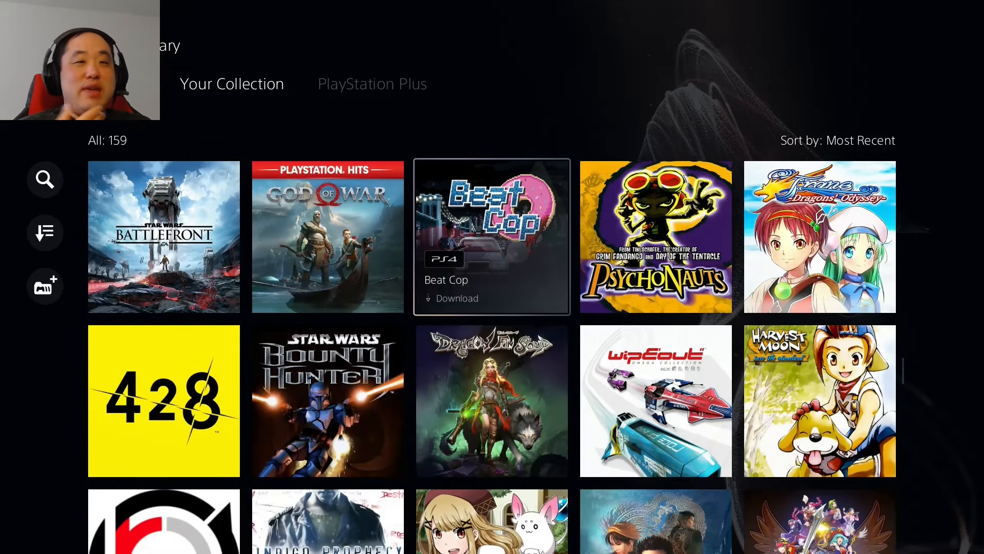
{"action": "scroll", "scroll_direction": "down", "scroll_amount": 3}
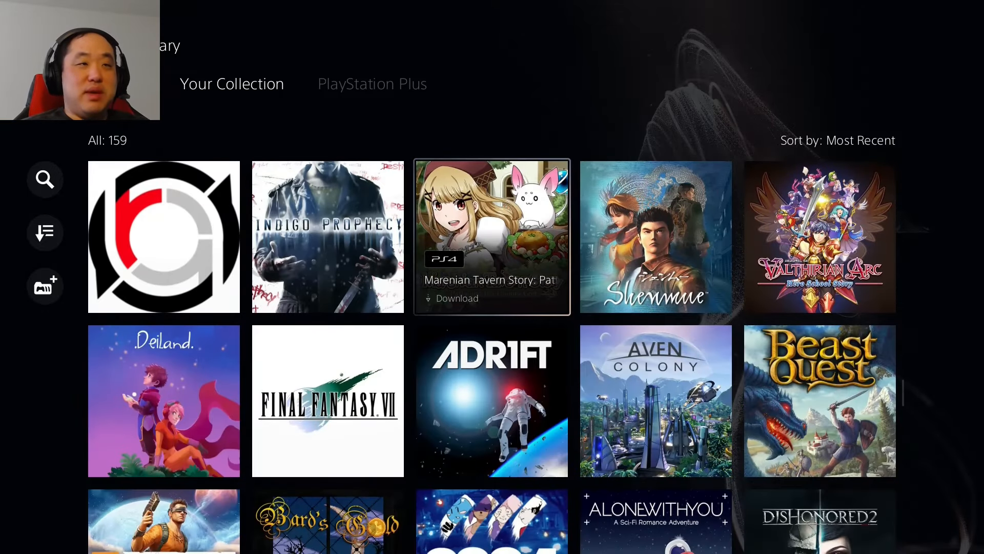
{"action": "scroll", "scroll_direction": "down", "scroll_amount": 3}
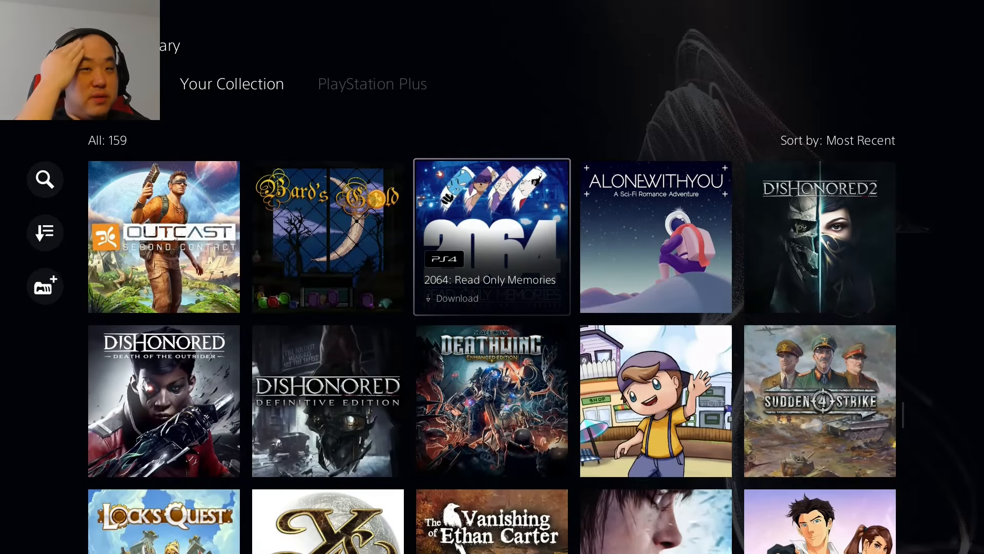
{"action": "scroll", "scroll_direction": "down", "scroll_amount": 3}
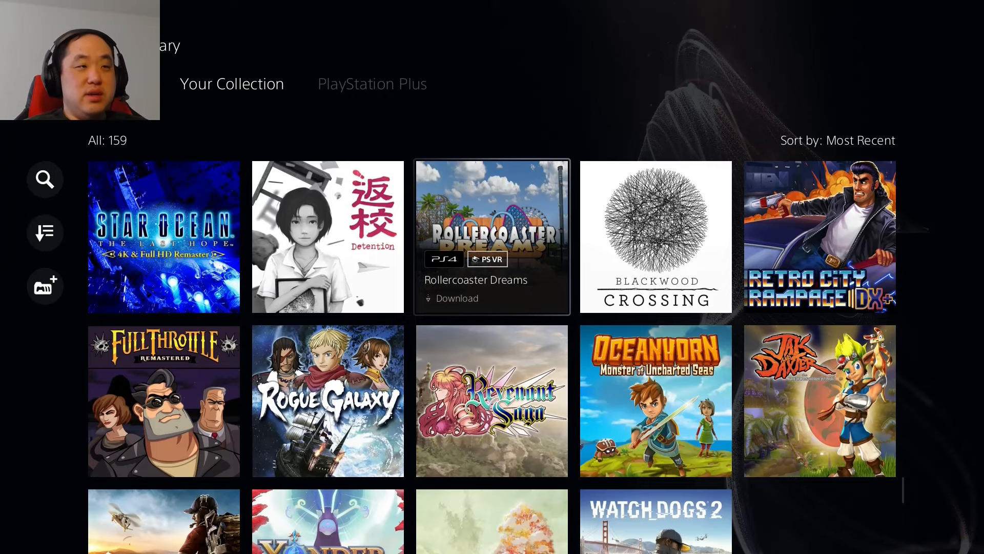
{"action": "scroll", "scroll_direction": "down", "scroll_amount": 3}
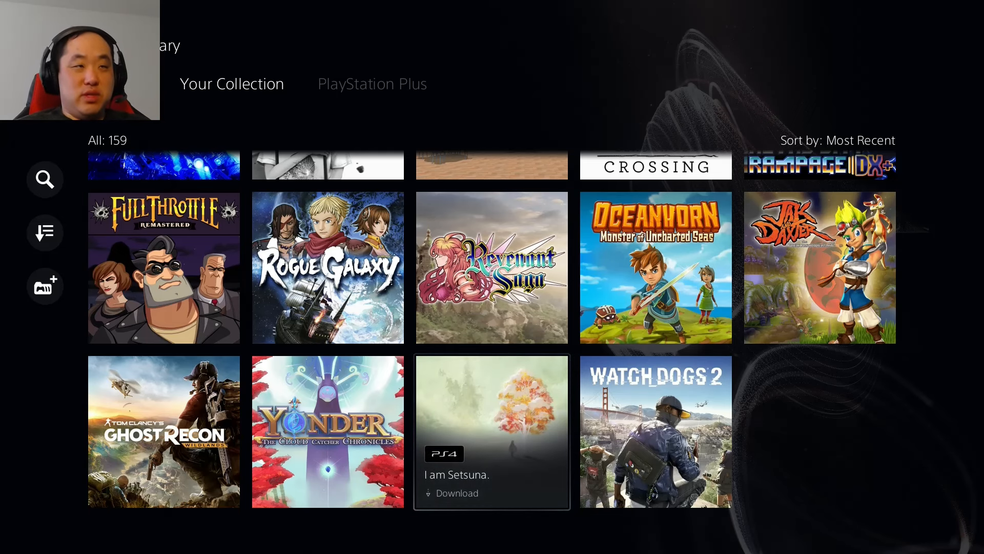
{"action": "scroll", "scroll_direction": "up", "scroll_amount": 3}
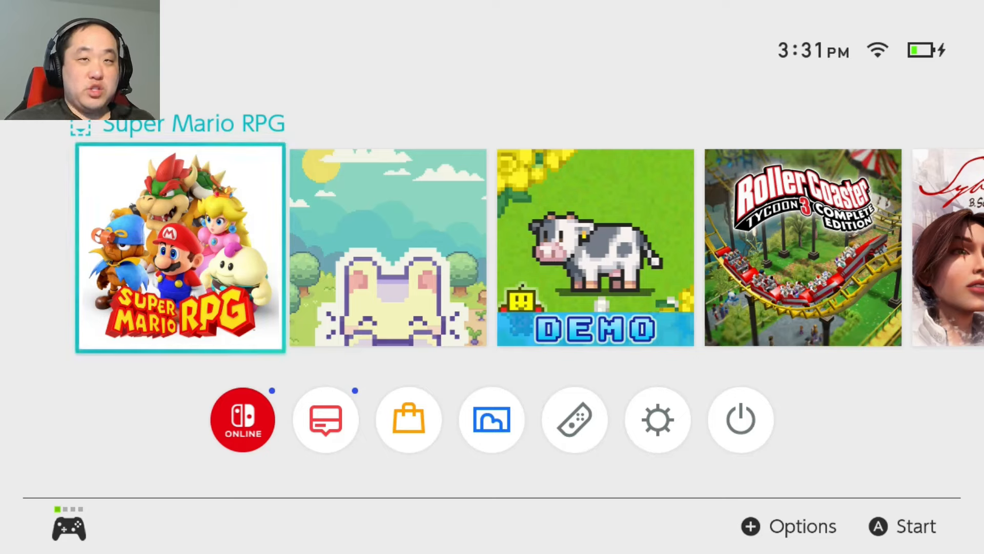
- Move along the Switch home game row past Sprout Valley to RollerCoaster Tycoon 3
{"action": "scroll", "scroll_direction": "right", "scroll_amount": 3}
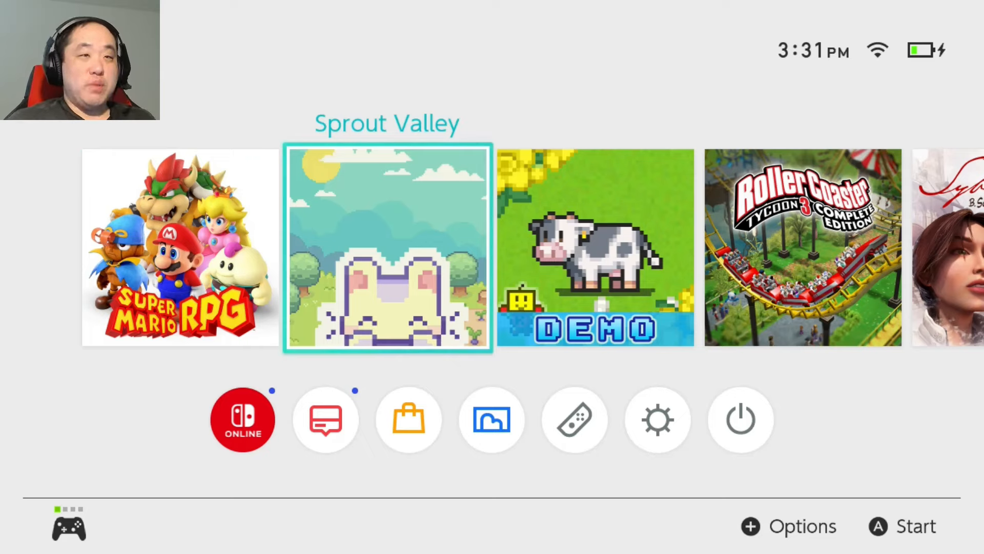
{"action": "key", "text": "right"}
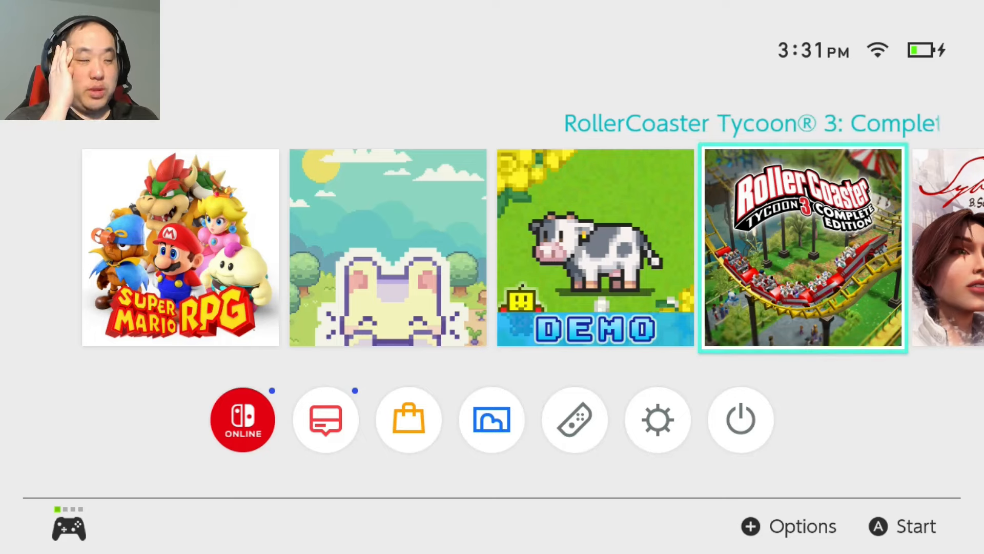
- Move right along the Home Menu game row to Super Smash Bros. Ultimate
{"action": "scroll", "scroll_direction": "right", "scroll_amount": 3}
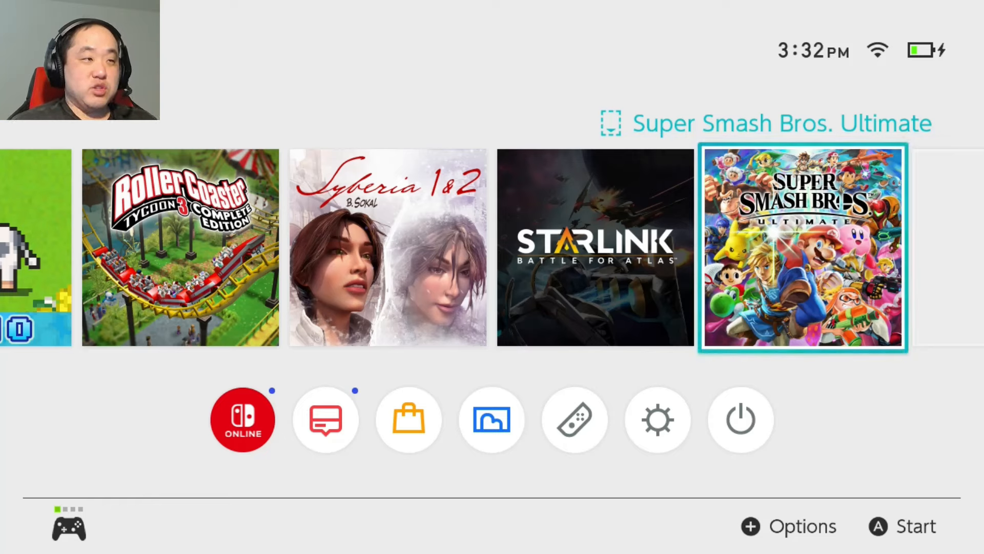
{"action": "left_click", "coordinate": [657, 419]}
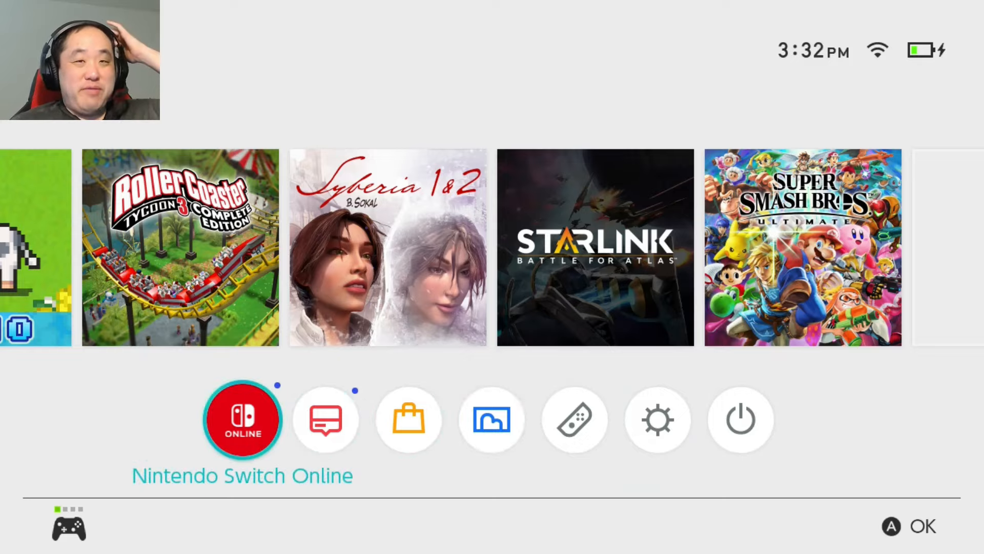
{"action": "left_click", "coordinate": [242, 419]}
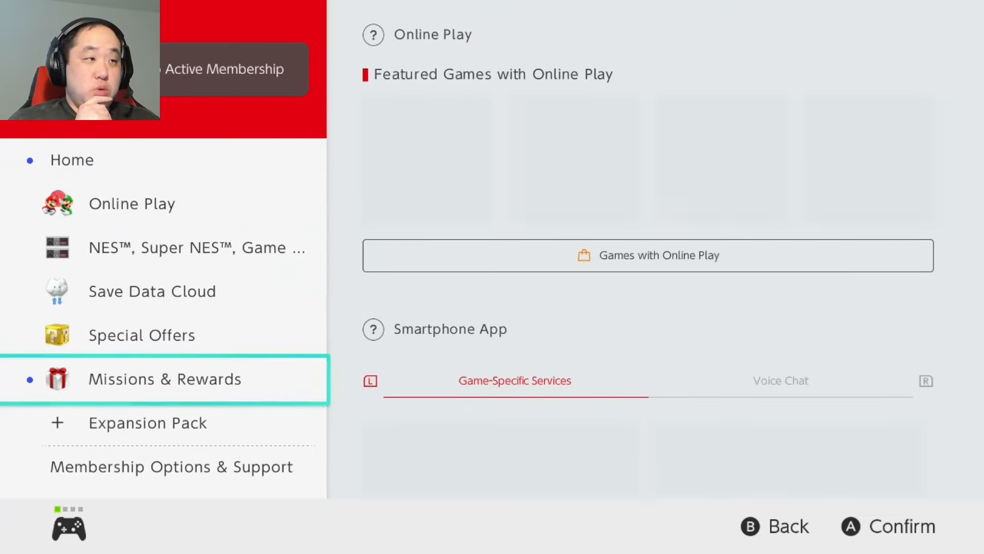
{"action": "left_click", "coordinate": [148, 423]}
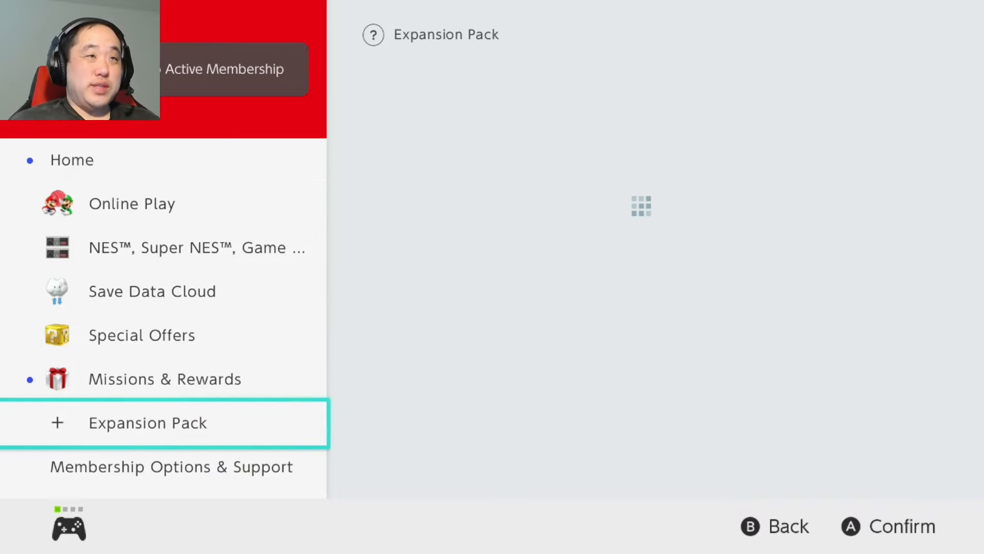
{"action": "left_click", "coordinate": [147, 422]}
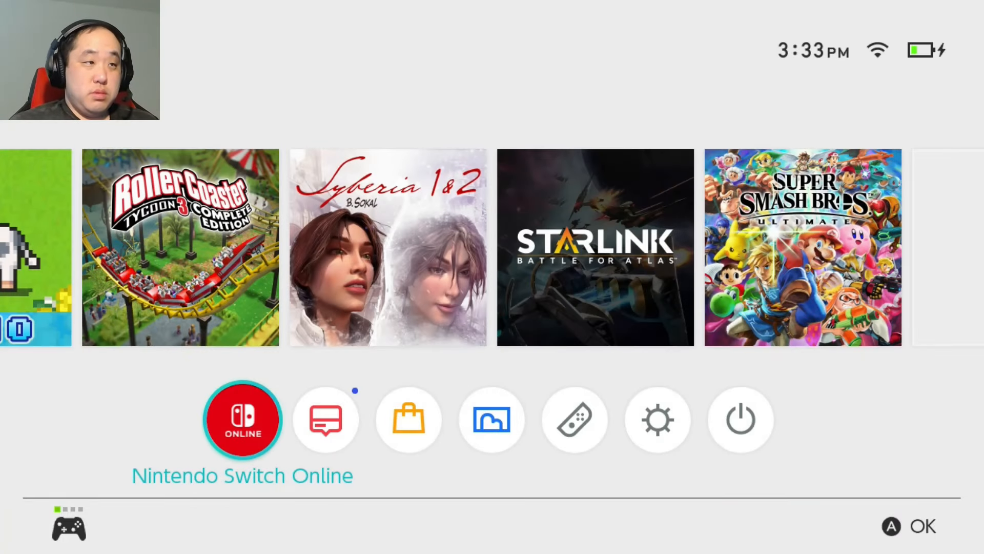
{"action": "left_click", "coordinate": [409, 419]}
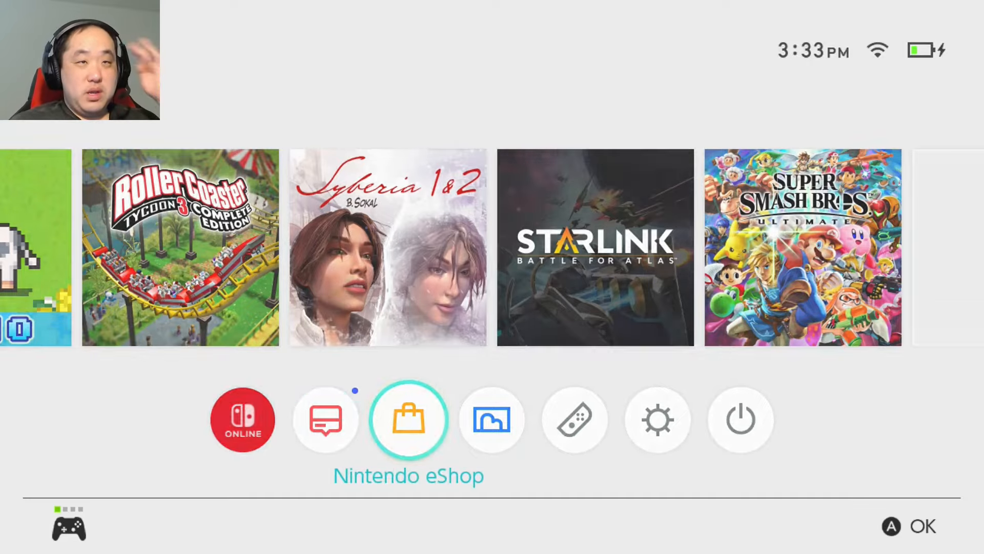
- Launch Nintendo eShop and enter its Coming Soon section listing Paper Trail and other upcoming games
{"action": "left_click", "coordinate": [409, 418]}
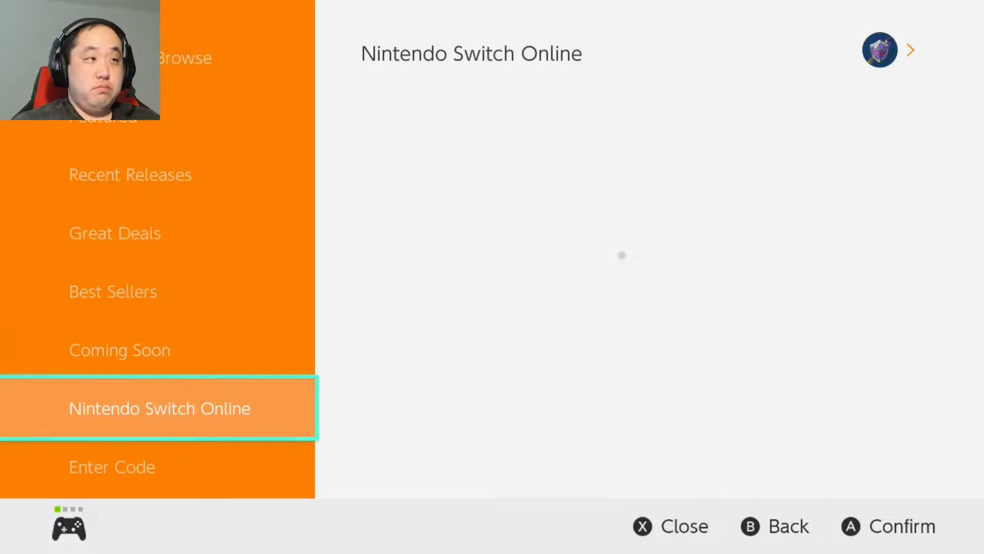
{"action": "key", "text": "up"}
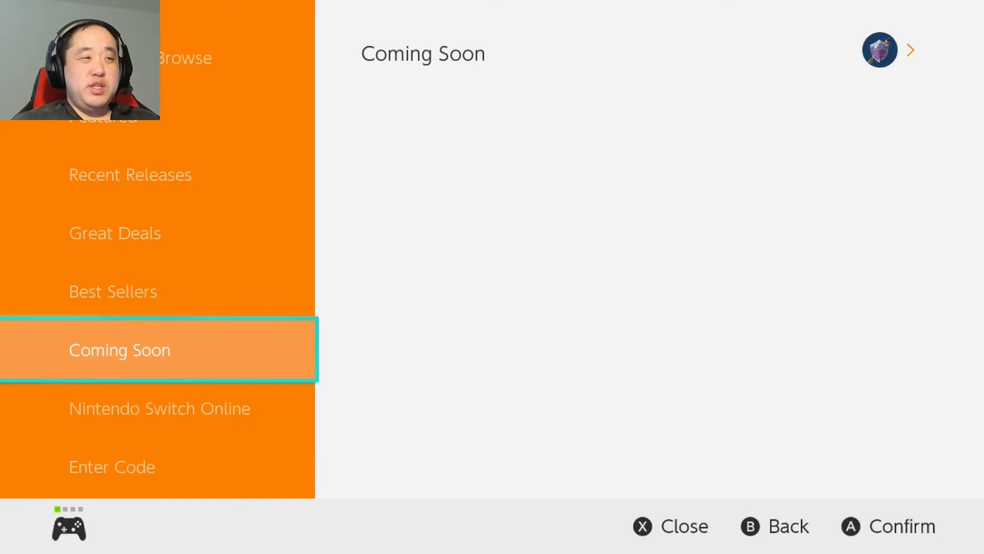
{"action": "left_click", "coordinate": [119, 350]}
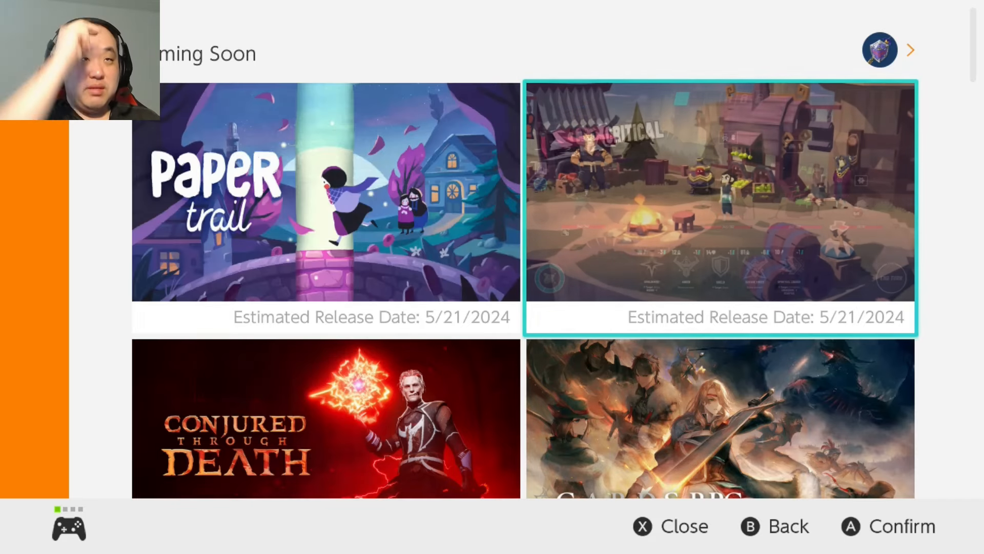
- Scroll the Coming Soon grid down past Paper Mario and Soul Link to Hauntii, due 5/23/2024
{"action": "scroll", "scroll_direction": "down", "scroll_amount": 3}
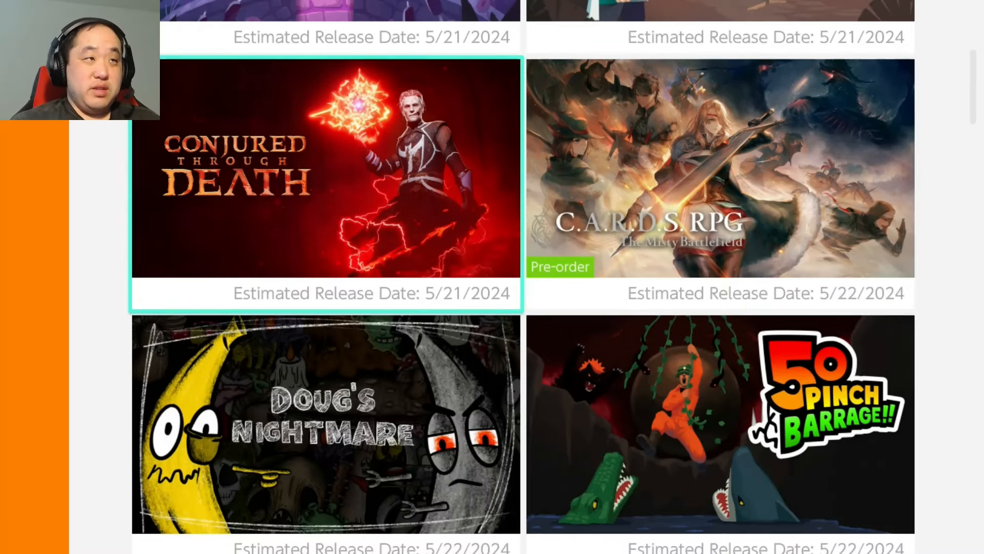
{"action": "scroll", "scroll_direction": "down", "scroll_amount": 3}
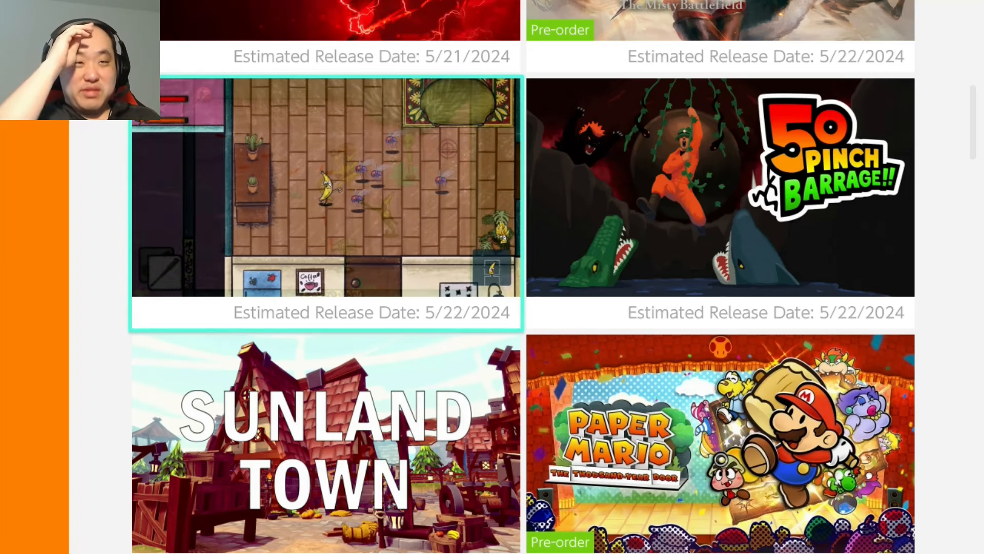
{"action": "scroll", "scroll_direction": "down", "scroll_amount": 3}
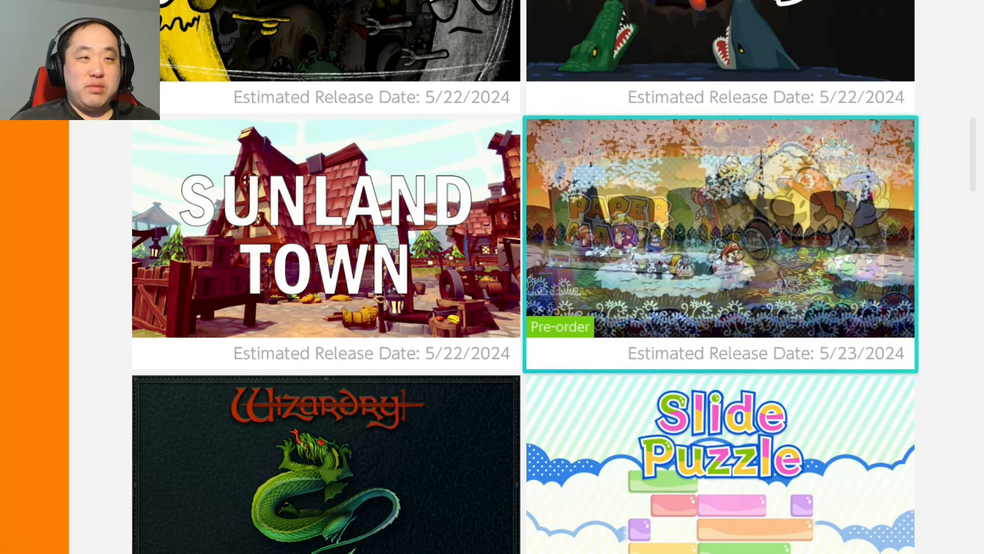
{"action": "scroll", "scroll_direction": "down", "scroll_amount": 3}
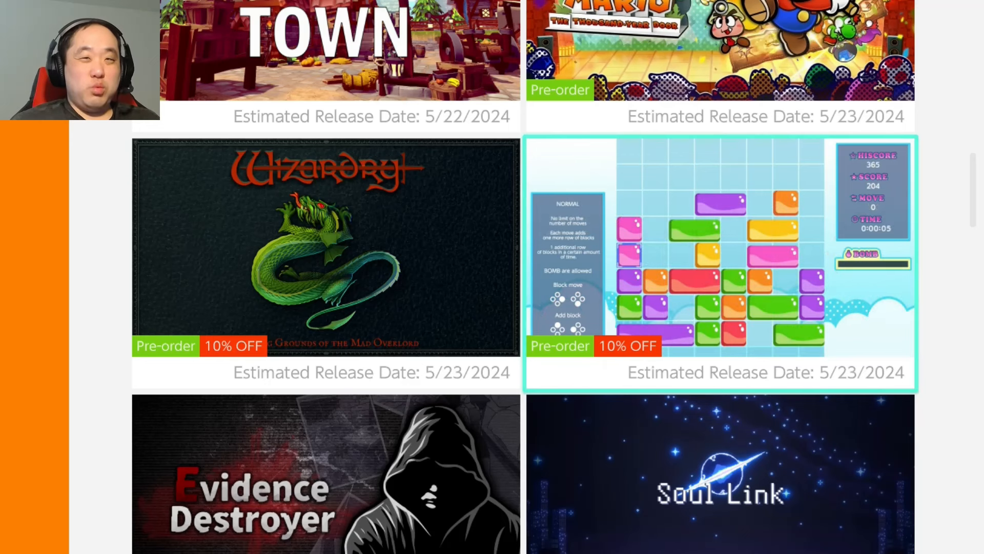
{"action": "scroll", "scroll_direction": "down", "scroll_amount": 3}
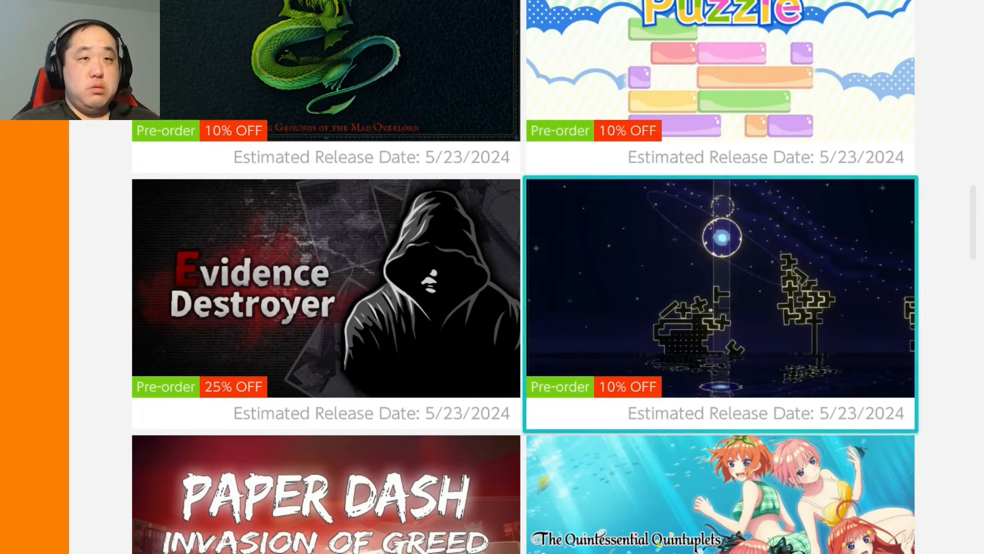
{"action": "scroll", "scroll_direction": "down", "scroll_amount": 3}
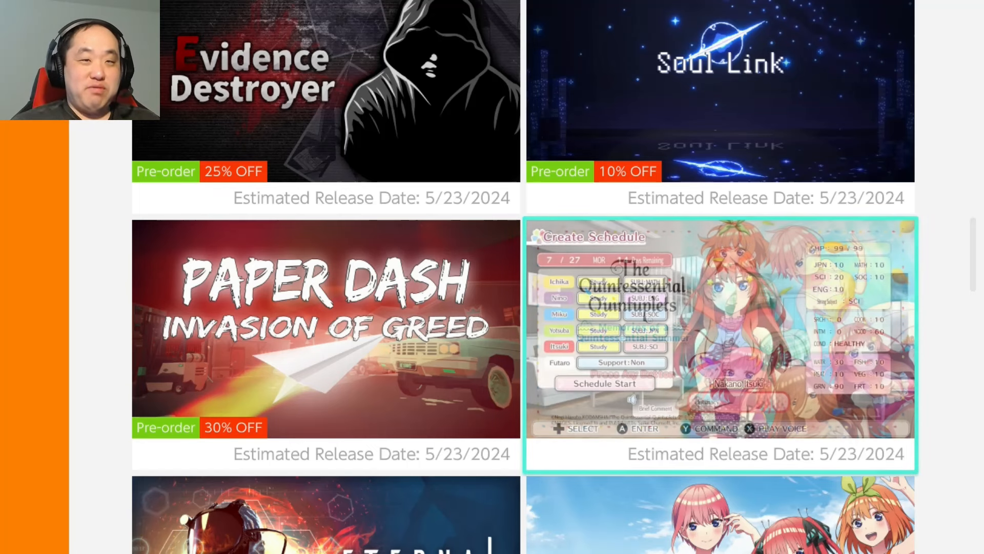
{"action": "scroll", "scroll_direction": "down", "scroll_amount": 3}
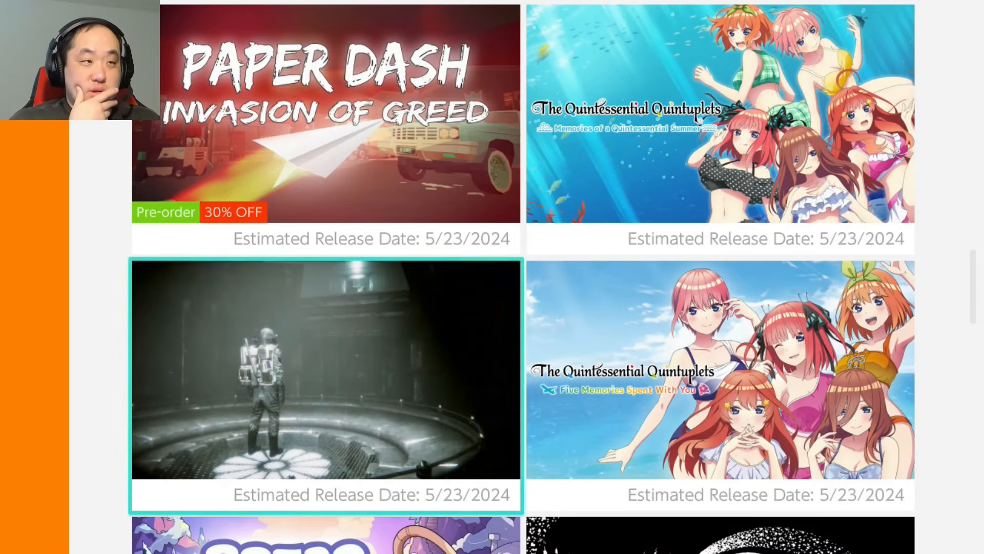
{"action": "scroll", "scroll_direction": "down", "scroll_amount": 3}
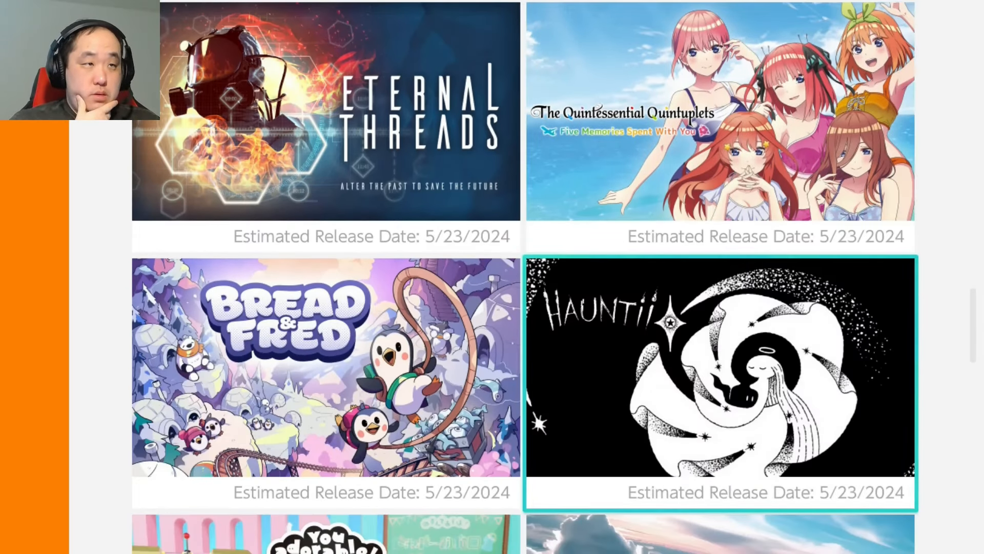
- Scroll further down the Coming Soon grid through the late-May 2024 releases
{"action": "scroll", "scroll_direction": "down", "scroll_amount": 3}
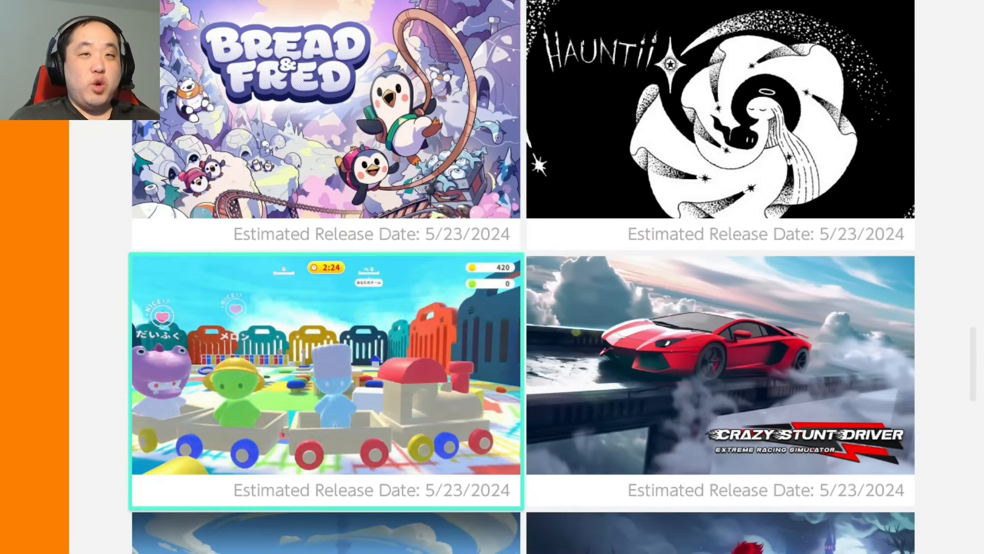
{"action": "scroll", "scroll_direction": "down", "scroll_amount": 3}
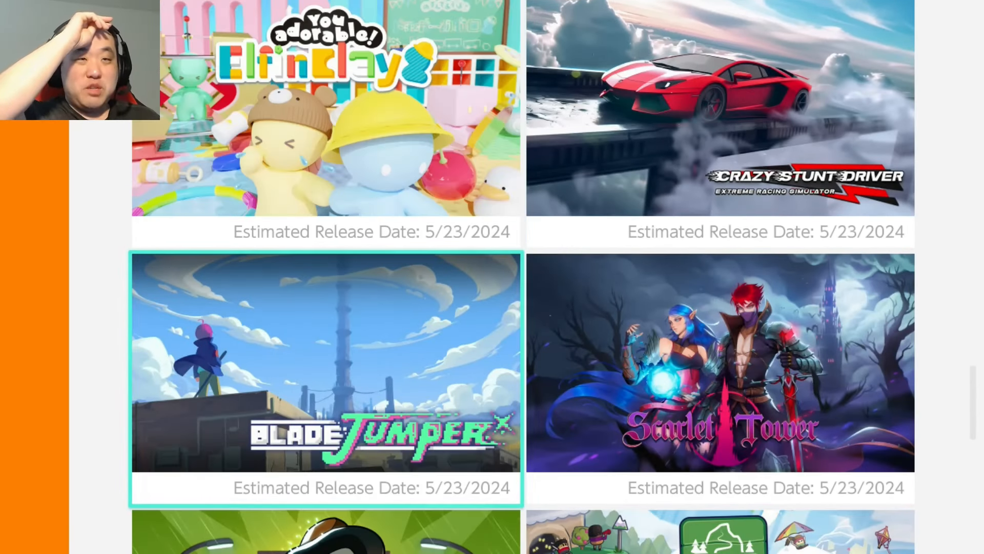
{"action": "scroll", "scroll_direction": "down", "scroll_amount": 3}
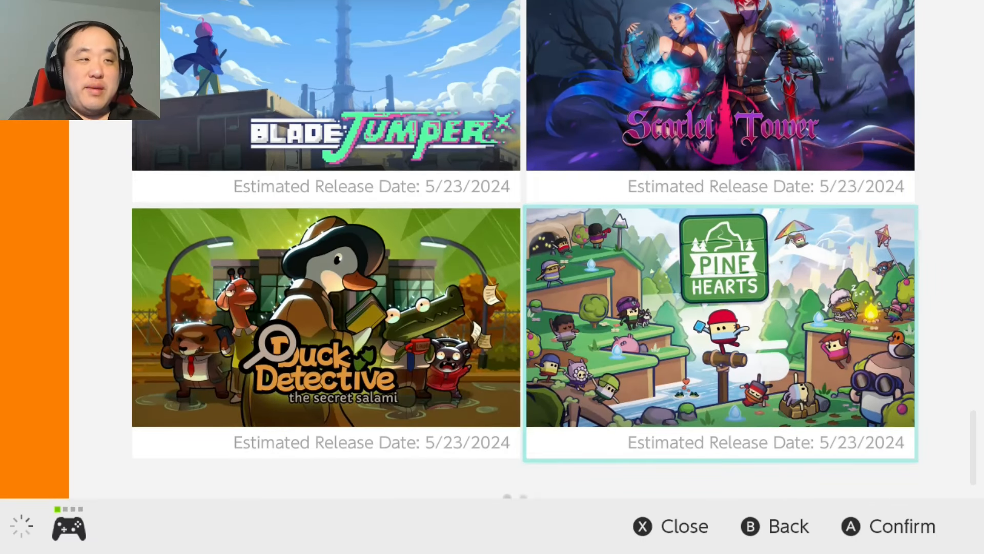
{"action": "scroll", "scroll_direction": "down", "scroll_amount": 3}
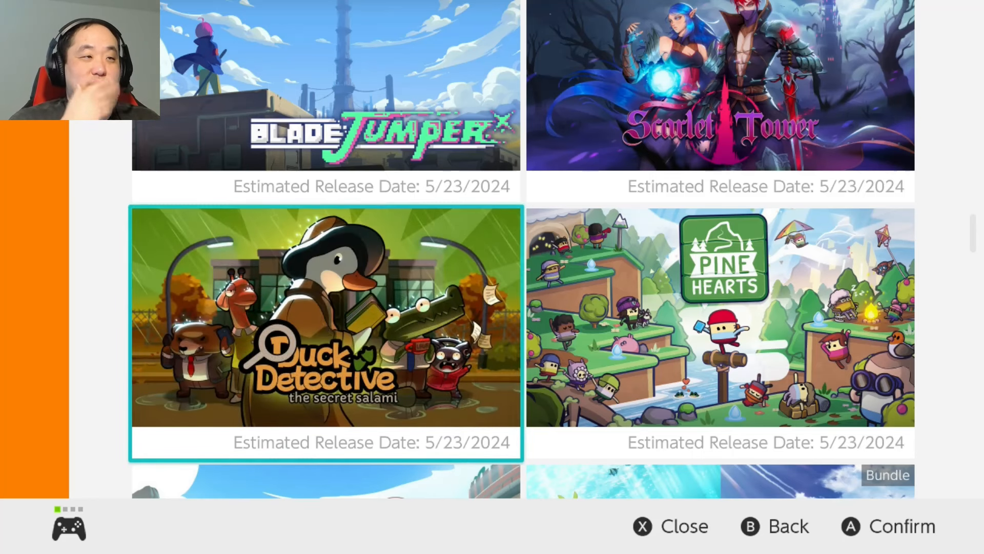
{"action": "scroll", "scroll_direction": "down", "scroll_amount": 3}
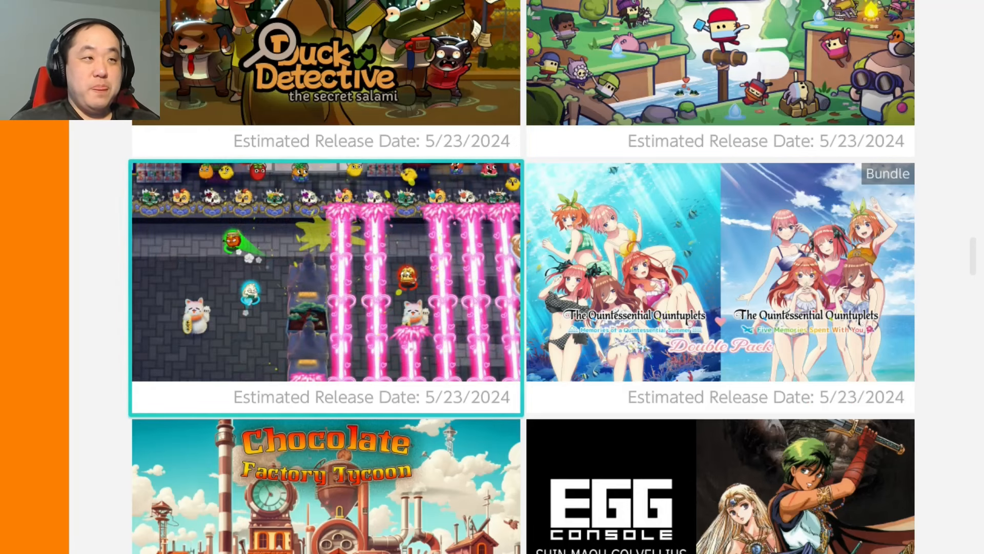
{"action": "scroll", "scroll_direction": "down", "scroll_amount": 3}
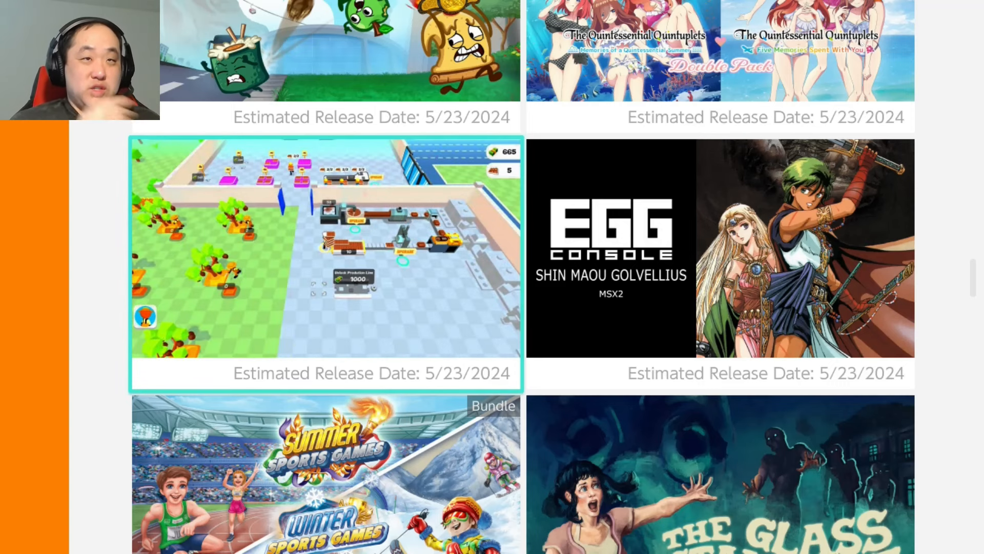
{"action": "scroll", "scroll_direction": "down", "scroll_amount": 3}
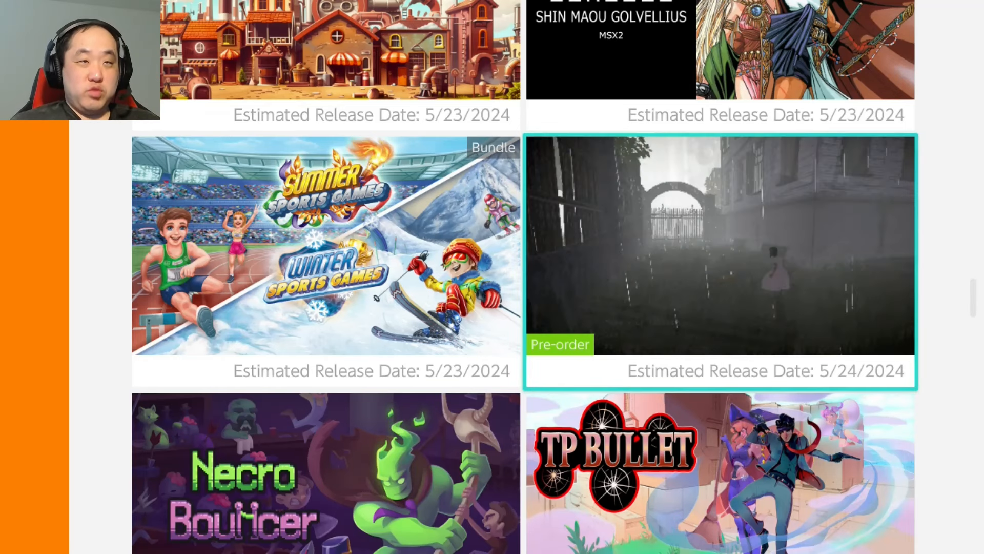
{"action": "scroll", "scroll_direction": "down", "scroll_amount": 3}
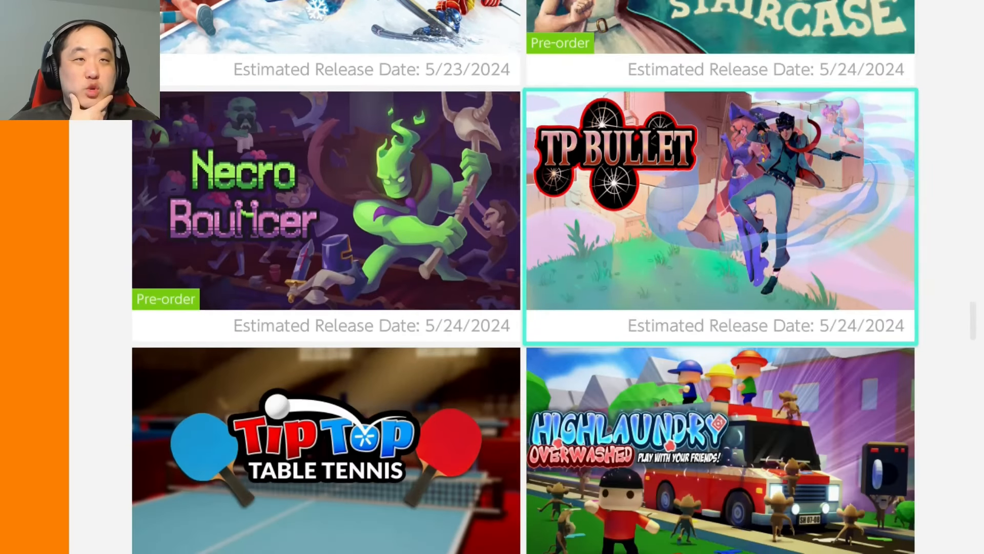
{"action": "scroll", "scroll_direction": "down", "scroll_amount": 3}
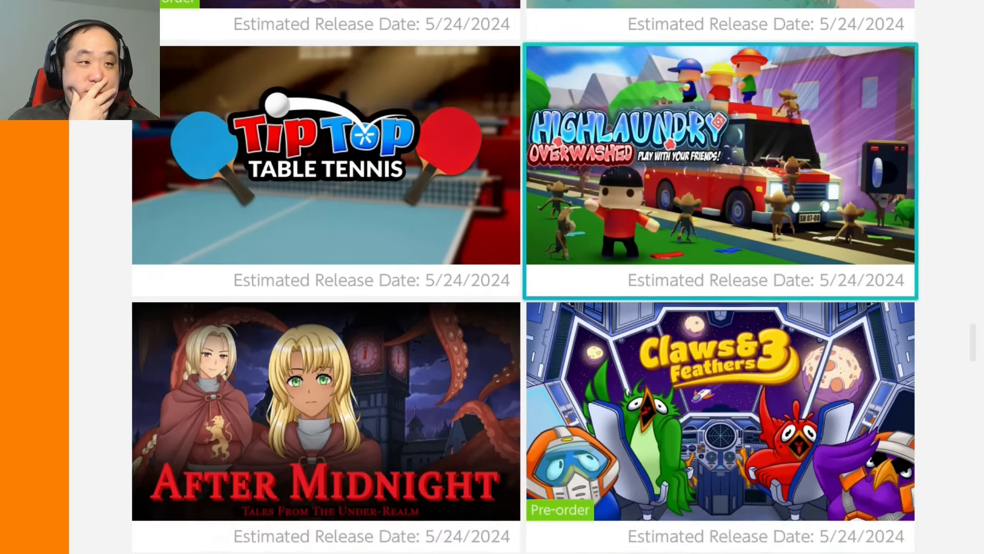
{"action": "scroll", "scroll_direction": "down", "scroll_amount": 3}
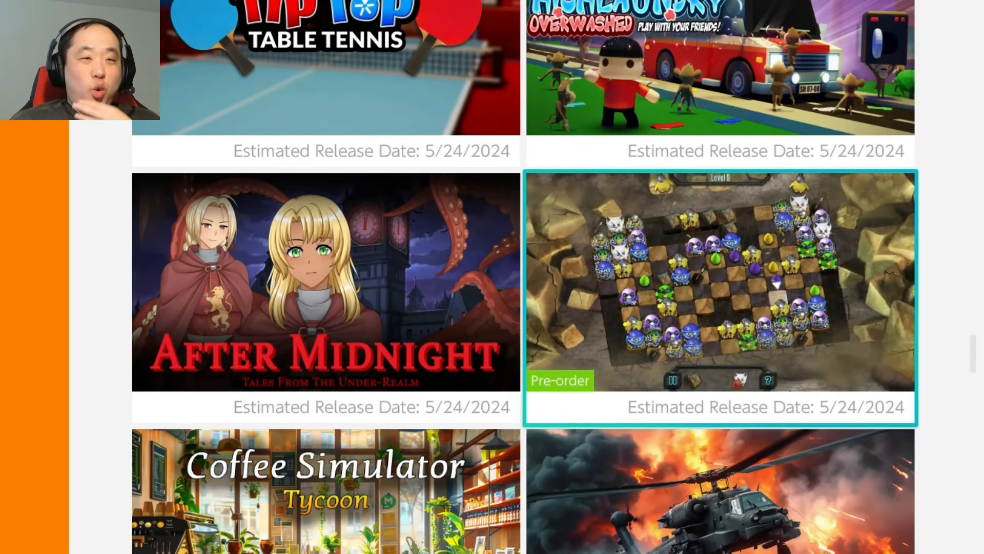
- Continue to the 5/29/2024 titles and highlight Capes, a 10%-off pre-order
{"action": "scroll", "scroll_direction": "down", "scroll_amount": 3}
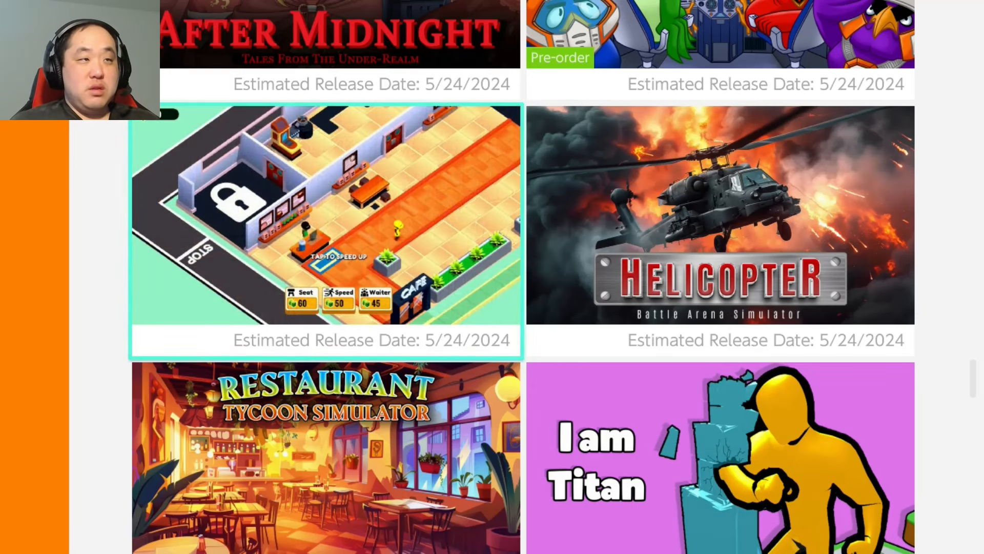
{"action": "scroll", "scroll_direction": "down", "scroll_amount": 3}
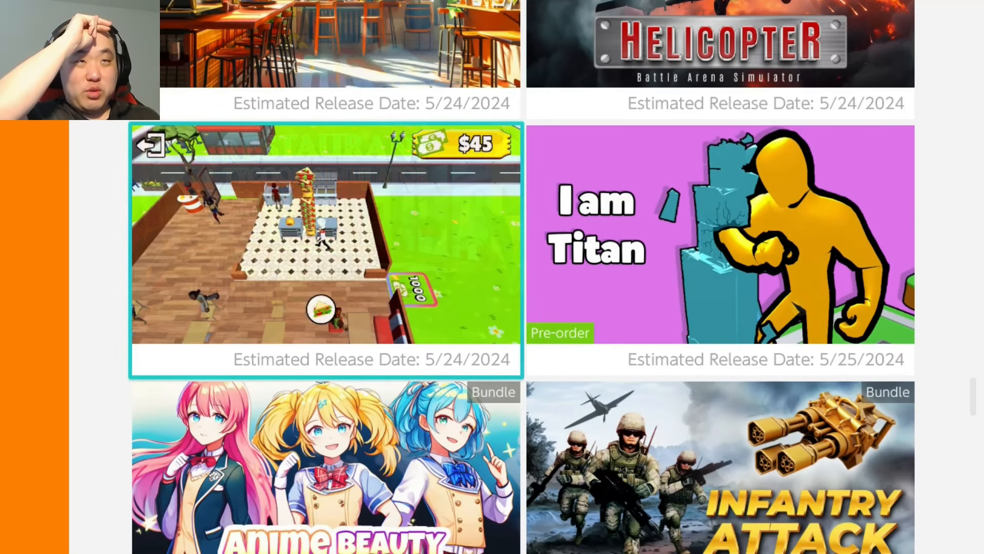
{"action": "scroll", "scroll_direction": "down", "scroll_amount": 3}
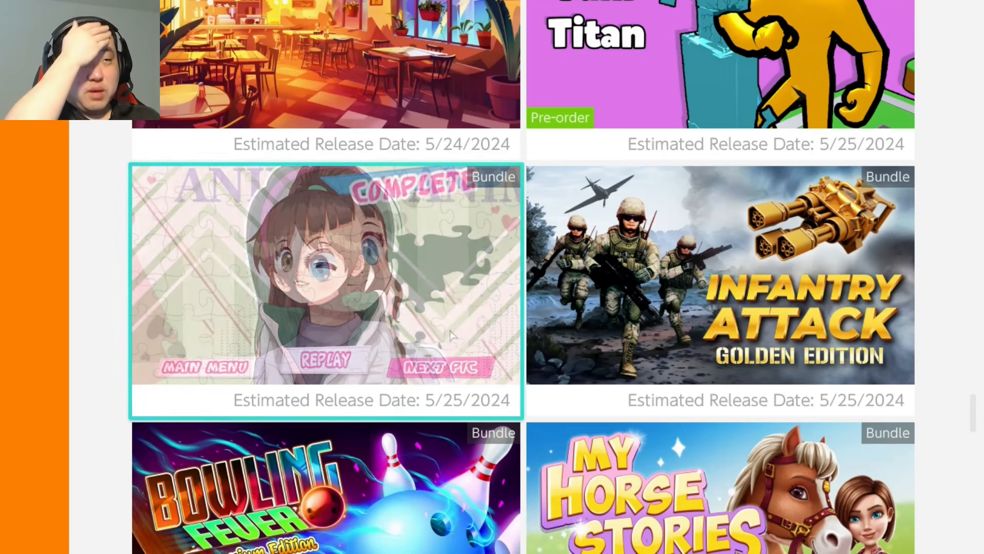
{"action": "scroll", "scroll_direction": "down", "scroll_amount": 3}
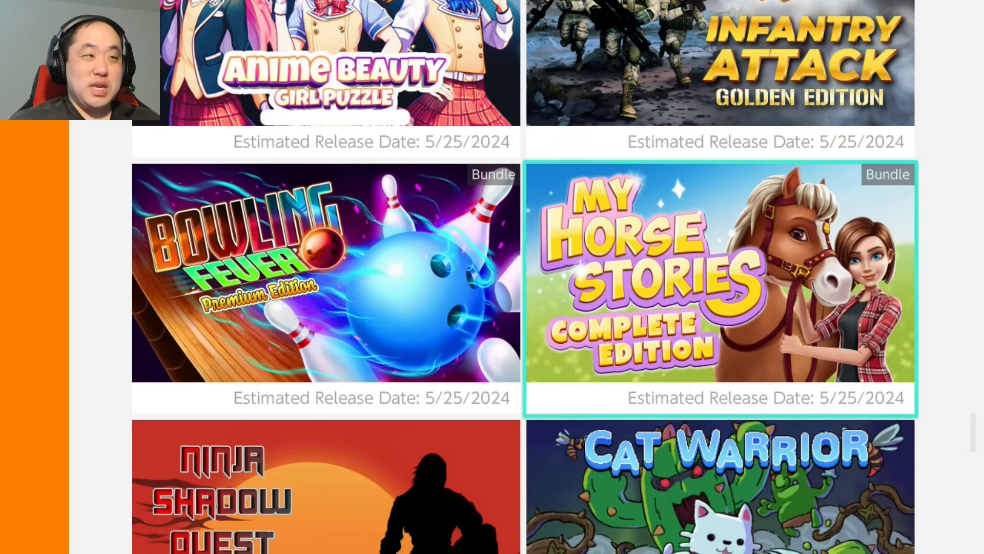
{"action": "scroll", "scroll_direction": "down", "scroll_amount": 3}
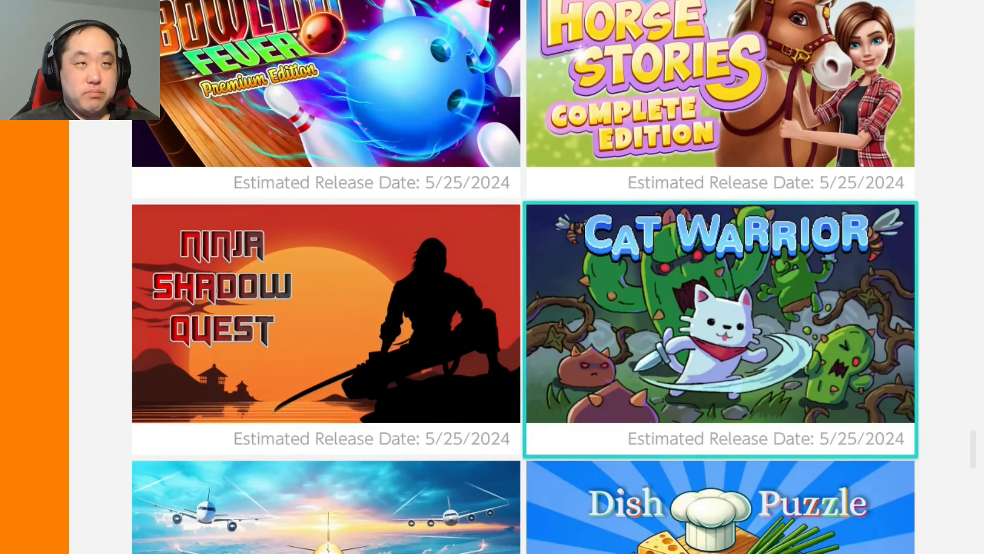
{"action": "scroll", "scroll_direction": "down", "scroll_amount": 3}
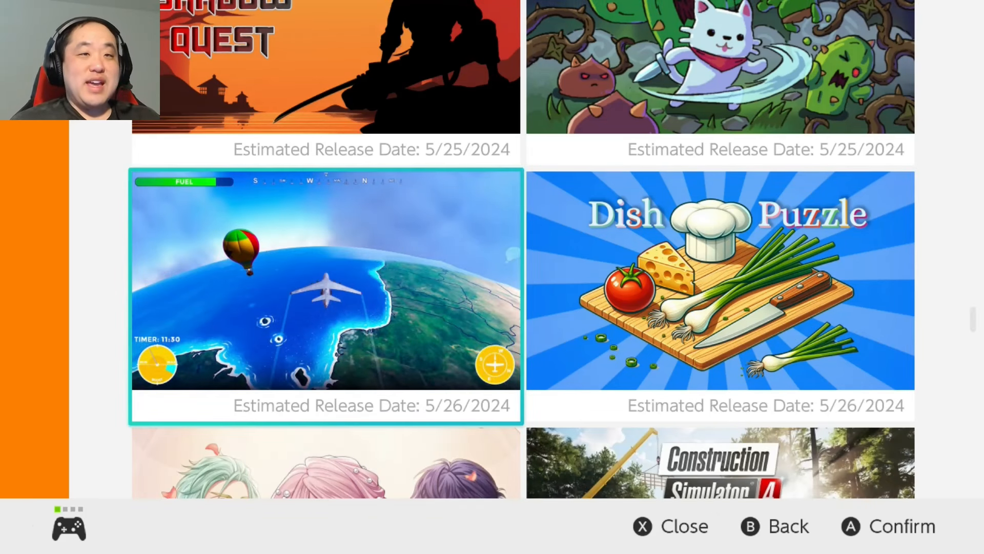
{"action": "scroll", "scroll_direction": "down", "scroll_amount": 3}
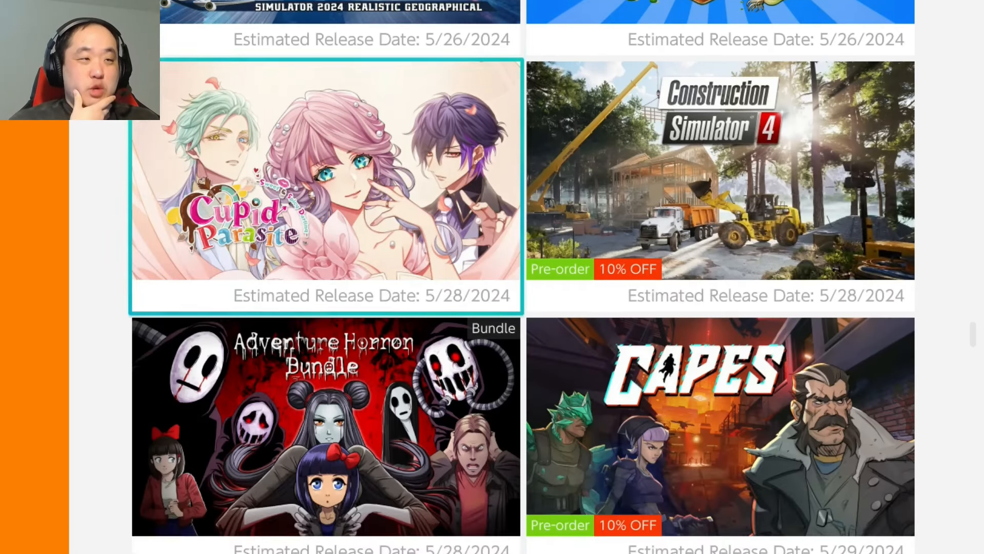
{"action": "scroll", "scroll_direction": "down", "scroll_amount": 3}
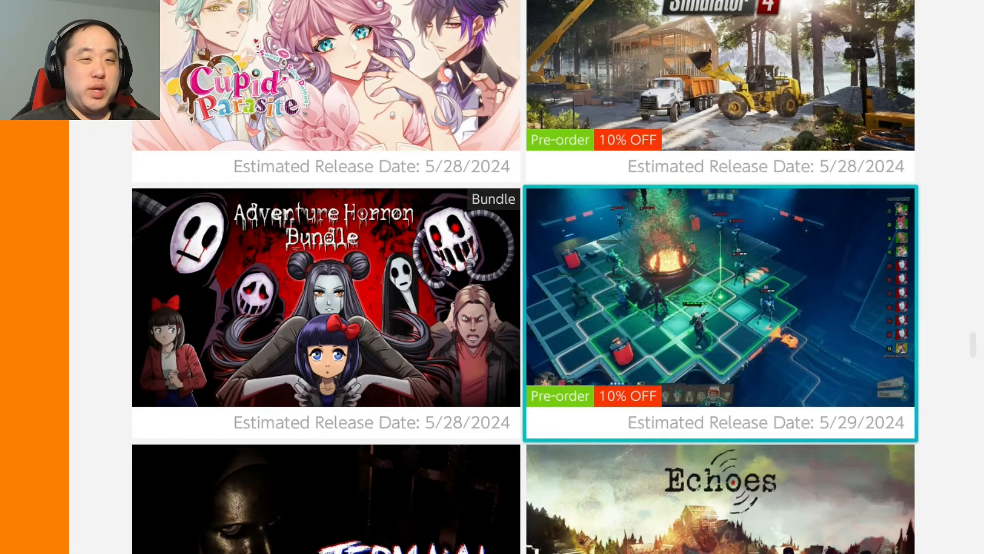
{"action": "scroll", "scroll_direction": "down", "scroll_amount": 3}
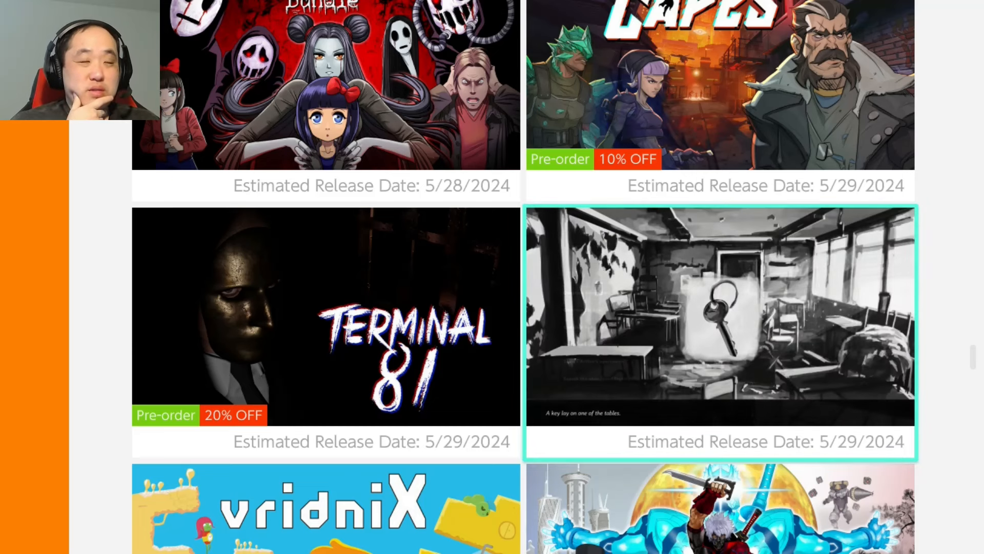
{"action": "left_click", "coordinate": [326, 316]}
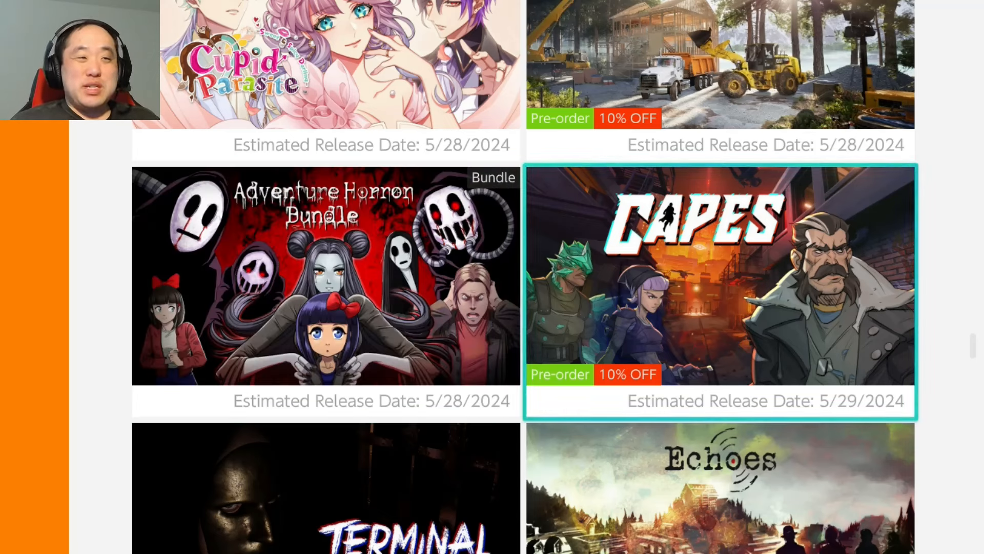
- Scroll the Coming Soon grid down into the June 2024 releases
{"action": "scroll", "scroll_direction": "down", "scroll_amount": 3}
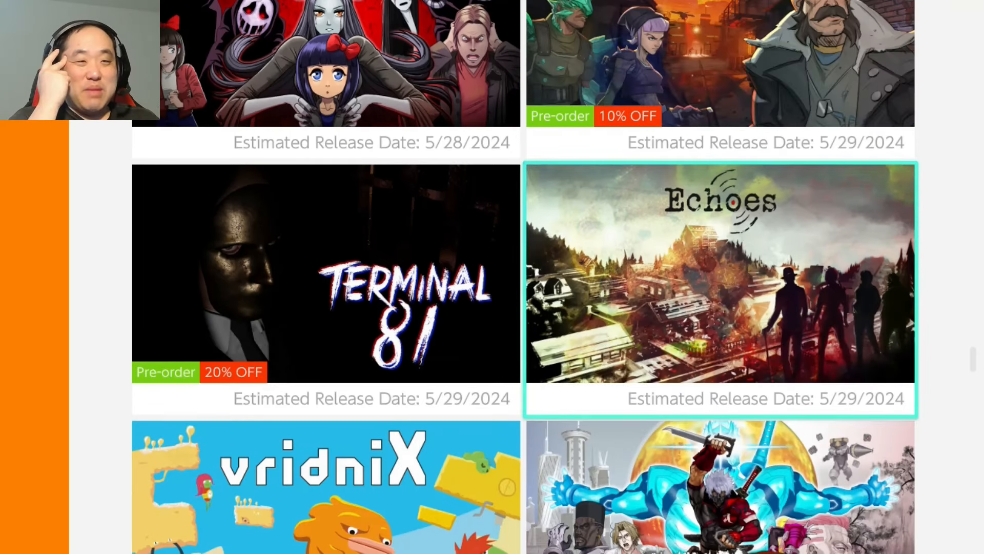
{"action": "scroll", "scroll_direction": "down", "scroll_amount": 3}
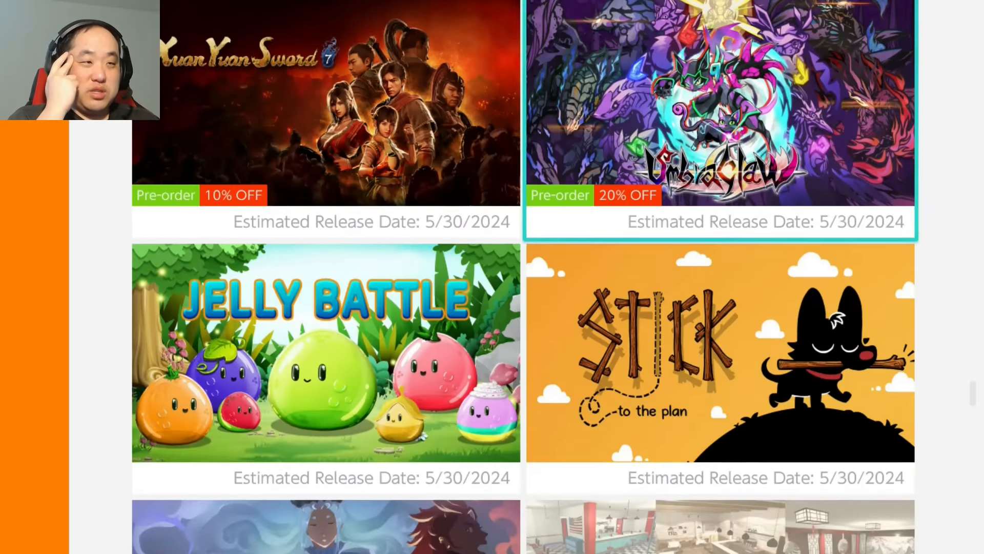
{"action": "scroll", "scroll_direction": "down", "scroll_amount": 3}
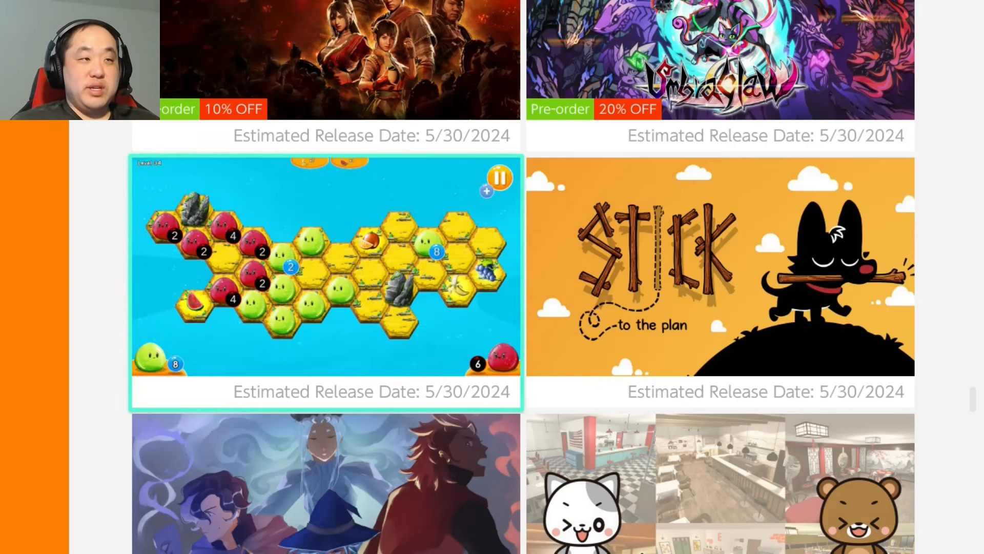
{"action": "scroll", "scroll_direction": "down", "scroll_amount": 3}
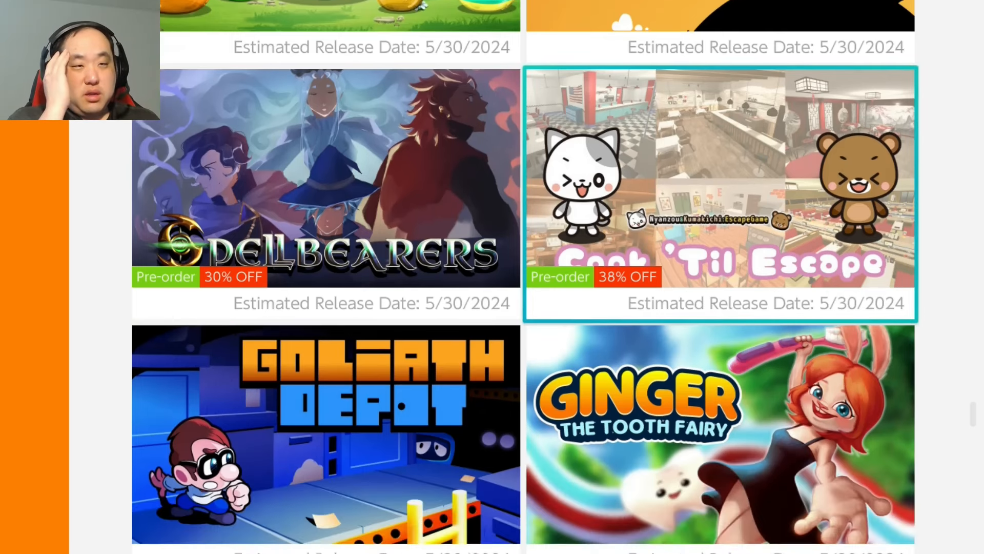
{"action": "scroll", "scroll_direction": "down", "scroll_amount": 3}
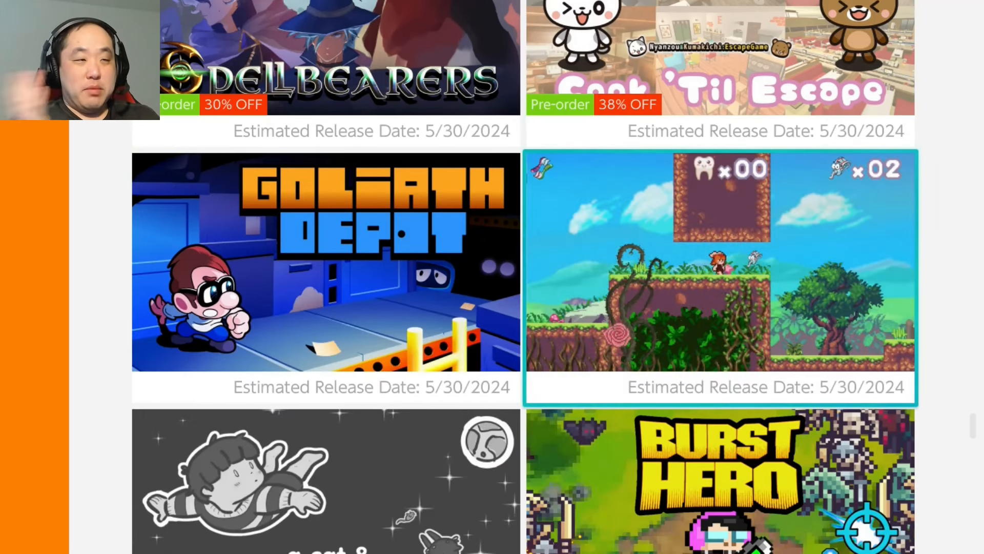
{"action": "scroll", "scroll_direction": "down", "scroll_amount": 3}
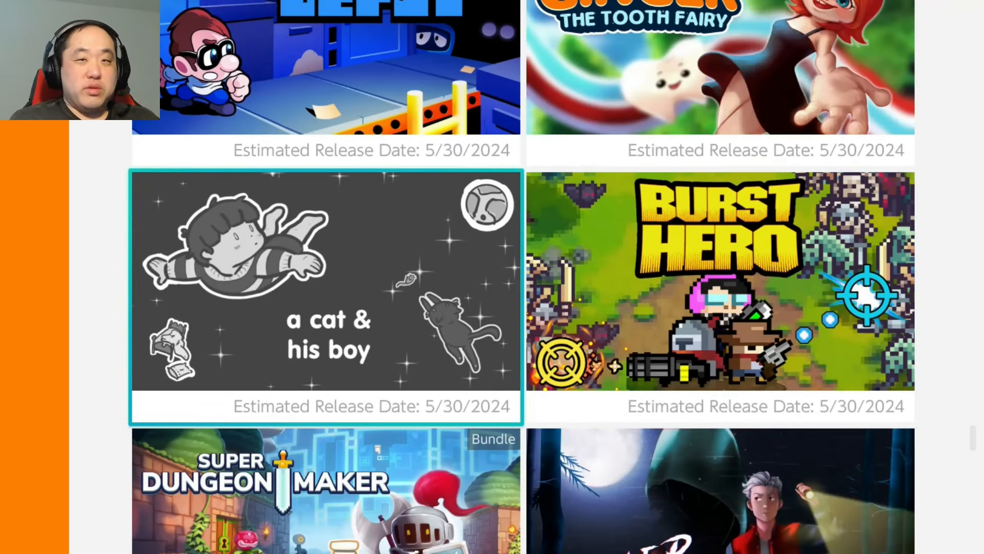
{"action": "scroll", "scroll_direction": "down", "scroll_amount": 3}
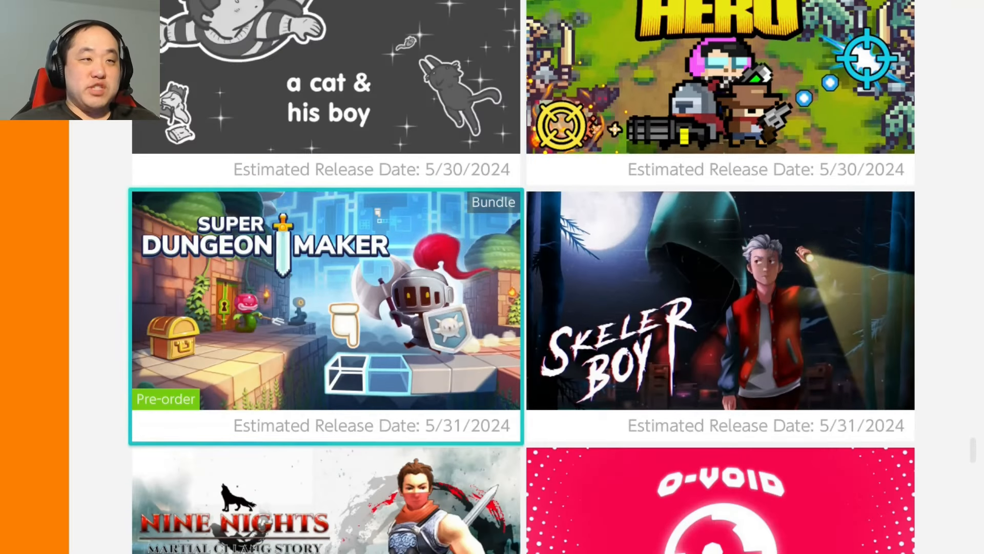
{"action": "scroll", "scroll_direction": "down", "scroll_amount": 3}
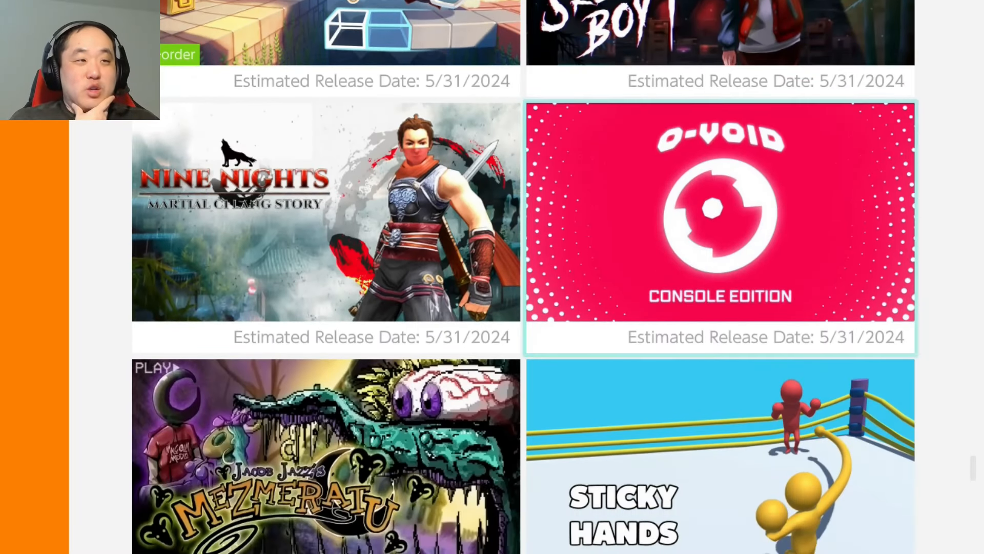
{"action": "scroll", "scroll_direction": "down", "scroll_amount": 3}
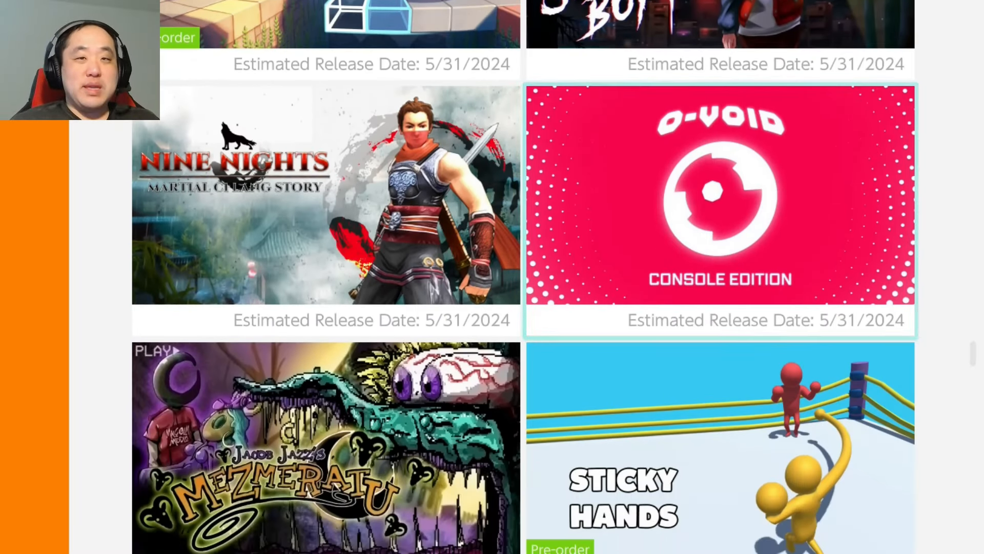
{"action": "scroll", "scroll_direction": "down", "scroll_amount": 3}
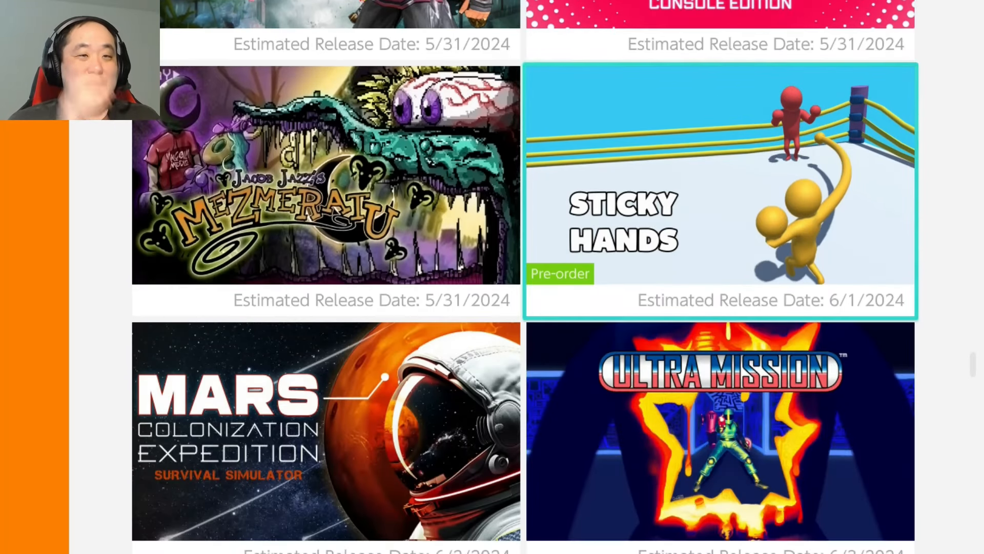
- Continue down to Super Monkey Ball Banana Rumble, due 6/25/2024
{"action": "scroll", "scroll_direction": "down", "scroll_amount": 3}
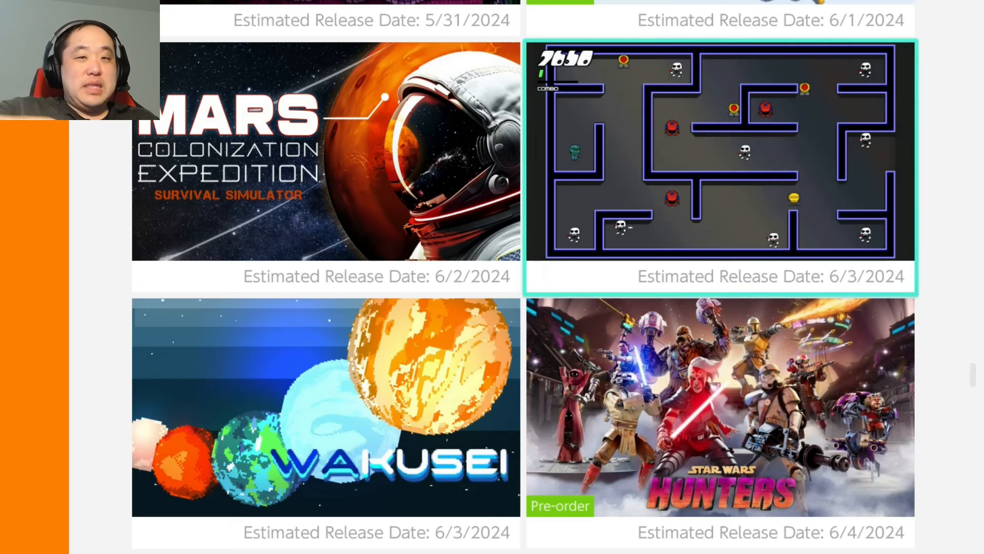
{"action": "scroll", "scroll_direction": "down", "scroll_amount": 3}
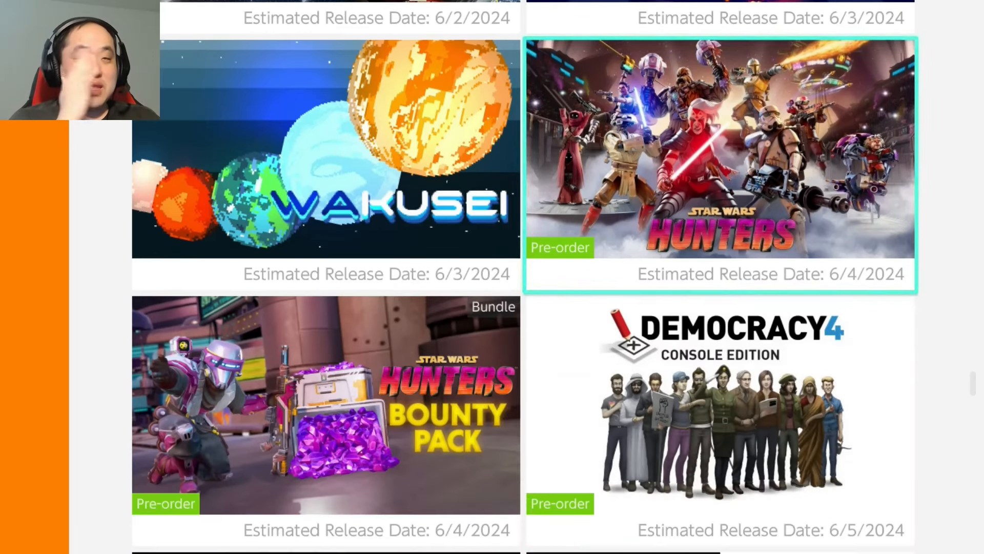
{"action": "scroll", "scroll_direction": "down", "scroll_amount": 3}
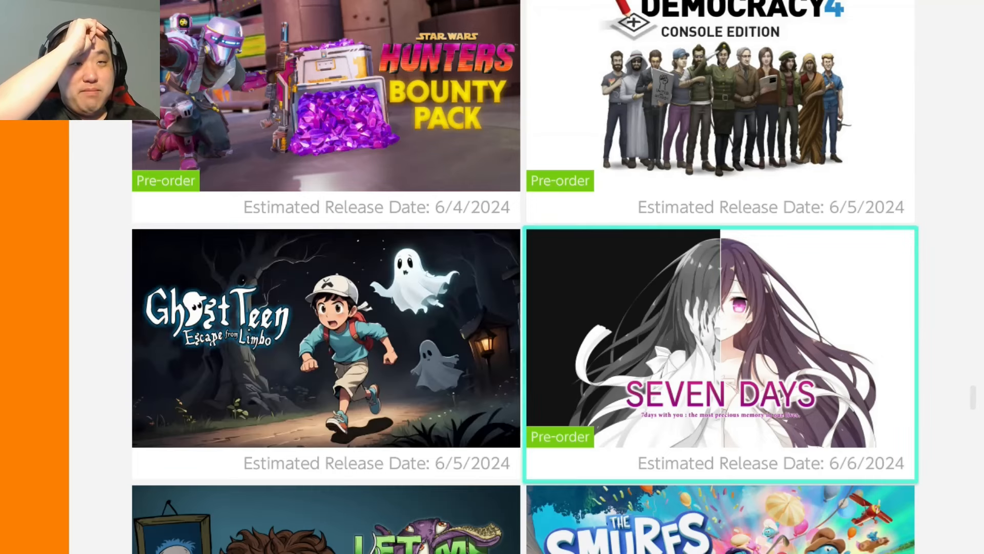
{"action": "scroll", "scroll_direction": "down", "scroll_amount": 3}
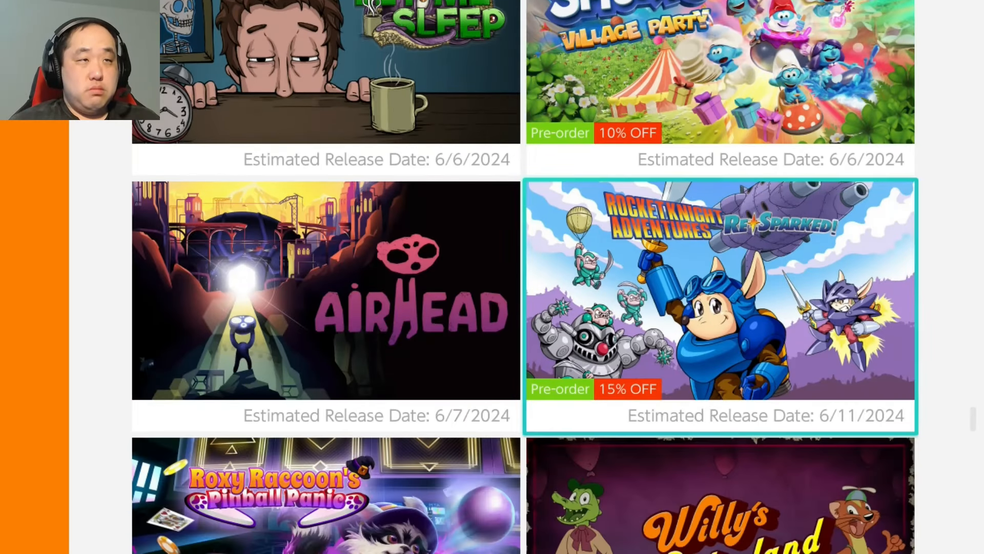
{"action": "scroll", "scroll_direction": "down", "scroll_amount": 3}
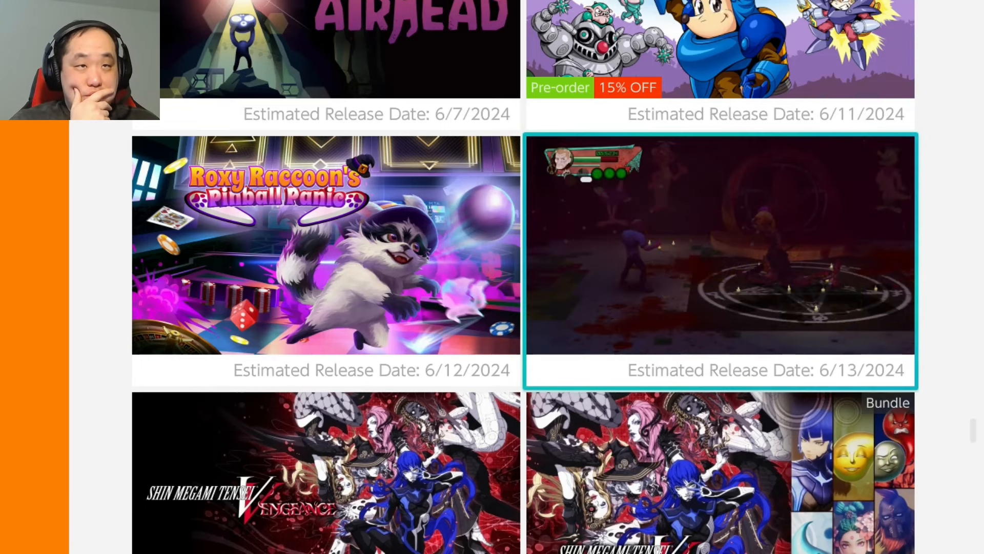
{"action": "scroll", "scroll_direction": "down", "scroll_amount": 3}
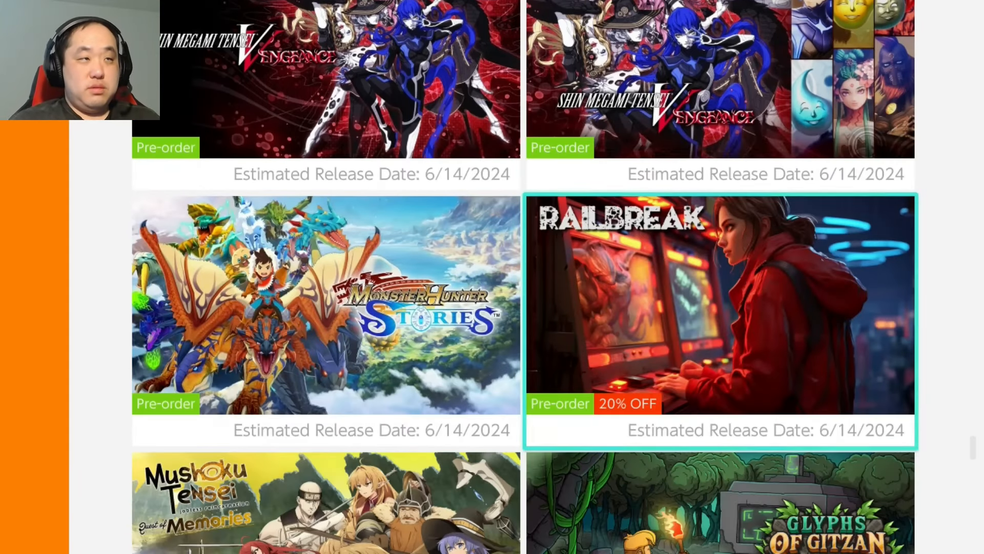
{"action": "scroll", "scroll_direction": "down", "scroll_amount": 3}
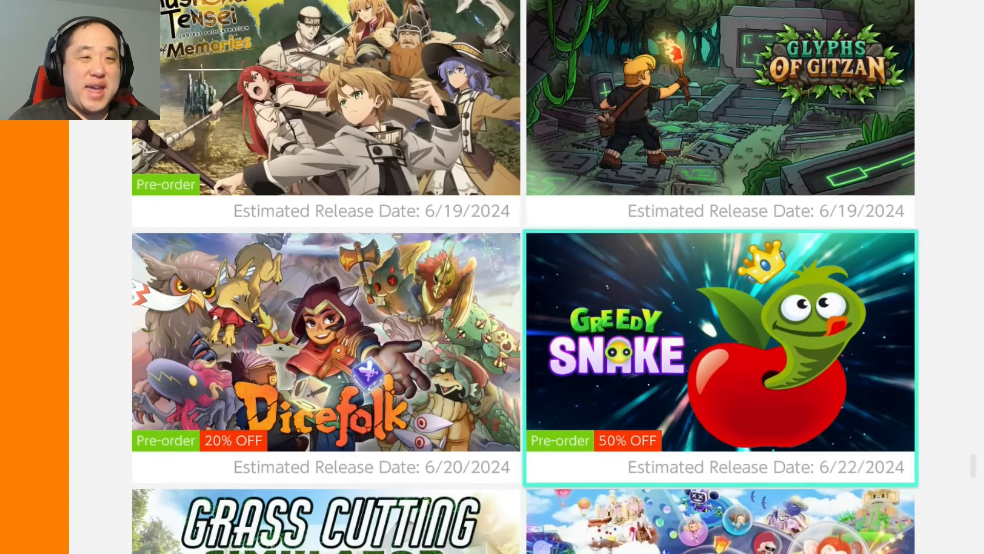
{"action": "scroll", "scroll_direction": "down", "scroll_amount": 3}
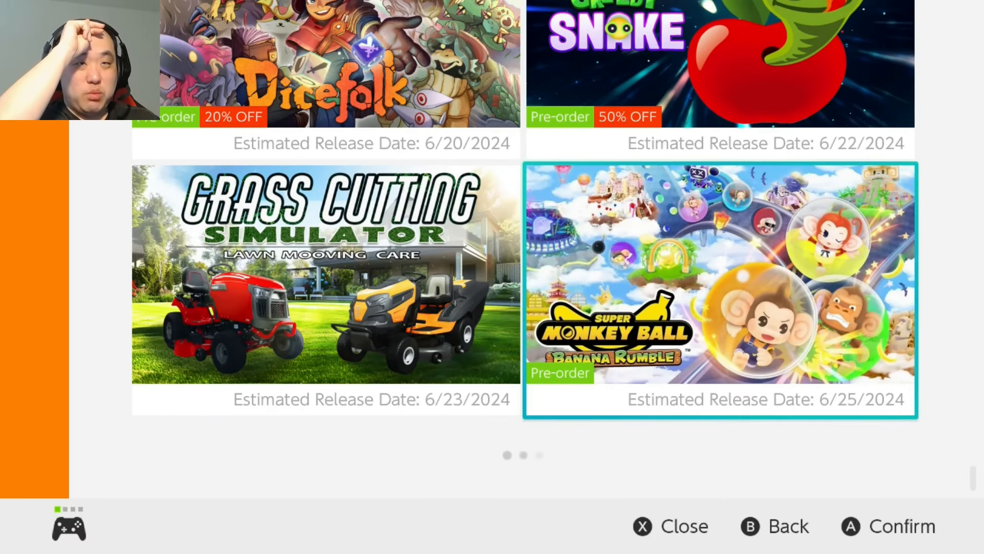
{"action": "scroll", "scroll_direction": "down", "scroll_amount": 3}
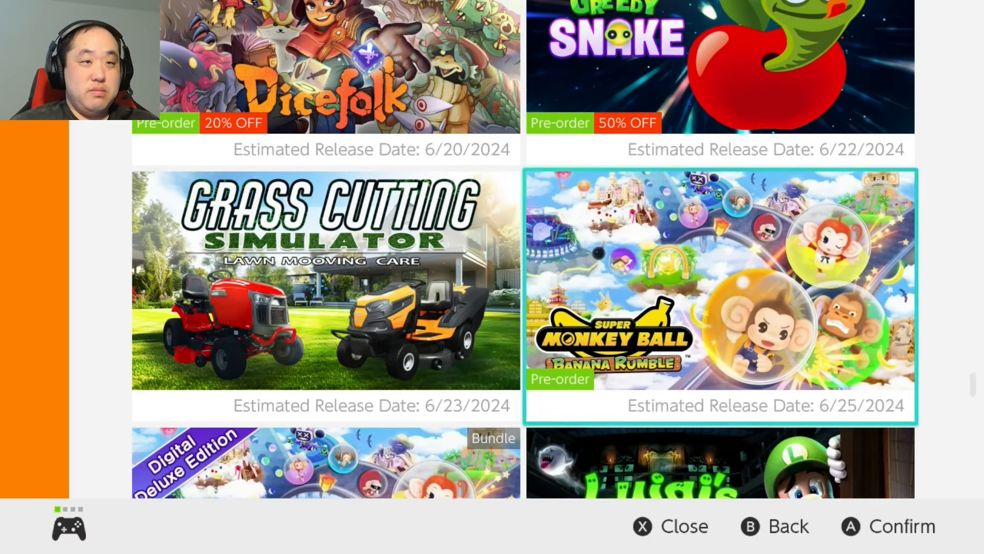
- Scroll down to the Luigi's Mansion 2 HD tile, a pre-order due 6/27/2024
{"action": "scroll", "scroll_direction": "down", "scroll_amount": 3}
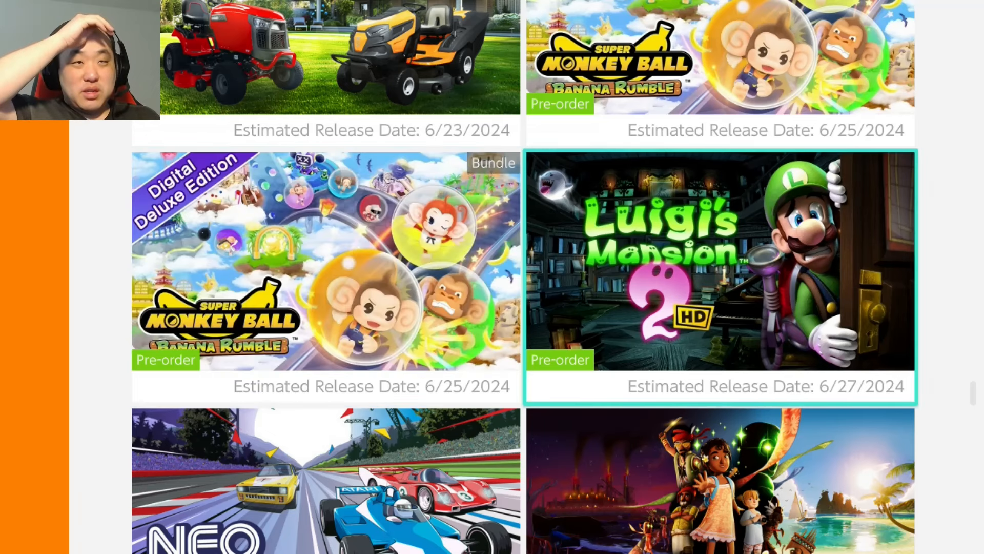
- Scroll to the Coming Soon list's last title (2/20/2025) and return to the category sidebar
{"action": "scroll", "scroll_direction": "down", "scroll_amount": 3}
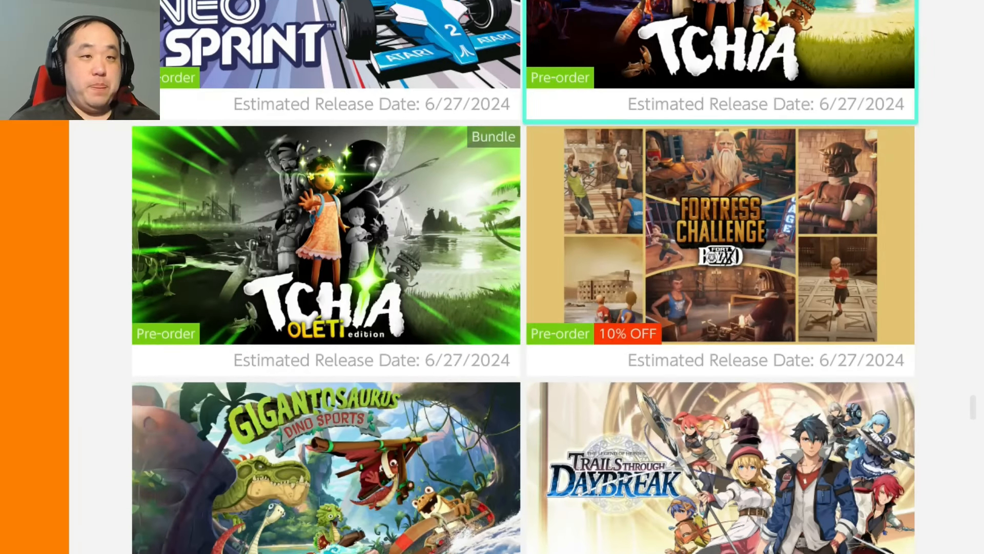
{"action": "scroll", "scroll_direction": "down", "scroll_amount": 3}
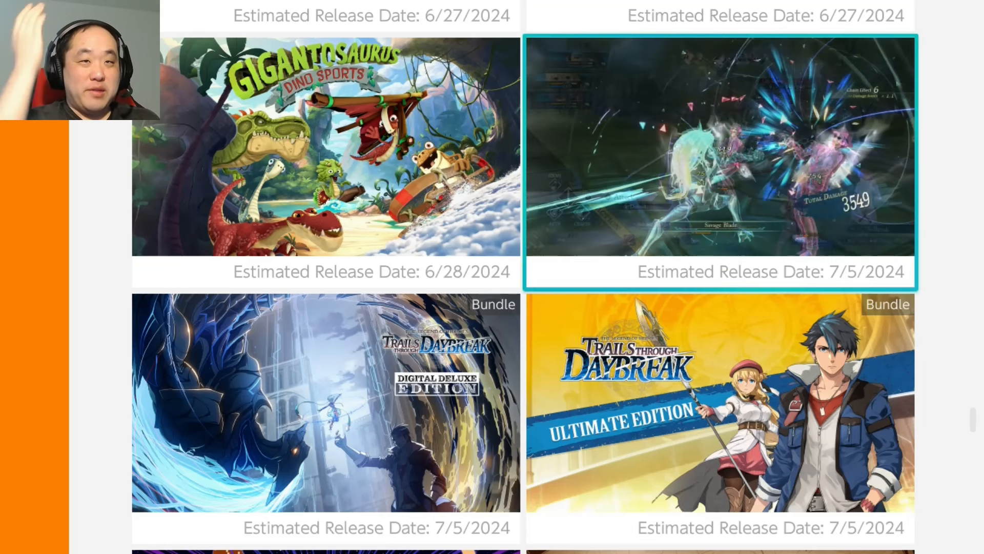
{"action": "scroll", "scroll_direction": "down", "scroll_amount": 3}
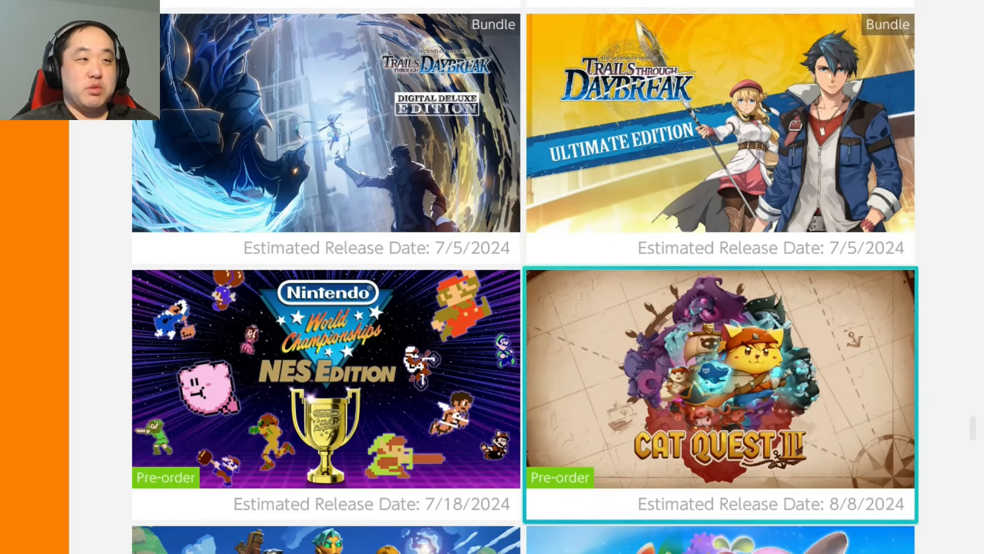
{"action": "scroll", "scroll_direction": "down", "scroll_amount": 3}
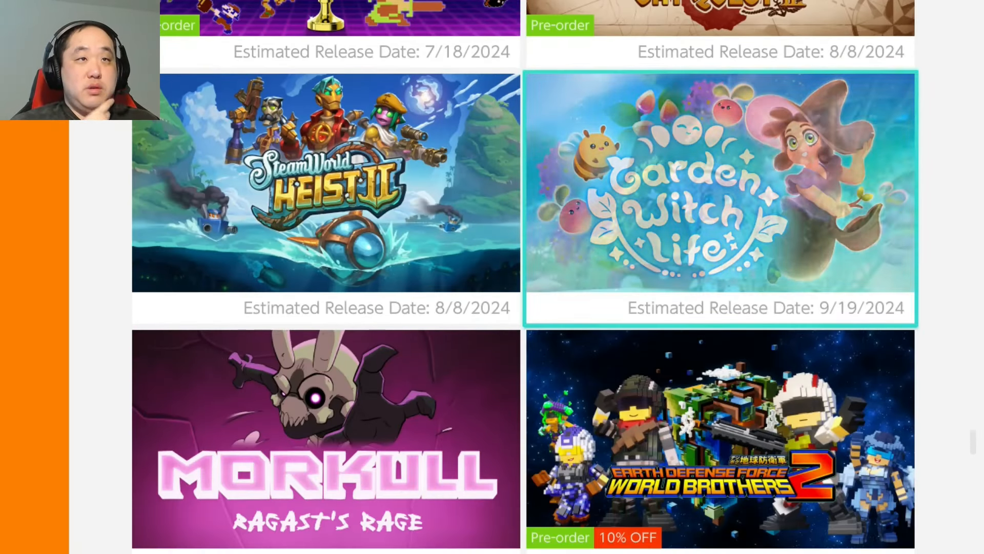
{"action": "scroll", "scroll_direction": "down", "scroll_amount": 3}
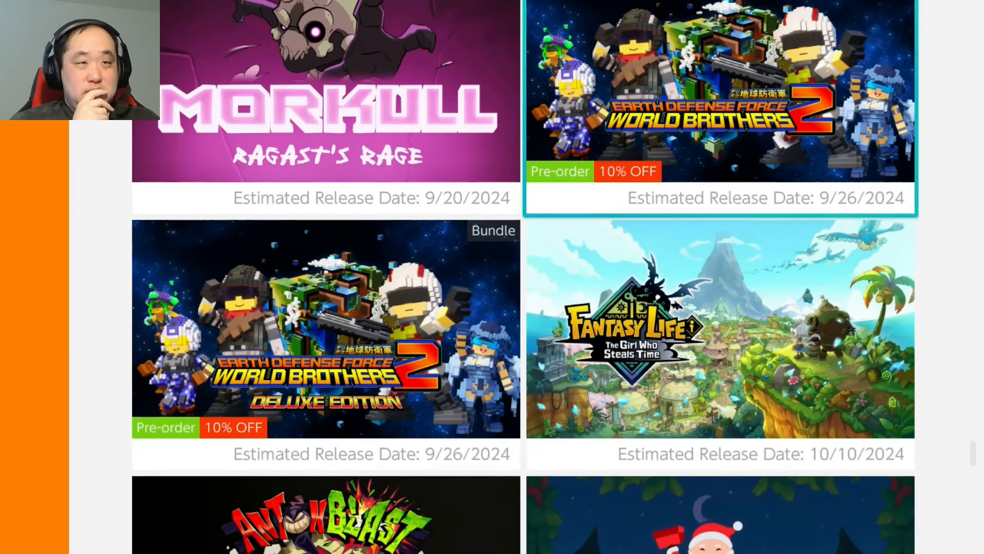
{"action": "scroll", "scroll_direction": "down", "scroll_amount": 3}
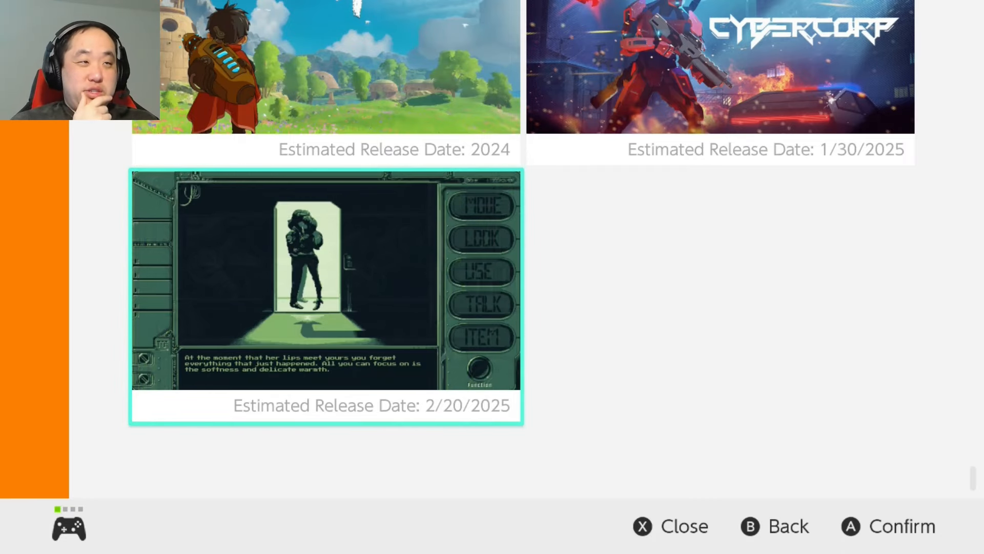
{"action": "scroll", "scroll_direction": "up", "scroll_amount": 3}
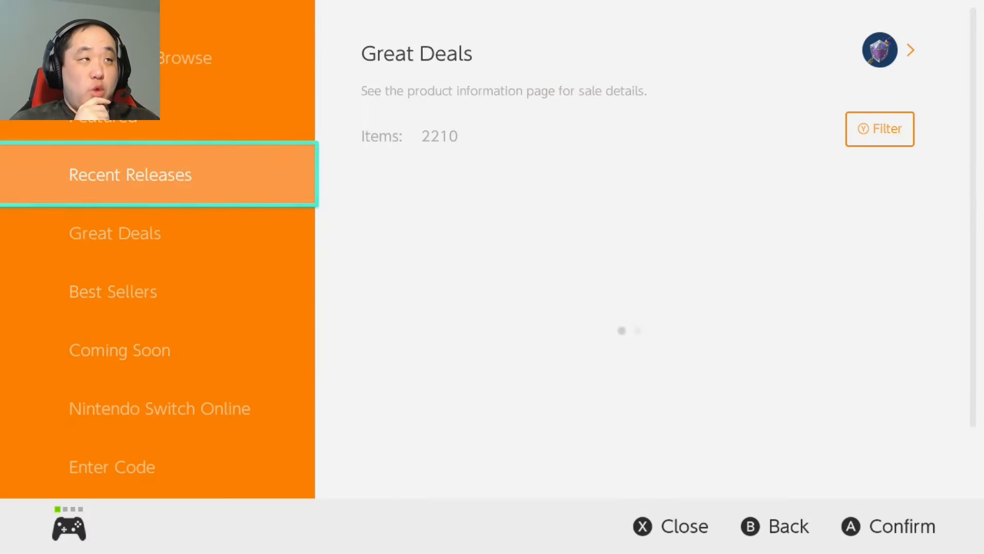
{"action": "left_click", "coordinate": [130, 174]}
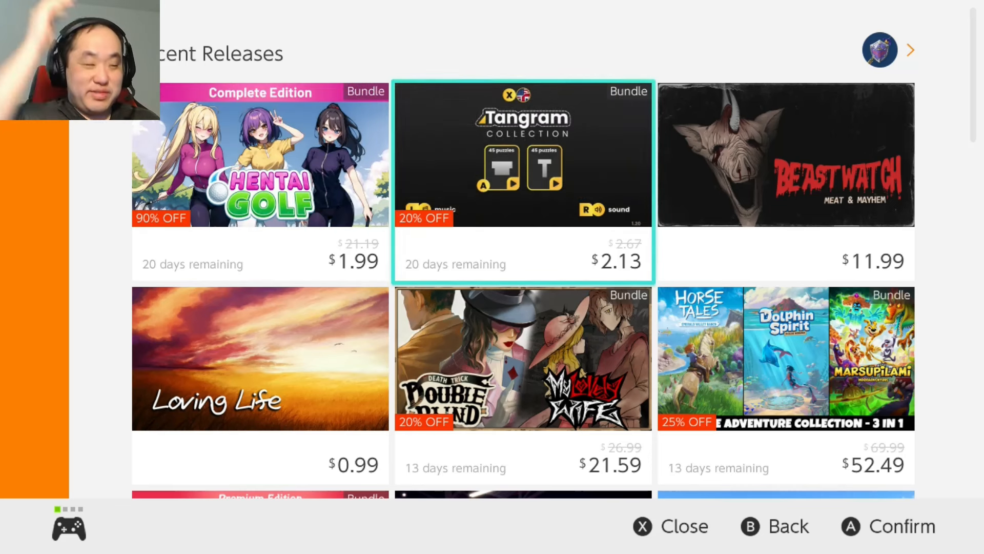
{"action": "scroll", "scroll_direction": "down", "scroll_amount": 3}
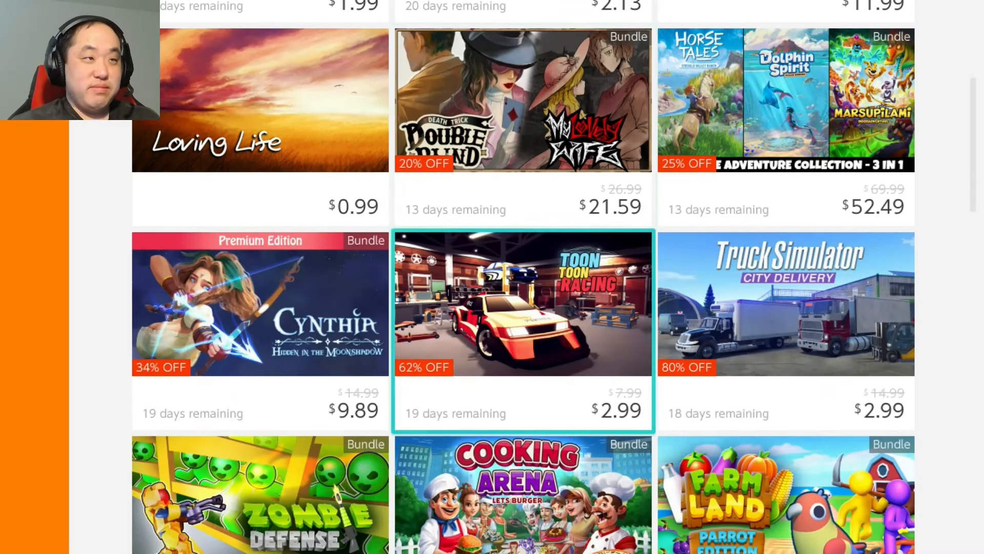
{"action": "scroll", "scroll_direction": "down", "scroll_amount": 3}
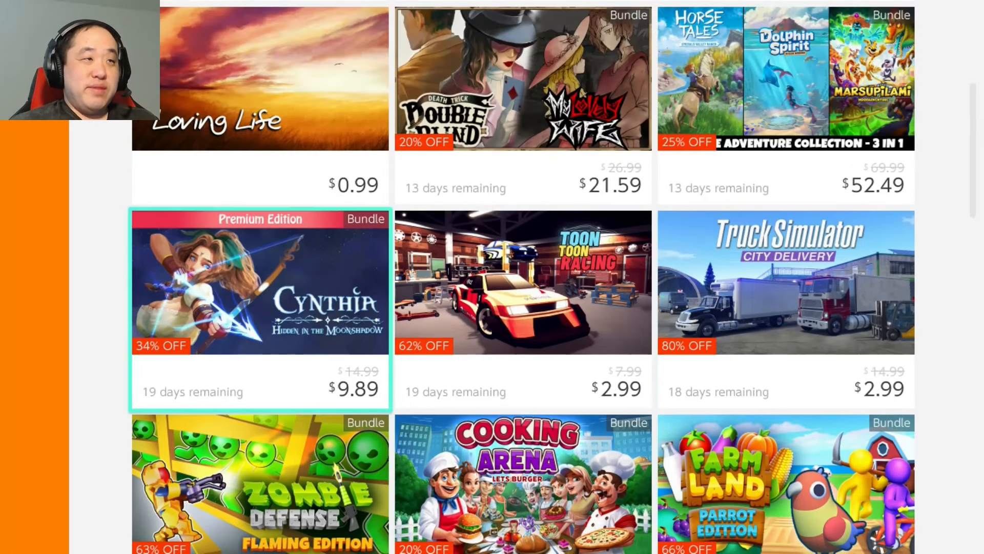
{"action": "scroll", "scroll_direction": "down", "scroll_amount": 3}
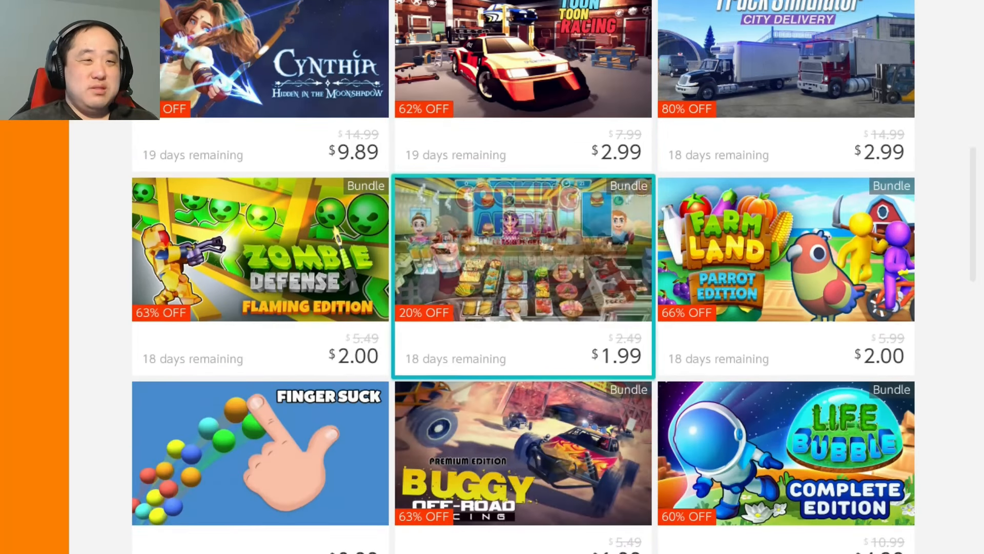
{"action": "scroll", "scroll_direction": "down", "scroll_amount": 3}
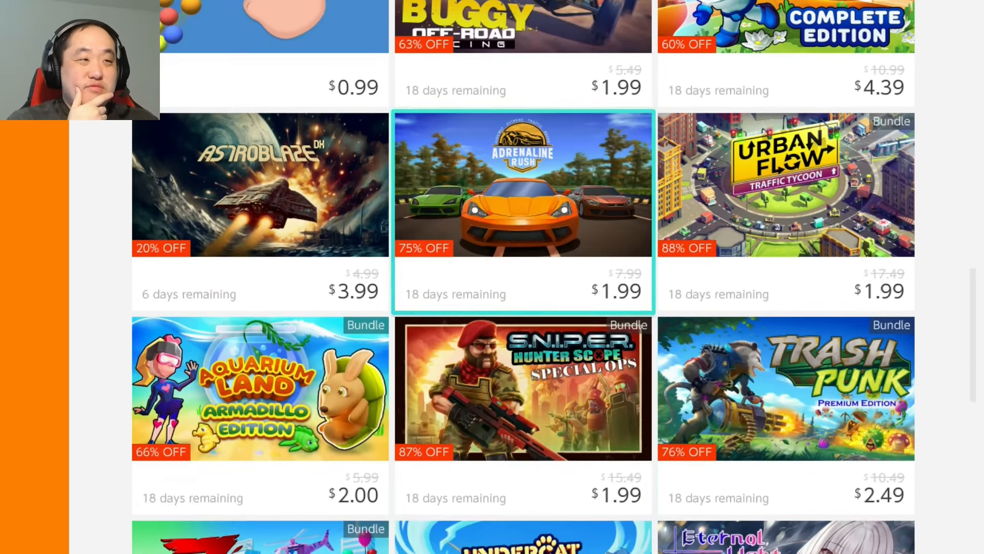
{"action": "scroll", "scroll_direction": "down", "scroll_amount": 3}
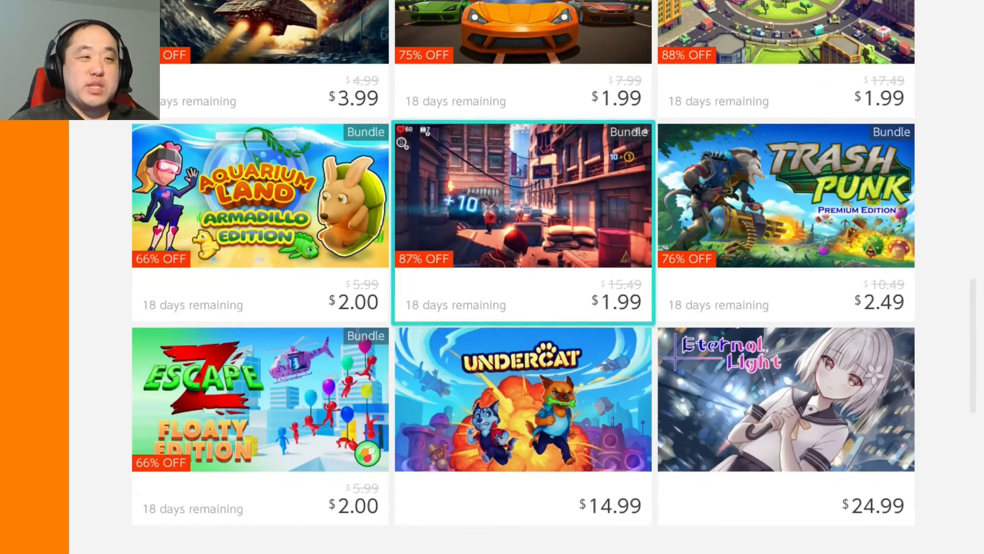
{"action": "scroll", "scroll_direction": "down", "scroll_amount": 3}
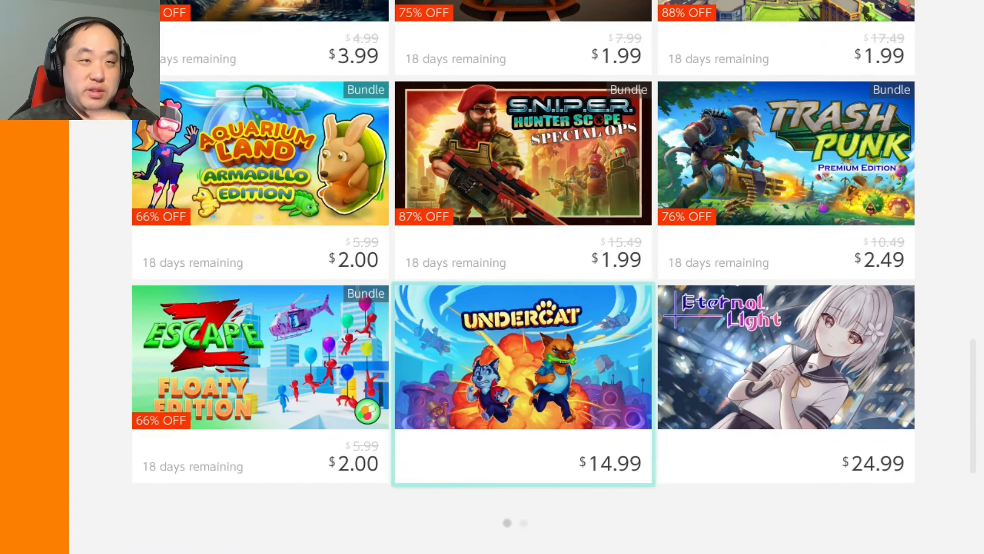
{"action": "scroll", "scroll_direction": "down", "scroll_amount": 3}
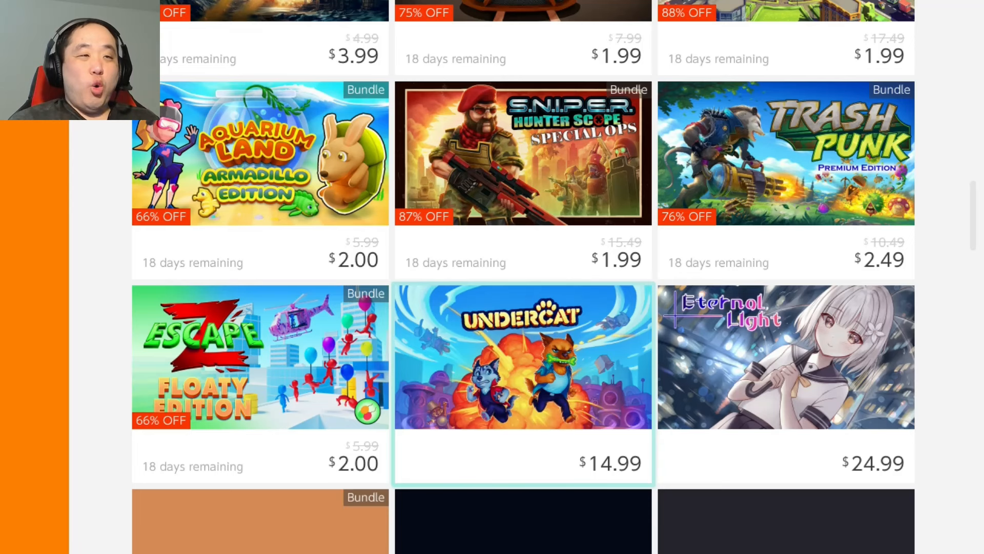
{"action": "scroll", "scroll_direction": "down", "scroll_amount": 3}
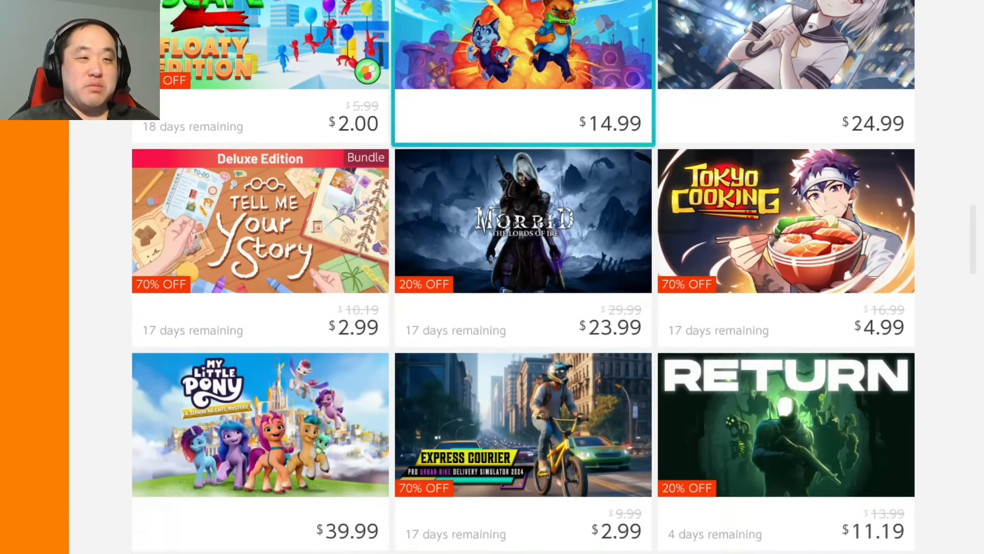
{"action": "scroll", "scroll_direction": "down", "scroll_amount": 3}
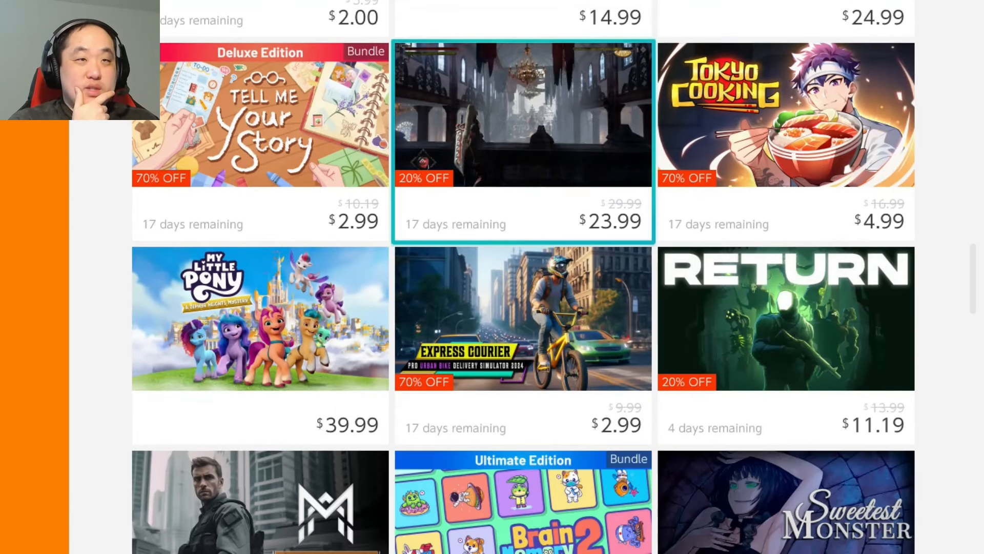
{"action": "scroll", "scroll_direction": "down", "scroll_amount": 3}
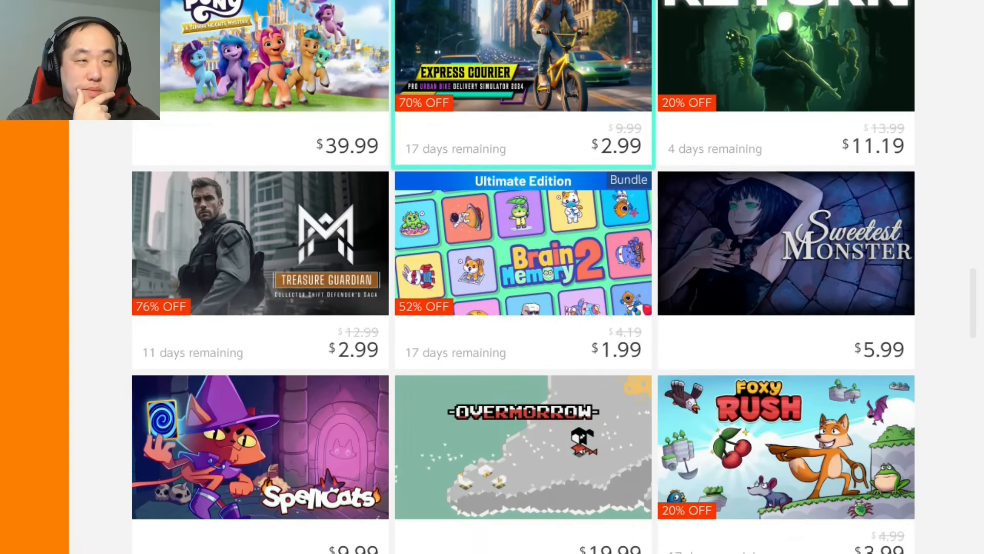
{"action": "scroll", "scroll_direction": "down", "scroll_amount": 3}
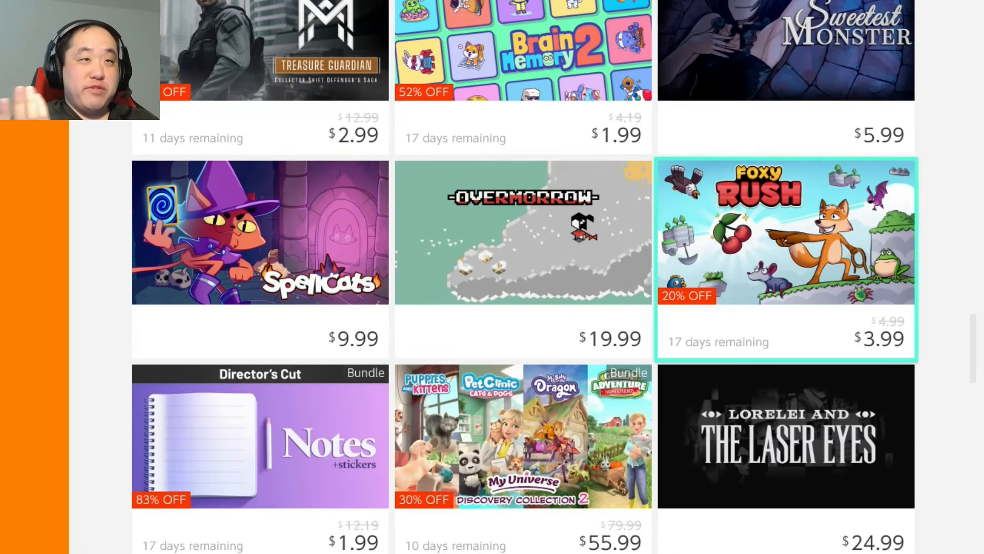
{"action": "scroll", "scroll_direction": "down", "scroll_amount": 3}
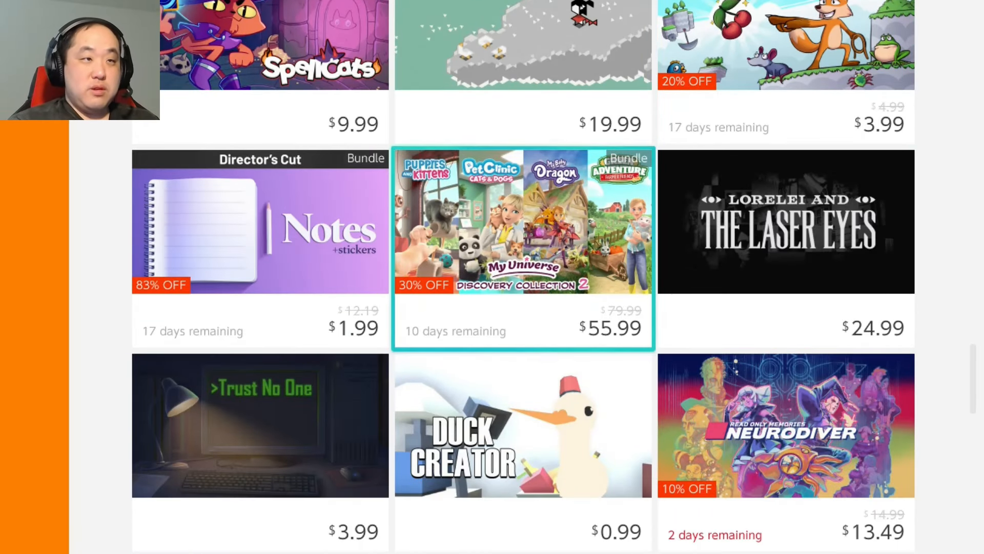
{"action": "scroll", "scroll_direction": "down", "scroll_amount": 3}
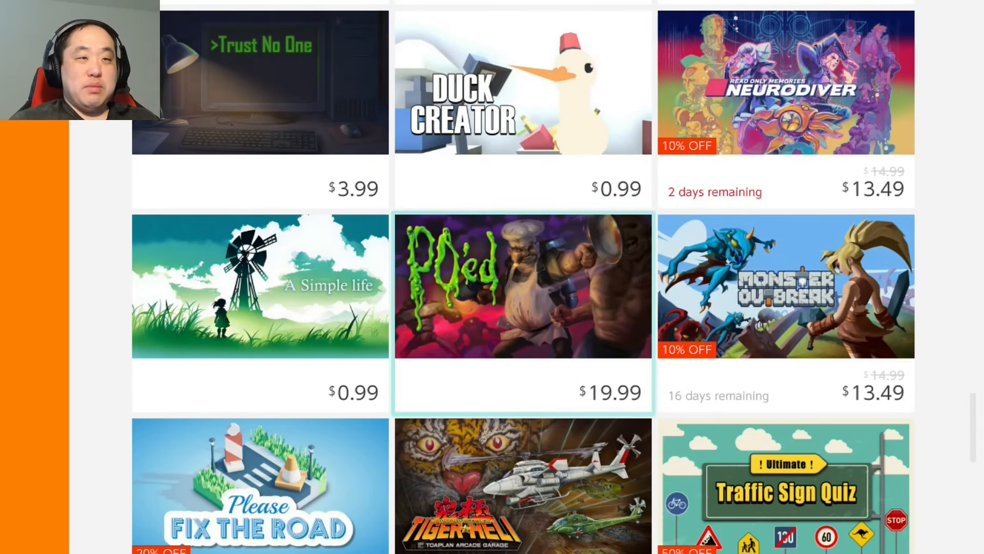
{"action": "scroll", "scroll_direction": "down", "scroll_amount": 3}
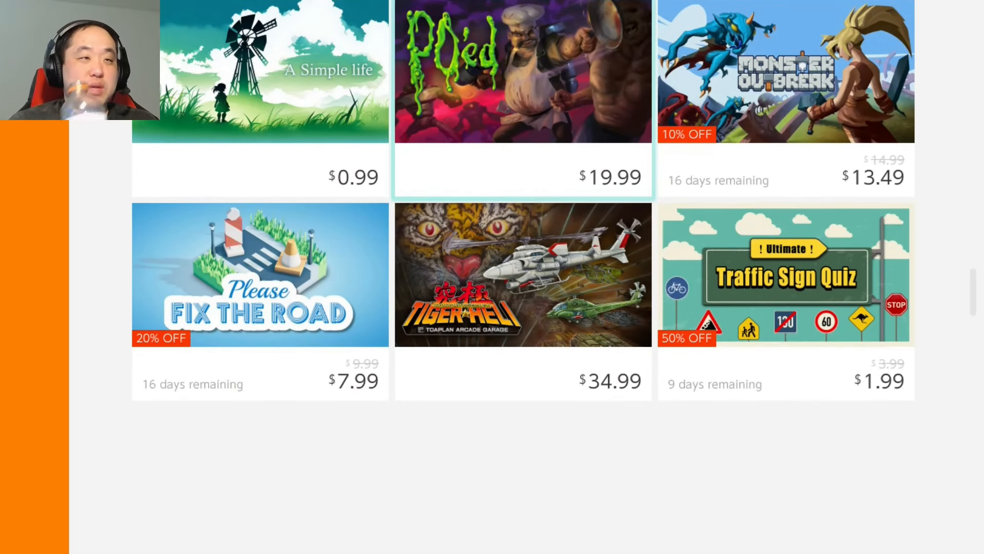
{"action": "scroll", "scroll_direction": "down", "scroll_amount": 3}
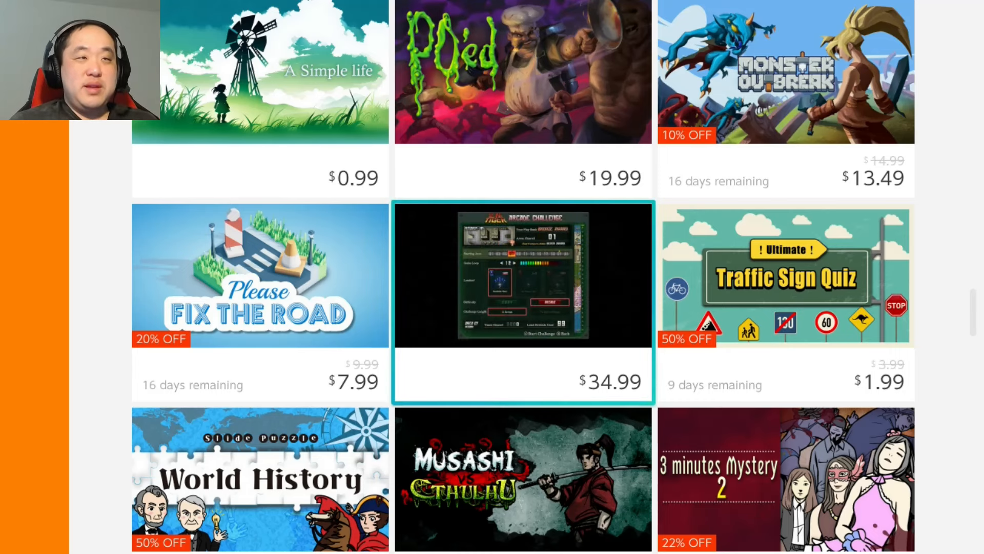
{"action": "scroll", "scroll_direction": "down", "scroll_amount": 3}
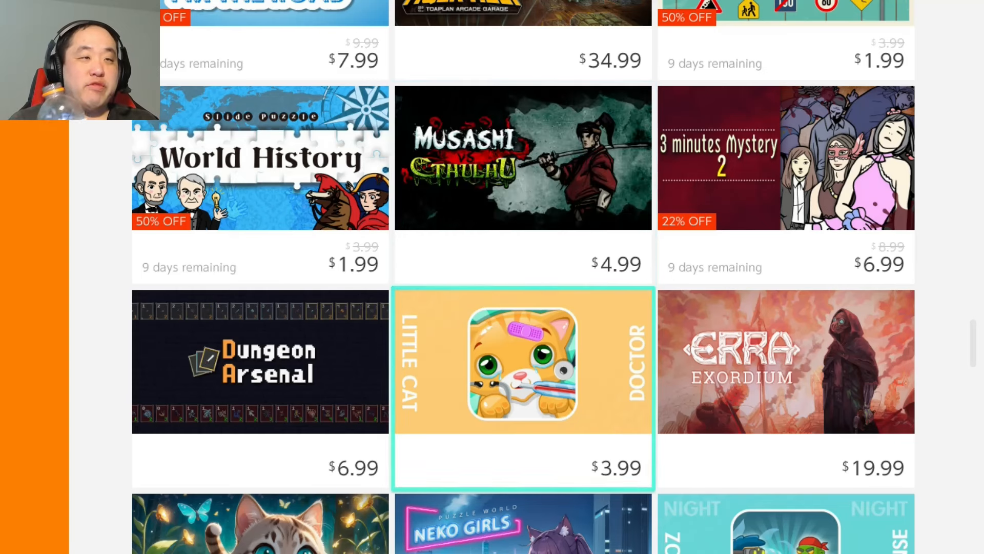
{"action": "scroll", "scroll_direction": "down", "scroll_amount": 3}
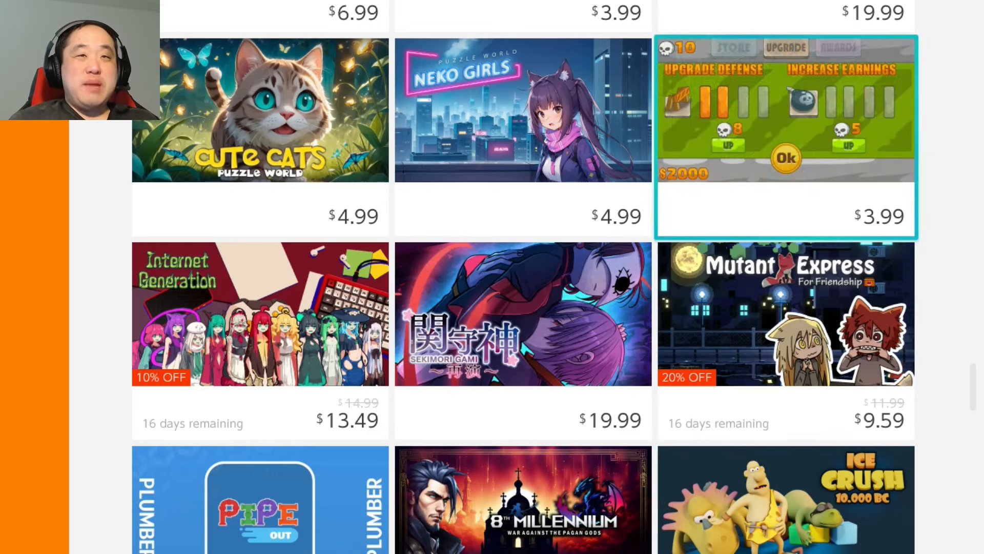
{"action": "scroll", "scroll_direction": "down", "scroll_amount": 3}
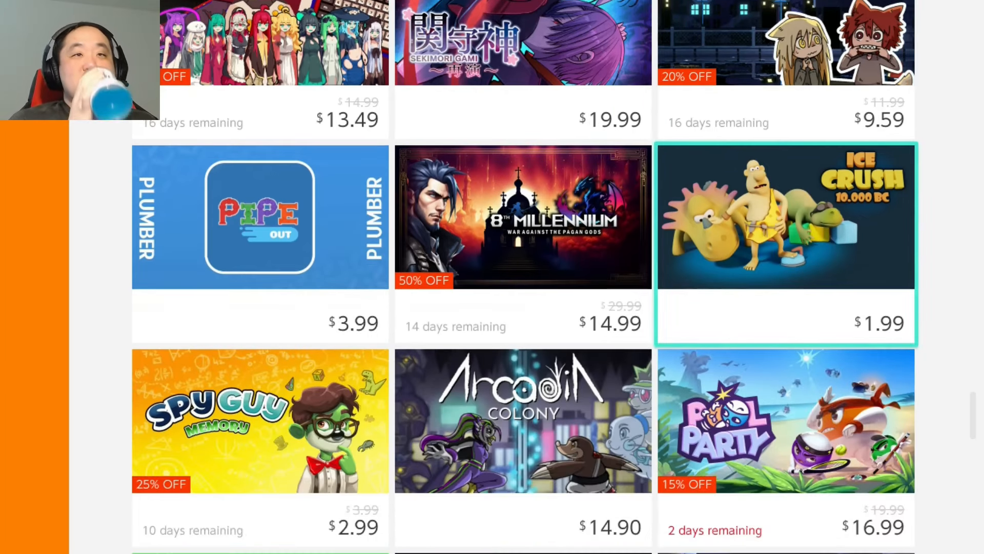
{"action": "scroll", "scroll_direction": "down", "scroll_amount": 3}
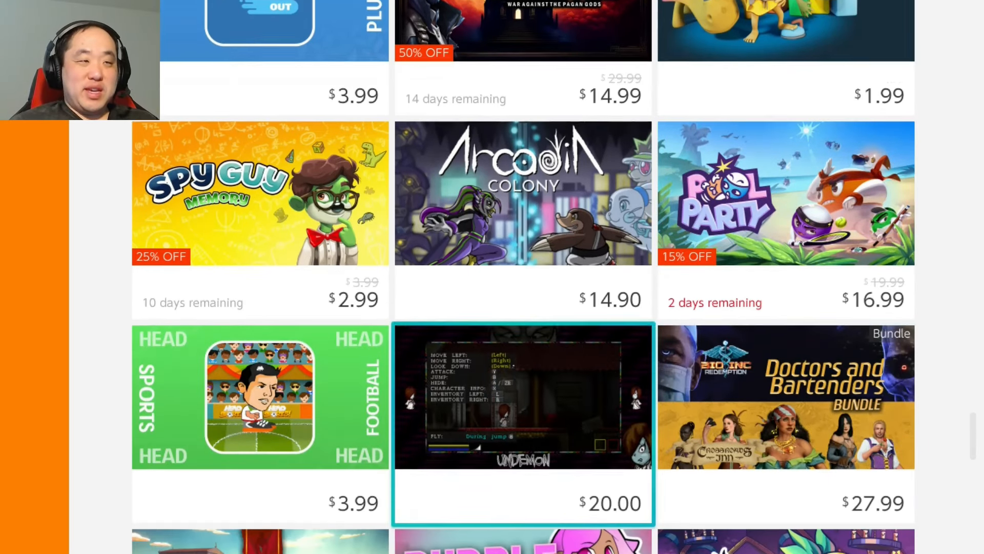
{"action": "scroll", "scroll_direction": "down", "scroll_amount": 3}
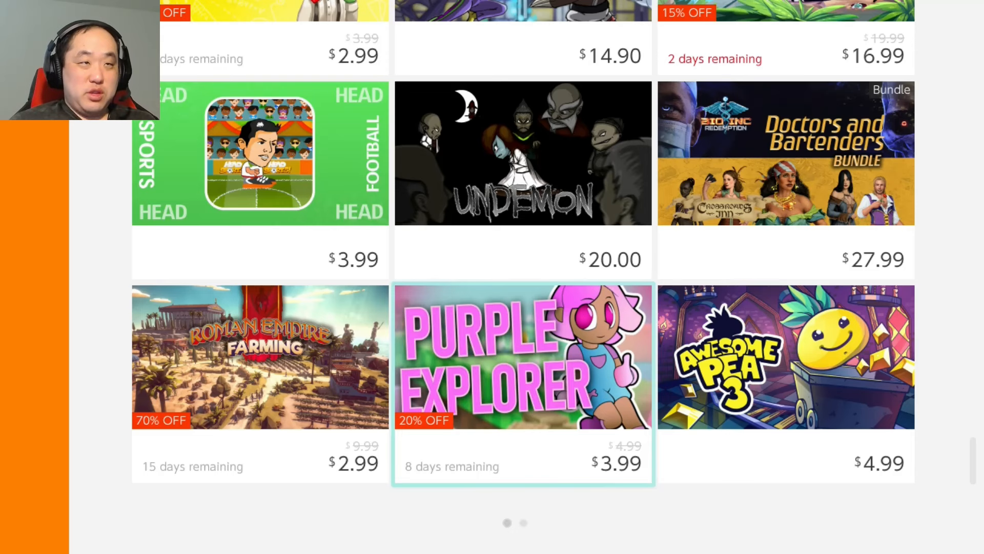
{"action": "scroll", "scroll_direction": "down", "scroll_amount": 3}
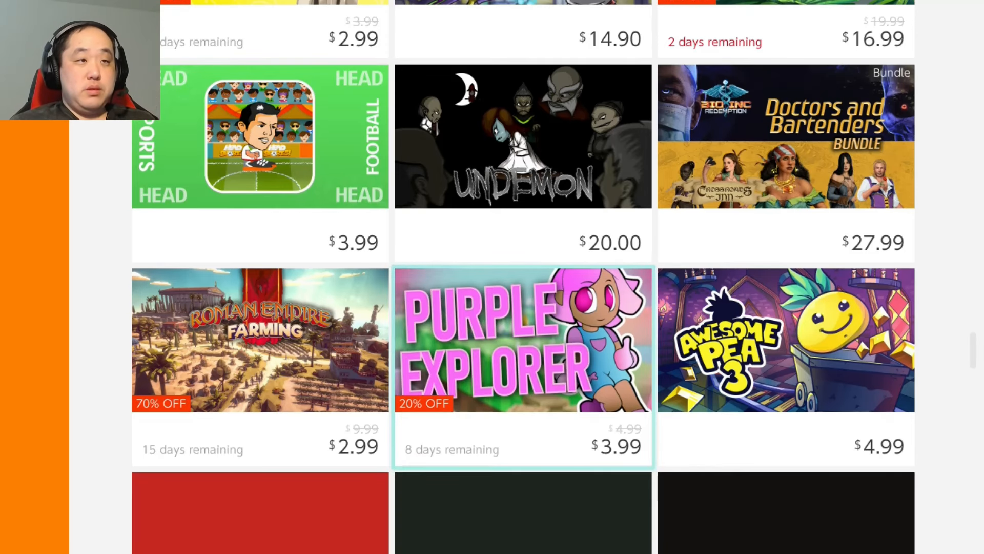
{"action": "scroll", "scroll_direction": "down", "scroll_amount": 3}
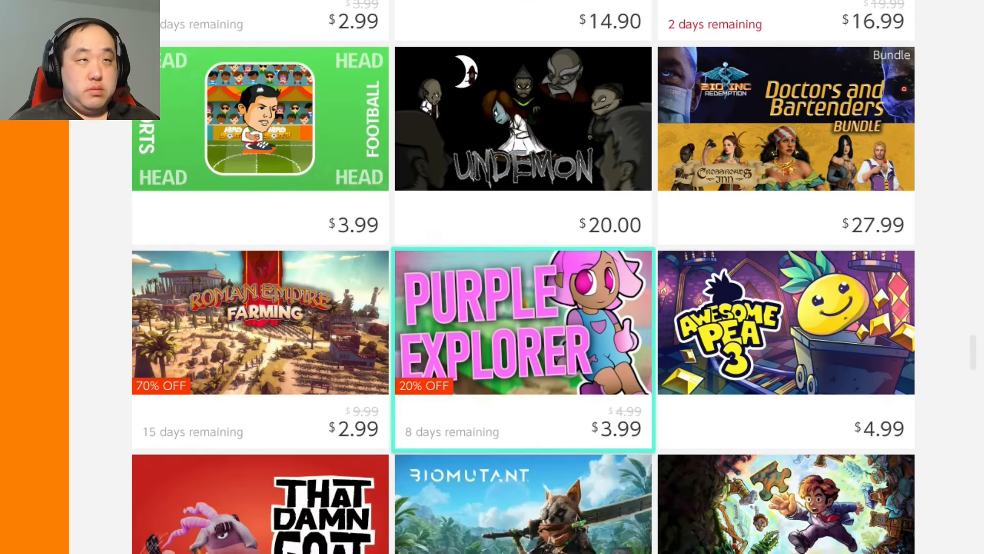
{"action": "scroll", "scroll_direction": "down", "scroll_amount": 3}
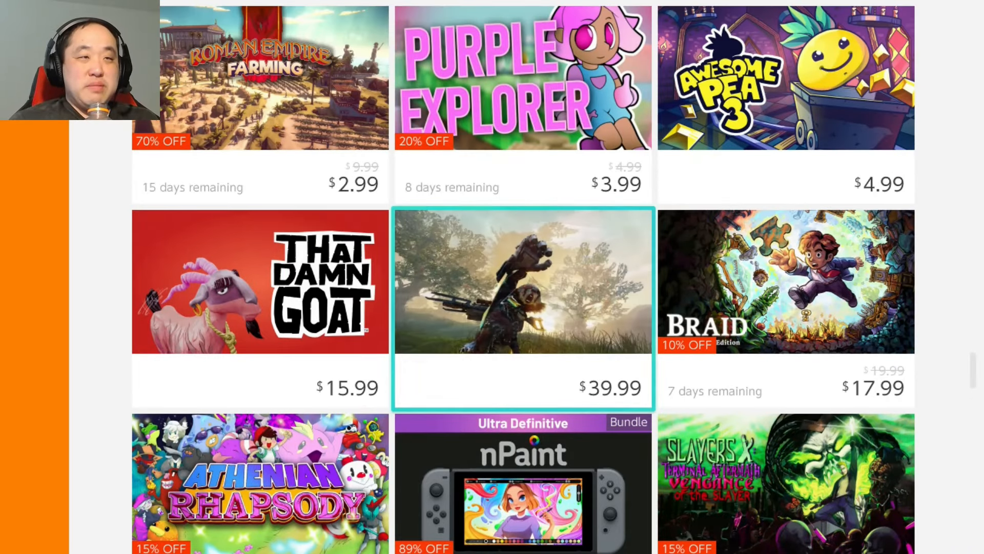
{"action": "scroll", "scroll_direction": "down", "scroll_amount": 3}
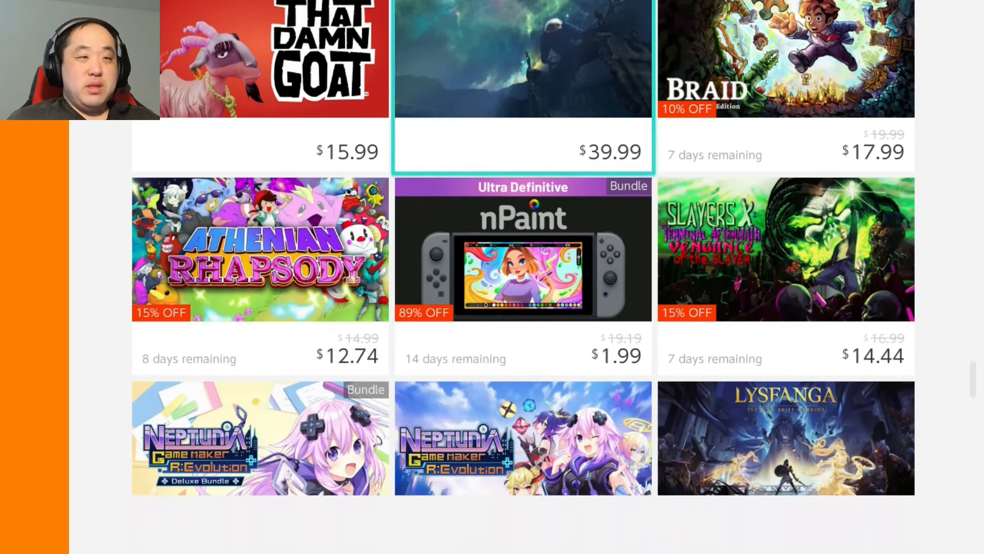
{"action": "scroll", "scroll_direction": "down", "scroll_amount": 3}
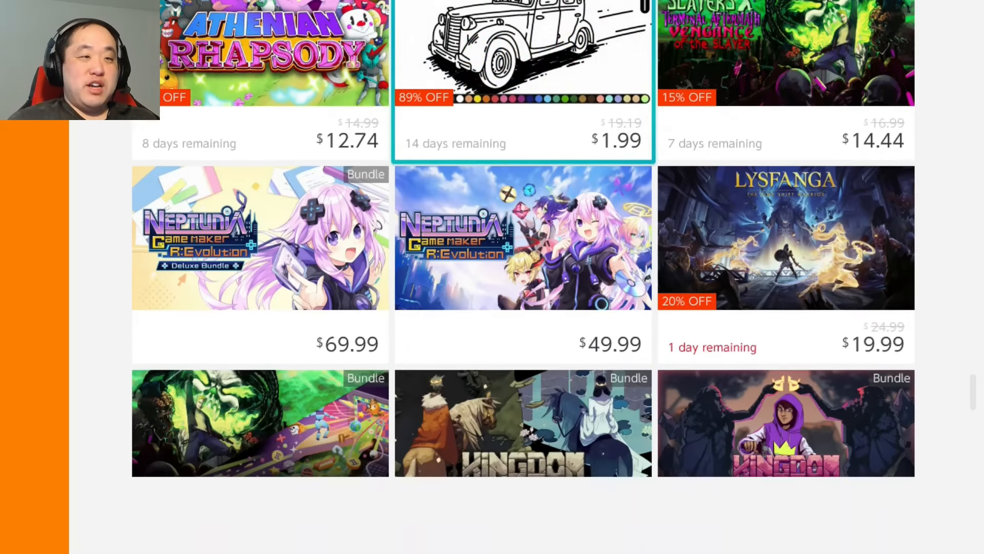
{"action": "scroll", "scroll_direction": "down", "scroll_amount": 3}
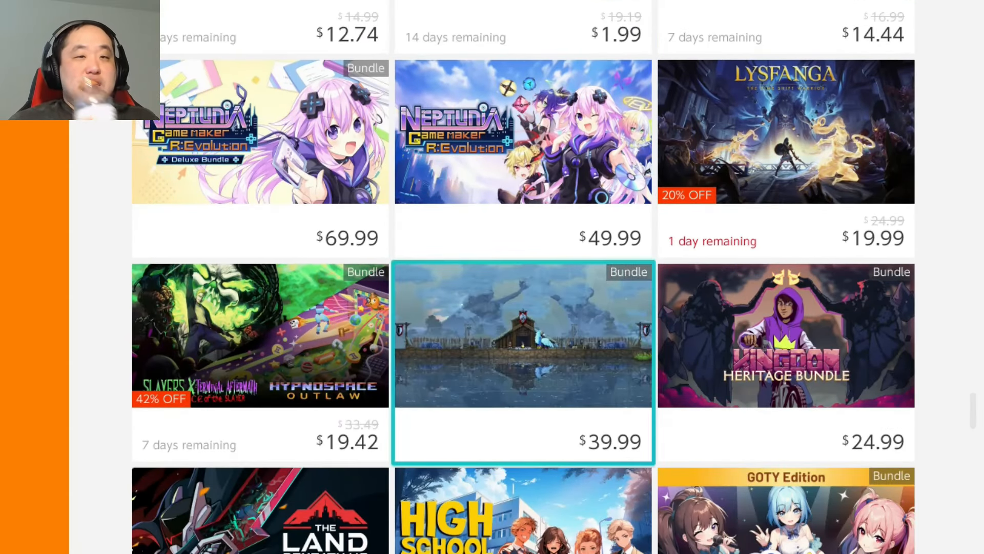
{"action": "scroll", "scroll_direction": "down", "scroll_amount": 3}
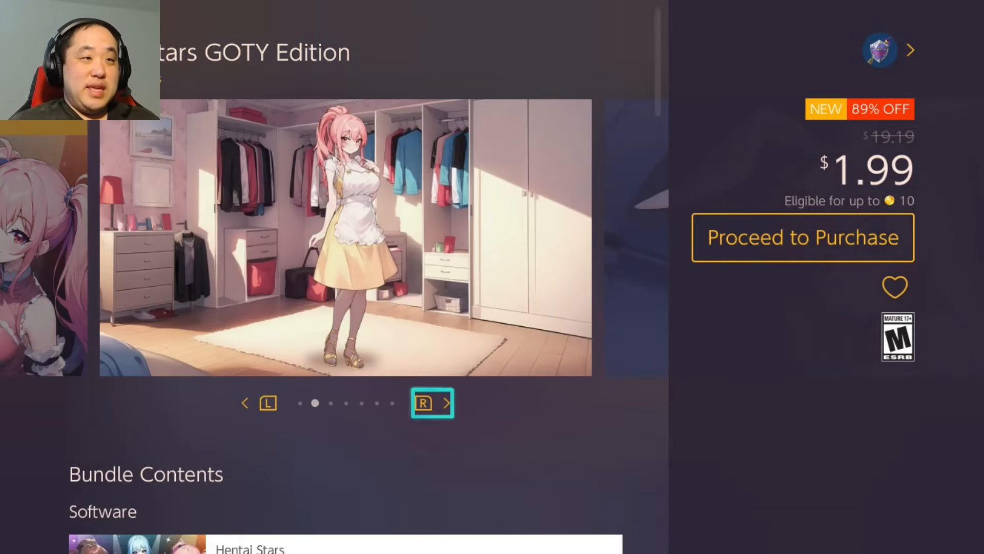
{"action": "scroll", "scroll_direction": "down", "scroll_amount": 3}
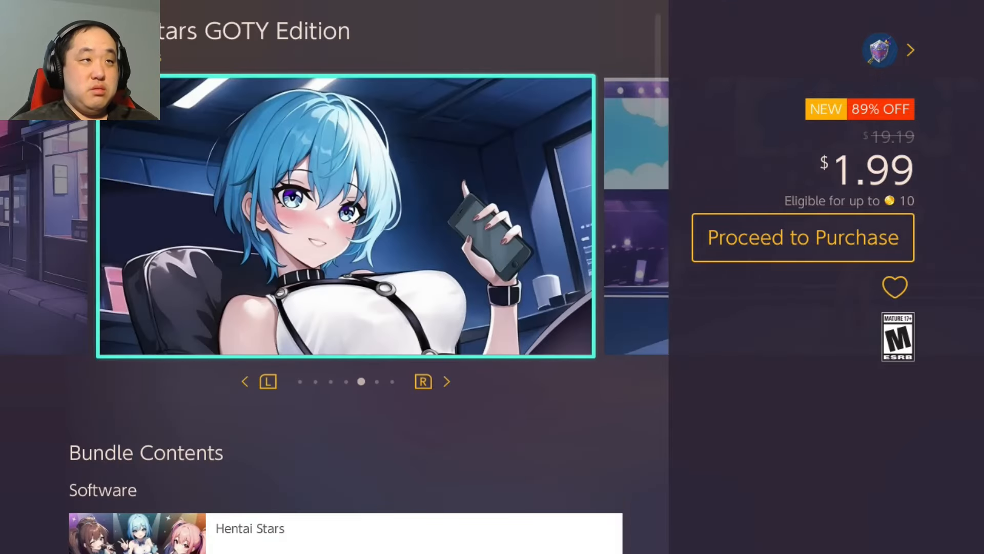
{"action": "left_click", "coordinate": [446, 382]}
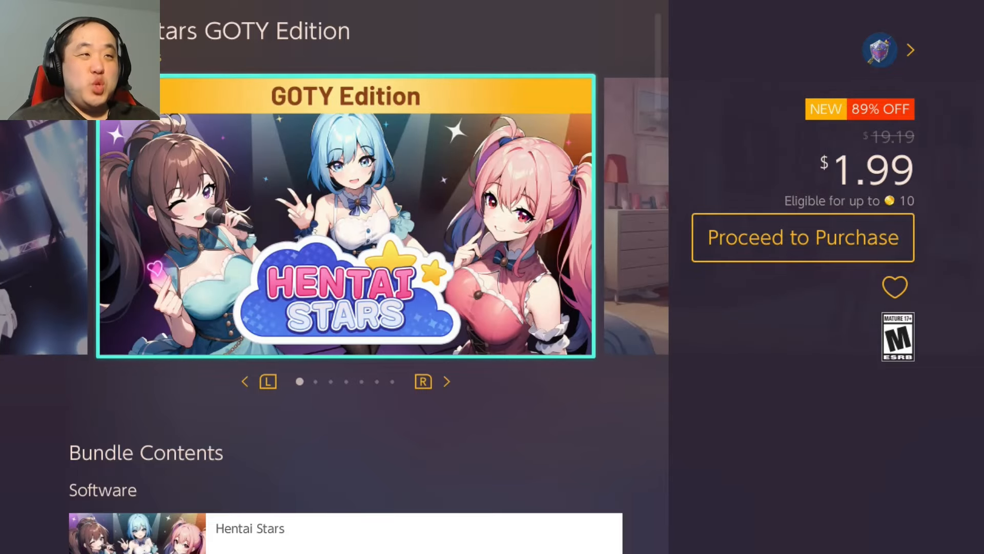
{"action": "left_click", "coordinate": [448, 381]}
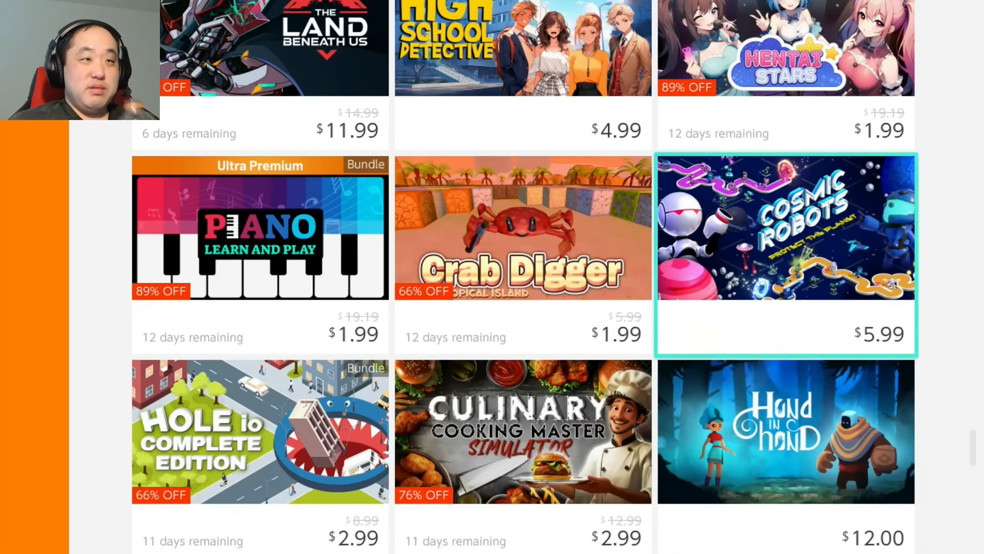
{"action": "mouse_move", "coordinate": [523, 227]}
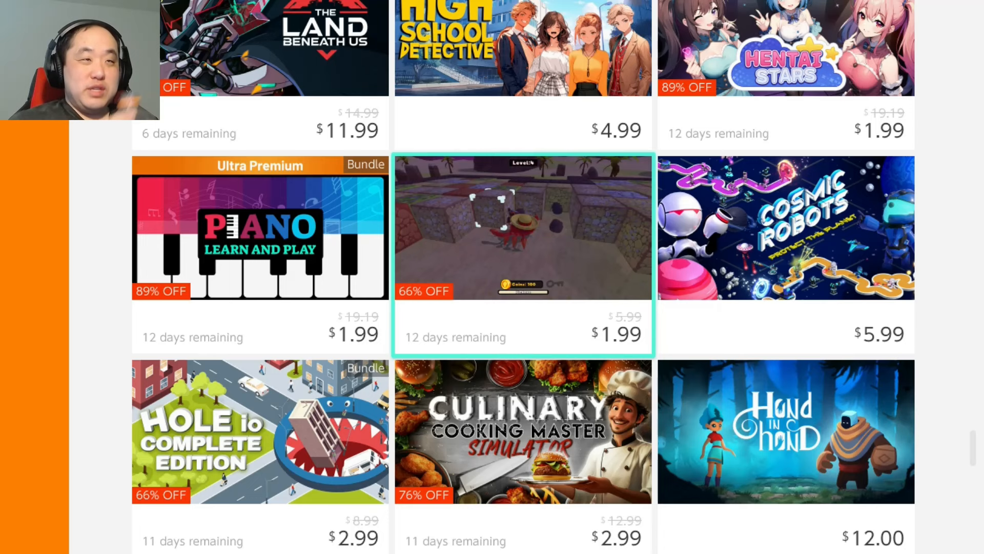
- Scroll down the deals grid past Sprout Valley and Sclash, selecting a tile on the way
{"action": "scroll", "scroll_direction": "down", "scroll_amount": 3}
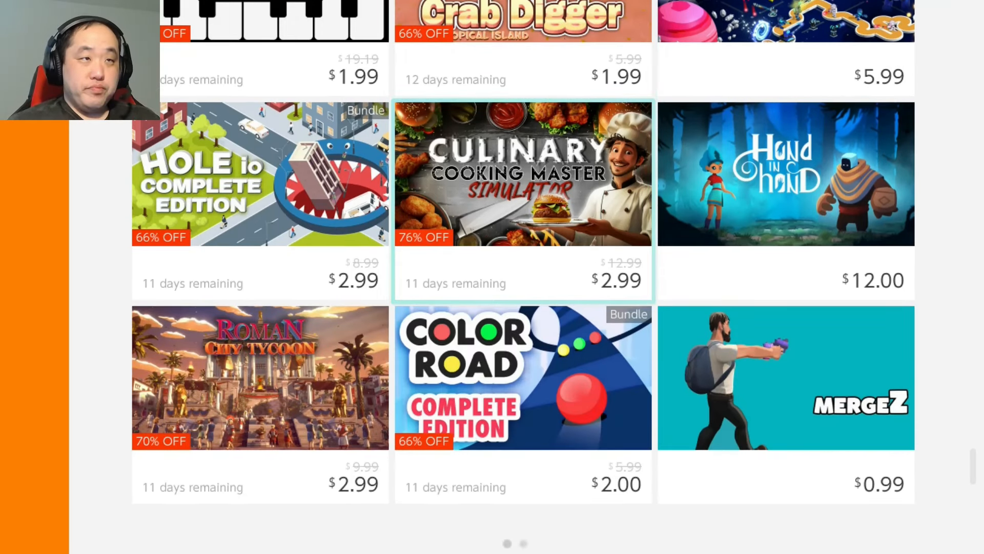
{"action": "scroll", "scroll_direction": "down", "scroll_amount": 3}
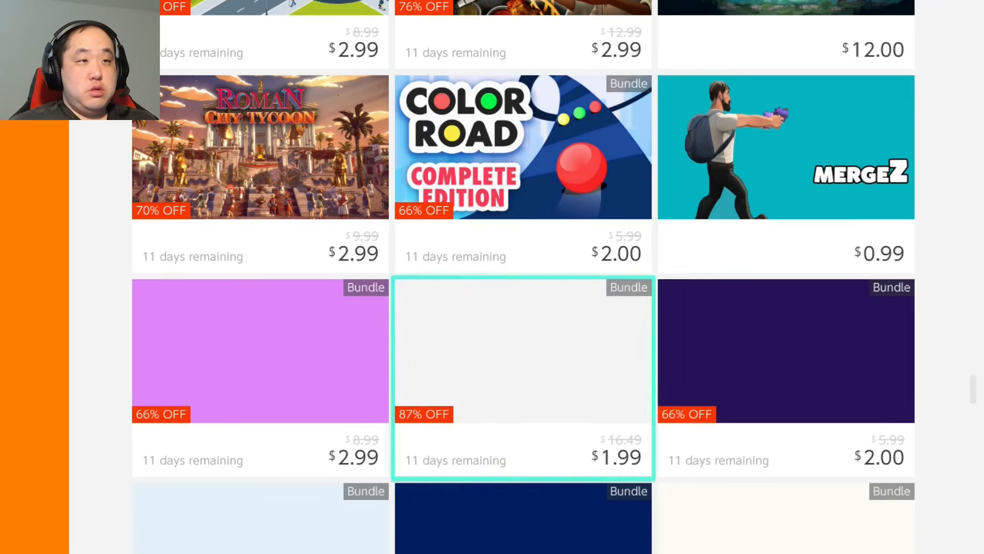
{"action": "scroll", "scroll_direction": "down", "scroll_amount": 3}
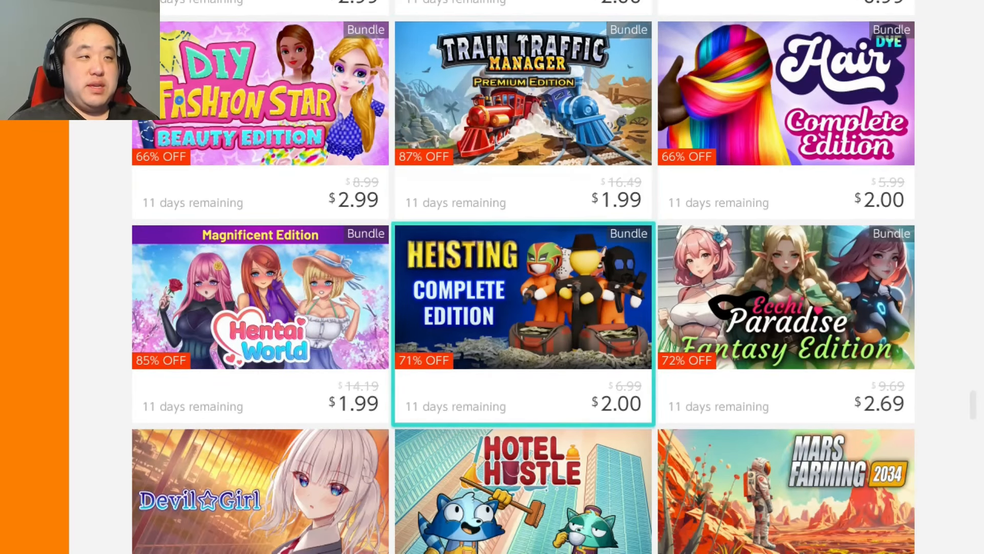
{"action": "scroll", "scroll_direction": "down", "scroll_amount": 3}
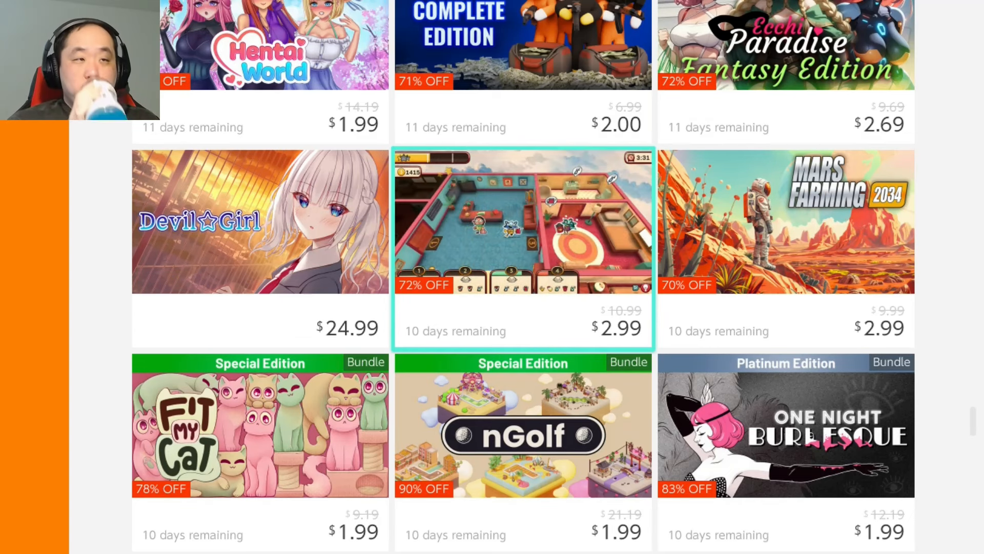
{"action": "scroll", "scroll_direction": "down", "scroll_amount": 3}
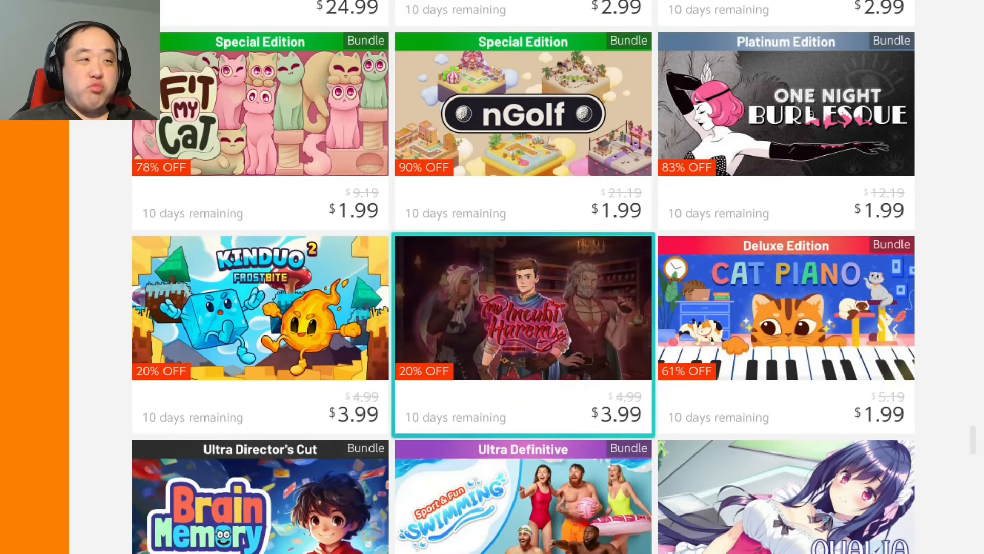
{"action": "scroll", "scroll_direction": "down", "scroll_amount": 3}
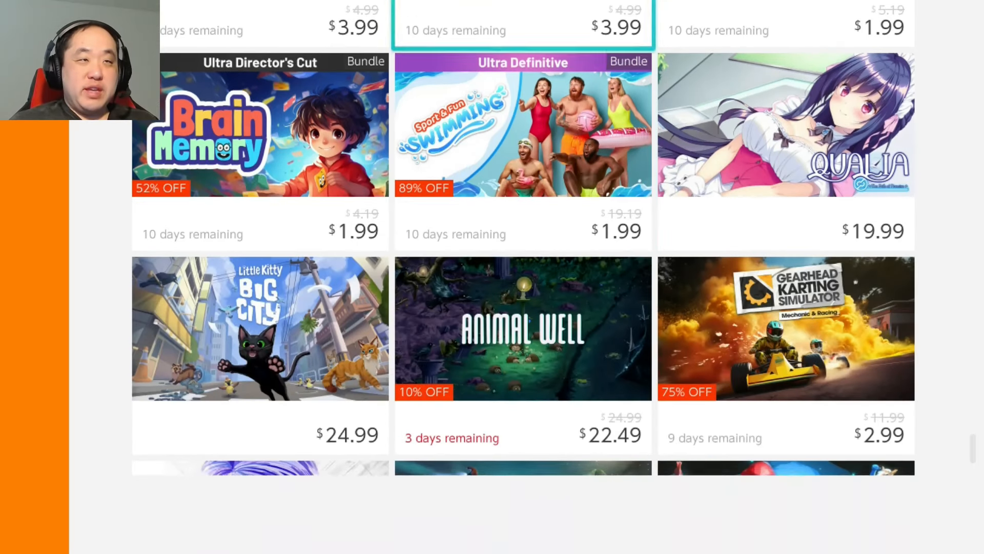
{"action": "scroll", "scroll_direction": "down", "scroll_amount": 3}
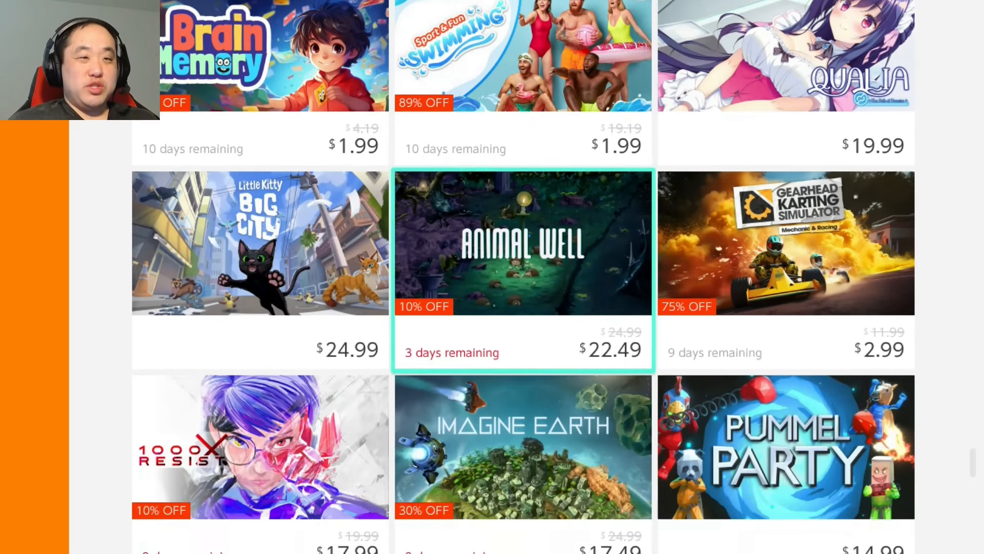
{"action": "scroll", "scroll_direction": "down", "scroll_amount": 3}
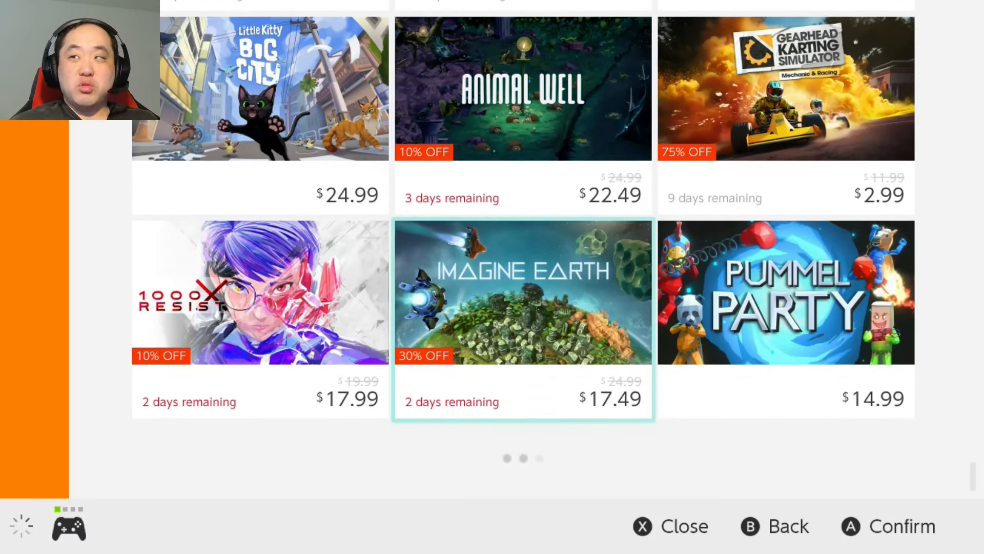
{"action": "scroll", "scroll_direction": "down", "scroll_amount": 3}
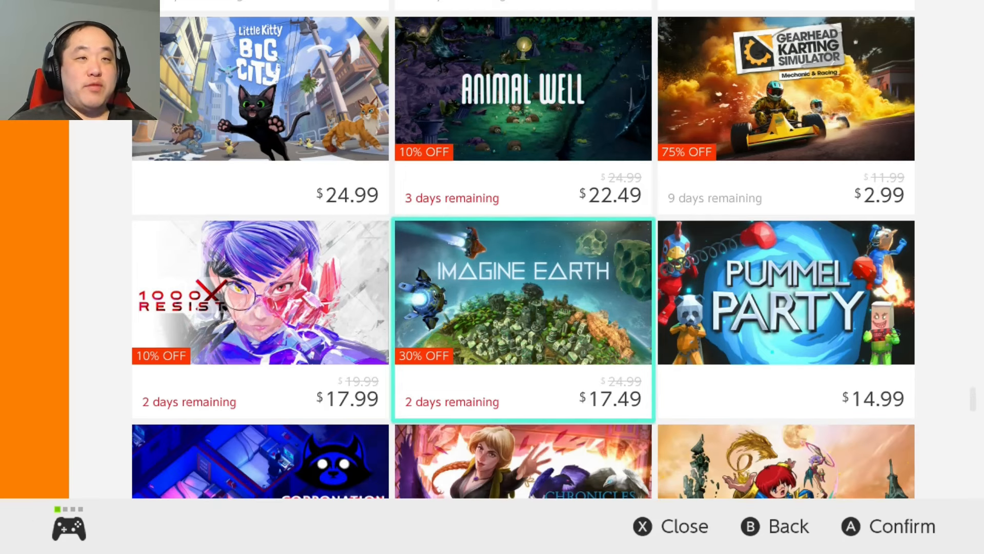
{"action": "left_click", "coordinate": [523, 291]}
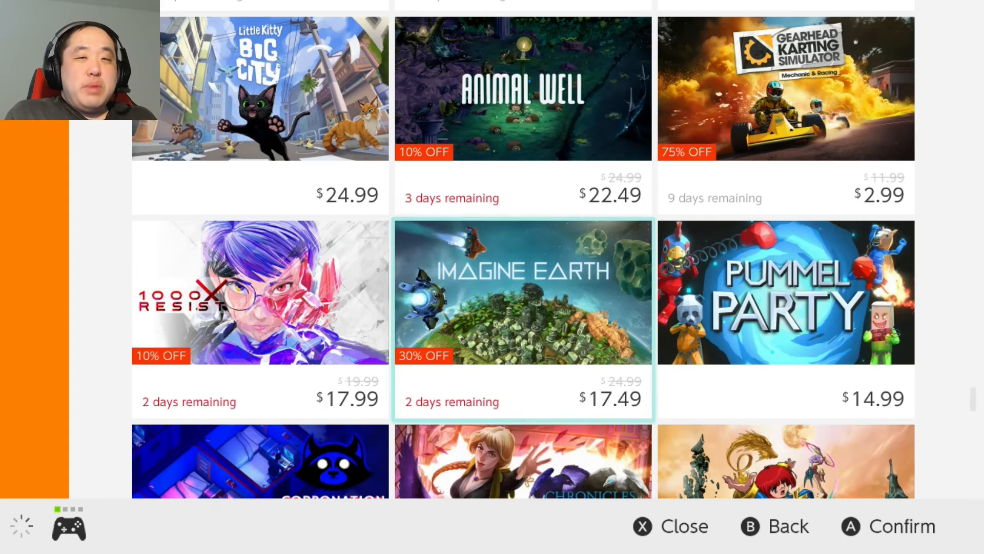
{"action": "scroll", "scroll_direction": "down", "scroll_amount": 3}
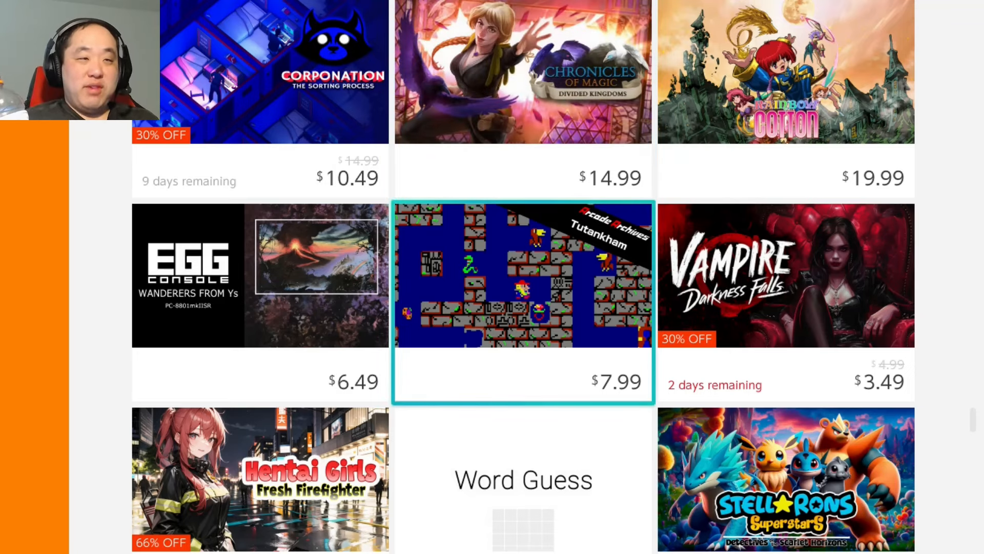
{"action": "scroll", "scroll_direction": "down", "scroll_amount": 3}
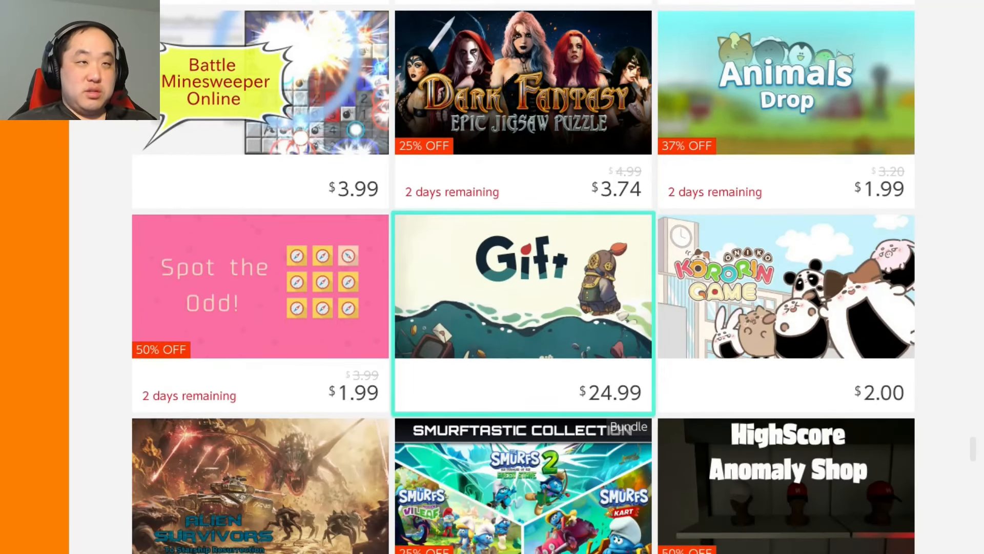
- Continue down the deals grid to Slot & Learn Kanji, Freddi Fish Collection ($49.99) and Surmount
{"action": "scroll", "scroll_direction": "down", "scroll_amount": 3}
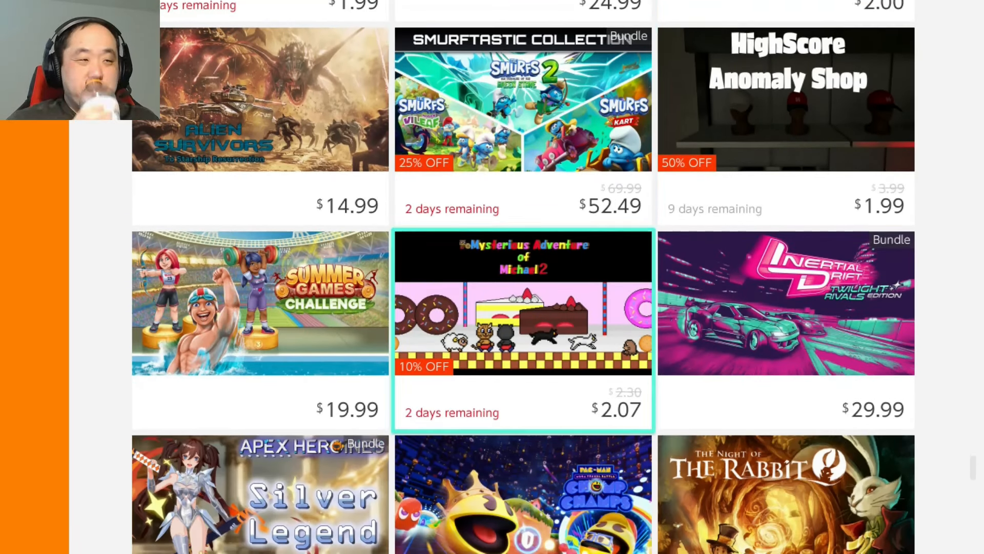
{"action": "scroll", "scroll_direction": "down", "scroll_amount": 3}
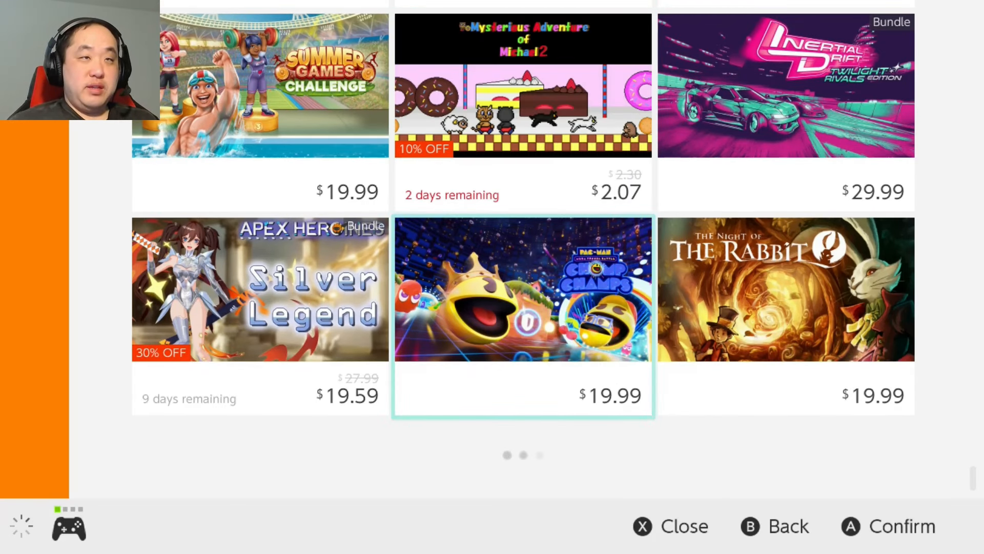
{"action": "scroll", "scroll_direction": "down", "scroll_amount": 3}
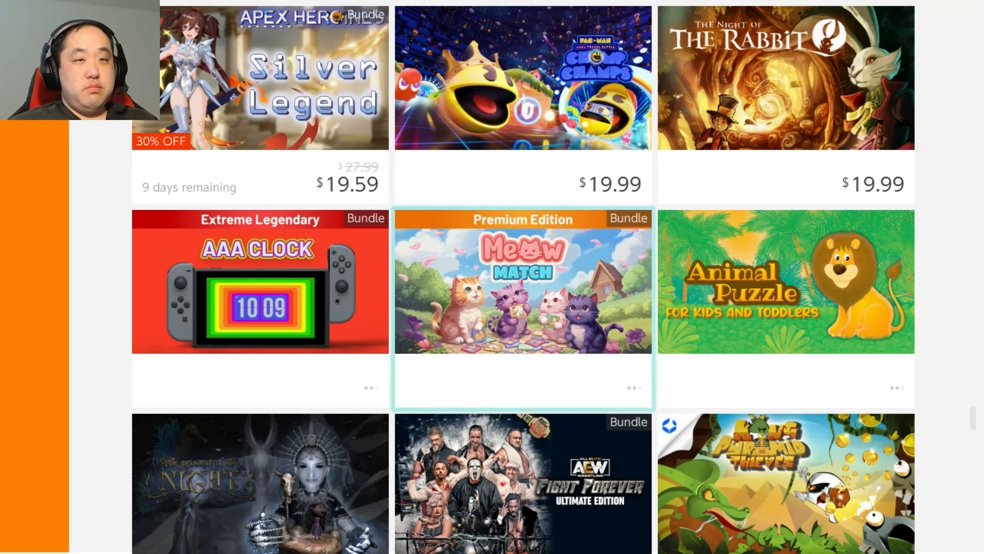
{"action": "scroll", "scroll_direction": "down", "scroll_amount": 3}
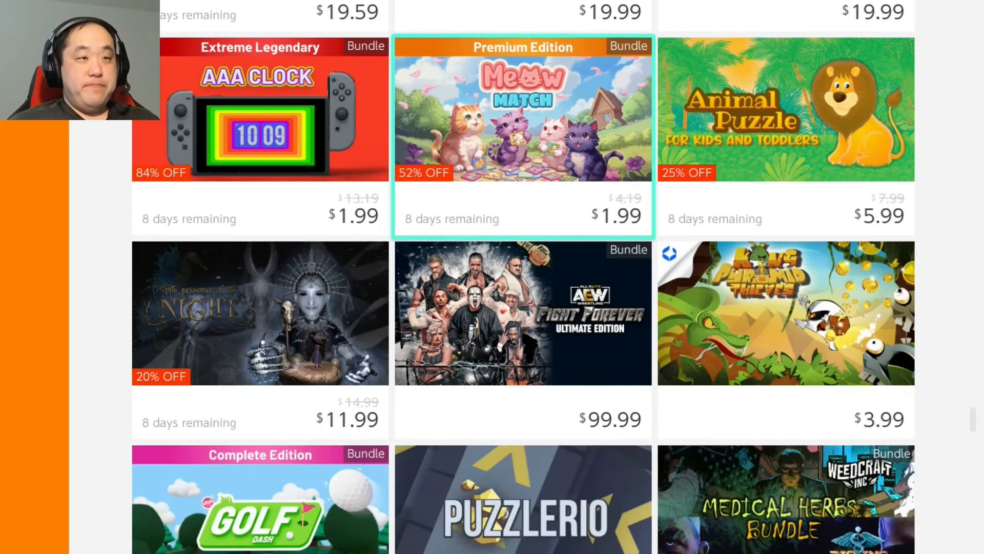
{"action": "scroll", "scroll_direction": "down", "scroll_amount": 3}
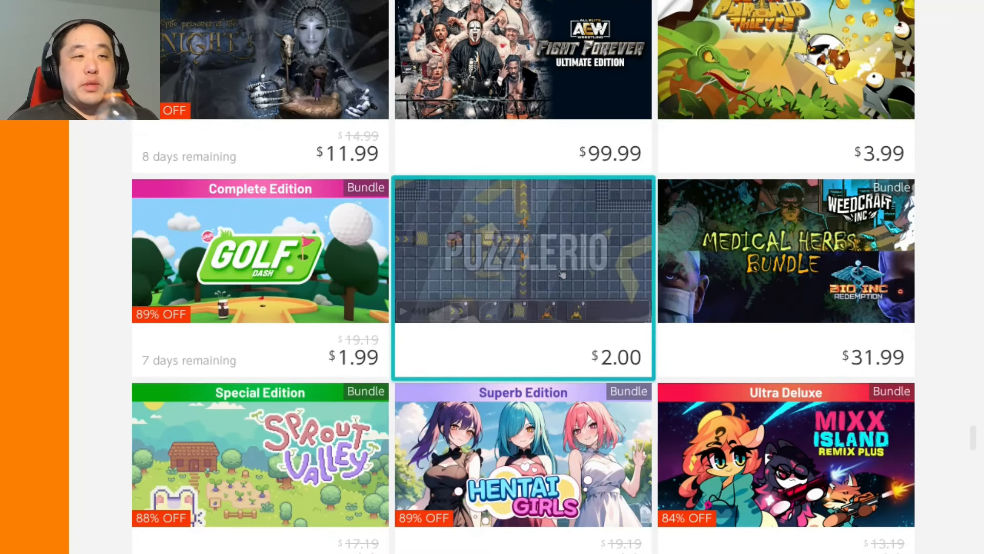
{"action": "scroll", "scroll_direction": "down", "scroll_amount": 3}
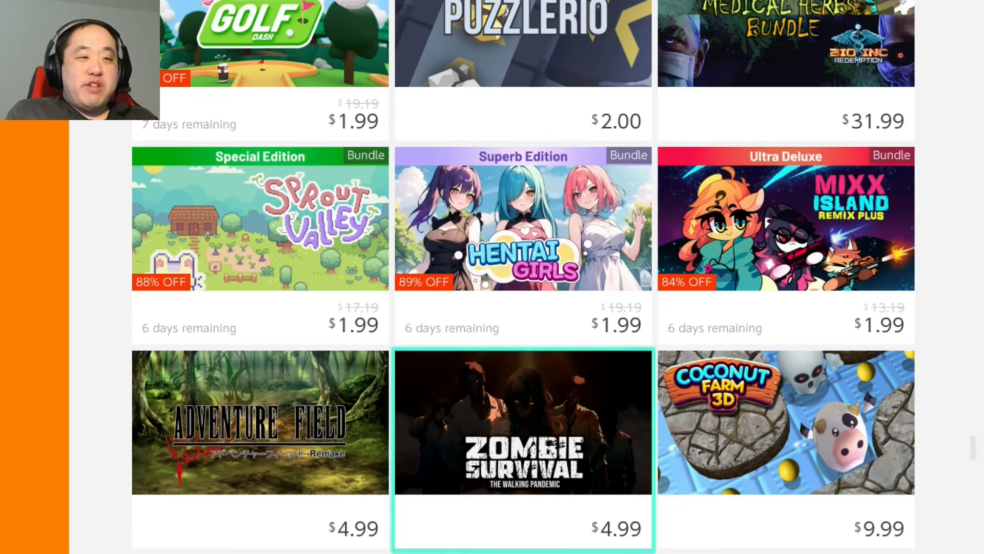
{"action": "scroll", "scroll_direction": "down", "scroll_amount": 3}
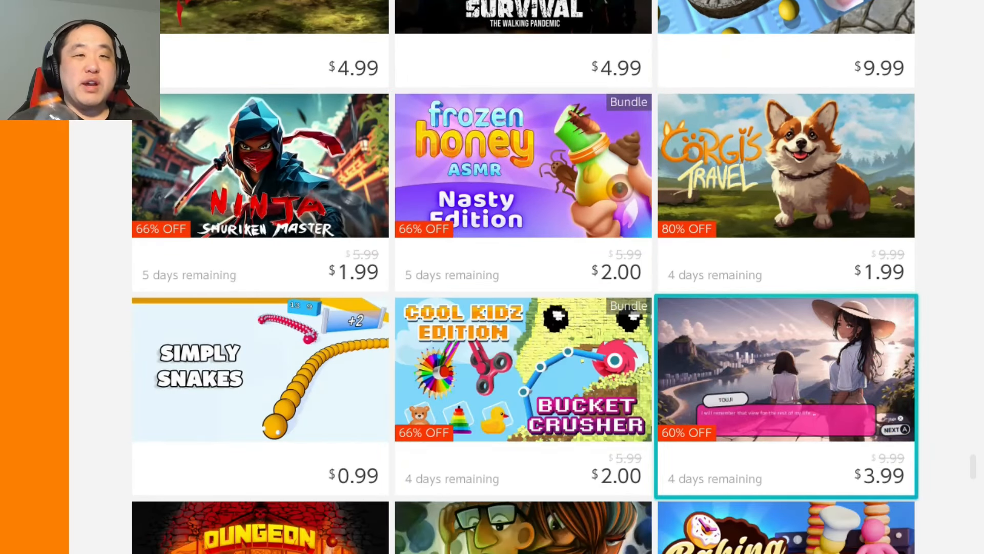
{"action": "scroll", "scroll_direction": "down", "scroll_amount": 3}
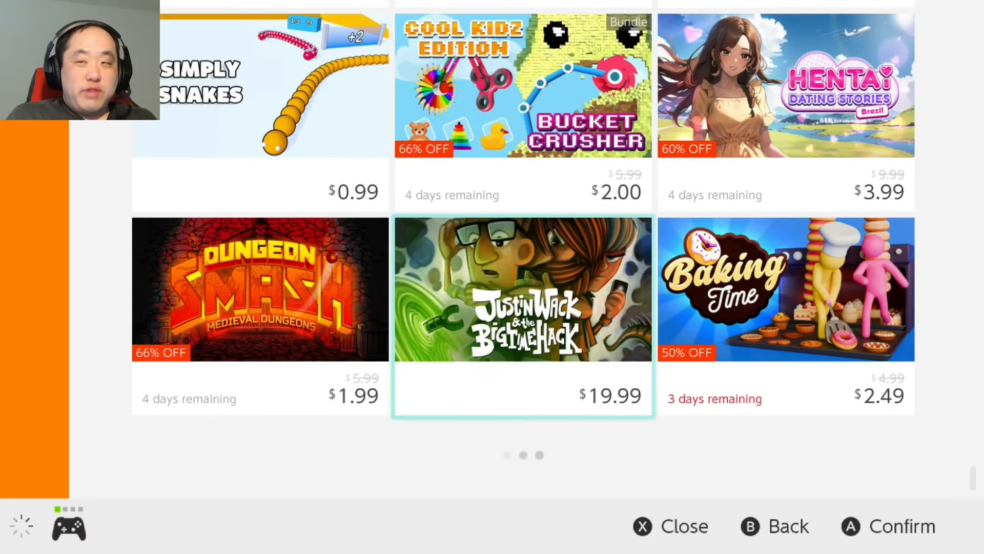
{"action": "scroll", "scroll_direction": "down", "scroll_amount": 3}
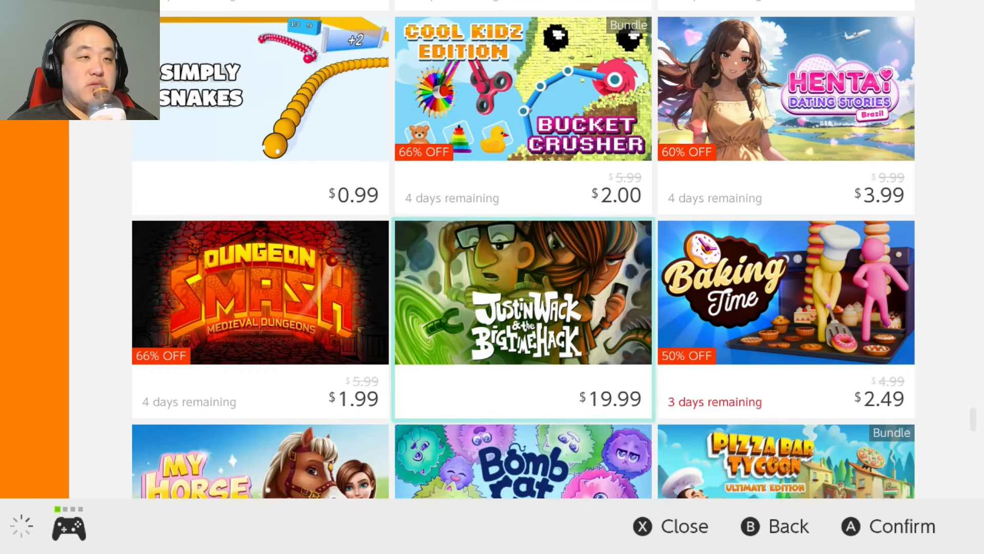
{"action": "scroll", "scroll_direction": "down", "scroll_amount": 3}
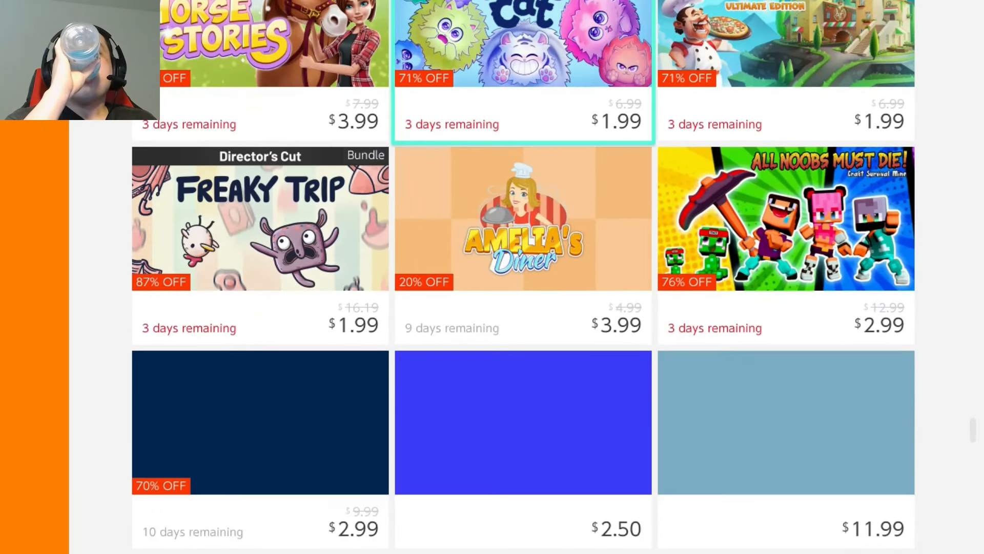
{"action": "scroll", "scroll_direction": "down", "scroll_amount": 3}
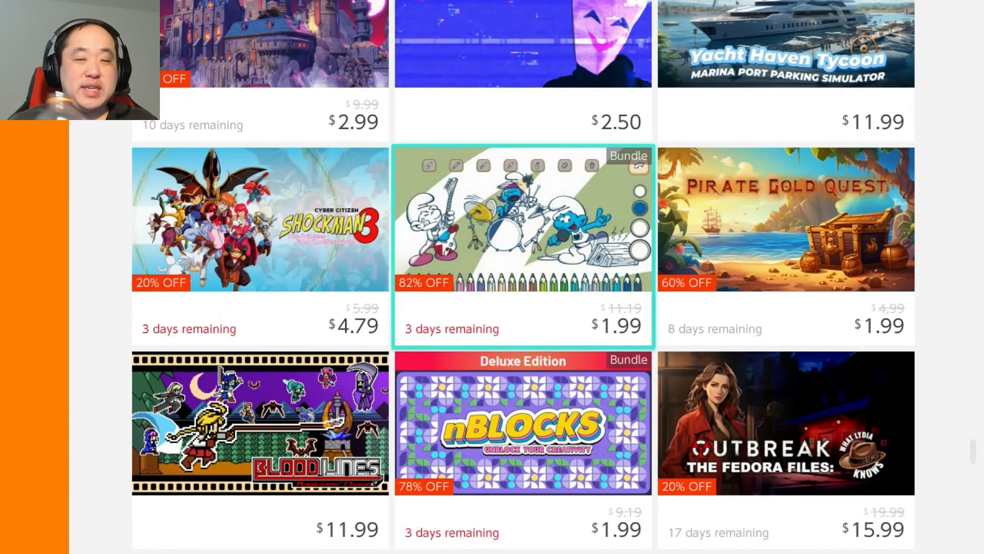
{"action": "scroll", "scroll_direction": "down", "scroll_amount": 3}
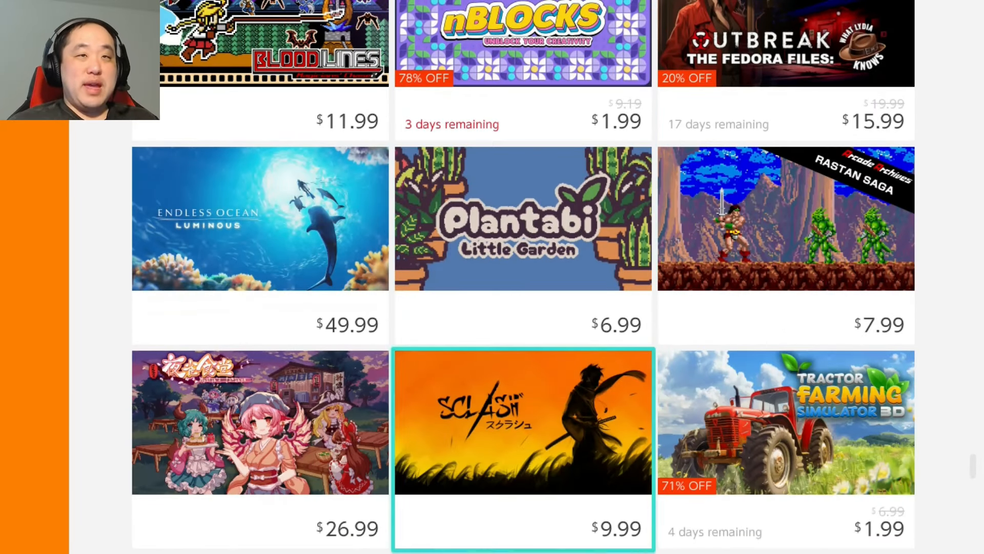
{"action": "scroll", "scroll_direction": "down", "scroll_amount": 3}
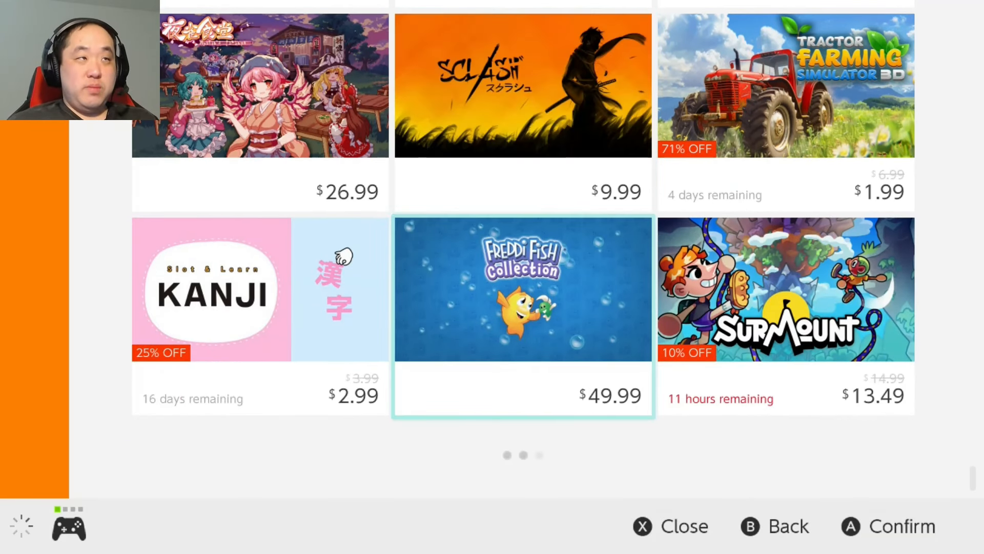
- Scroll the deals grid to its last titles: Trash Punk, Brain Memory 2 and Class of Heroes 1&2
{"action": "scroll", "scroll_direction": "down", "scroll_amount": 3}
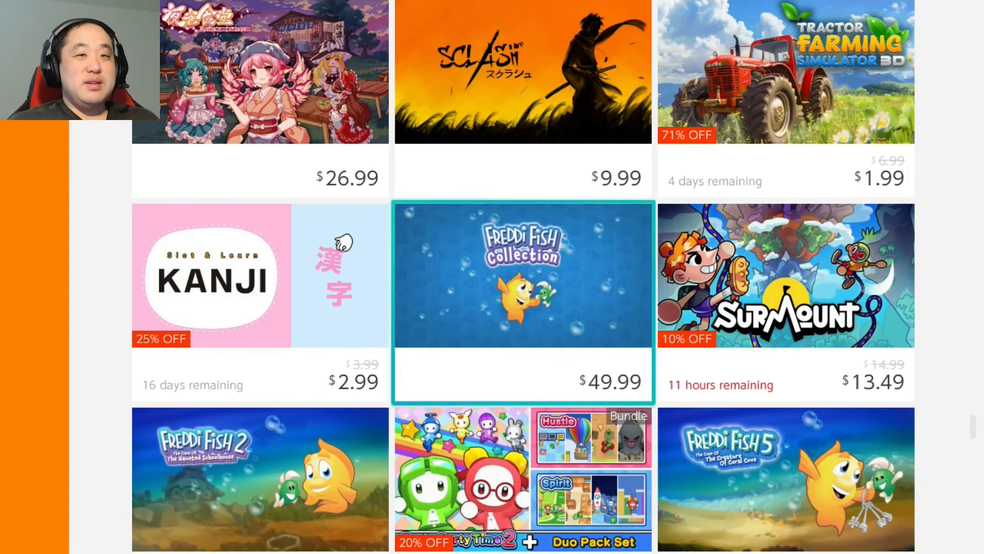
{"action": "scroll", "scroll_direction": "down", "scroll_amount": 3}
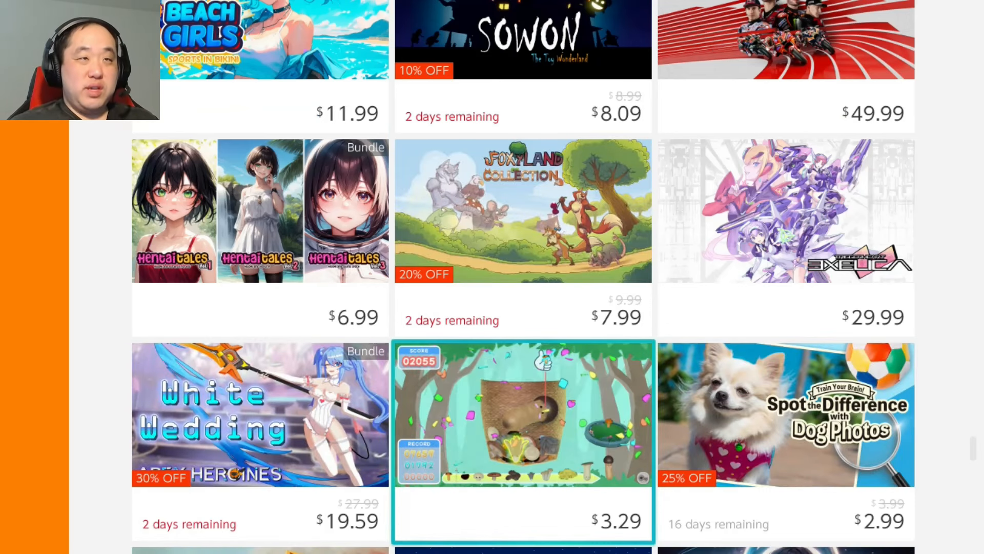
{"action": "mouse_move", "coordinate": [523, 211]}
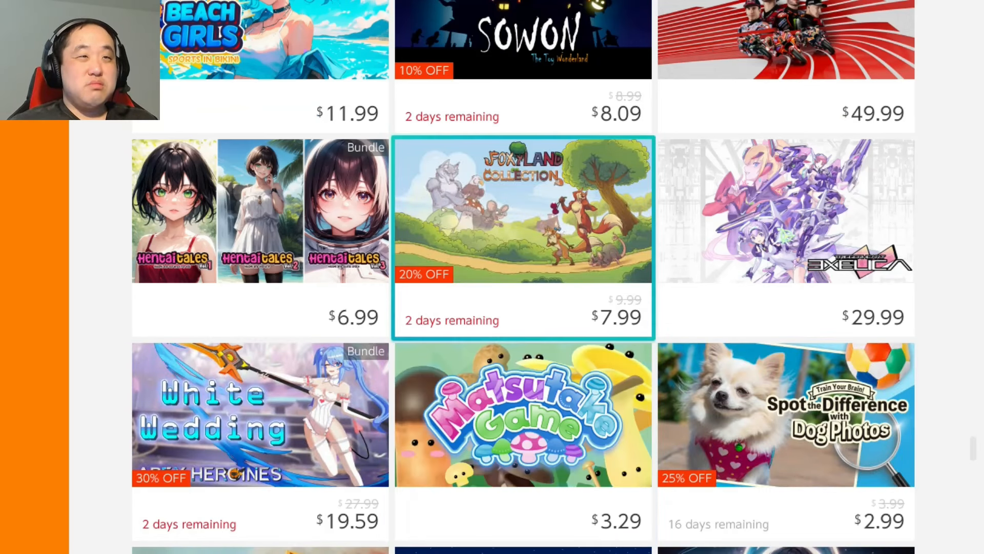
{"action": "mouse_move", "coordinate": [523, 414]}
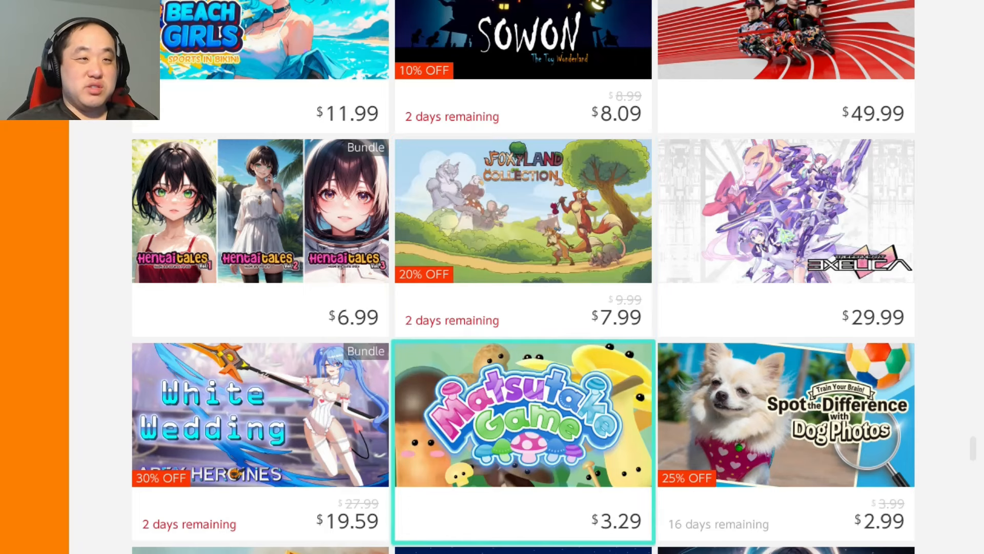
{"action": "scroll", "scroll_direction": "down", "scroll_amount": 3}
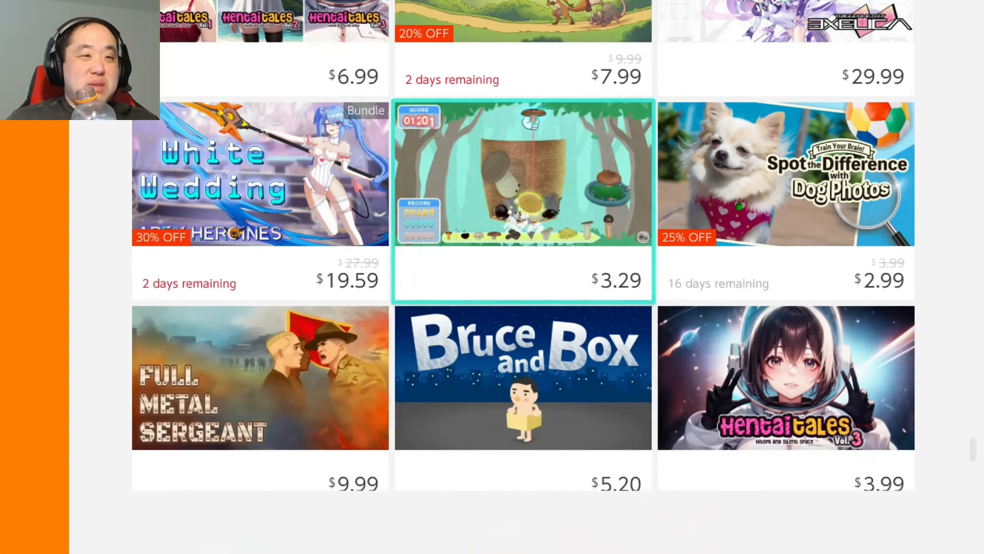
{"action": "scroll", "scroll_direction": "down", "scroll_amount": 3}
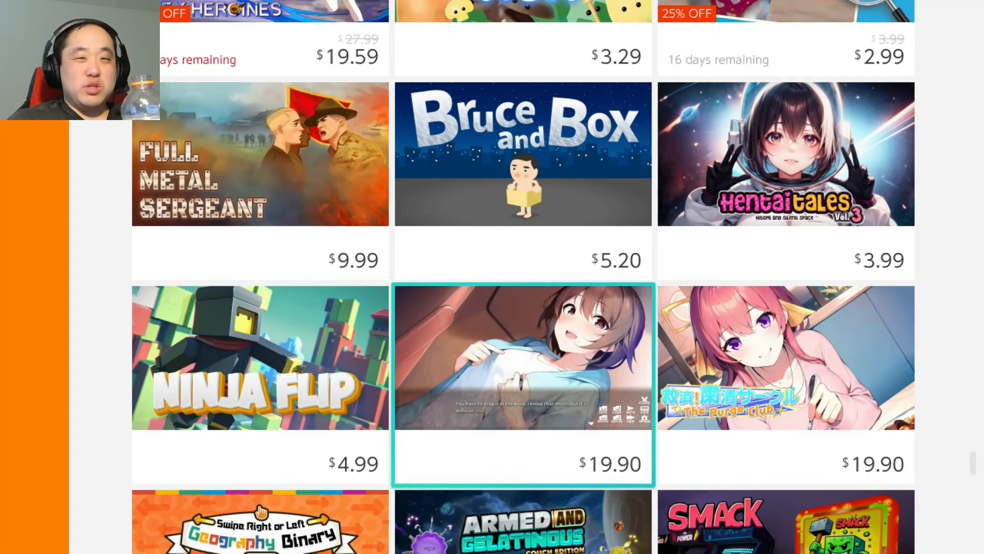
{"action": "scroll", "scroll_direction": "down", "scroll_amount": 3}
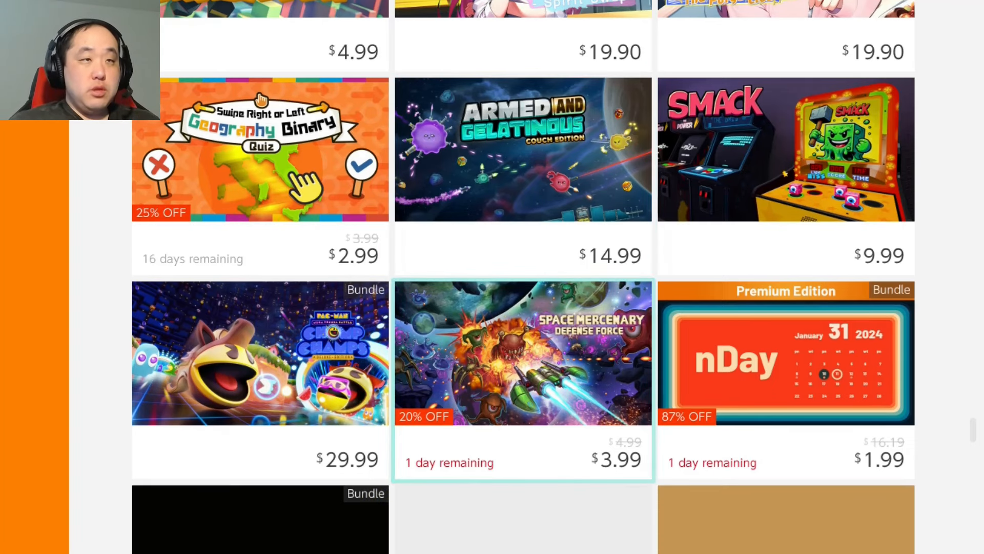
{"action": "scroll", "scroll_direction": "down", "scroll_amount": 3}
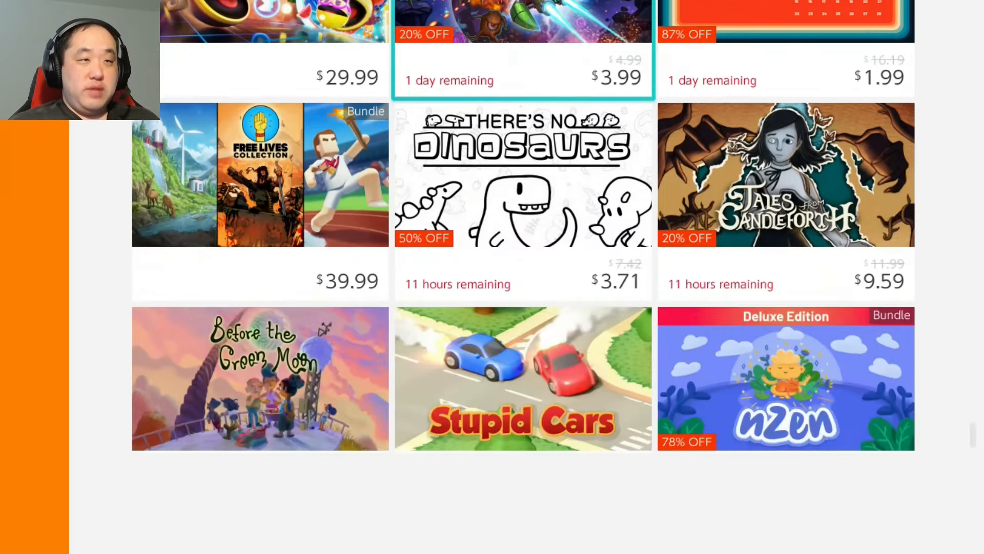
{"action": "scroll", "scroll_direction": "down", "scroll_amount": 3}
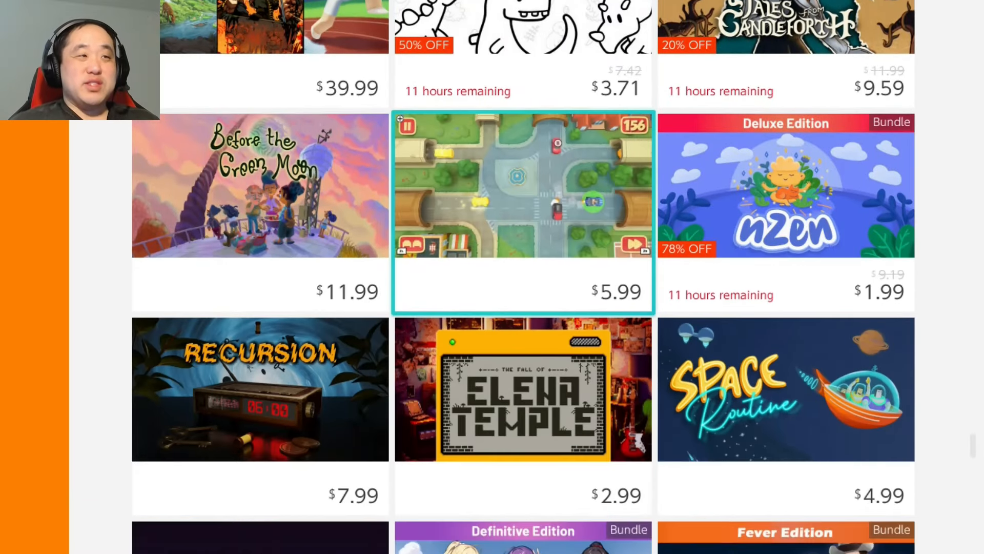
{"action": "scroll", "scroll_direction": "down", "scroll_amount": 3}
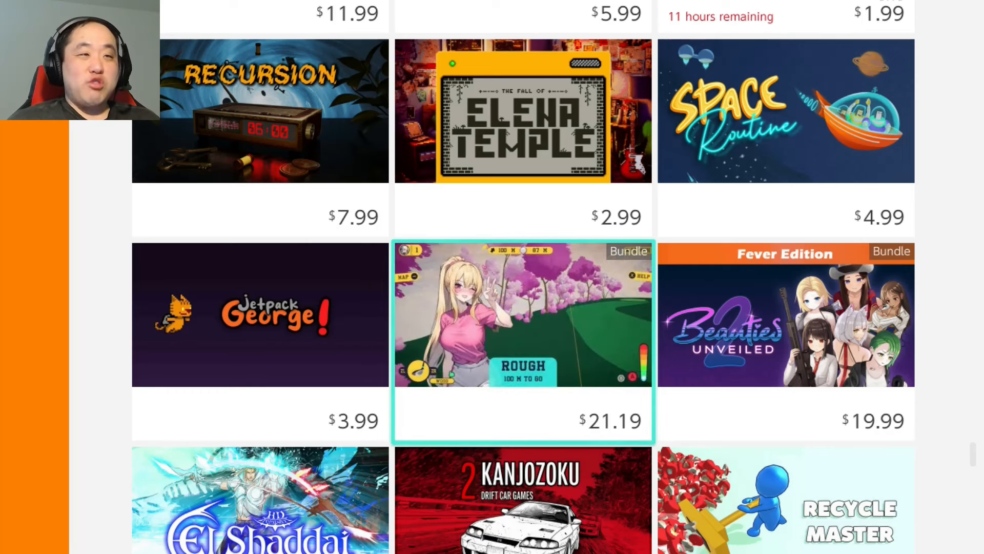
{"action": "scroll", "scroll_direction": "down", "scroll_amount": 3}
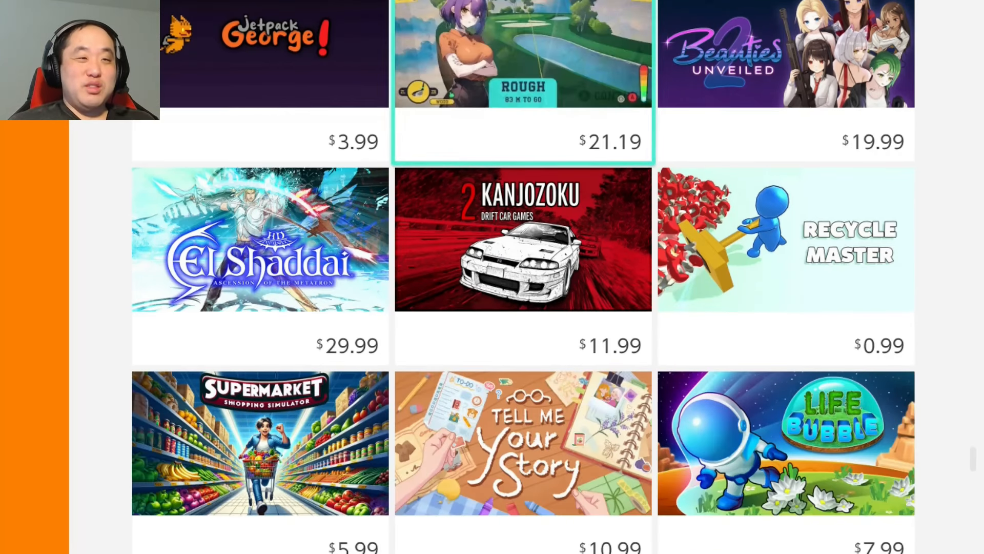
{"action": "scroll", "scroll_direction": "down", "scroll_amount": 3}
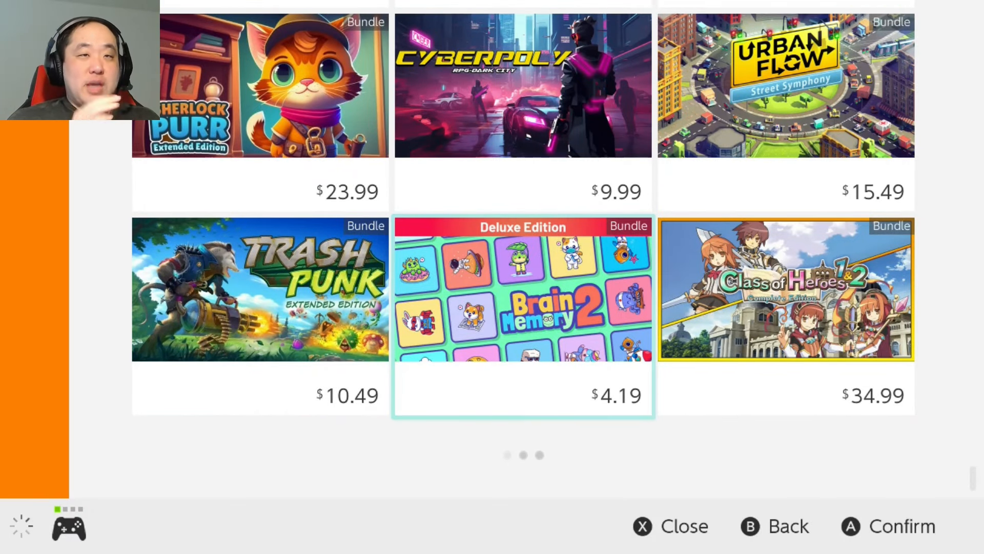
{"action": "scroll", "scroll_direction": "down", "scroll_amount": 3}
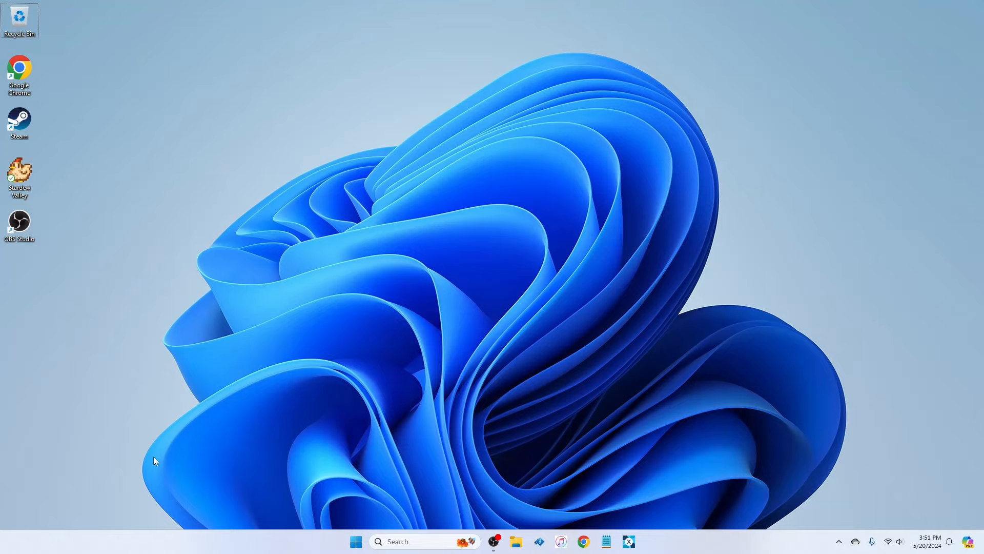
{"action": "mouse_move", "coordinate": [236, 468]}
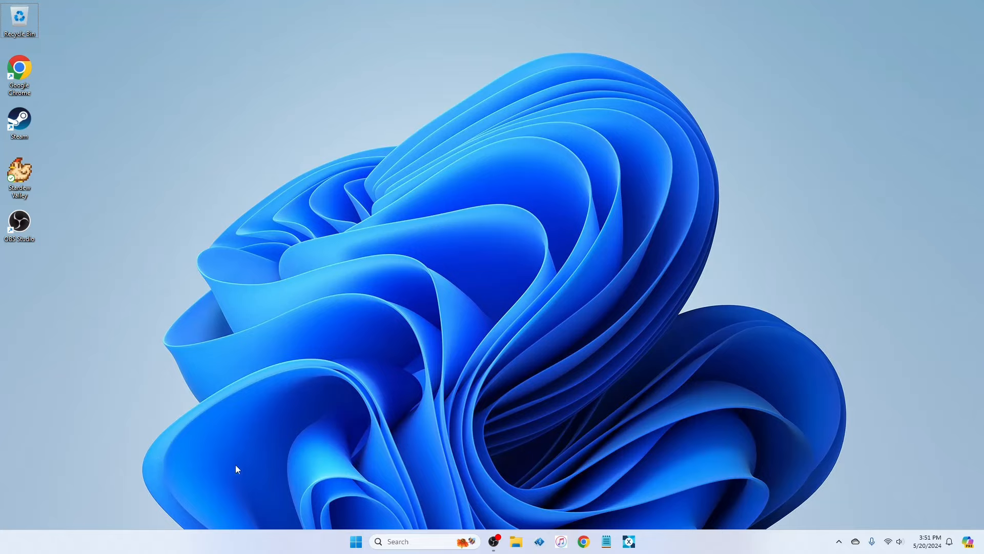
{"action": "mouse_move", "coordinate": [19, 222]}
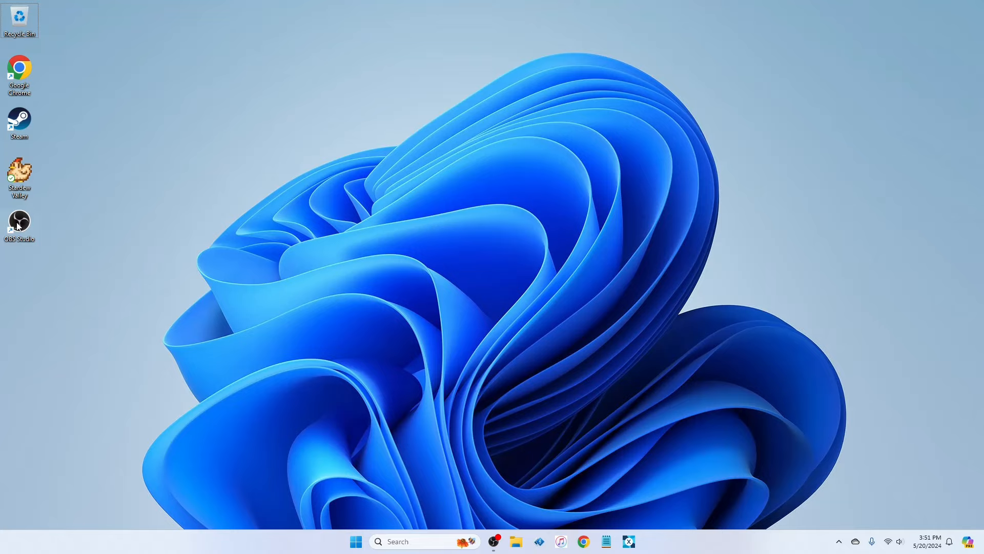
{"action": "mouse_move", "coordinate": [351, 348]}
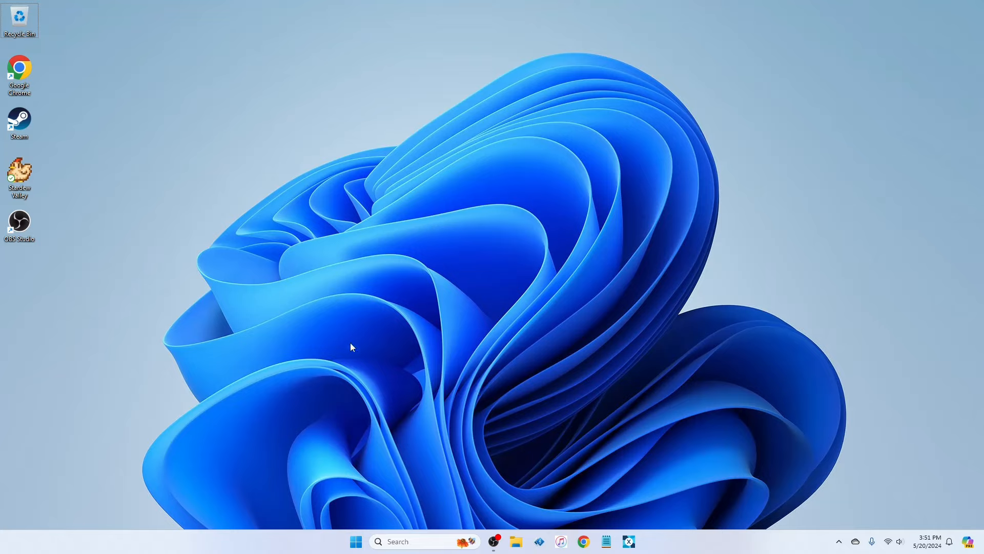
{"action": "mouse_move", "coordinate": [272, 373]}
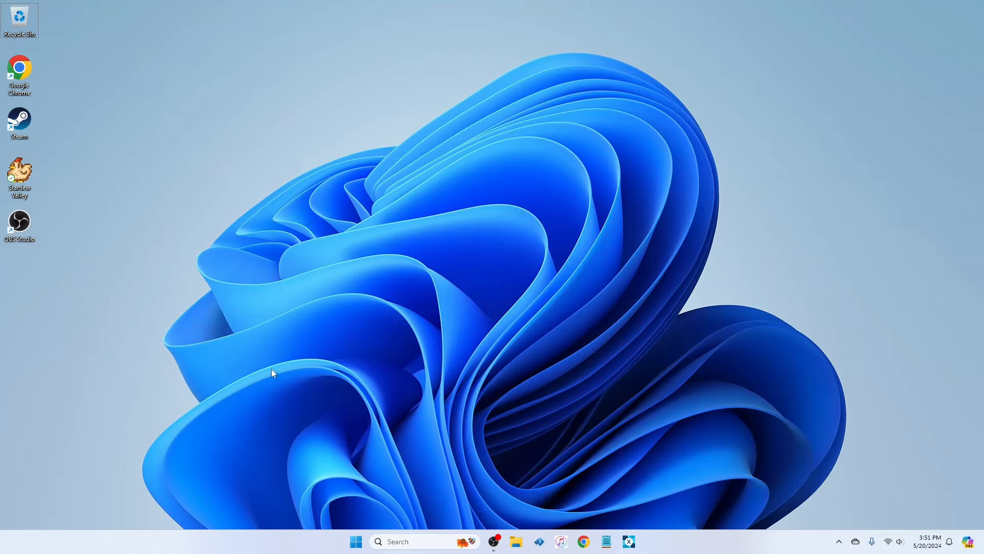
{"action": "mouse_move", "coordinate": [499, 287]}
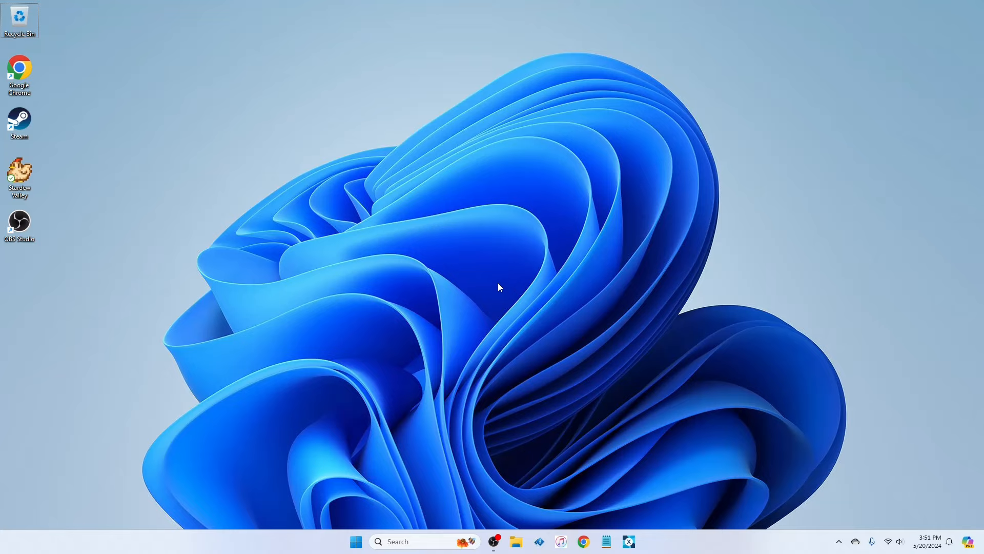
{"action": "mouse_move", "coordinate": [506, 289]}
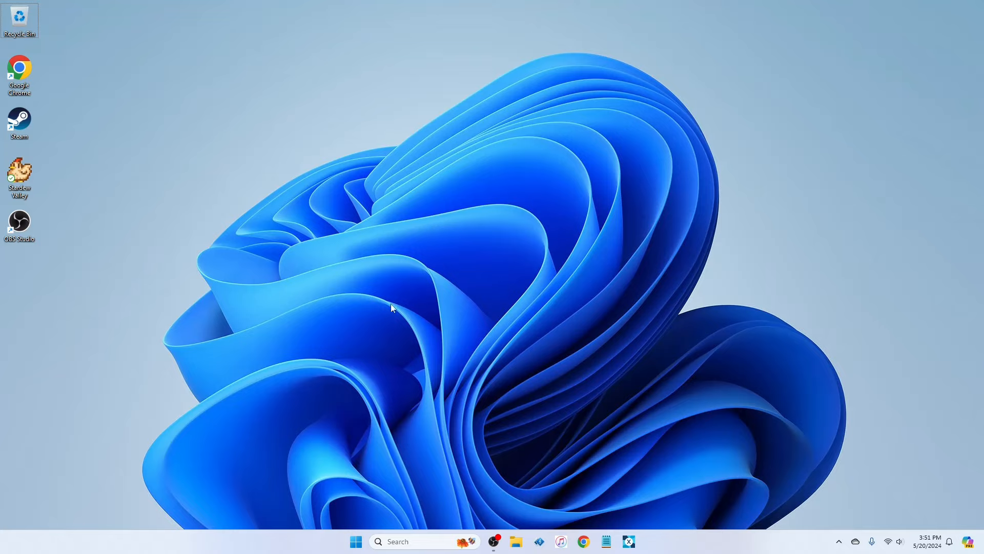
{"action": "mouse_move", "coordinate": [348, 252]}
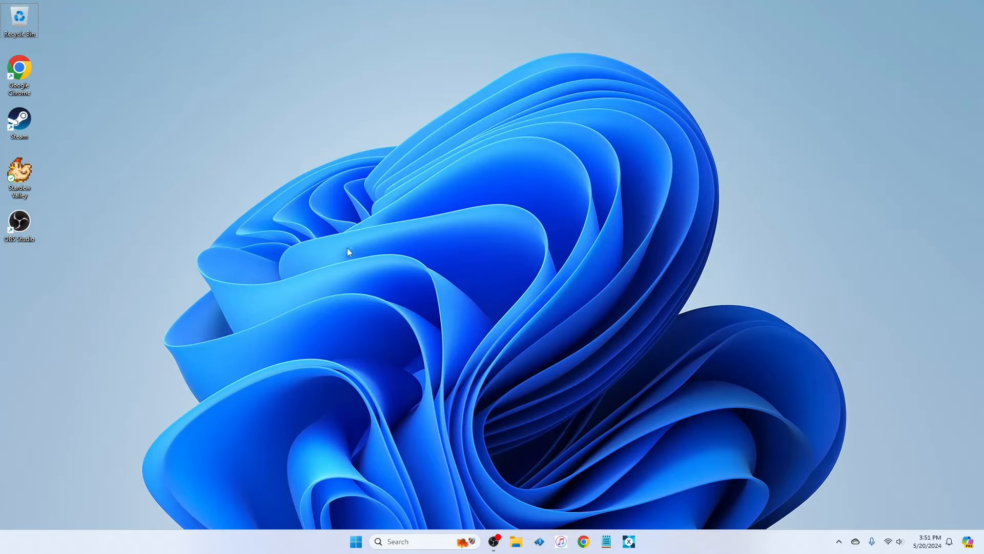
{"action": "mouse_move", "coordinate": [233, 244]}
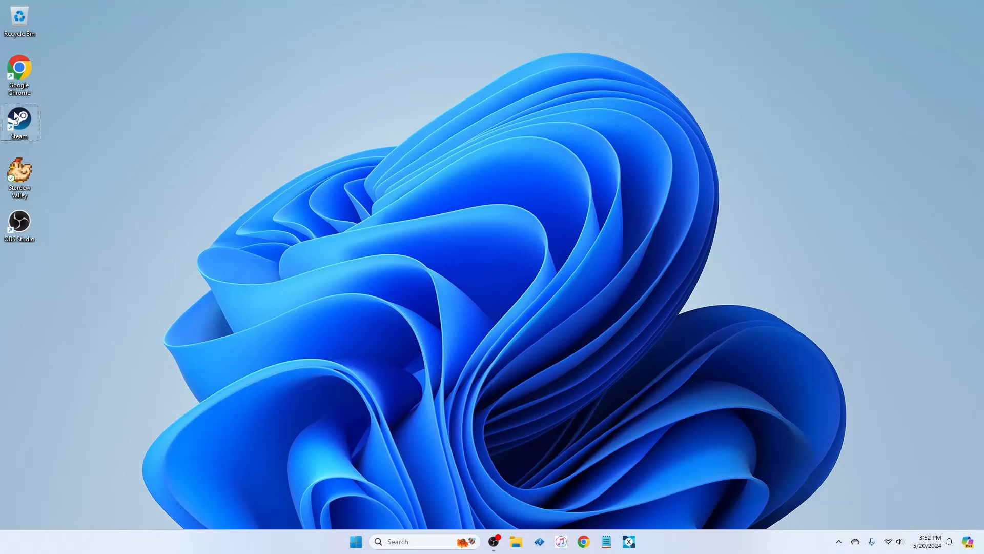
- Launch Steam from the desktop onto its Store home page
{"action": "double_click", "coordinate": [19, 118]}
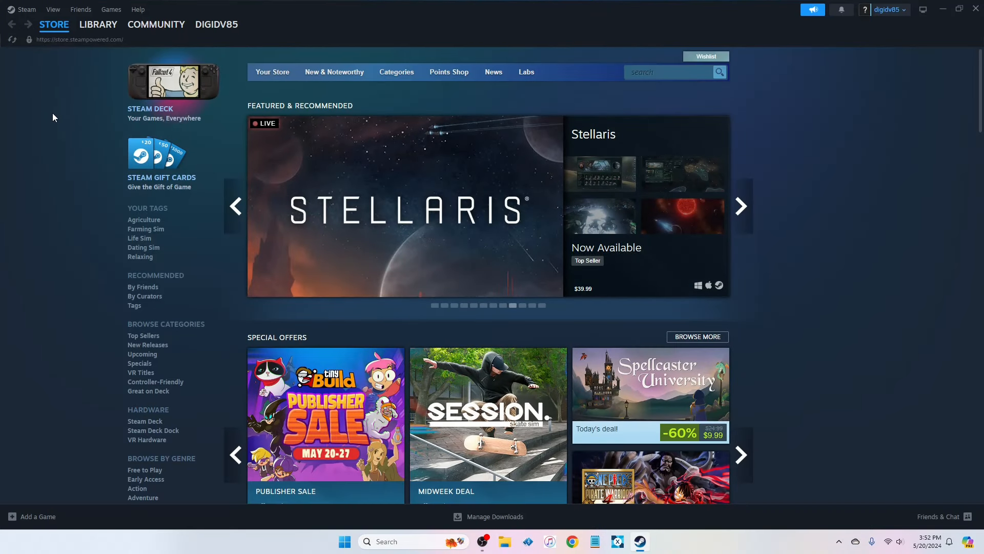
{"action": "mouse_move", "coordinate": [65, 125]}
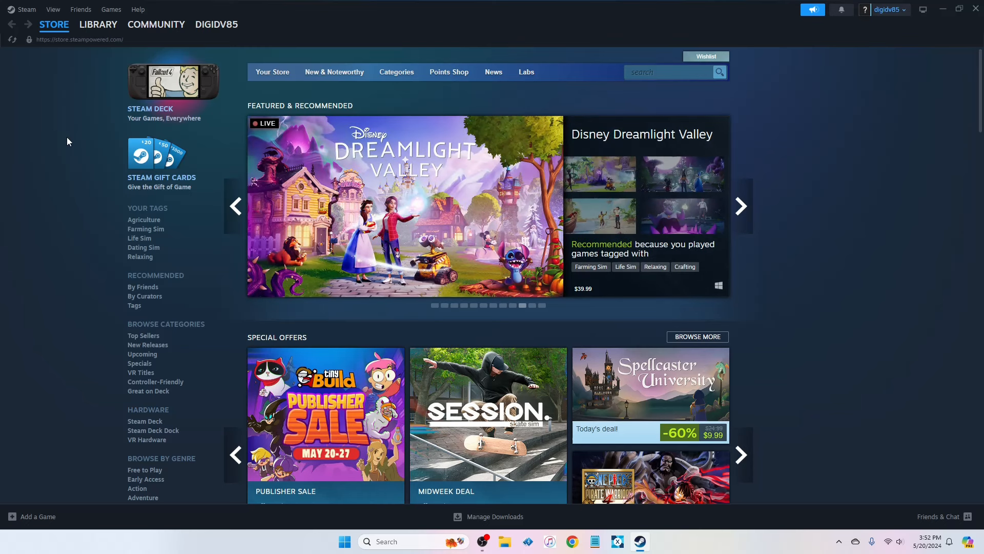
{"action": "mouse_move", "coordinate": [94, 68]}
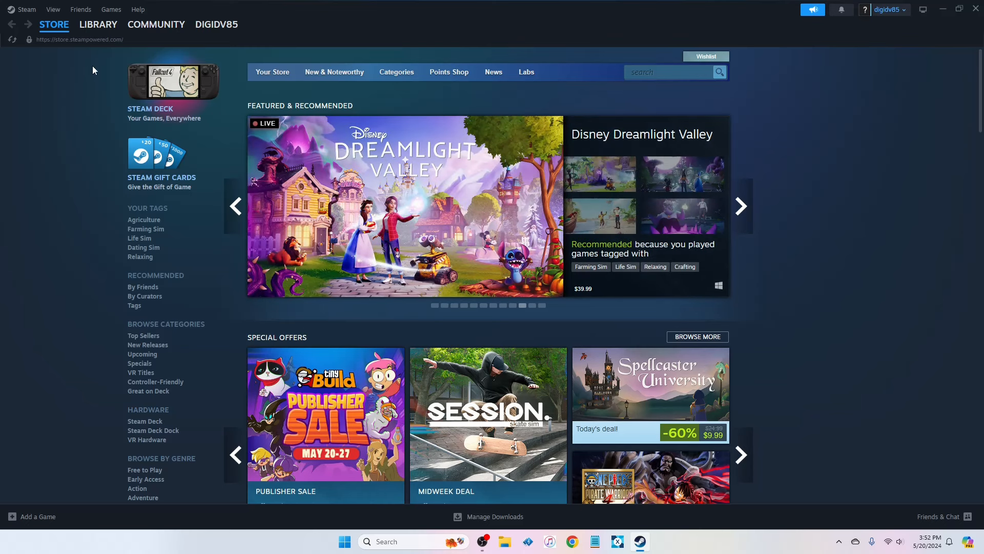
- Return to the library home, then view the CHRONO TRIGGER page with its achievements and update notes
{"action": "left_click", "coordinate": [98, 25]}
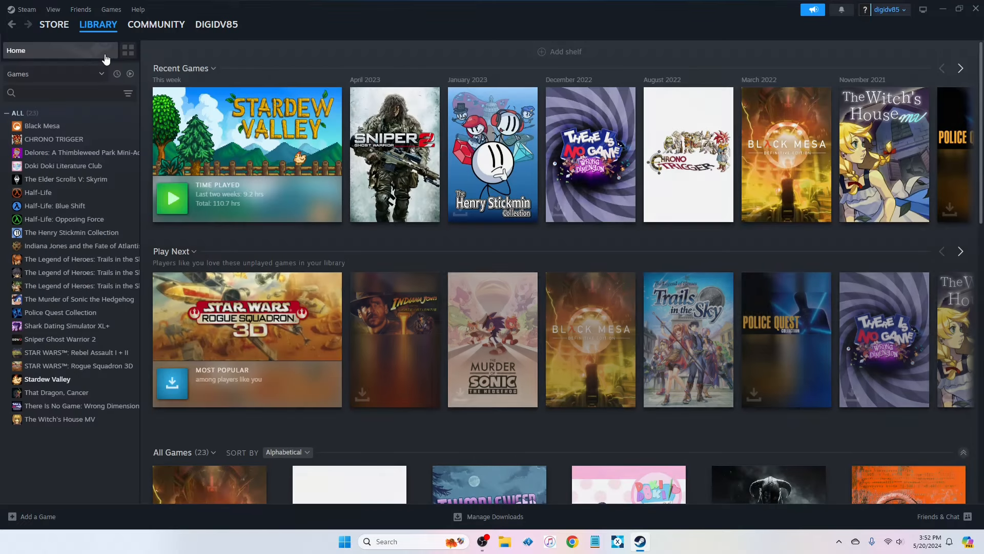
{"action": "mouse_move", "coordinate": [360, 15]}
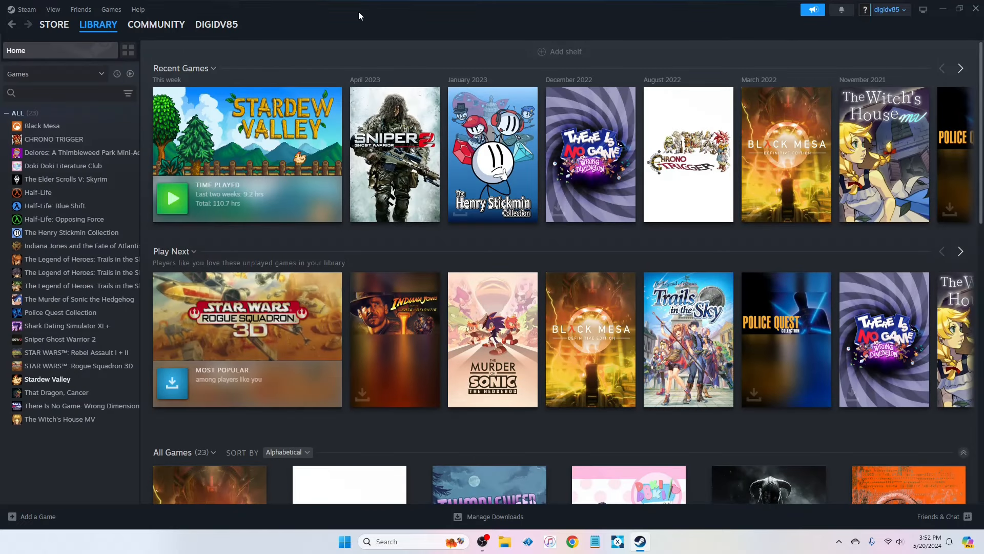
{"action": "left_click", "coordinate": [54, 138]}
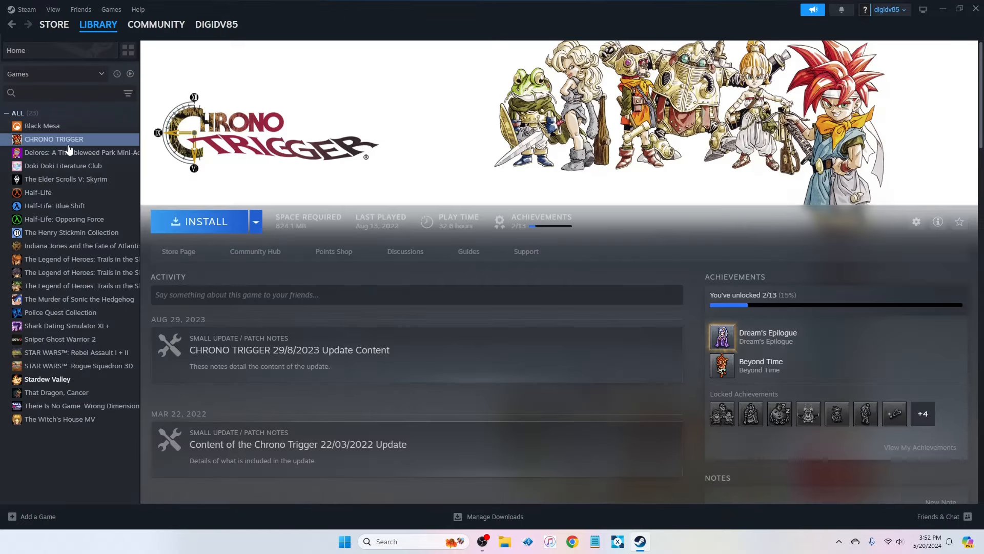
{"action": "mouse_move", "coordinate": [550, 122]}
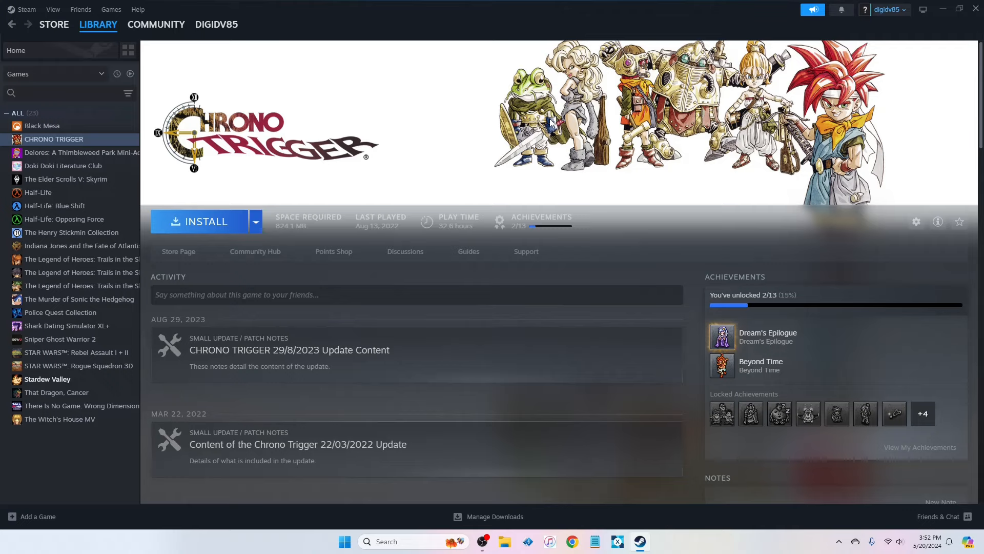
{"action": "mouse_move", "coordinate": [432, 115]}
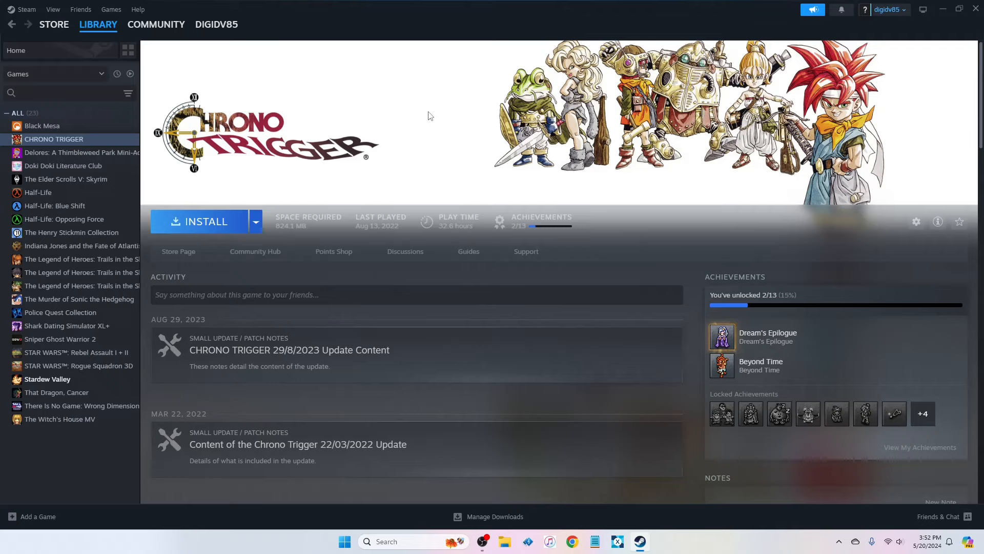
{"action": "mouse_move", "coordinate": [326, 131]}
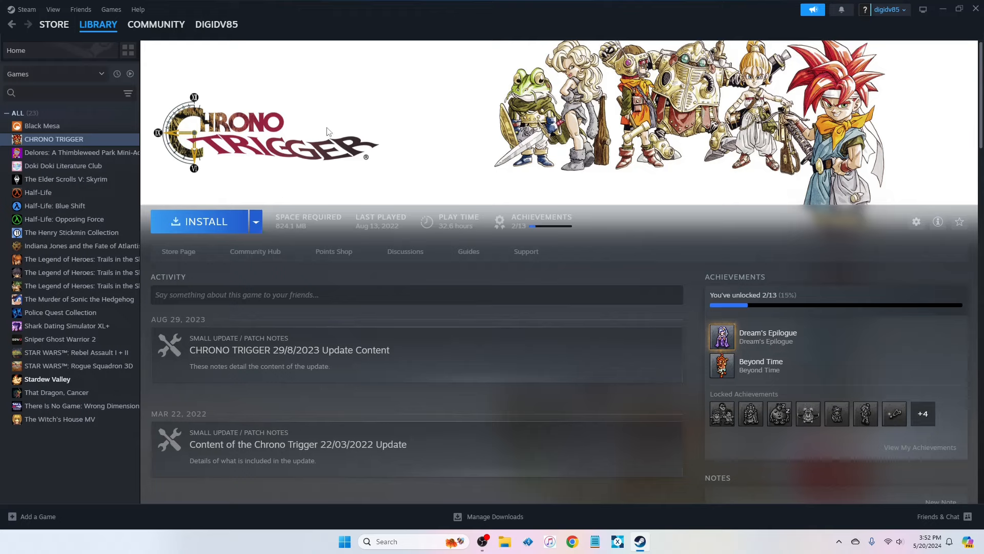
{"action": "mouse_move", "coordinate": [352, 151]}
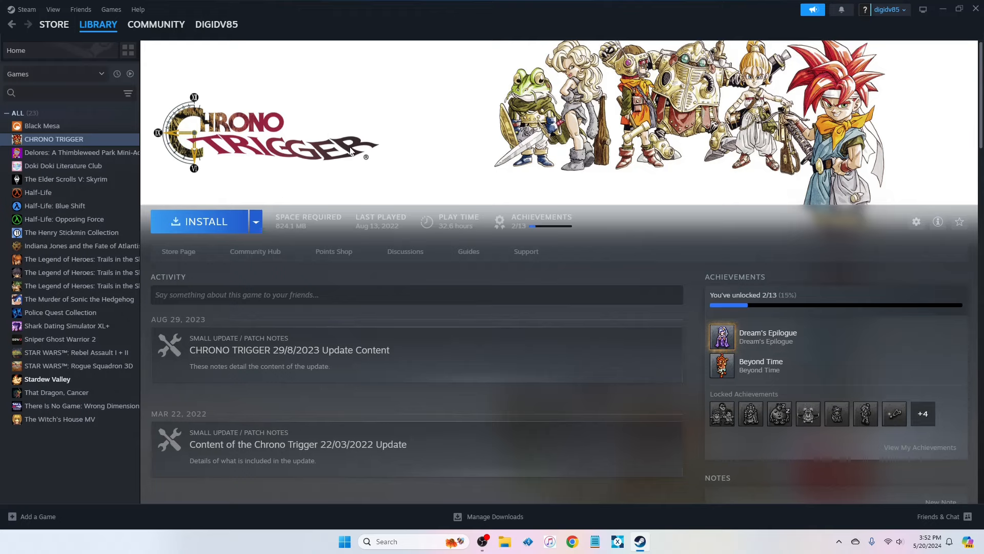
- View the Black Mesa library page with its news and 0 of 50 achievements
{"action": "left_click", "coordinate": [42, 125]}
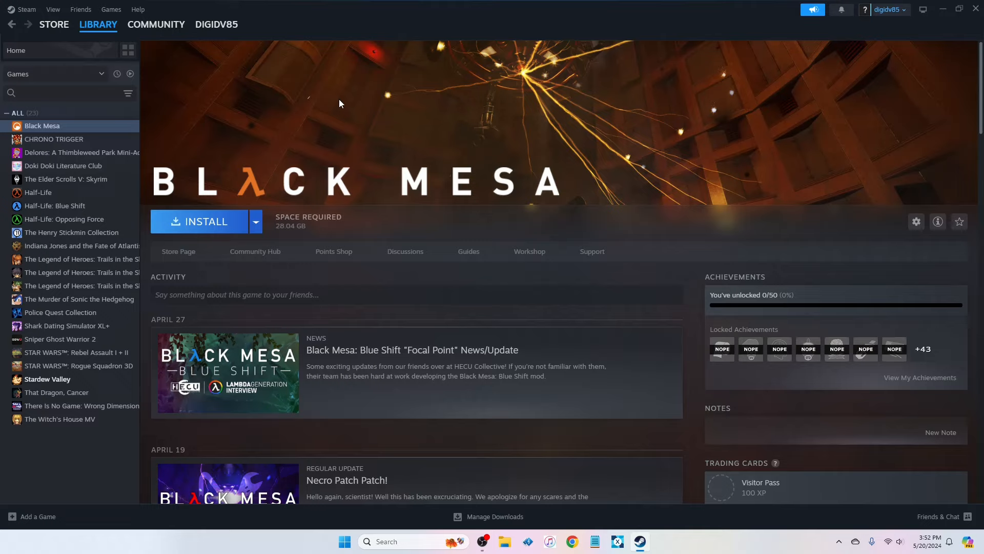
{"action": "mouse_move", "coordinate": [378, 128]}
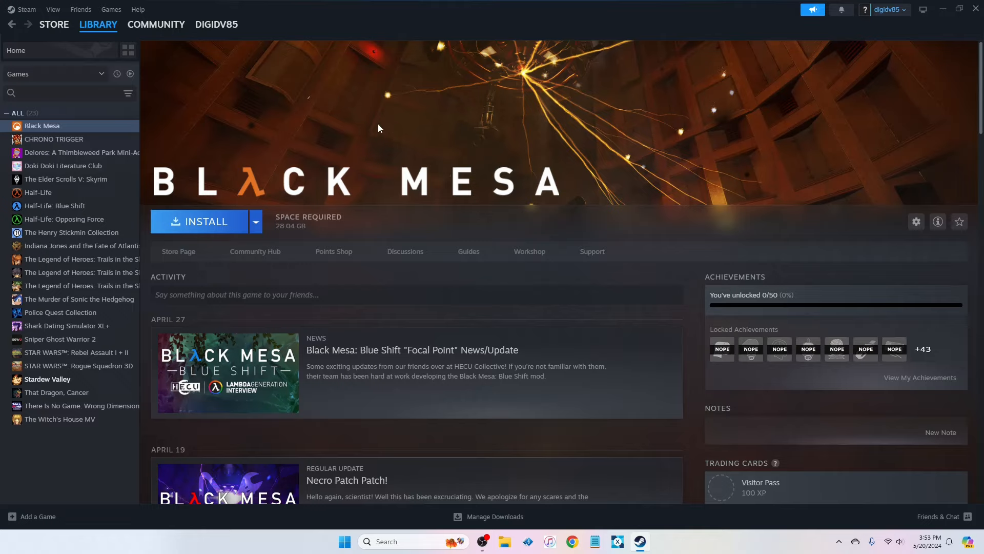
{"action": "mouse_move", "coordinate": [377, 121]}
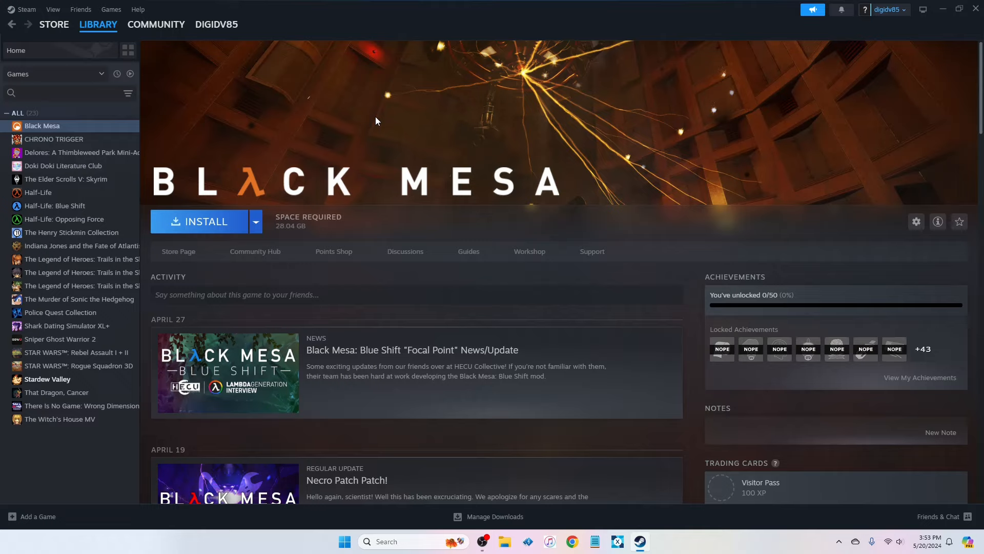
{"action": "mouse_move", "coordinate": [376, 121]}
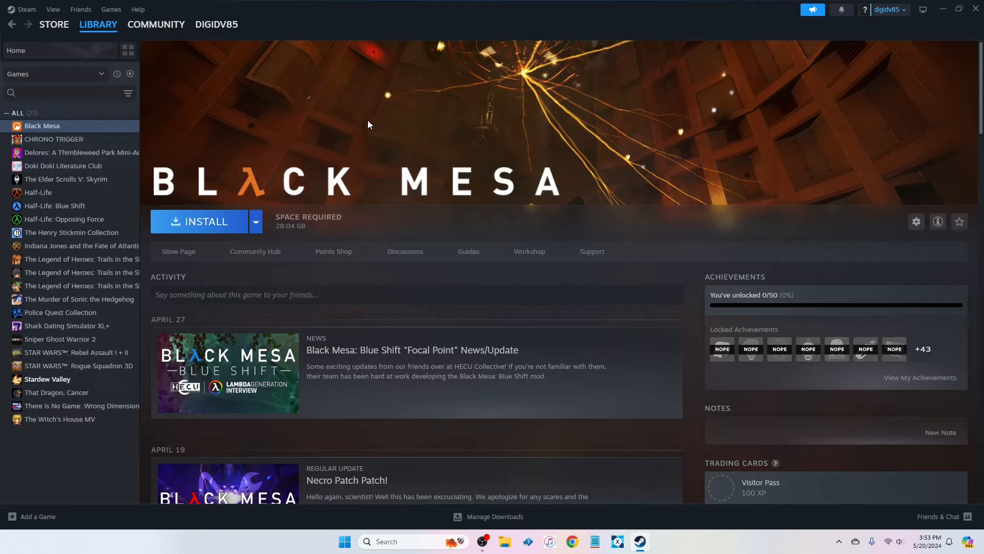
{"action": "mouse_move", "coordinate": [385, 132]}
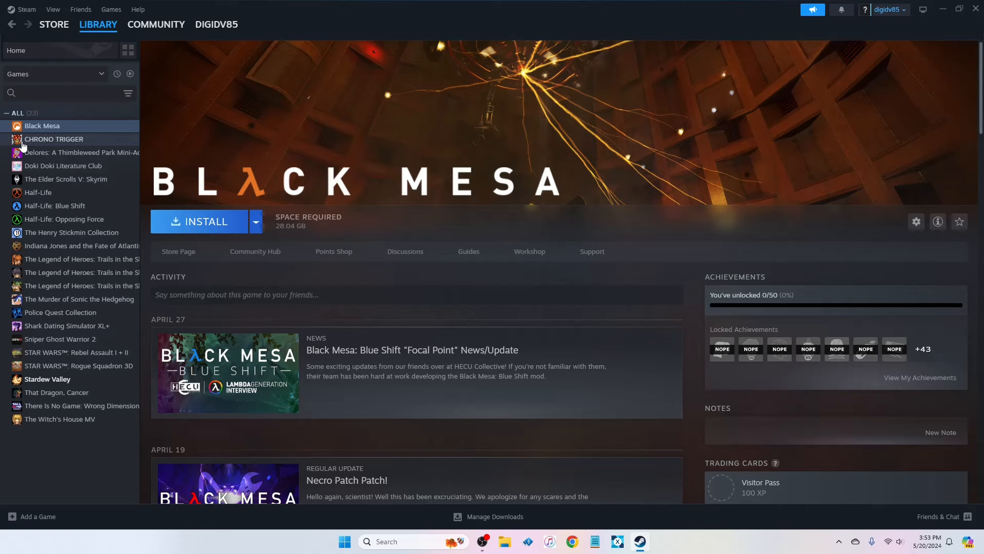
- View the Doki Doki Literature Club library page with its holiday sale news
{"action": "left_click", "coordinate": [62, 165]}
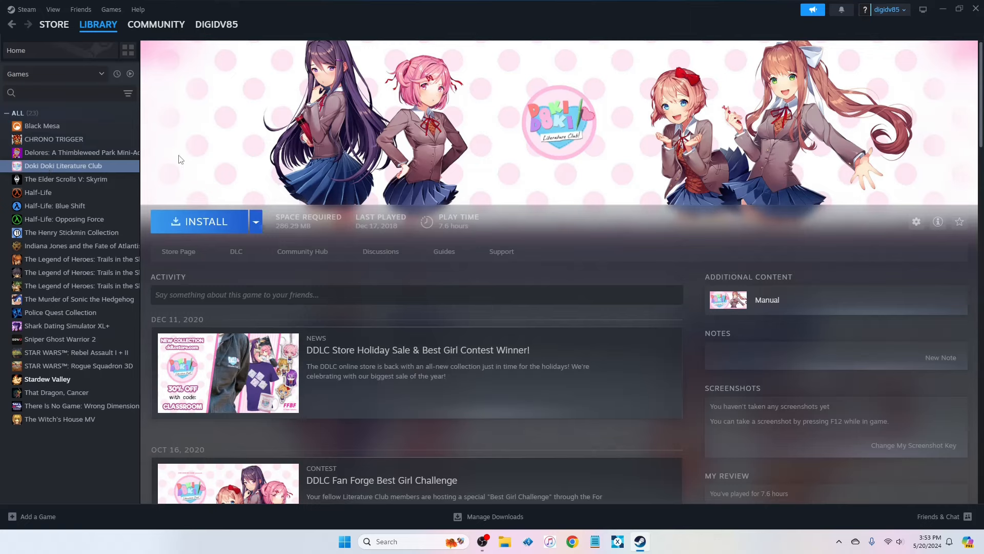
{"action": "mouse_move", "coordinate": [220, 149]}
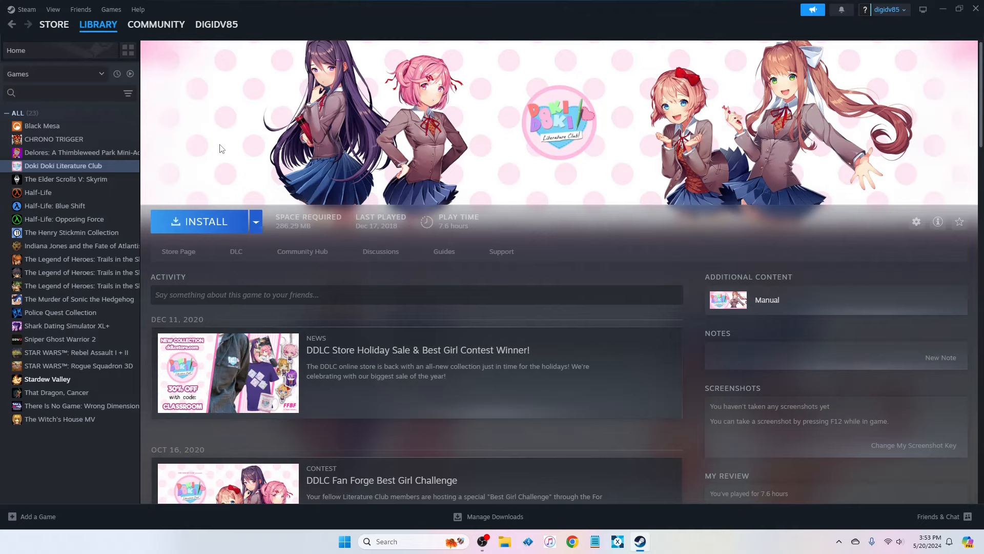
{"action": "mouse_move", "coordinate": [187, 164]}
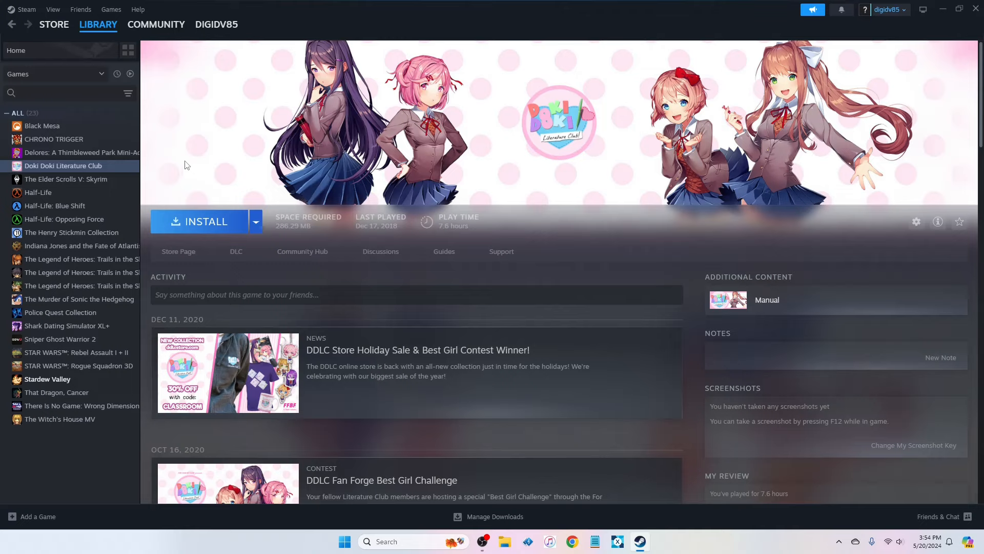
- View Half-Life: Blue Shift, Opposing Force, Skyrim, Henry Stickmin, then Indiana Jones and the Fate of Atlantis pages
{"action": "left_click", "coordinate": [54, 205]}
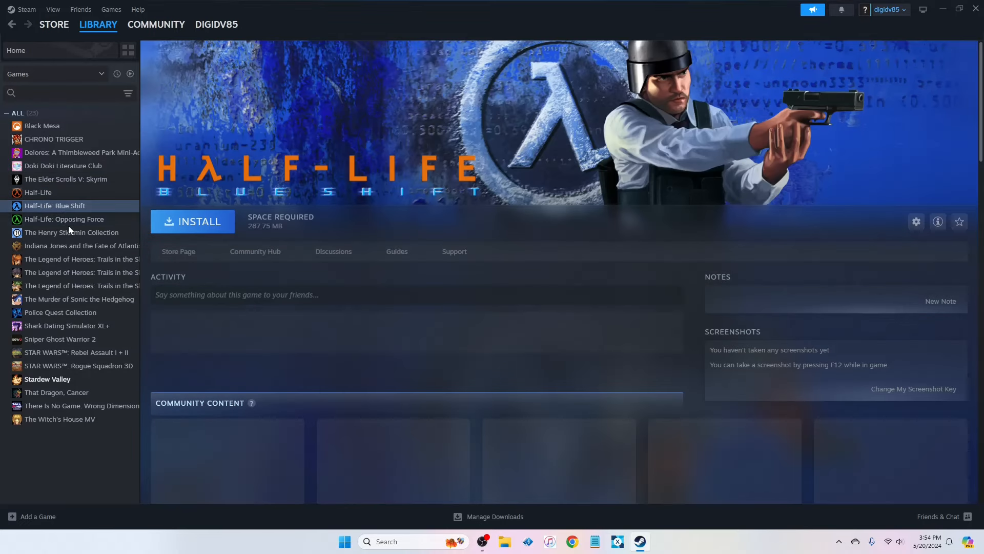
{"action": "left_click", "coordinate": [64, 218]}
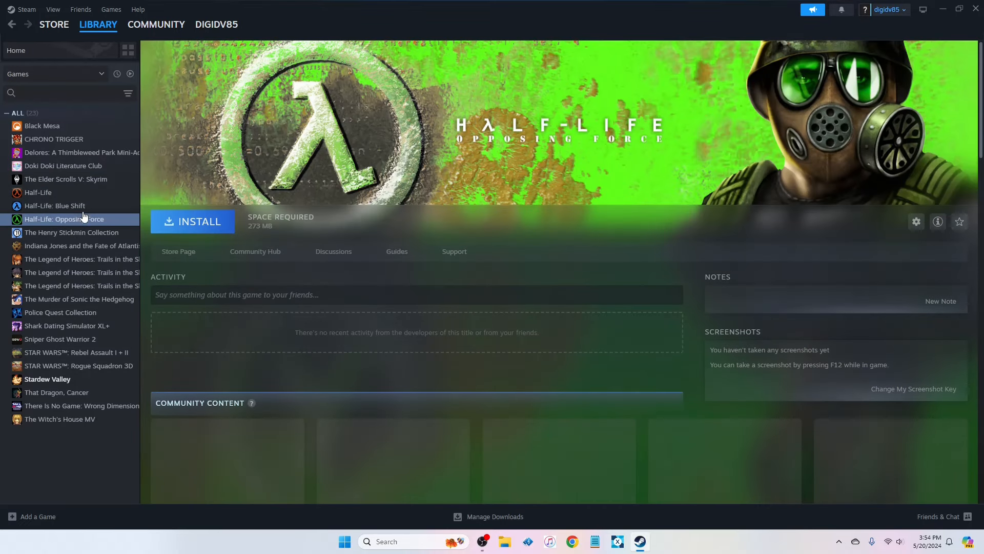
{"action": "mouse_move", "coordinate": [59, 205]}
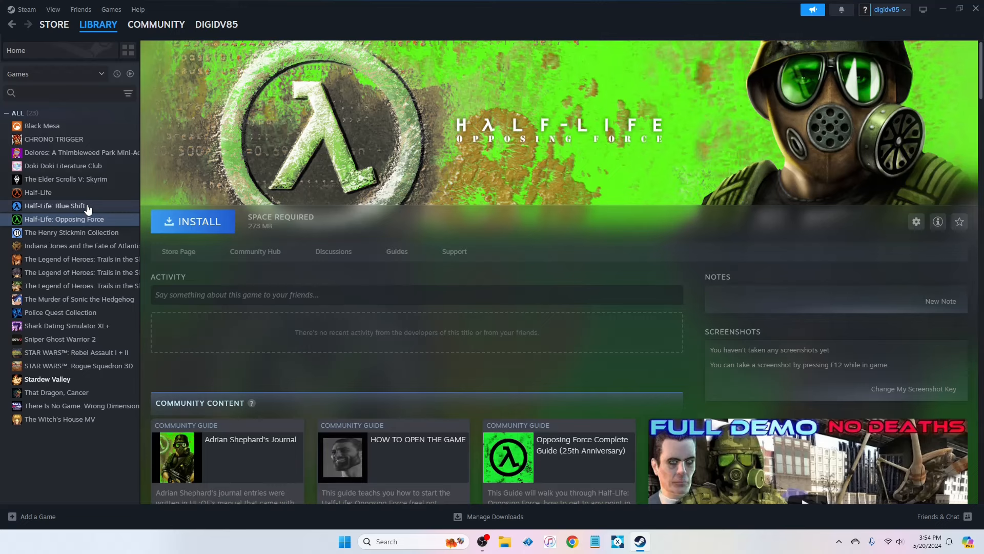
{"action": "left_click", "coordinate": [66, 178]}
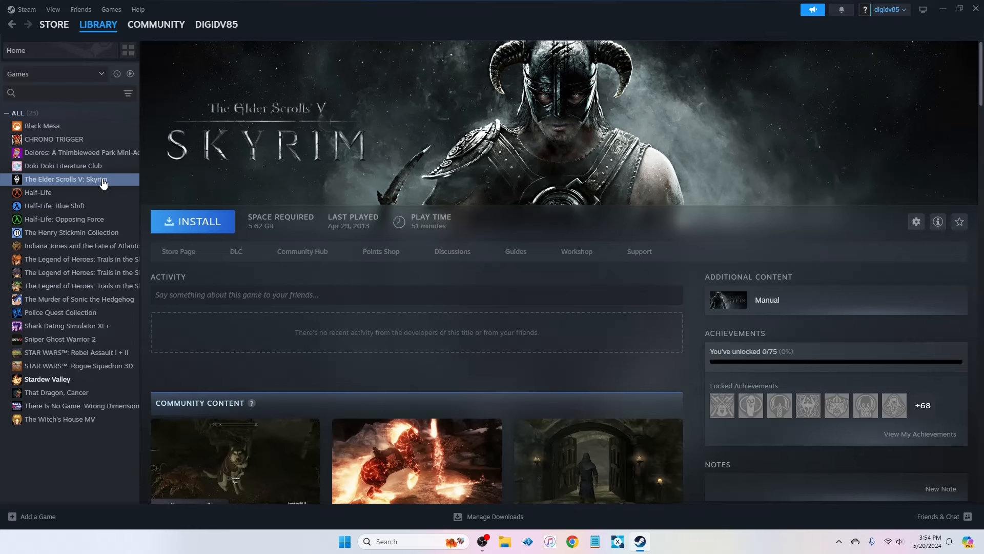
{"action": "left_click", "coordinate": [71, 232]}
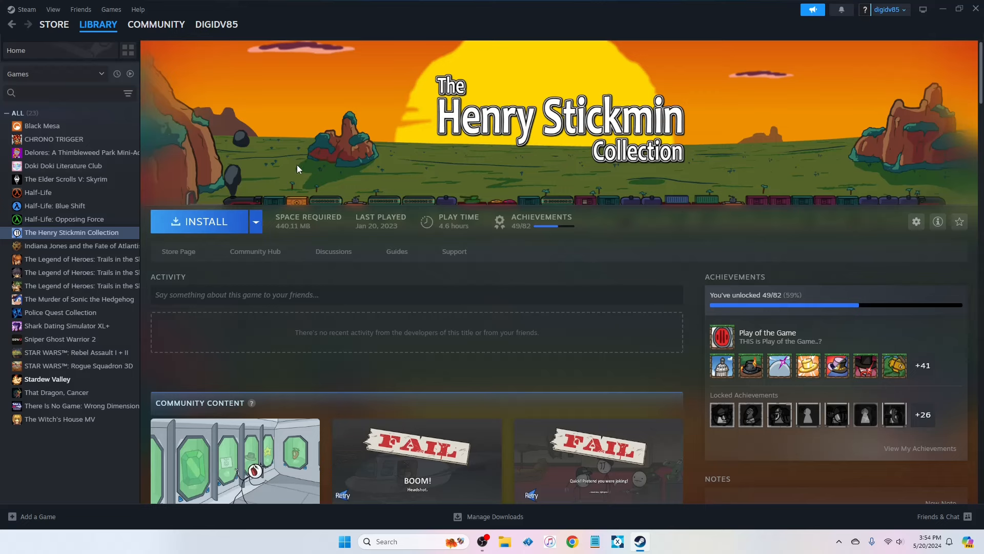
{"action": "mouse_move", "coordinate": [82, 245]}
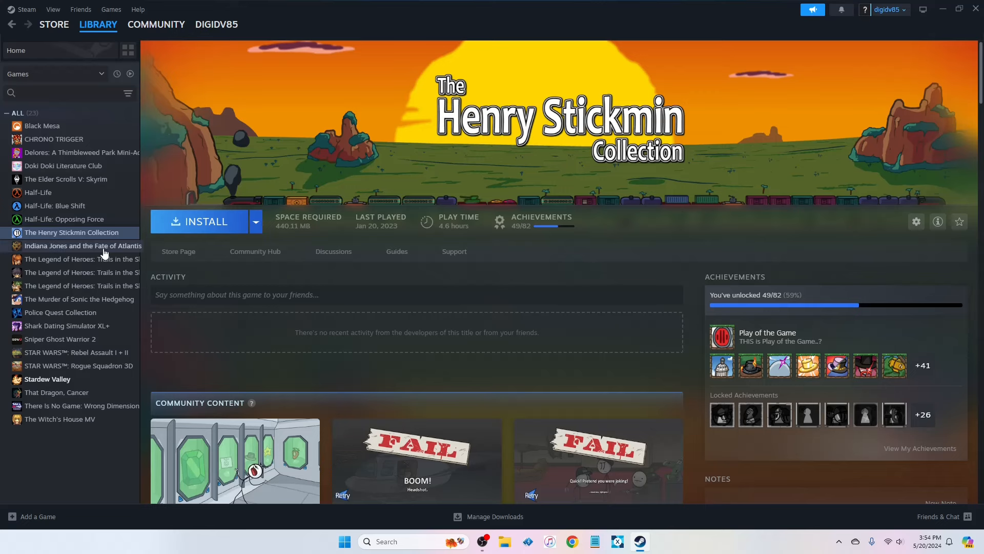
{"action": "left_click", "coordinate": [82, 245]}
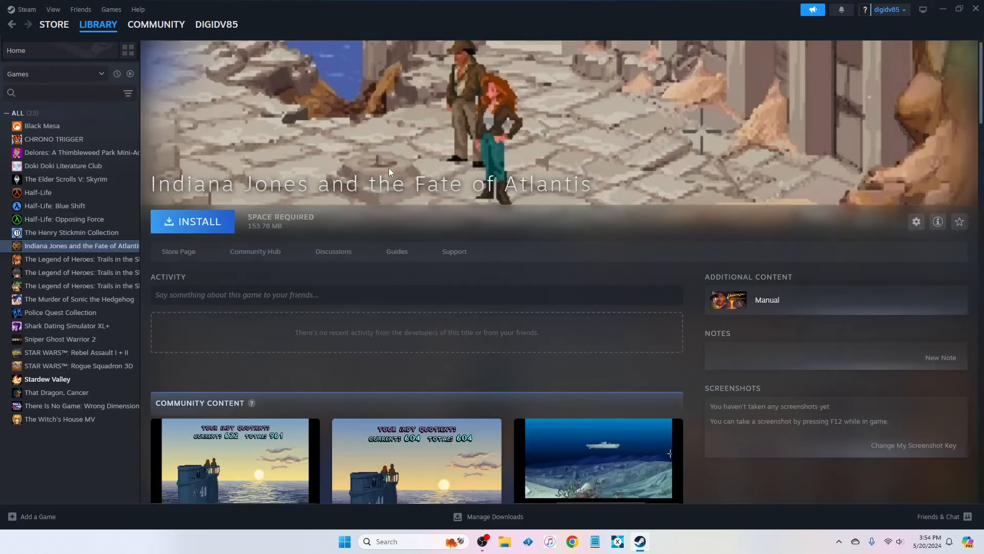
{"action": "mouse_move", "coordinate": [393, 167]}
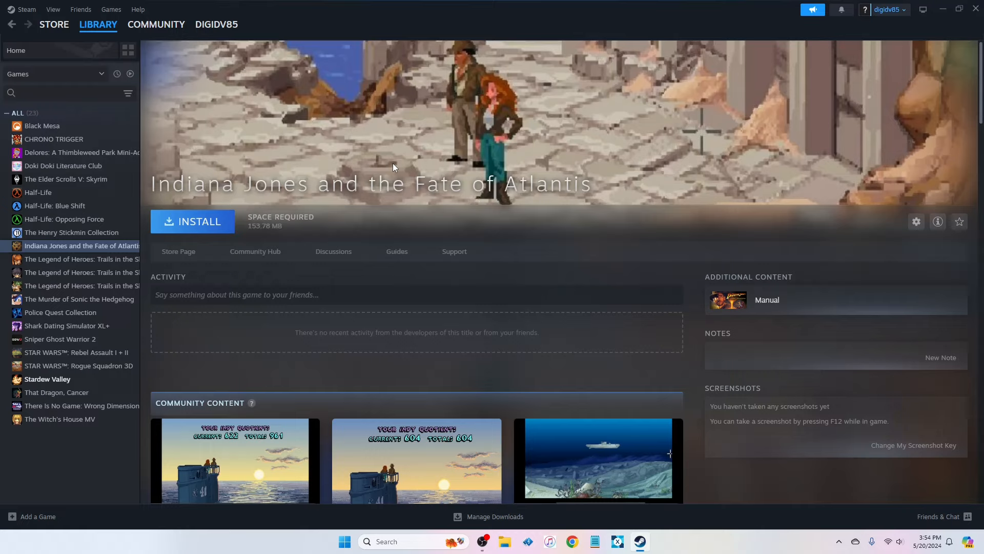
{"action": "mouse_move", "coordinate": [358, 168]}
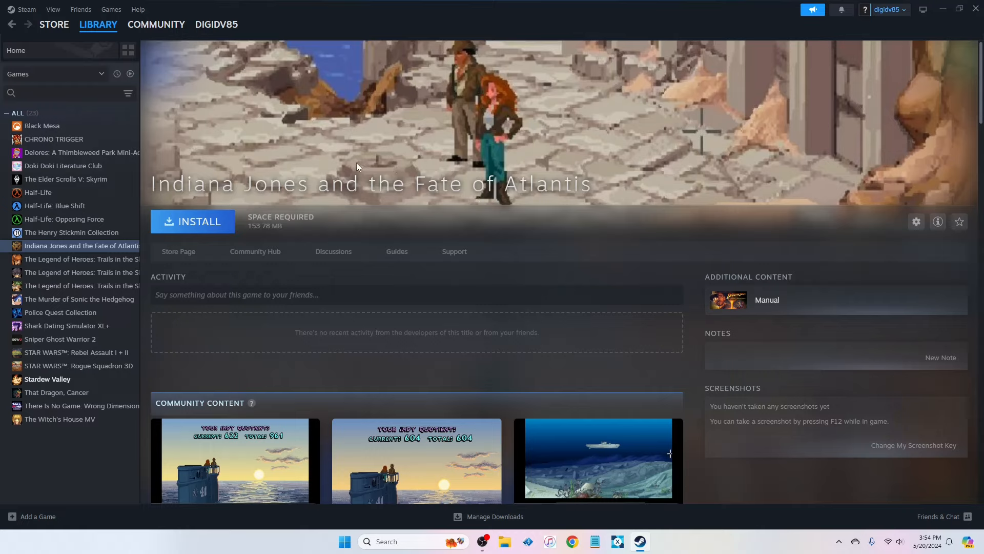
{"action": "mouse_move", "coordinate": [345, 158]}
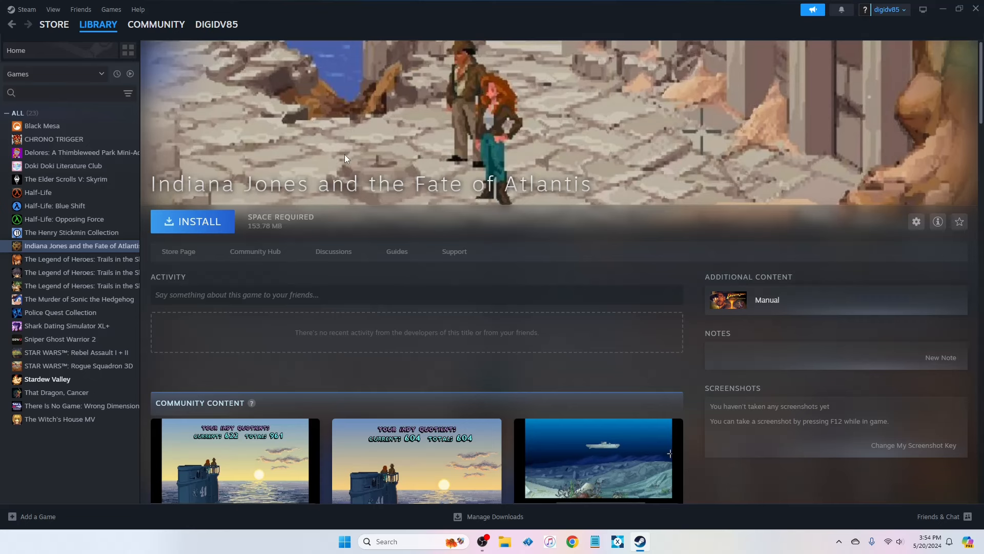
{"action": "left_click", "coordinate": [84, 258]}
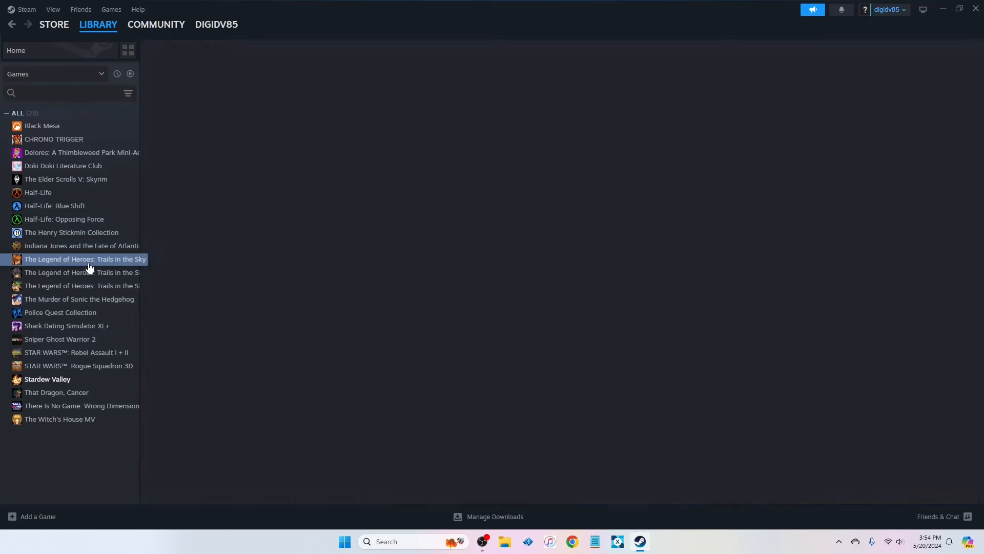
{"action": "left_click", "coordinate": [82, 286]}
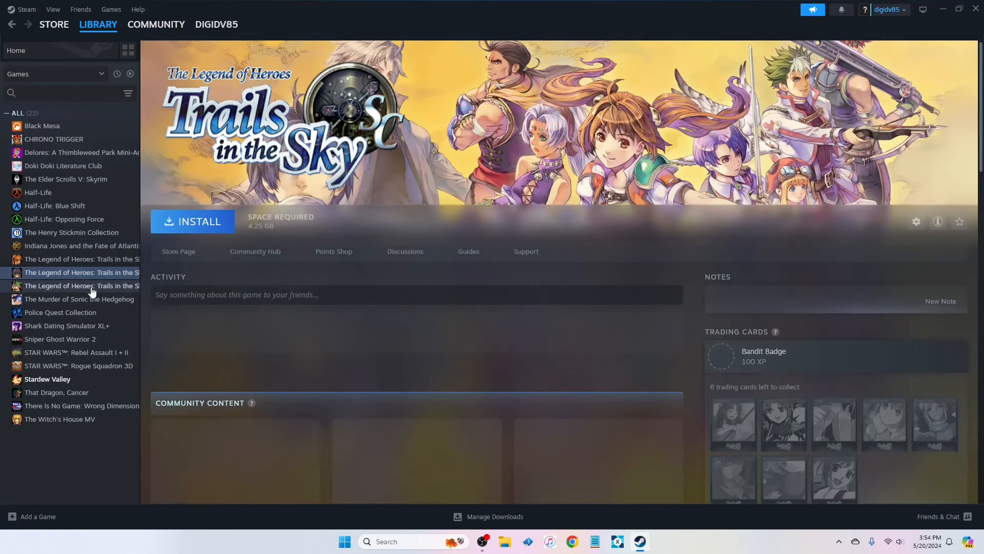
{"action": "left_click", "coordinate": [82, 286]}
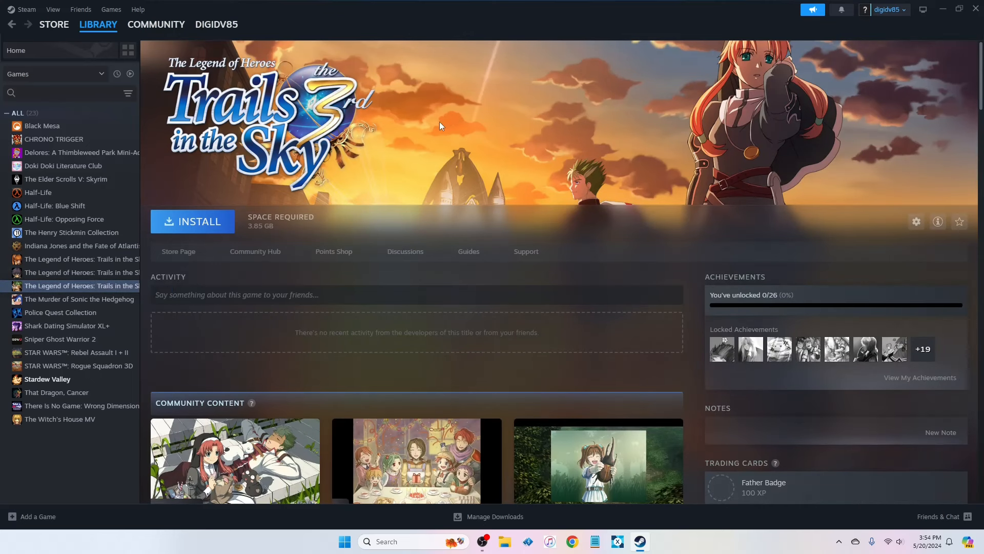
{"action": "mouse_move", "coordinate": [651, 178]}
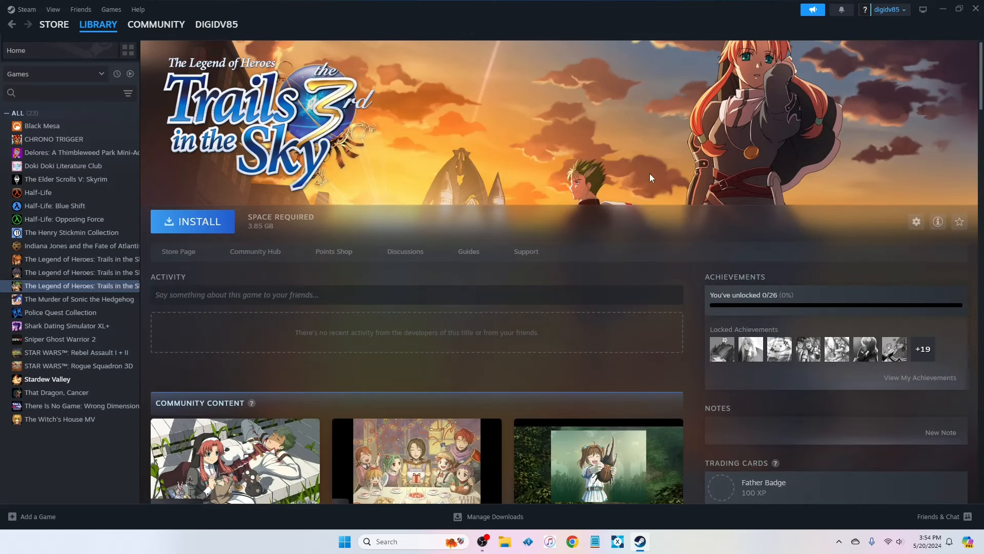
{"action": "mouse_move", "coordinate": [568, 162]}
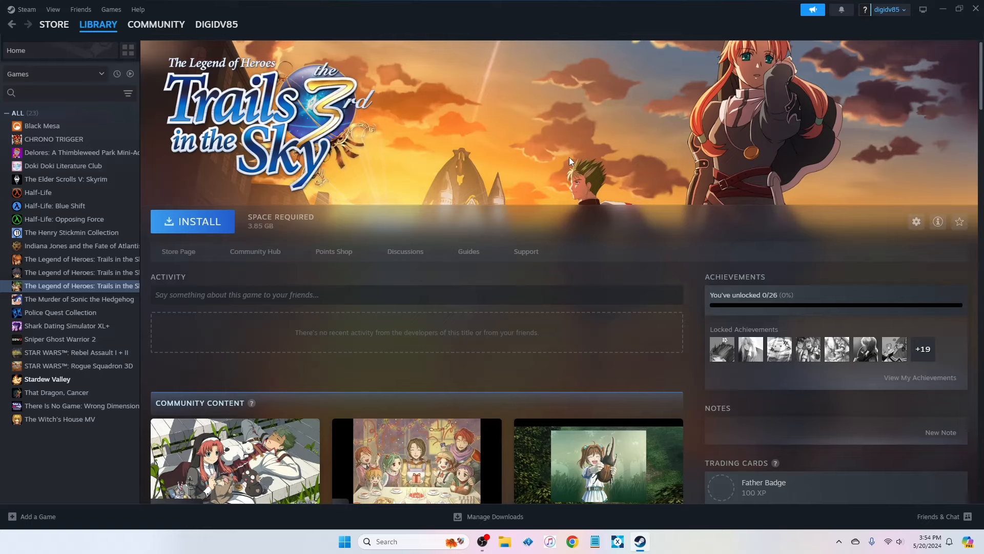
{"action": "mouse_move", "coordinate": [632, 187]}
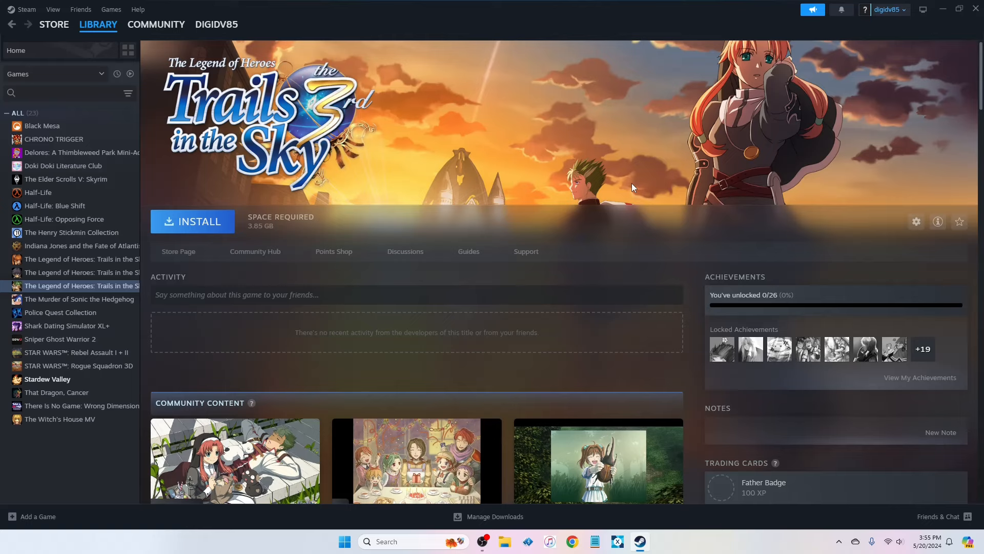
{"action": "mouse_move", "coordinate": [628, 173]}
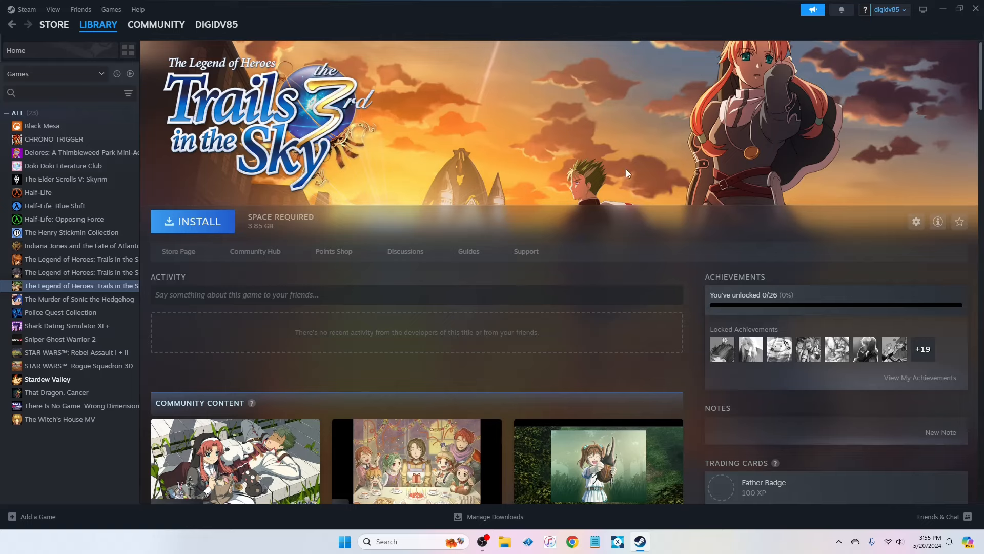
{"action": "mouse_move", "coordinate": [405, 155]}
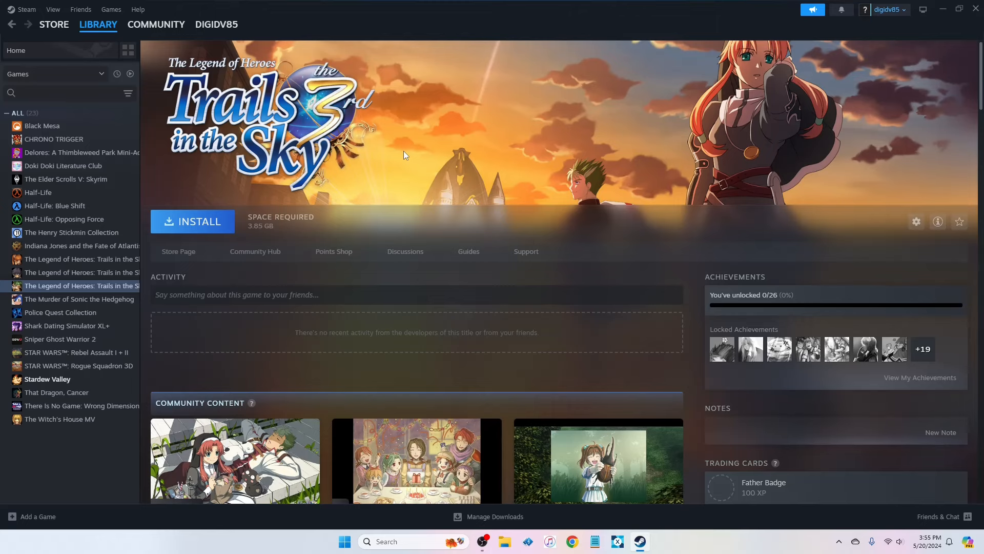
{"action": "mouse_move", "coordinate": [74, 298]}
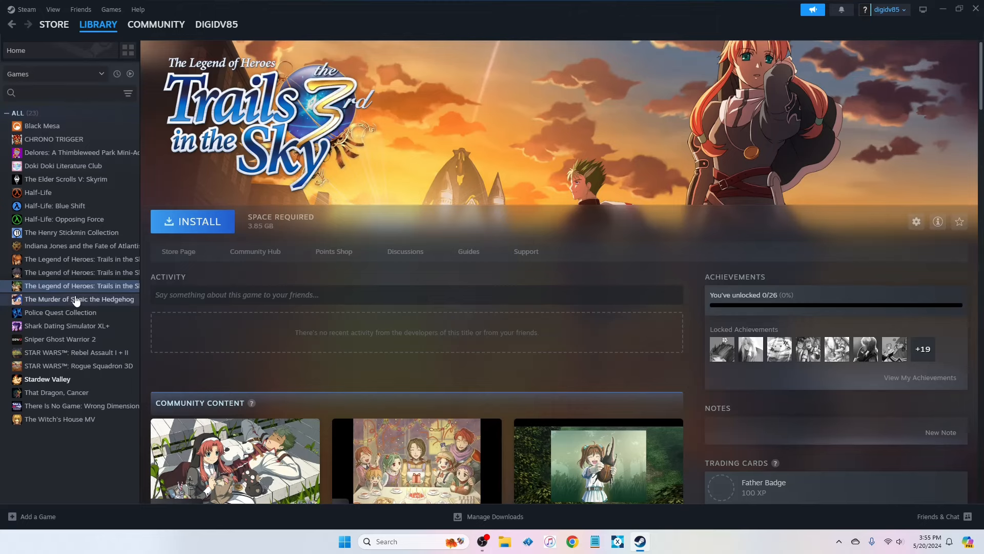
- View Murder of Sonic, Police Quest Collection, Shark Dating Simulator XL+, Sniper Ghost Warrior 2, then Rebel Assault I + II
{"action": "left_click", "coordinate": [80, 299]}
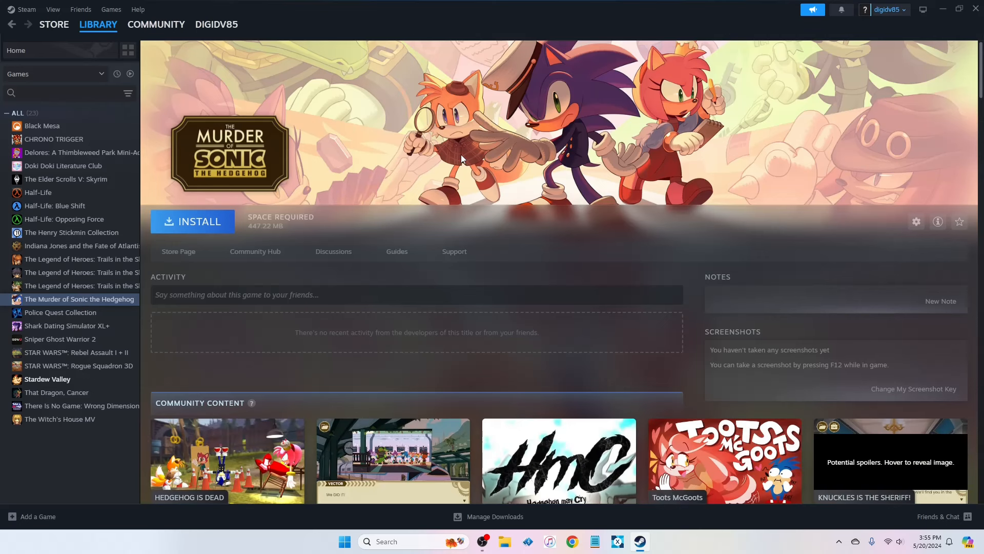
{"action": "mouse_move", "coordinate": [498, 140]}
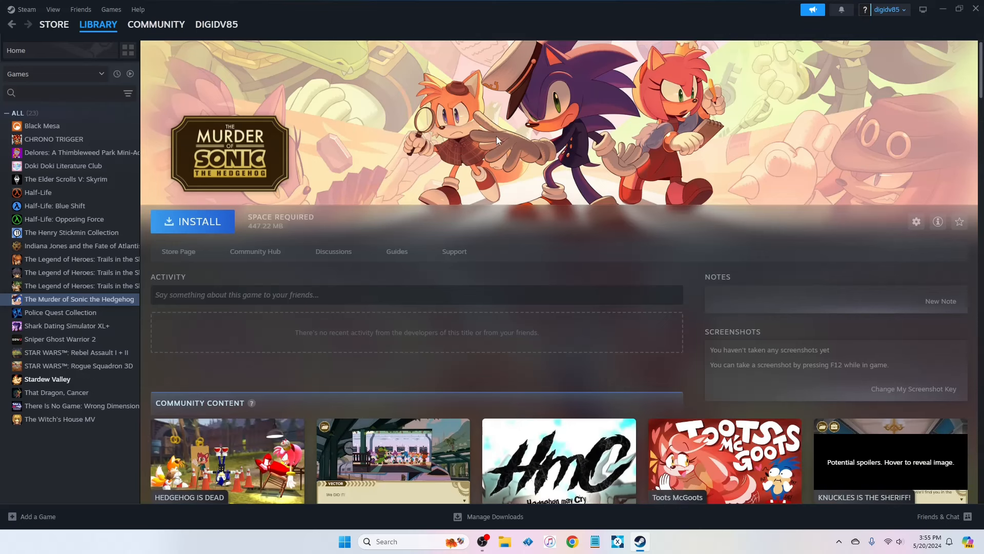
{"action": "left_click", "coordinate": [60, 311]}
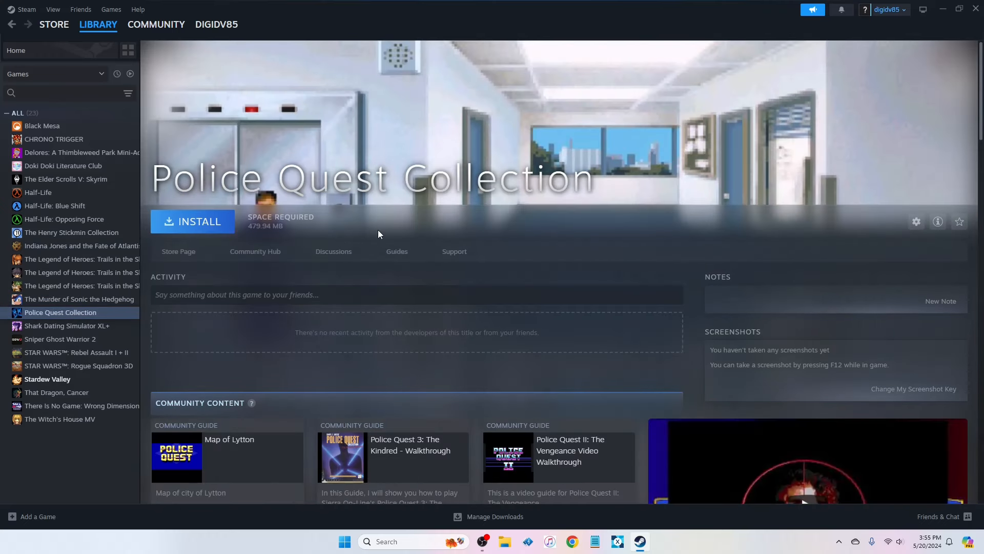
{"action": "mouse_move", "coordinate": [187, 287]}
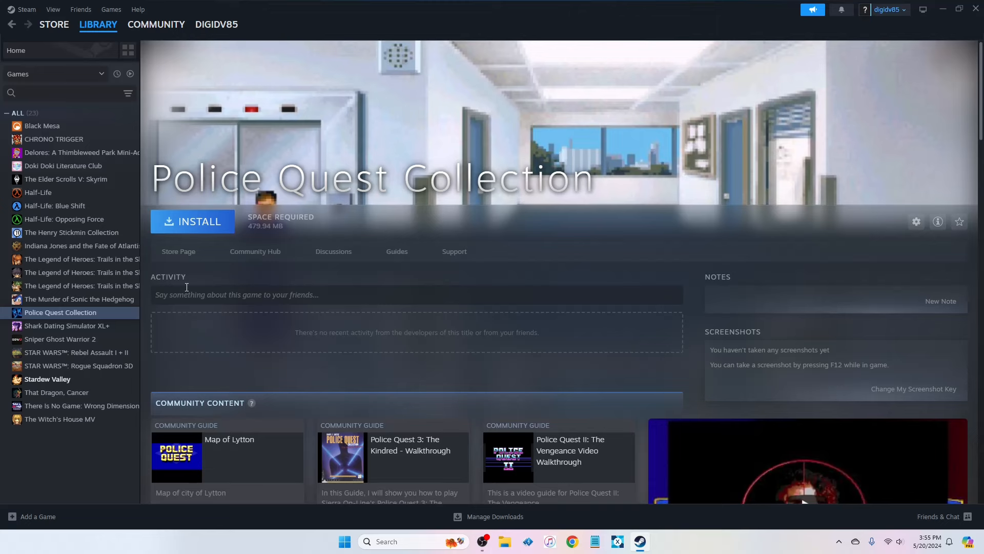
{"action": "left_click", "coordinate": [66, 325]}
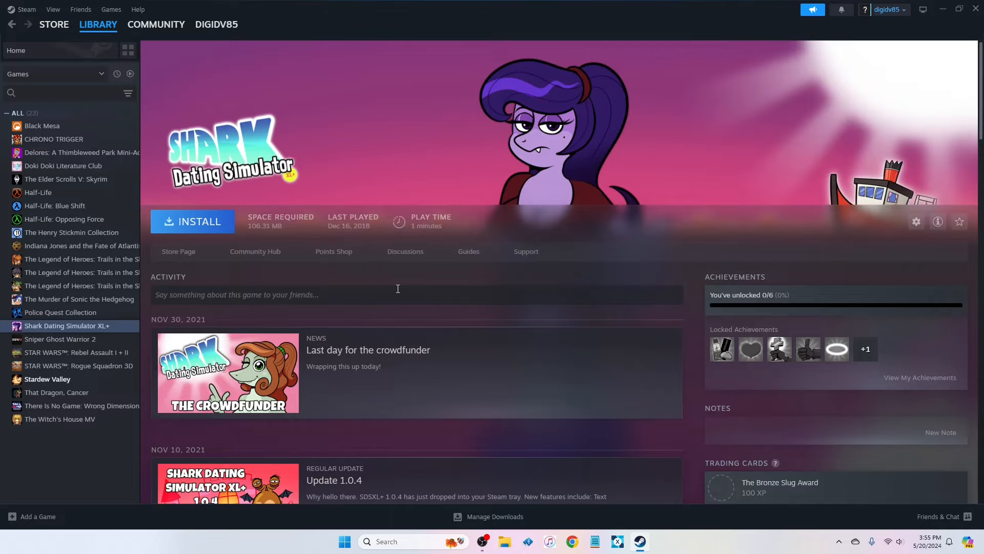
{"action": "mouse_move", "coordinate": [362, 240]}
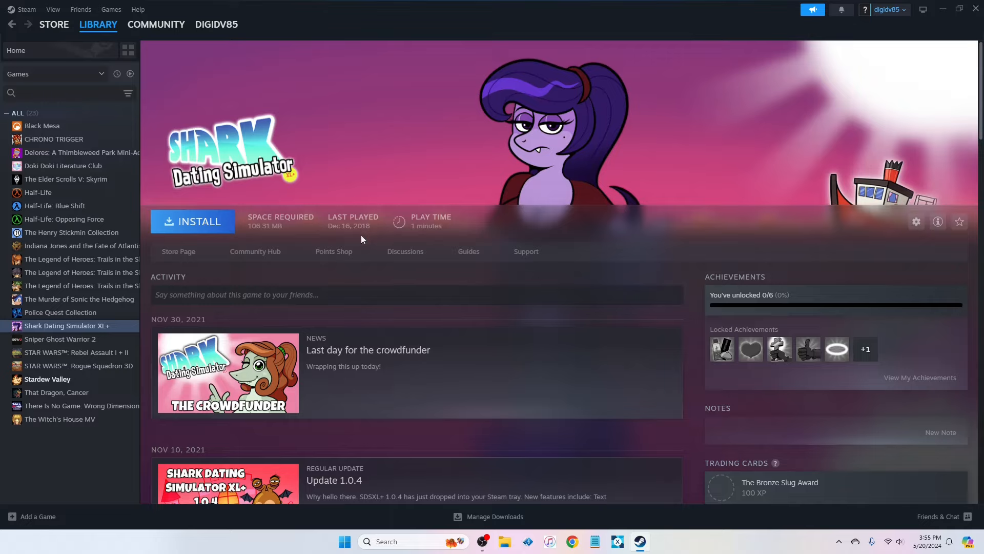
{"action": "mouse_move", "coordinate": [307, 287]}
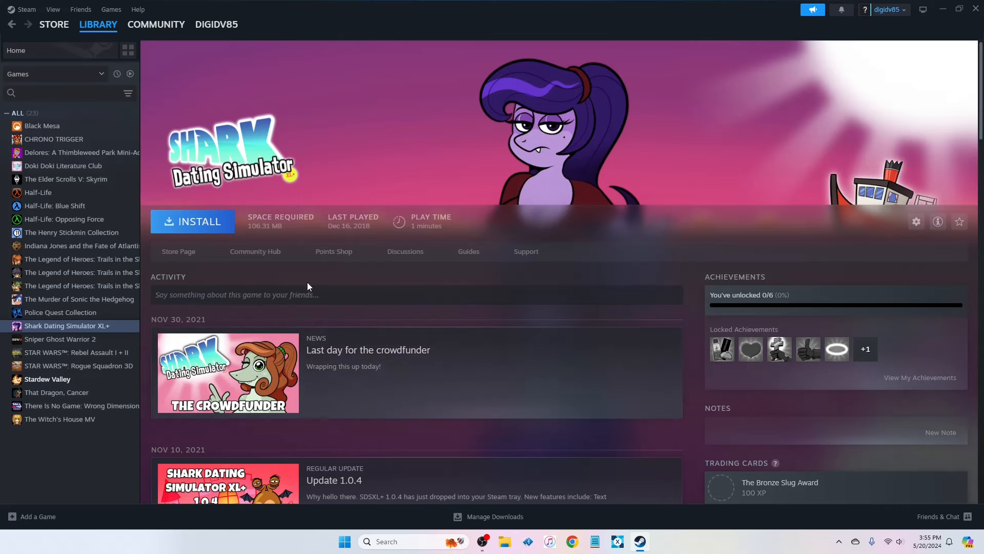
{"action": "mouse_move", "coordinate": [60, 339]}
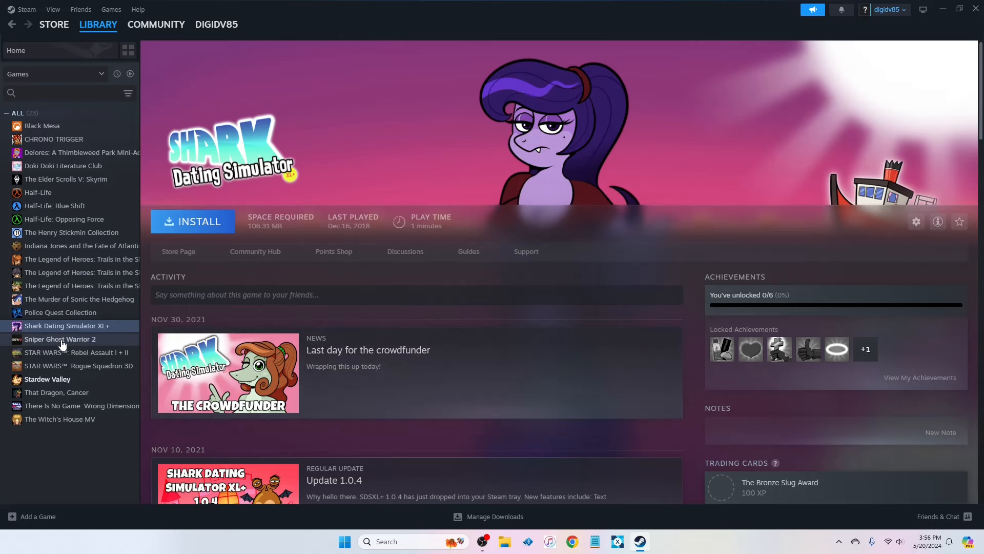
{"action": "left_click", "coordinate": [61, 340]}
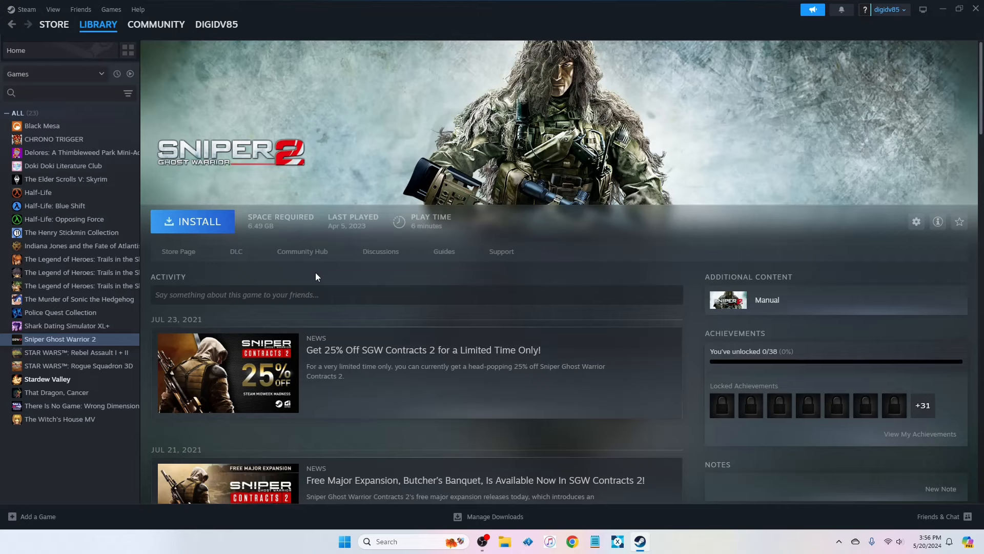
{"action": "mouse_move", "coordinate": [350, 287]}
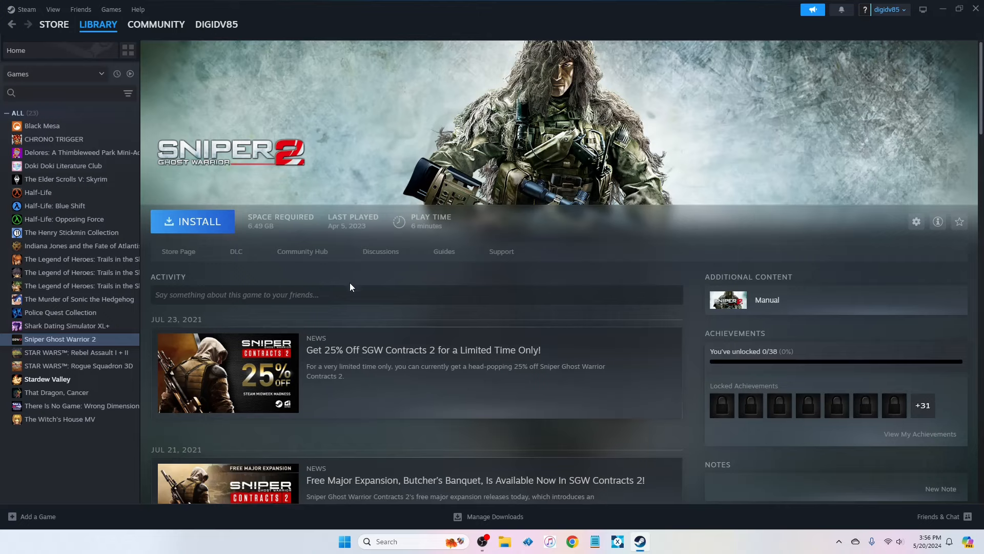
{"action": "mouse_move", "coordinate": [361, 286]}
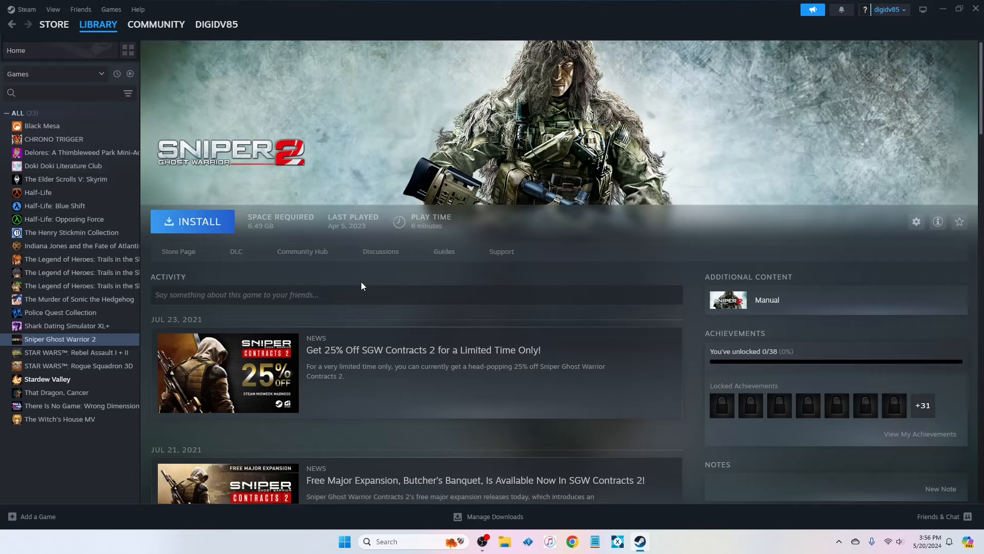
{"action": "mouse_move", "coordinate": [325, 143]}
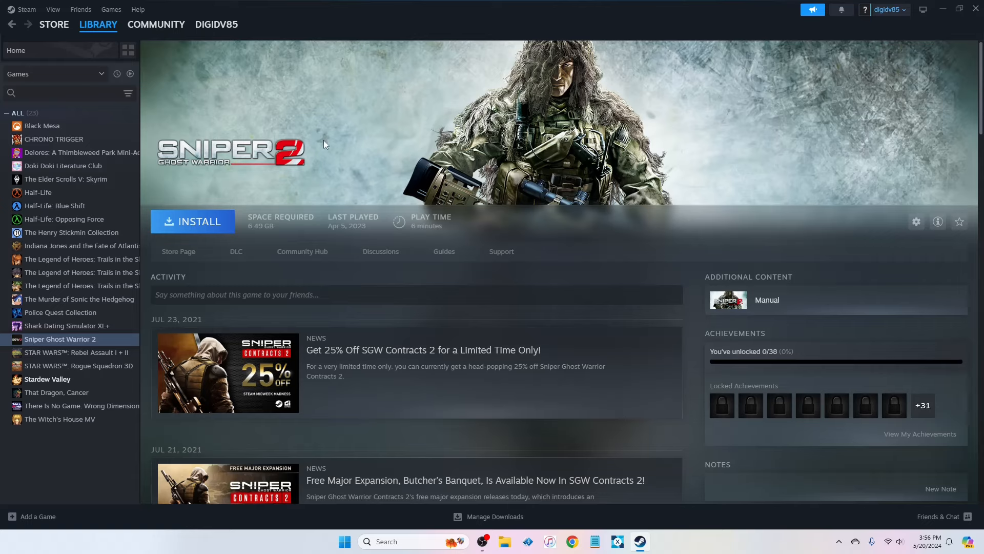
{"action": "mouse_move", "coordinate": [344, 280]}
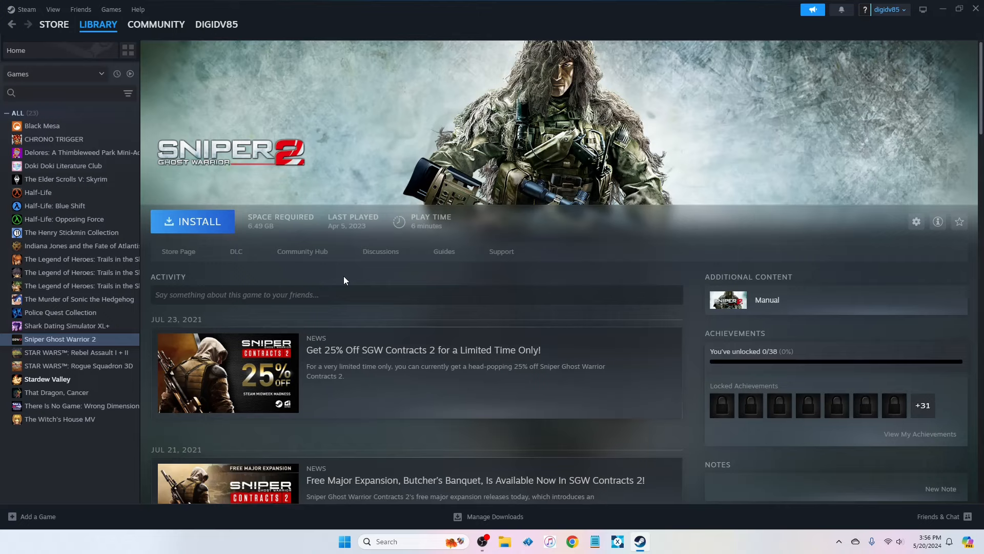
{"action": "mouse_move", "coordinate": [228, 161]}
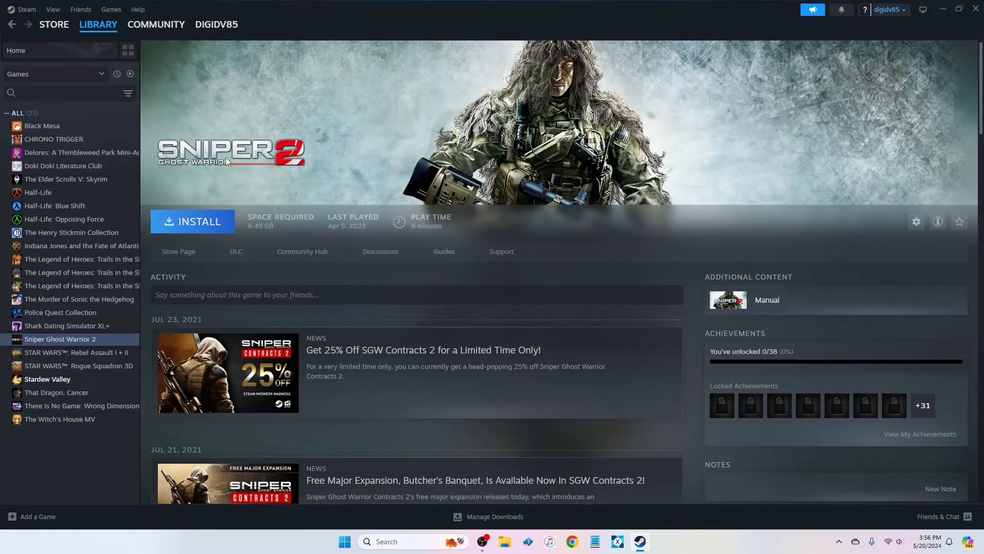
{"action": "mouse_move", "coordinate": [354, 134]}
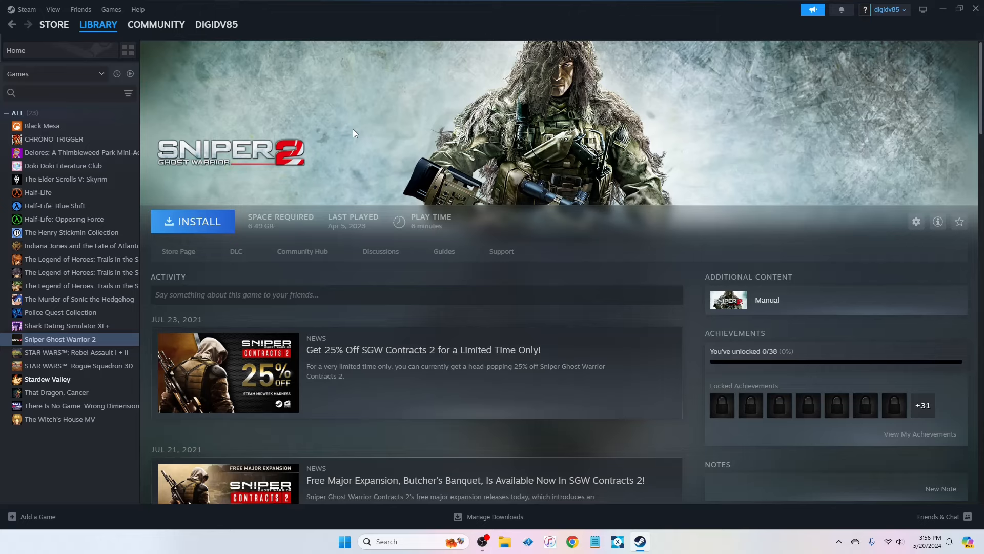
{"action": "mouse_move", "coordinate": [78, 352]}
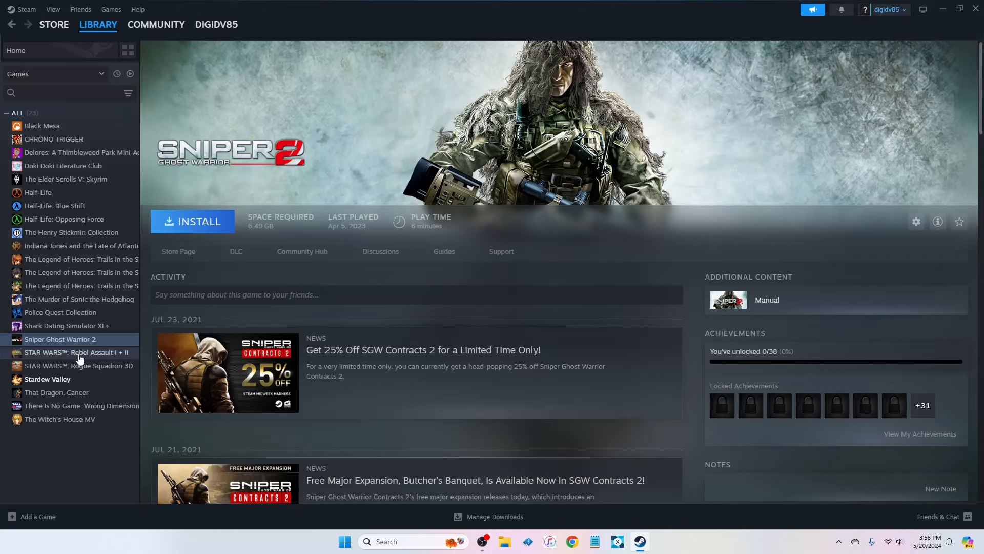
{"action": "left_click", "coordinate": [74, 352]}
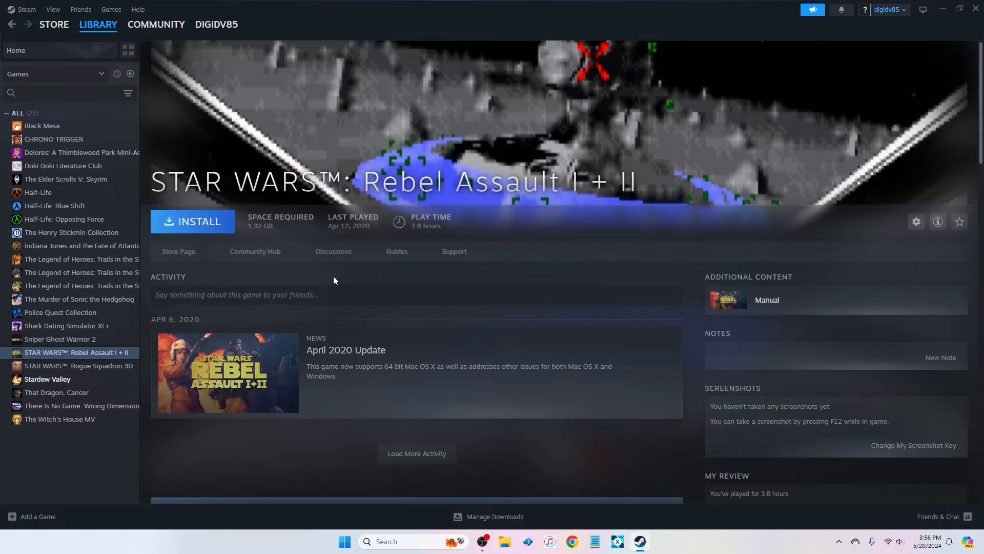
{"action": "mouse_move", "coordinate": [349, 275]}
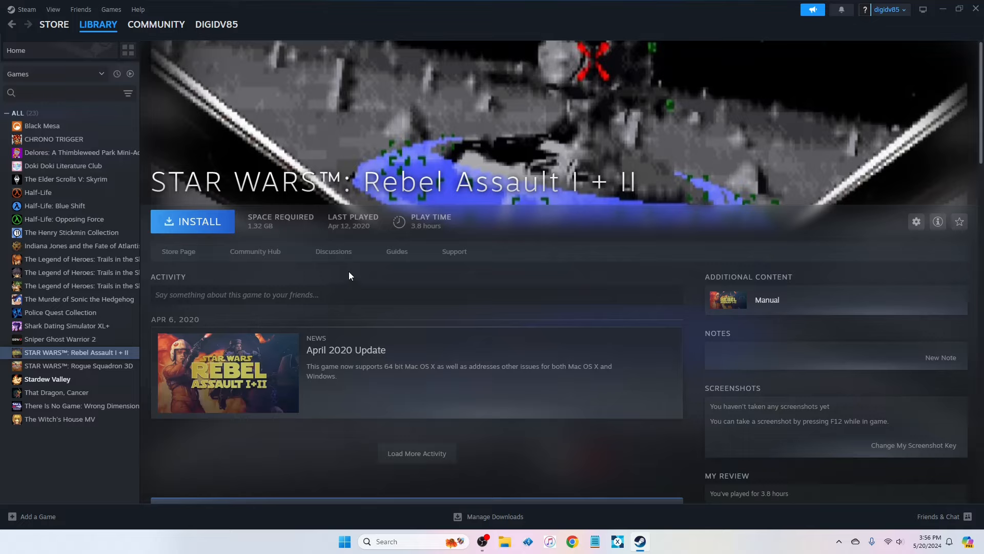
{"action": "mouse_move", "coordinate": [296, 275]}
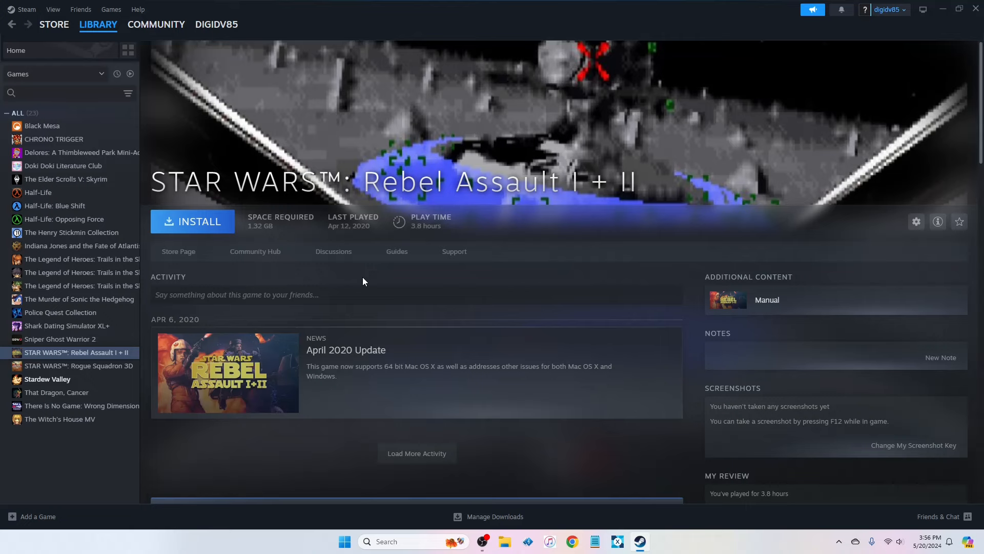
- View the Rogue Squadron 3D page, then switch to That Dragon, Cancer
{"action": "left_click", "coordinate": [79, 365]}
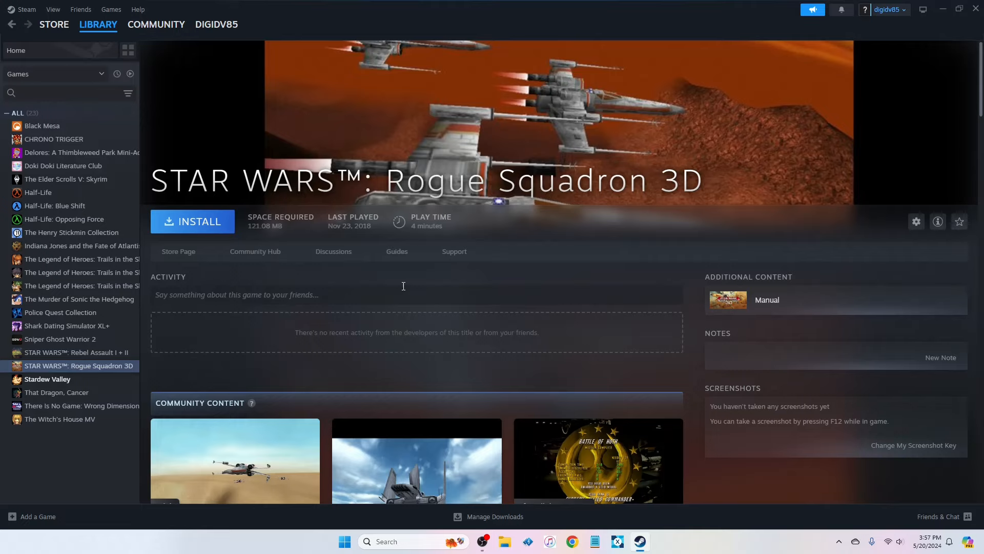
{"action": "mouse_move", "coordinate": [410, 289]}
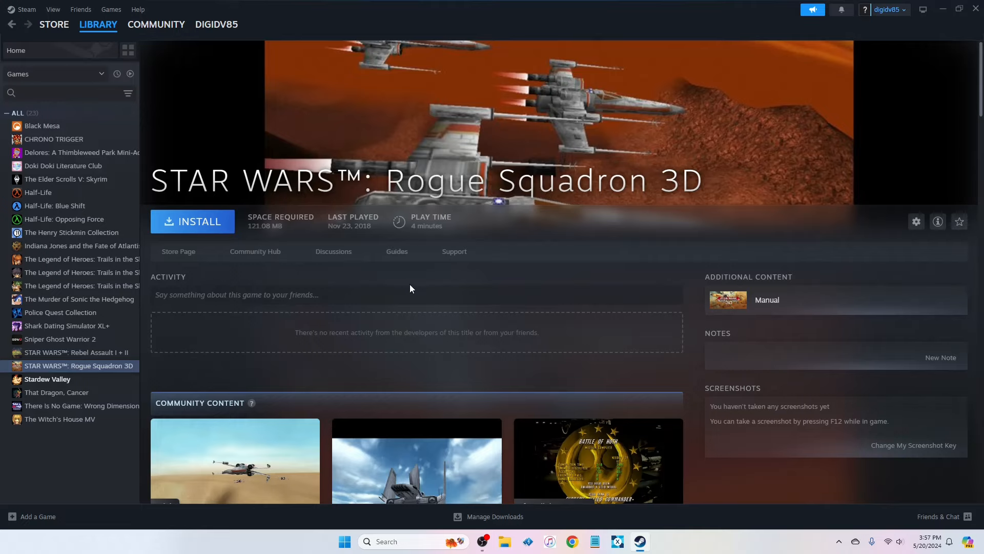
{"action": "scroll", "scroll_direction": "down", "scroll_amount": 3}
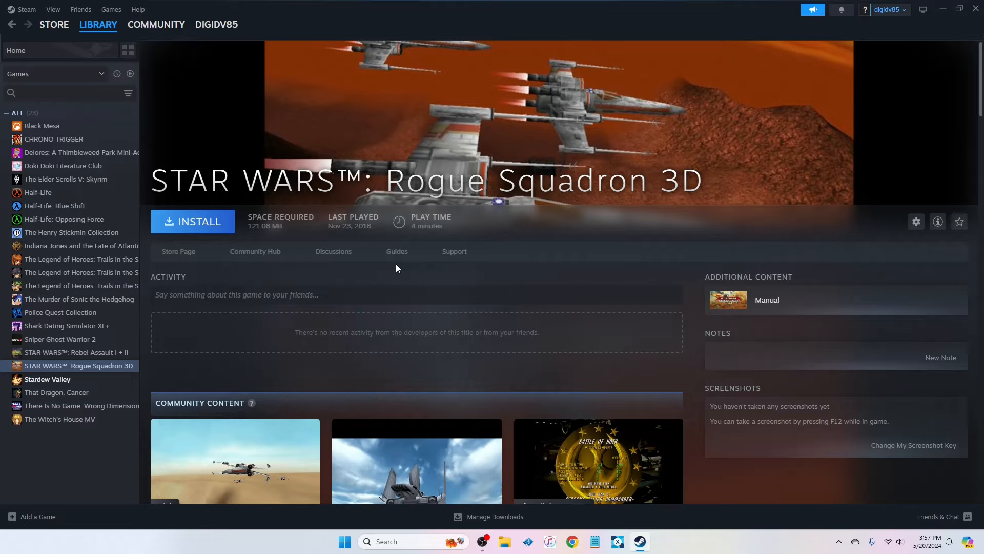
{"action": "mouse_move", "coordinate": [316, 286]}
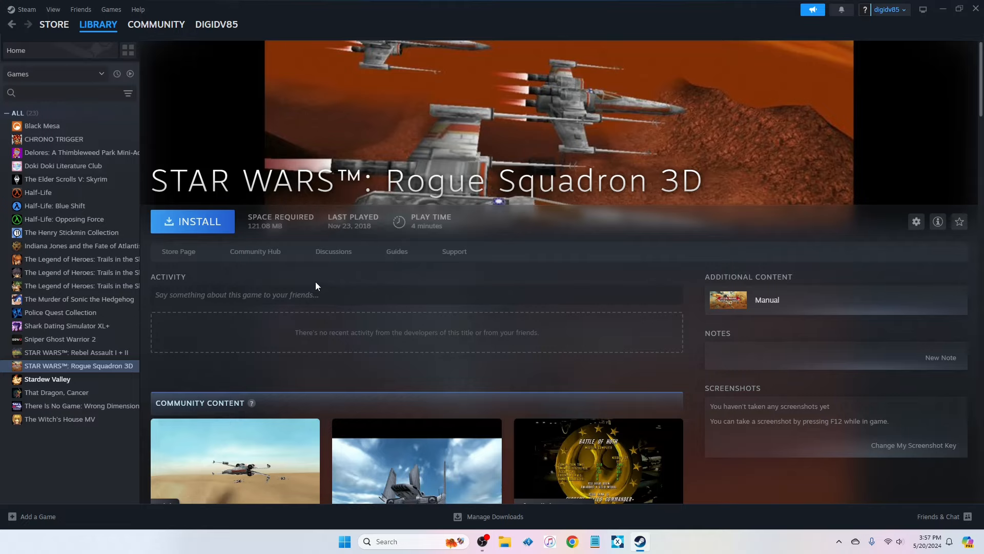
{"action": "left_click", "coordinate": [56, 393]}
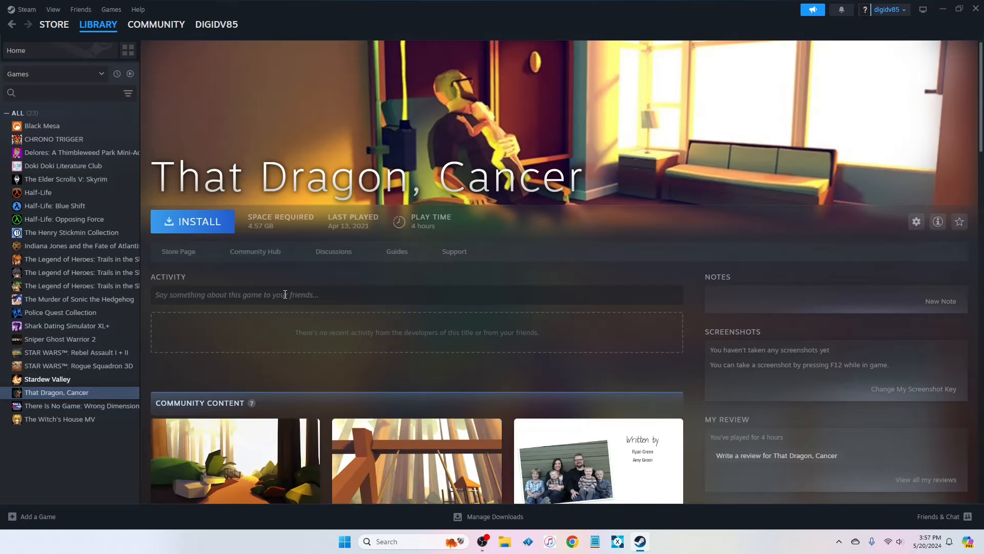
- View the Stardew Valley page, then There Is No Game: Wrong Dimension with 0/34 achievements
{"action": "left_click", "coordinate": [47, 378]}
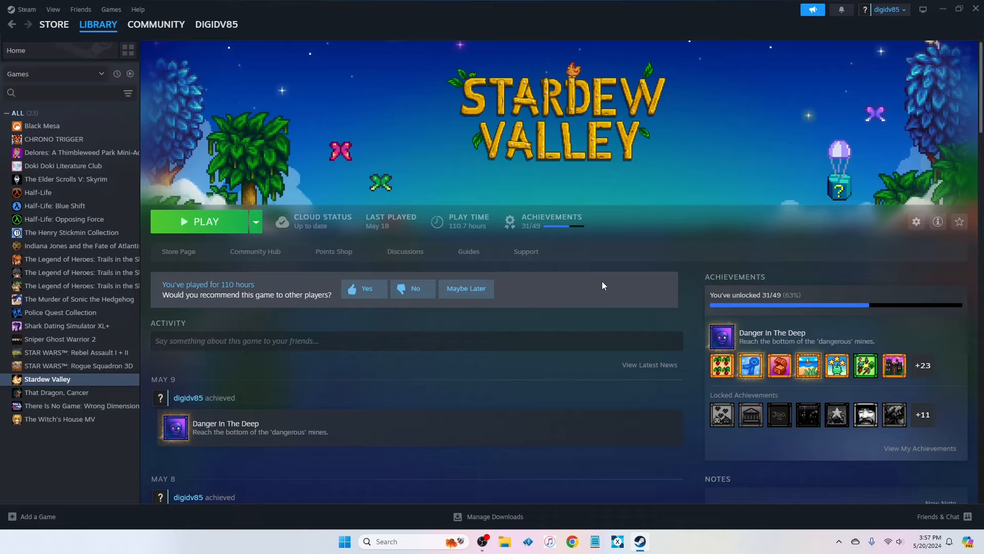
{"action": "mouse_move", "coordinate": [483, 266]}
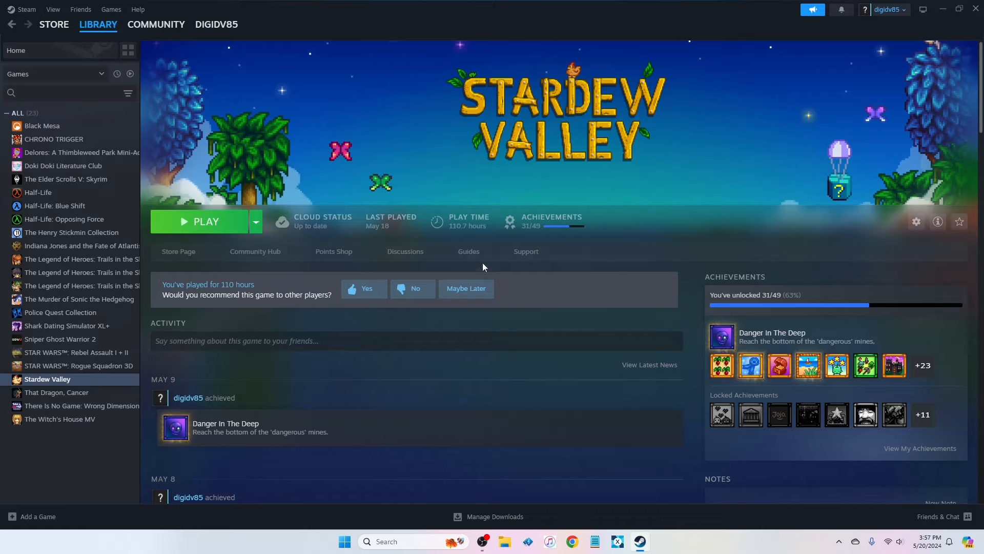
{"action": "mouse_move", "coordinate": [565, 284]}
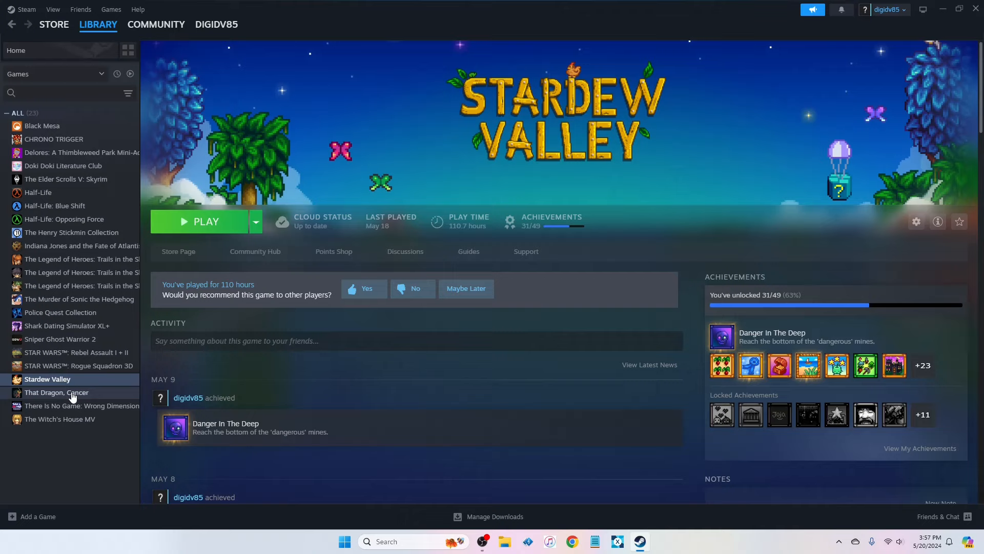
{"action": "mouse_move", "coordinate": [427, 360]}
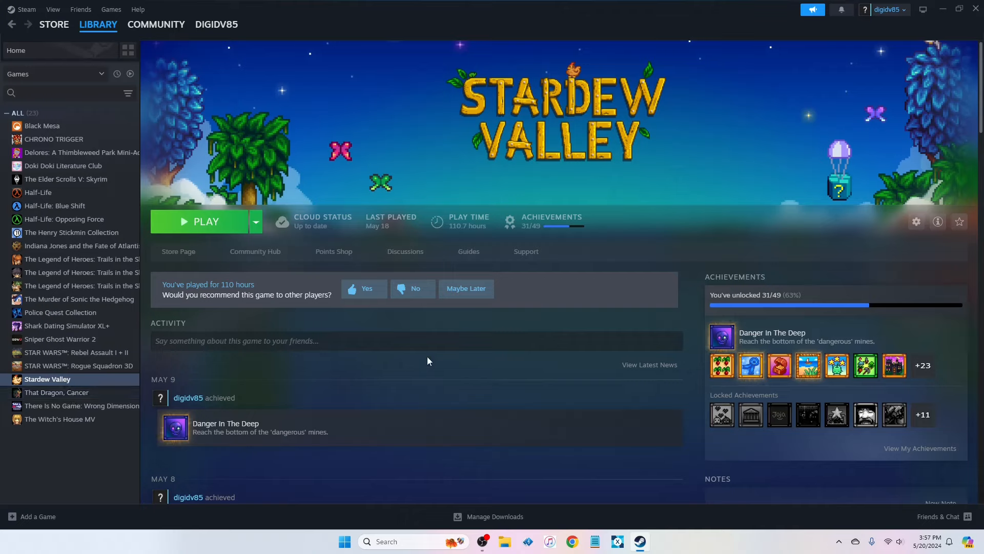
{"action": "mouse_move", "coordinate": [440, 374]}
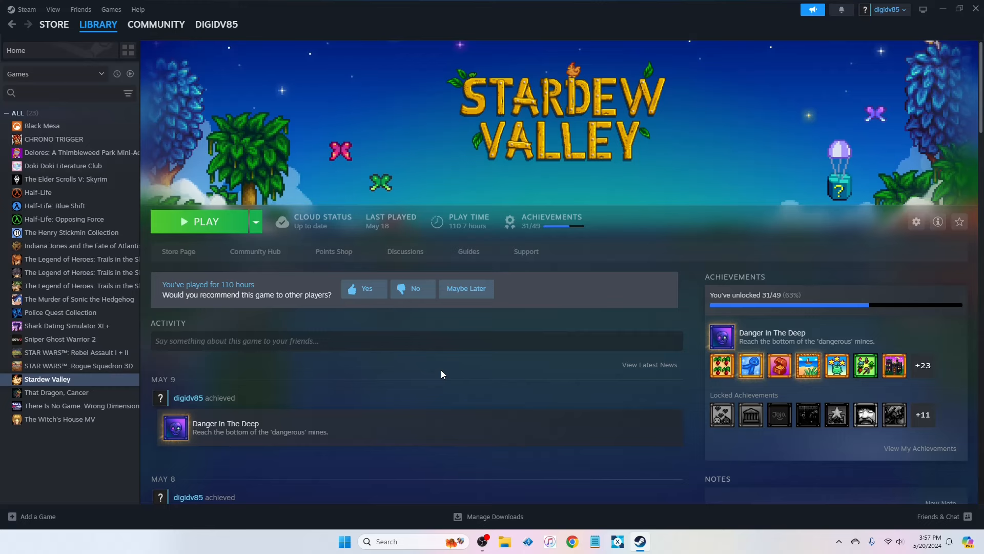
{"action": "mouse_move", "coordinate": [81, 406]}
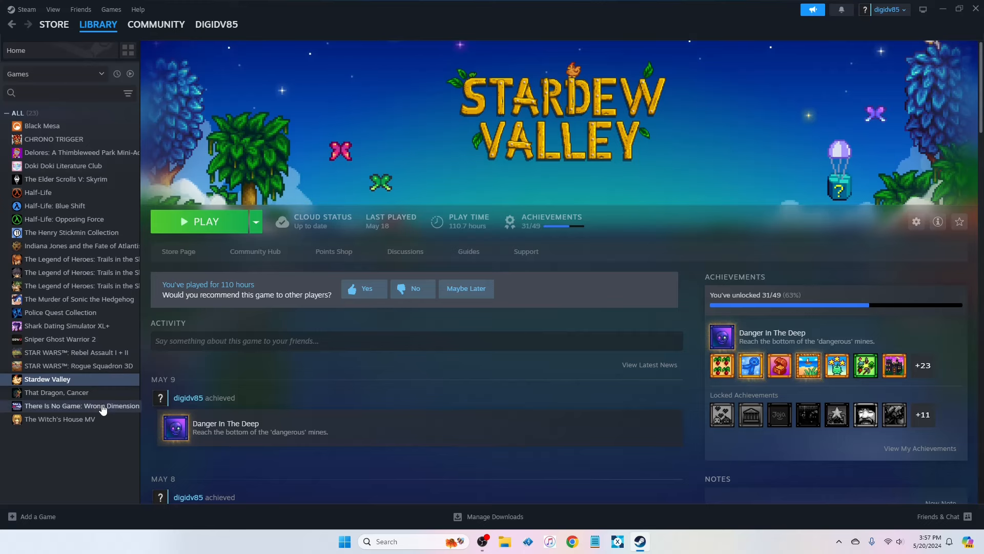
{"action": "left_click", "coordinate": [81, 406]}
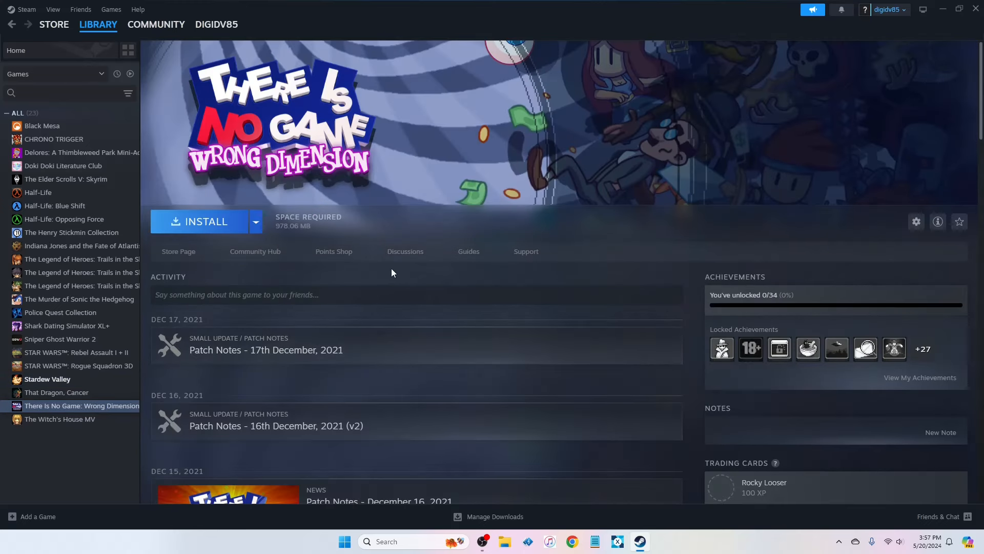
{"action": "mouse_move", "coordinate": [404, 314]}
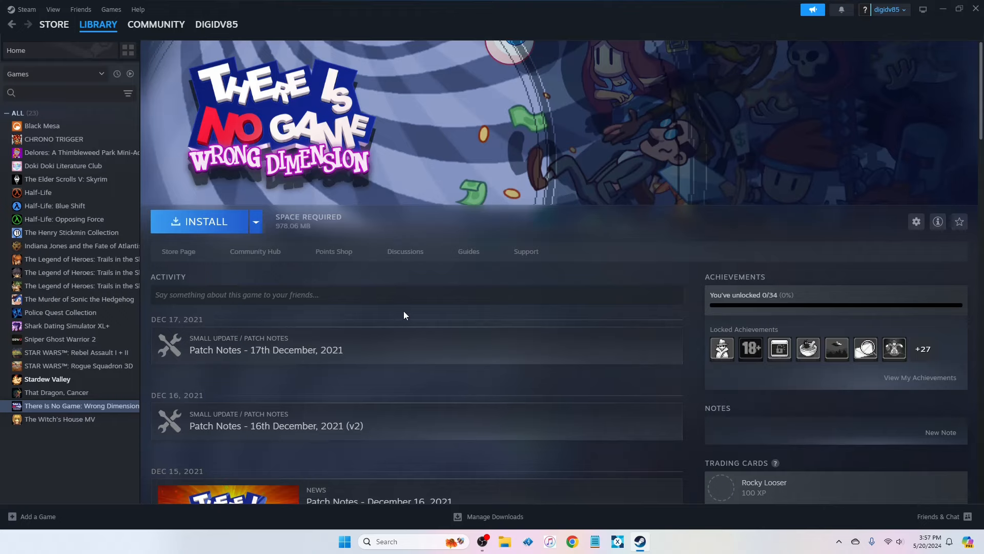
{"action": "mouse_move", "coordinate": [362, 311]}
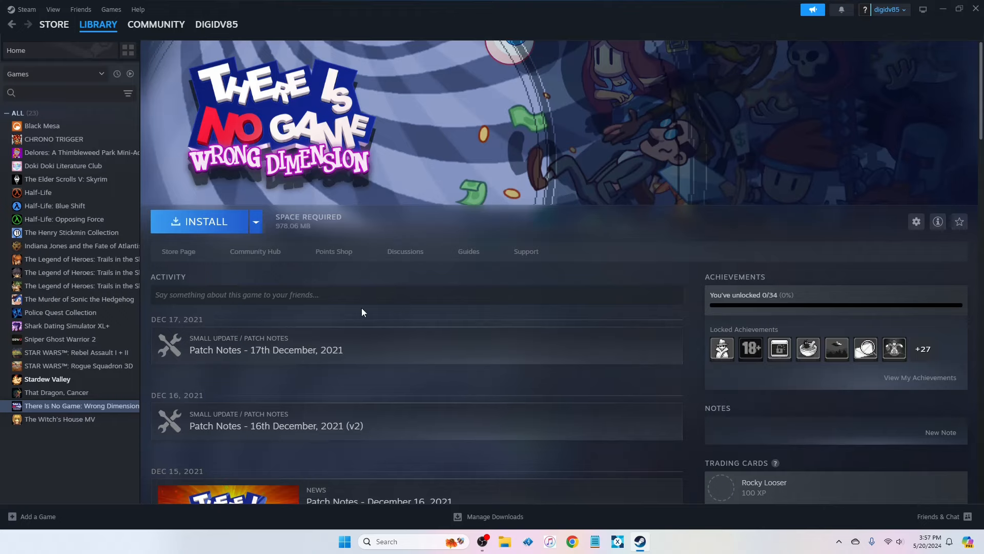
- View The Witch's House MV page, then go to the Steam Store front page
{"action": "left_click", "coordinate": [59, 418]}
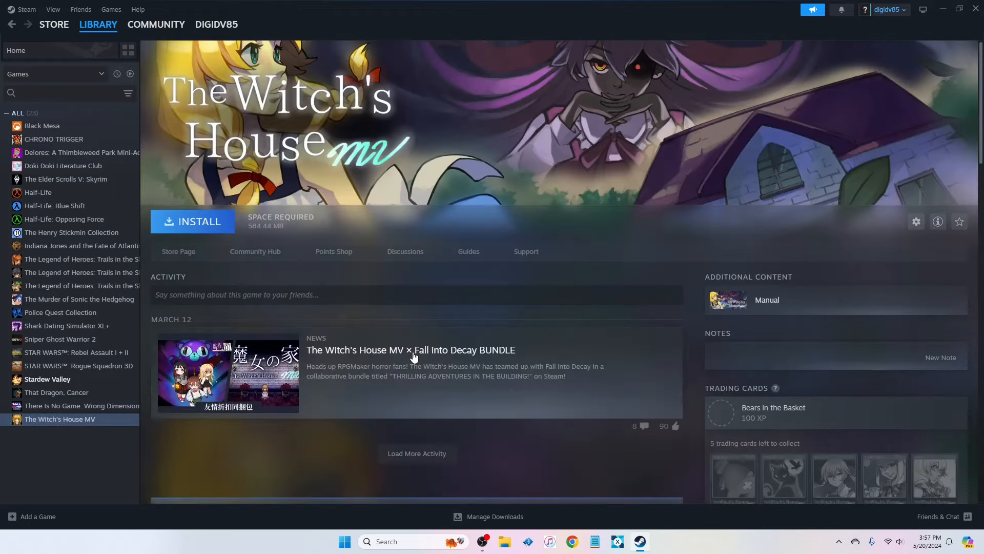
{"action": "mouse_move", "coordinate": [412, 288]}
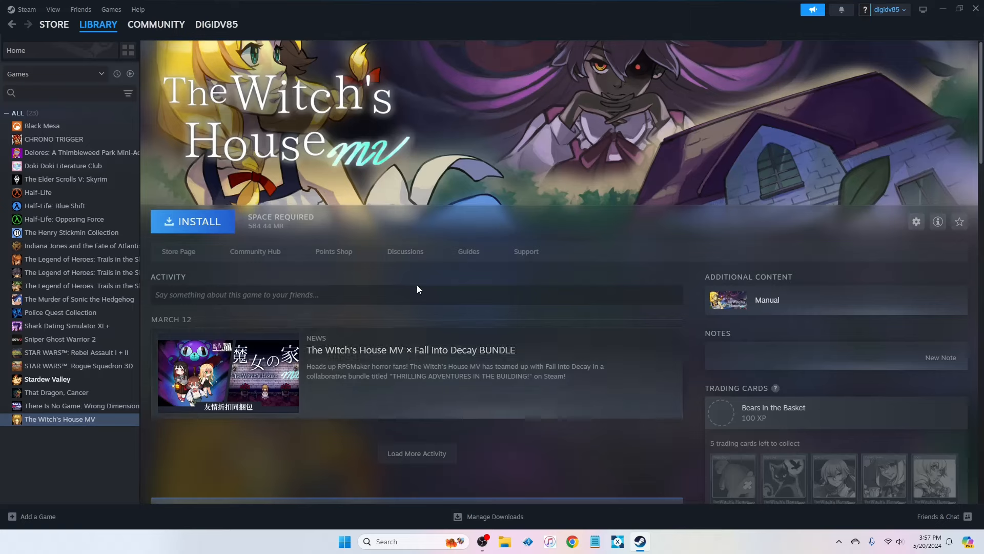
{"action": "scroll", "scroll_direction": "down", "scroll_amount": 3}
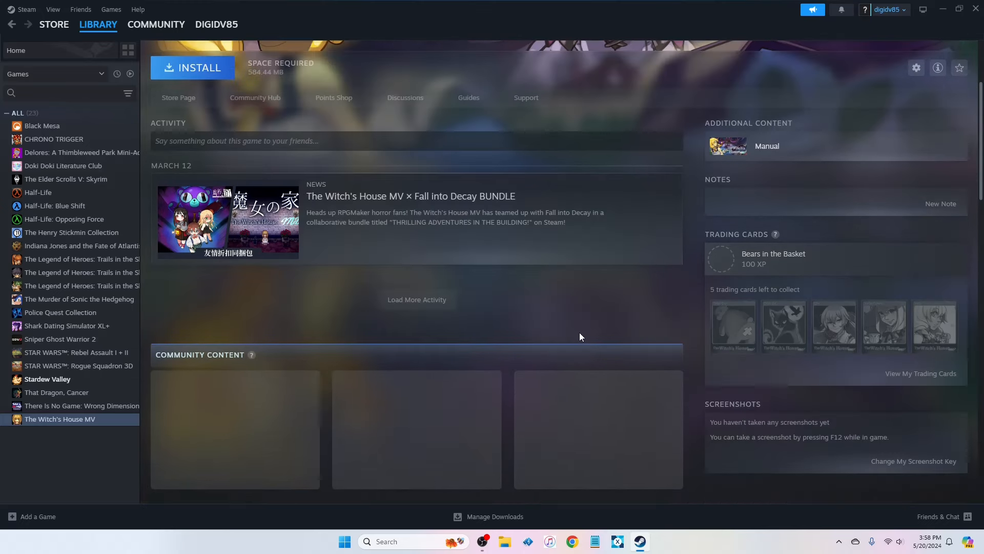
{"action": "scroll", "scroll_direction": "up", "scroll_amount": 3}
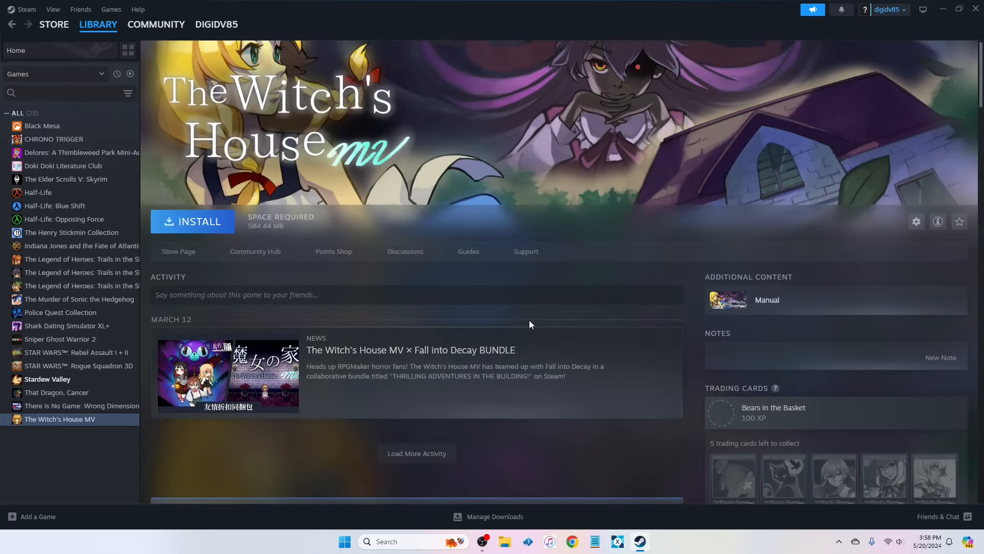
{"action": "mouse_move", "coordinate": [140, 209]}
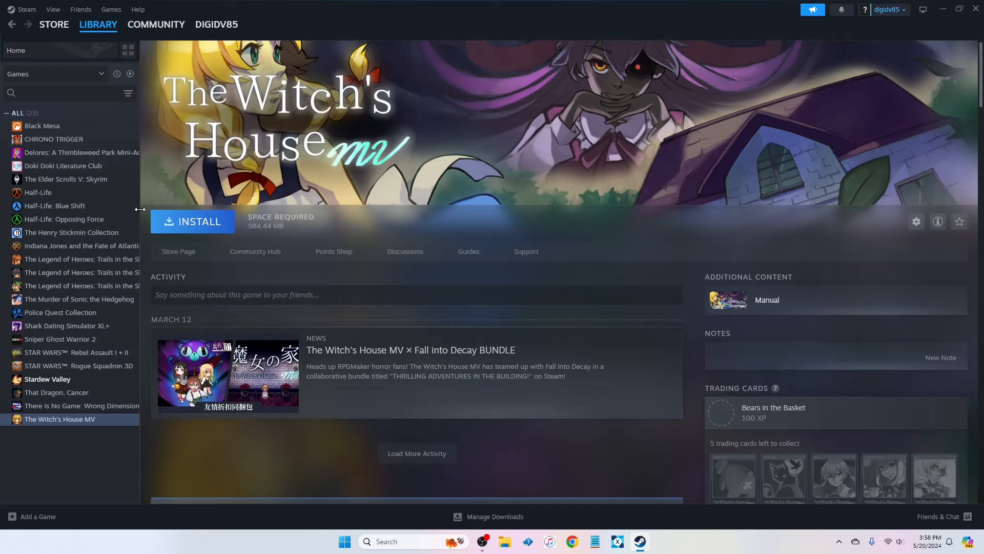
{"action": "mouse_move", "coordinate": [255, 251]}
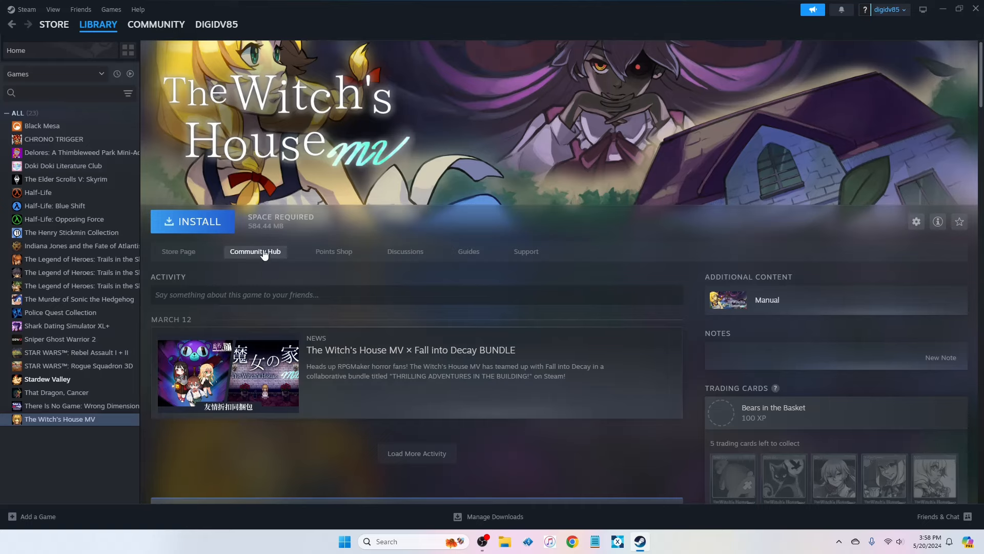
{"action": "left_click", "coordinate": [53, 24]}
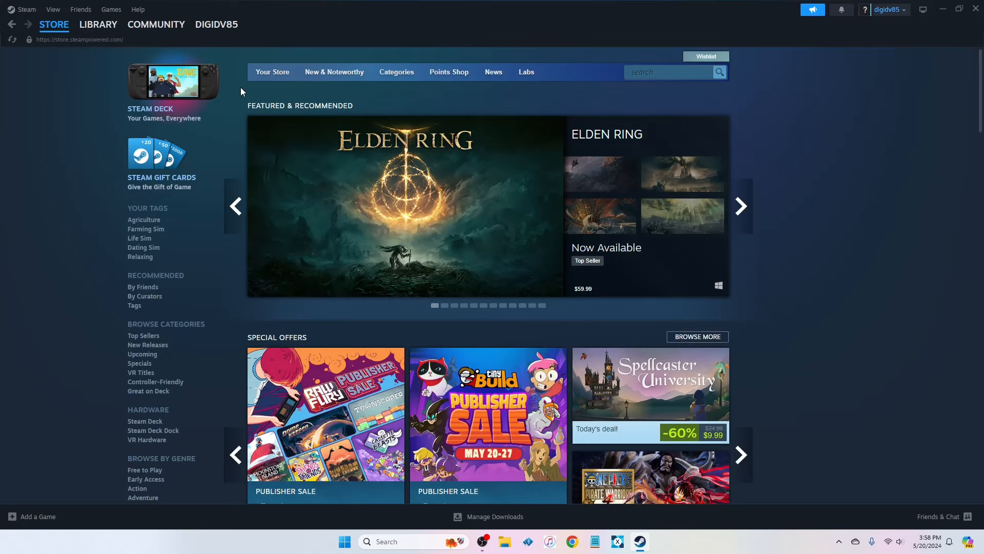
{"action": "mouse_move", "coordinate": [472, 95]}
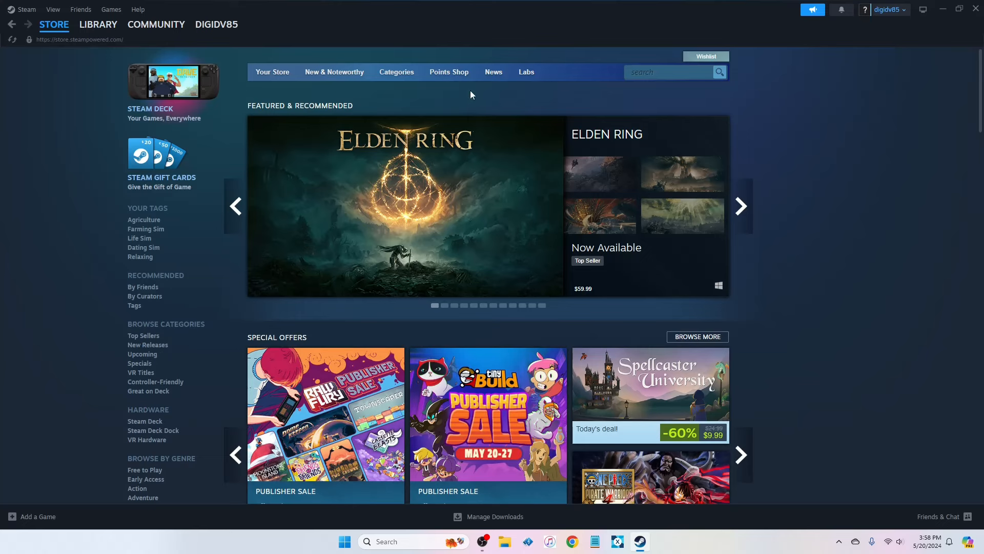
- Browse the Store home page, then go to the New Releases list under Browse Categories
{"action": "left_click", "coordinate": [739, 206]}
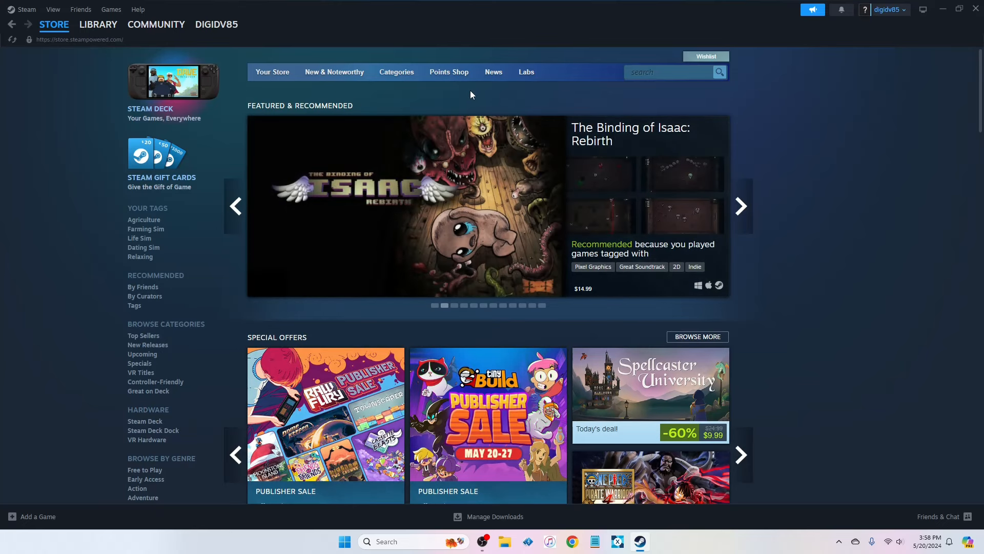
{"action": "mouse_move", "coordinate": [843, 318]}
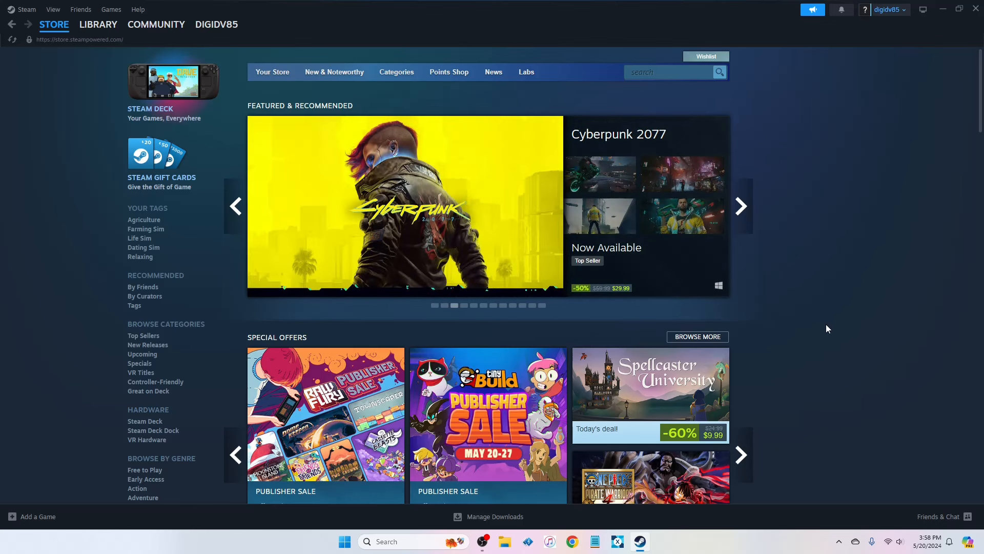
{"action": "scroll", "scroll_direction": "down", "scroll_amount": 3}
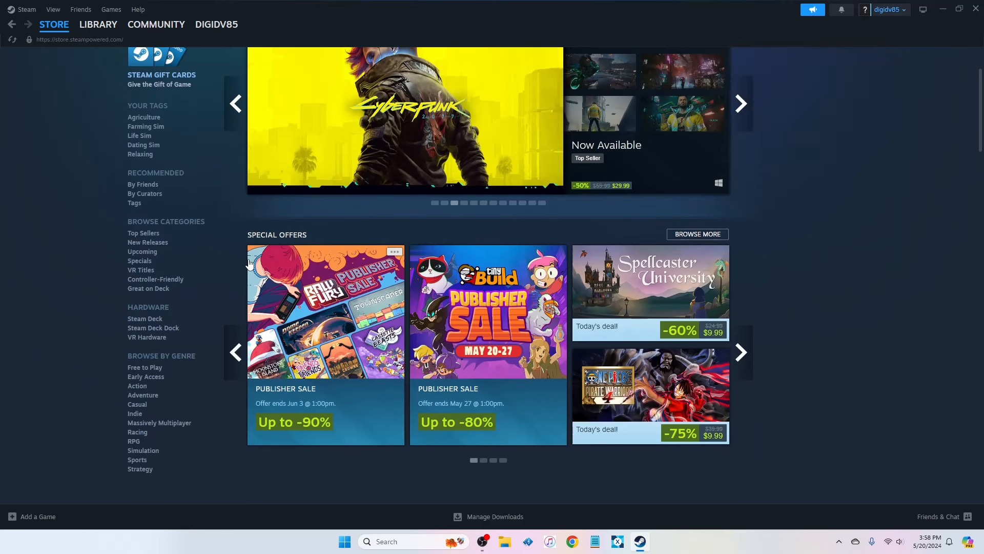
{"action": "scroll", "scroll_direction": "up", "scroll_amount": 3}
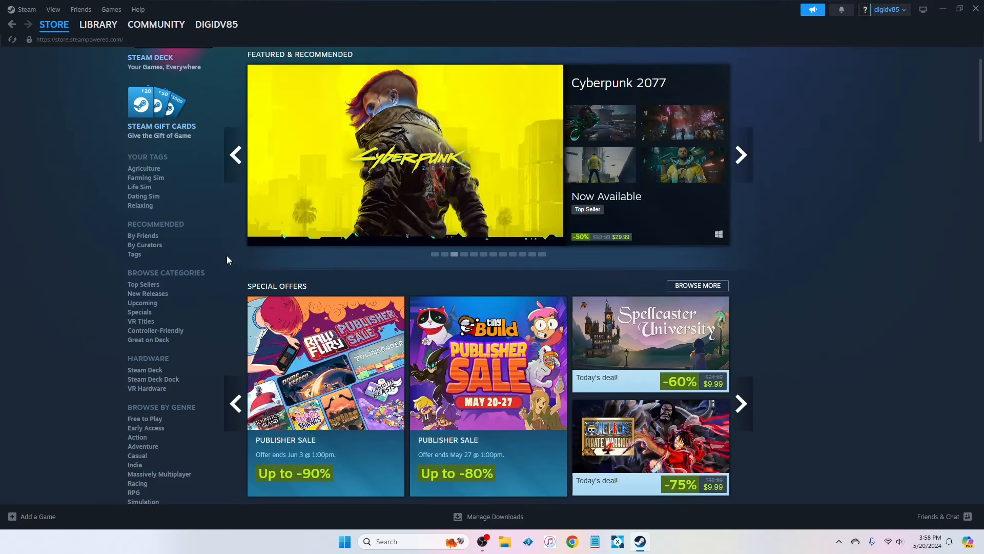
{"action": "mouse_move", "coordinate": [183, 301]}
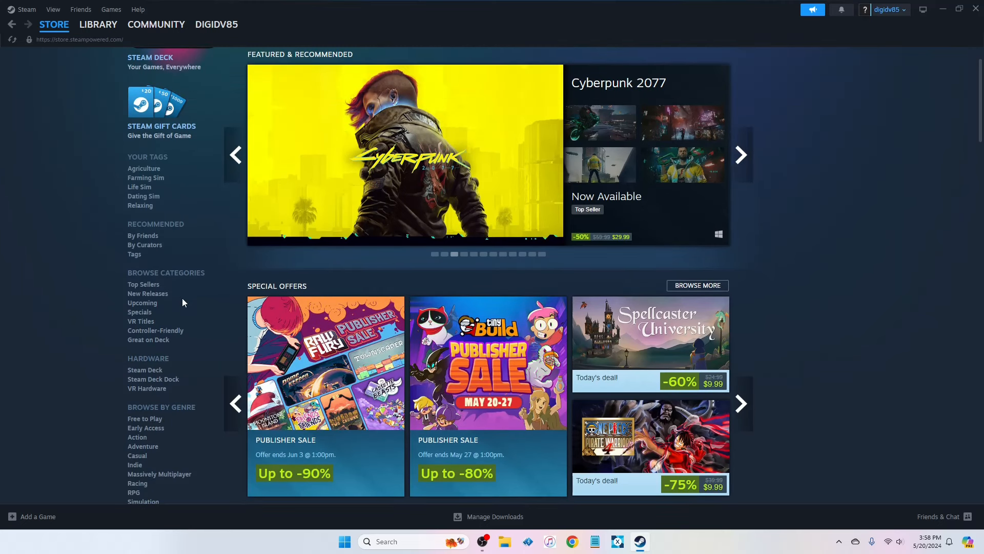
{"action": "left_click", "coordinate": [147, 293]}
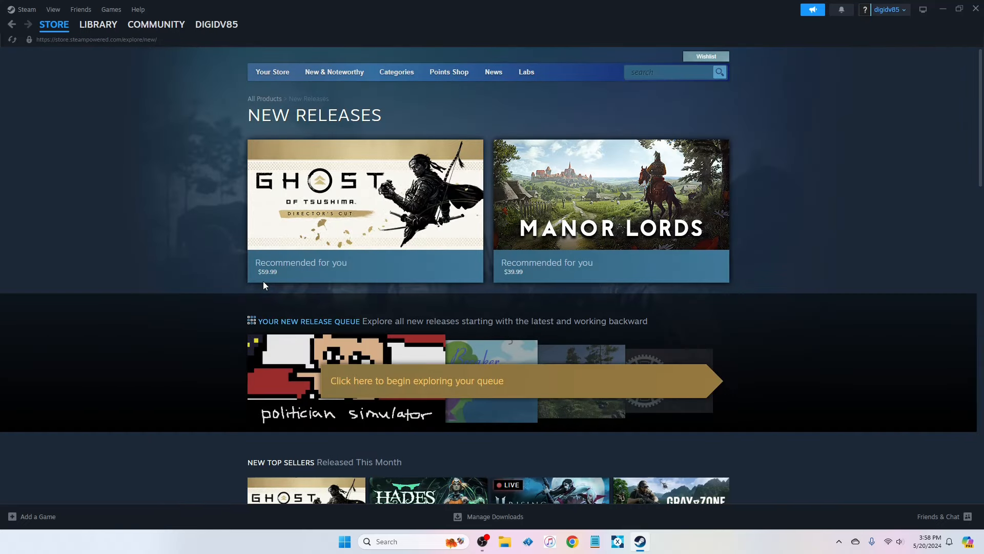
{"action": "mouse_move", "coordinate": [374, 225]}
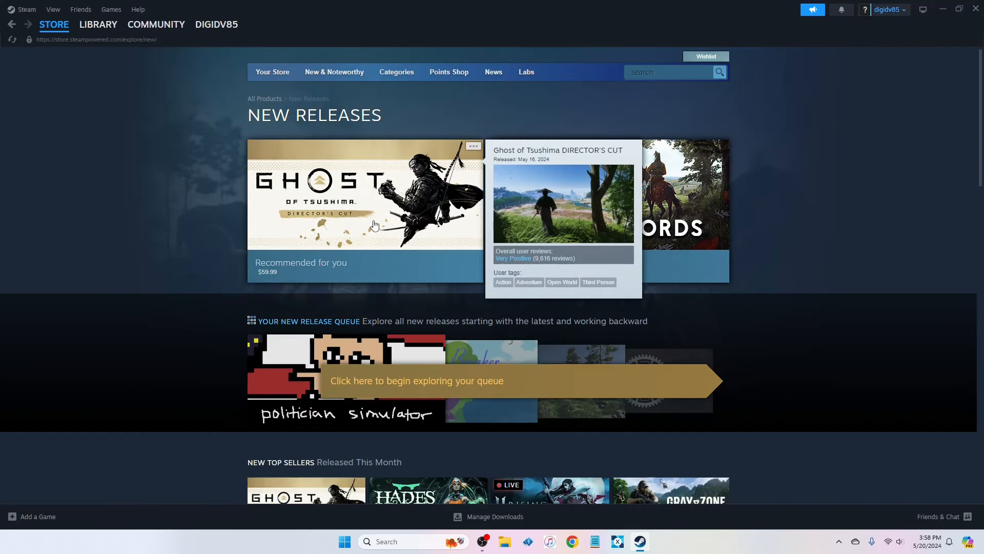
{"action": "mouse_move", "coordinate": [178, 211]}
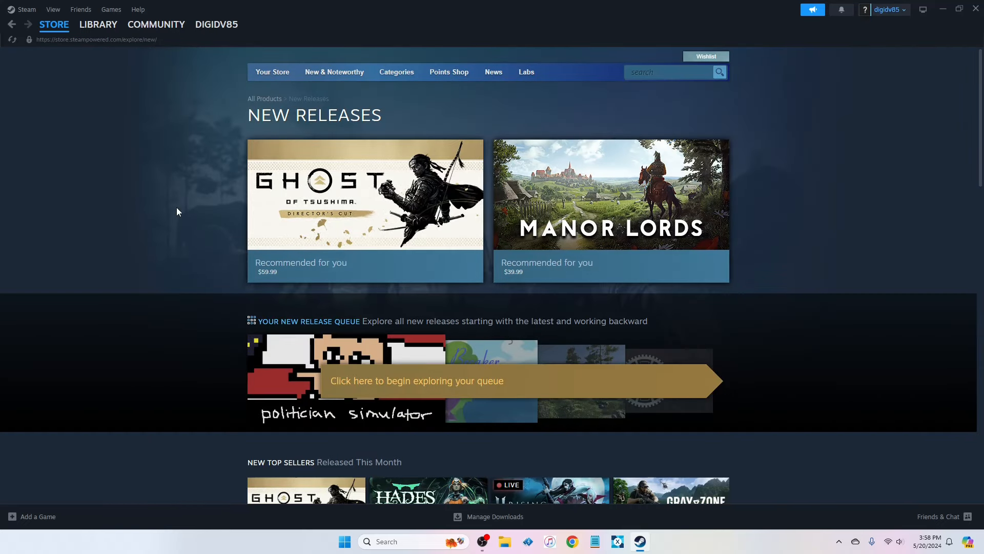
{"action": "scroll", "scroll_direction": "down", "scroll_amount": 3}
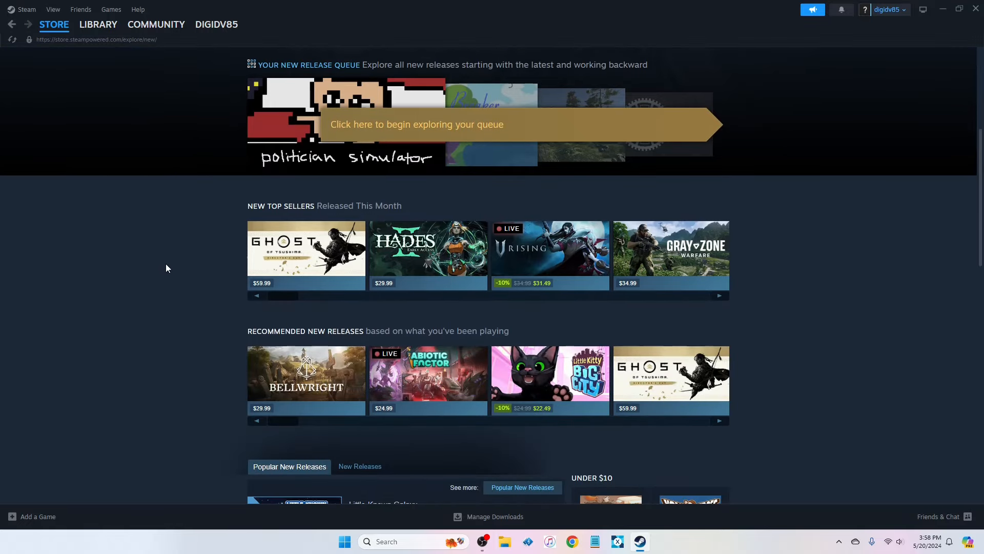
{"action": "scroll", "scroll_direction": "down", "scroll_amount": 3}
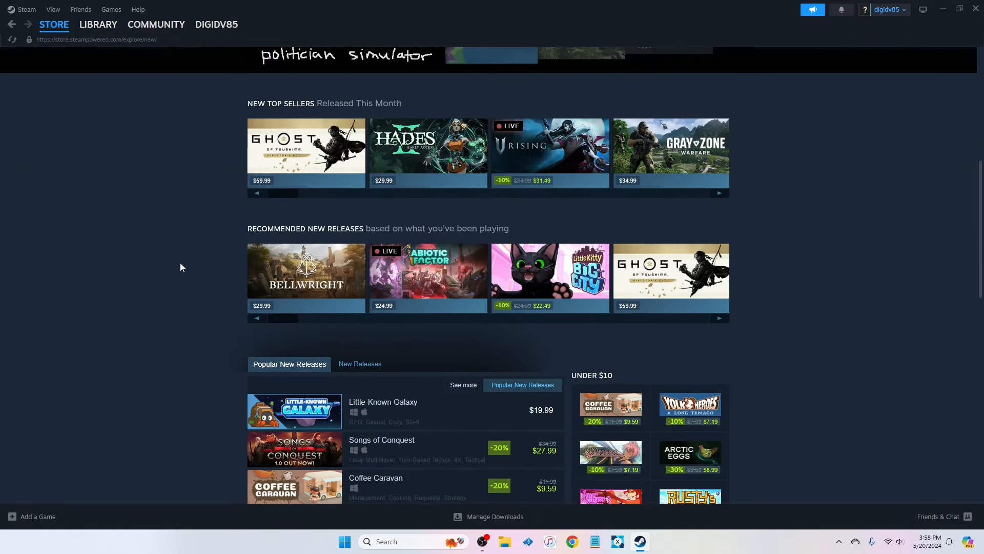
{"action": "scroll", "scroll_direction": "down", "scroll_amount": 3}
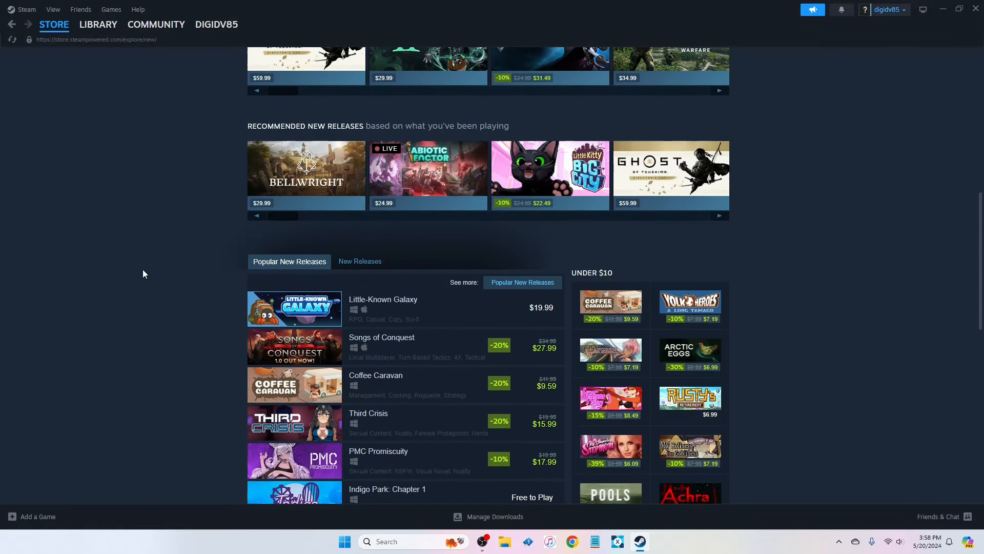
{"action": "scroll", "scroll_direction": "down", "scroll_amount": 3}
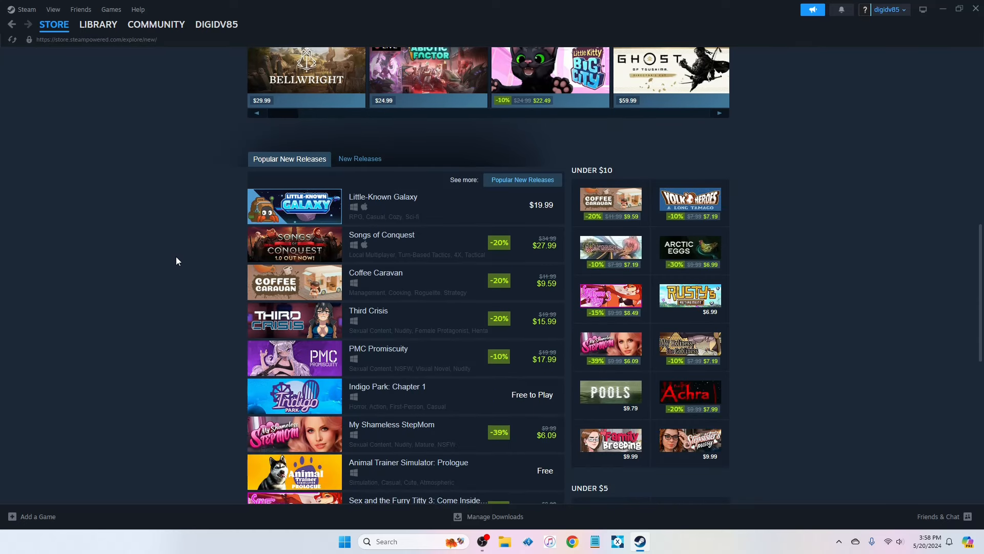
{"action": "scroll", "scroll_direction": "down", "scroll_amount": 3}
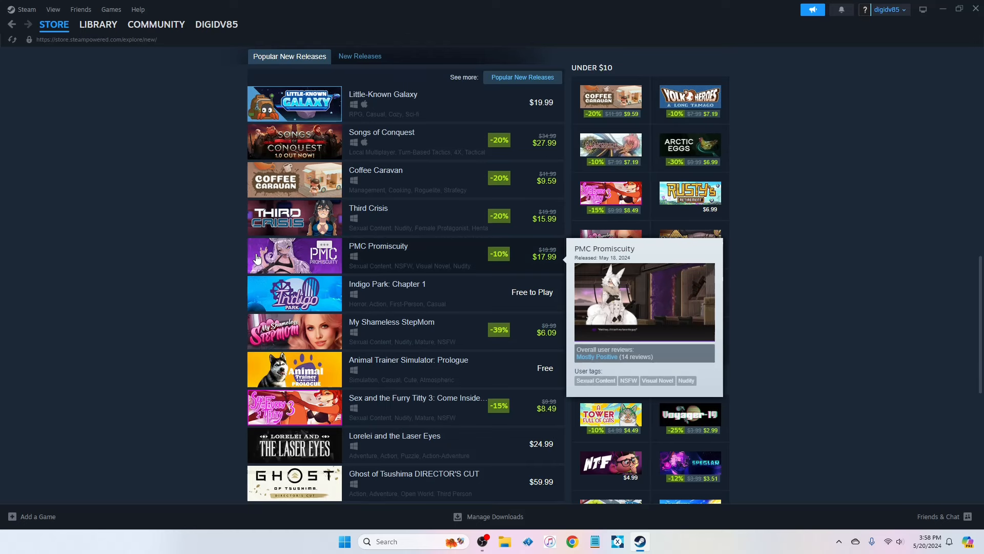
{"action": "scroll", "scroll_direction": "down", "scroll_amount": 3}
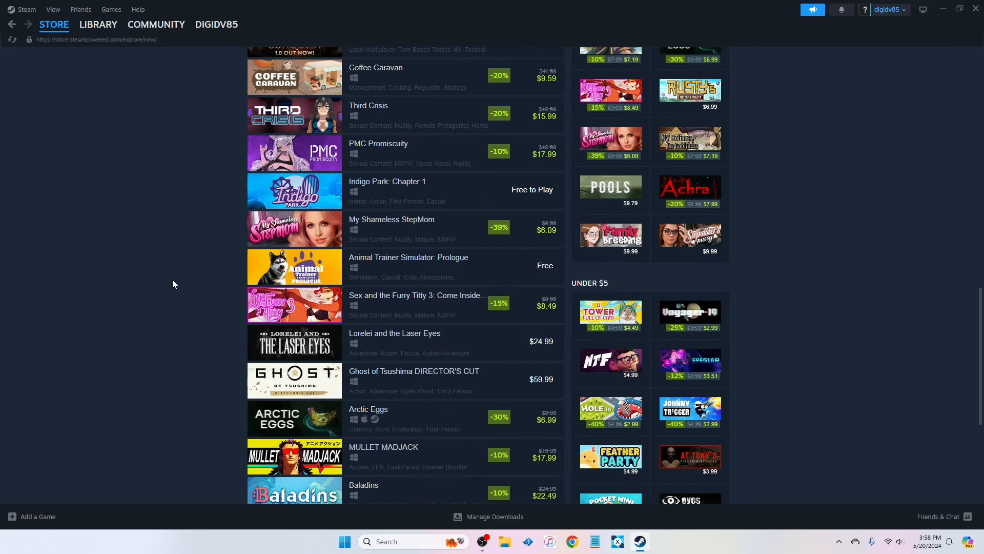
{"action": "mouse_move", "coordinate": [156, 282]}
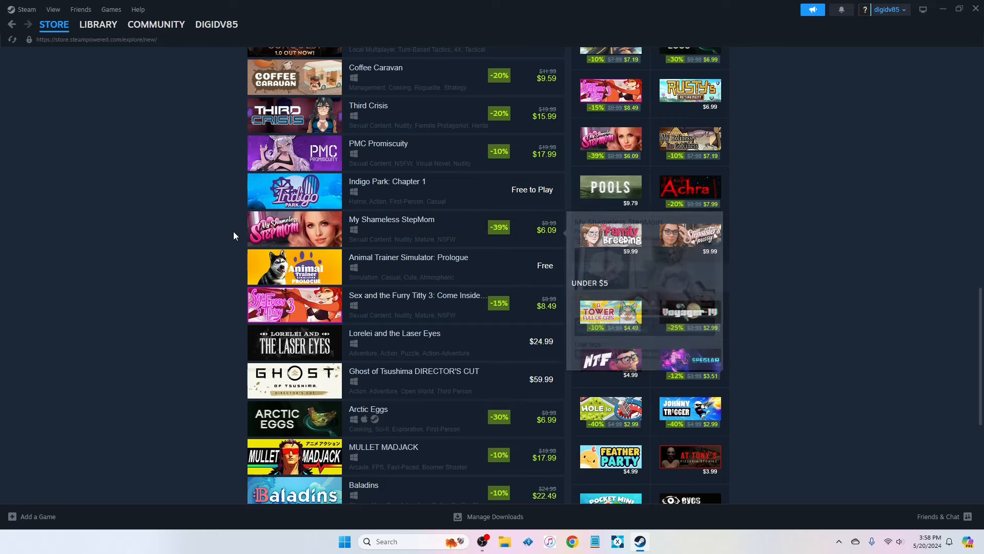
{"action": "scroll", "scroll_direction": "down", "scroll_amount": 3}
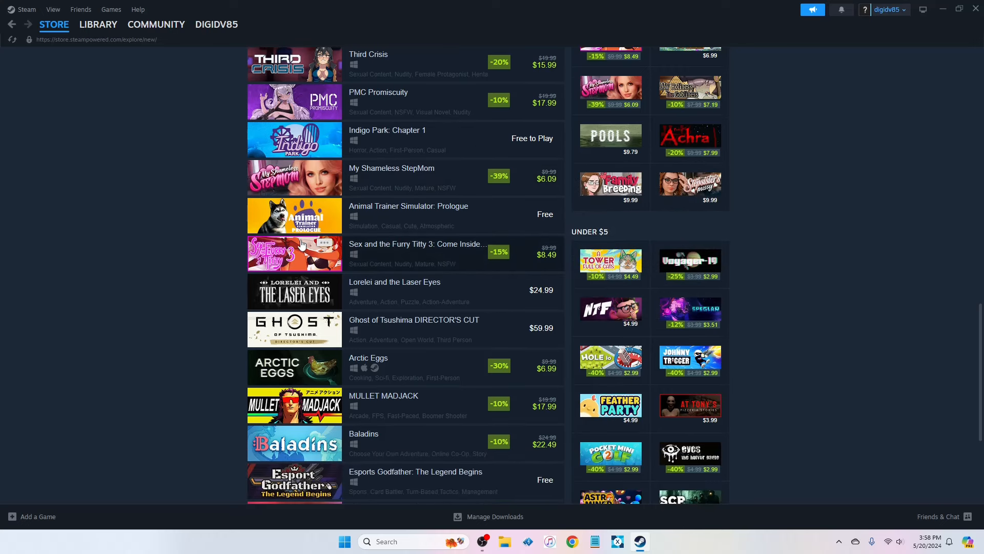
{"action": "mouse_move", "coordinate": [85, 290]}
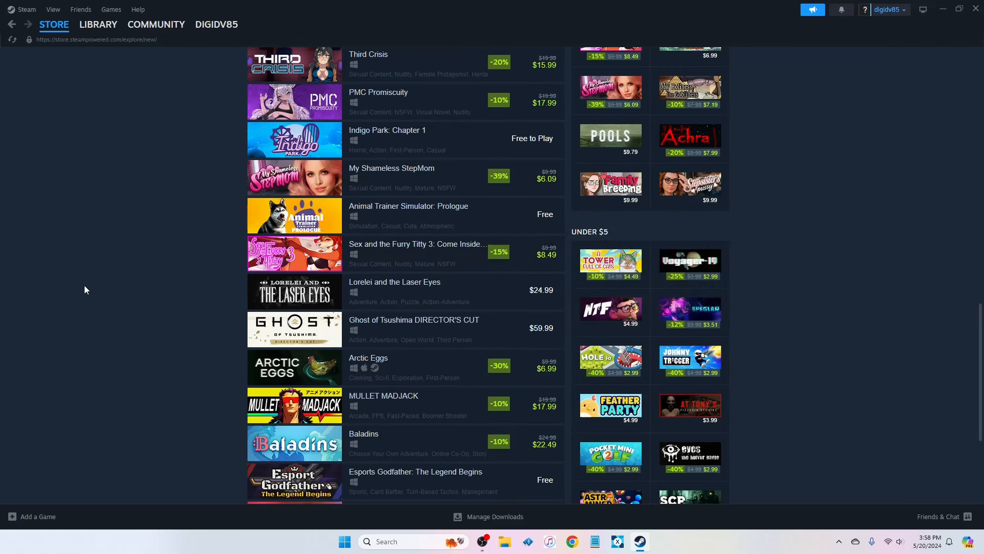
{"action": "scroll", "scroll_direction": "down", "scroll_amount": 3}
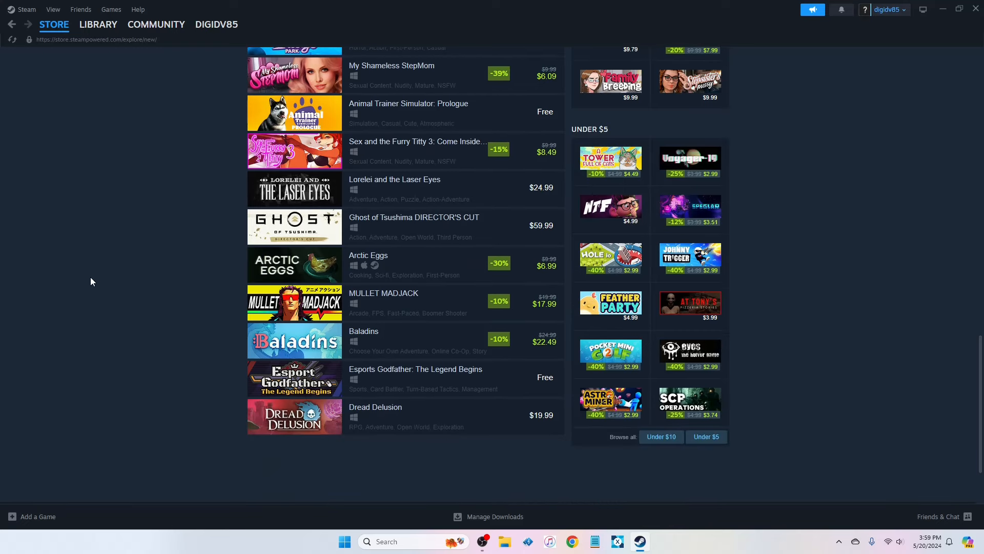
{"action": "scroll", "scroll_direction": "down", "scroll_amount": 3}
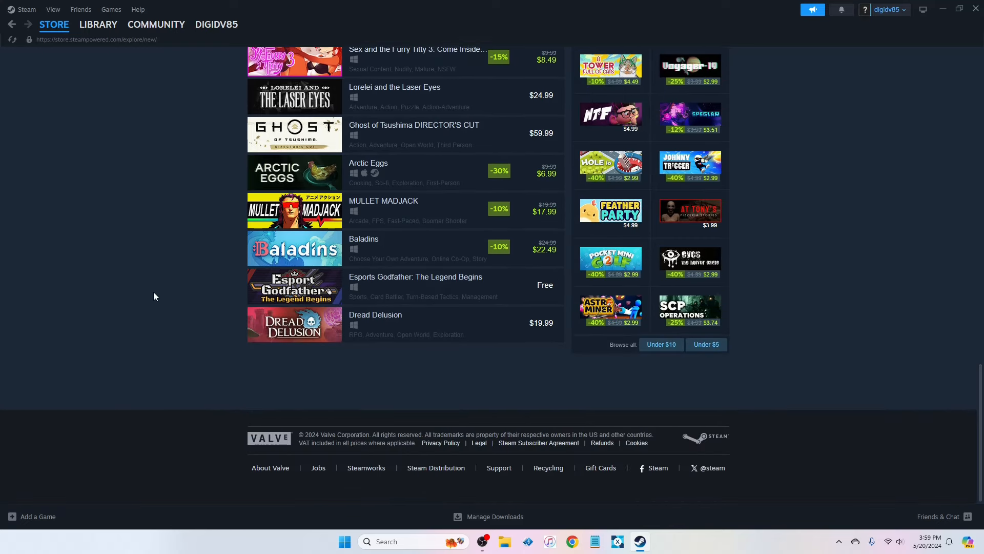
{"action": "scroll", "scroll_direction": "up", "scroll_amount": 3}
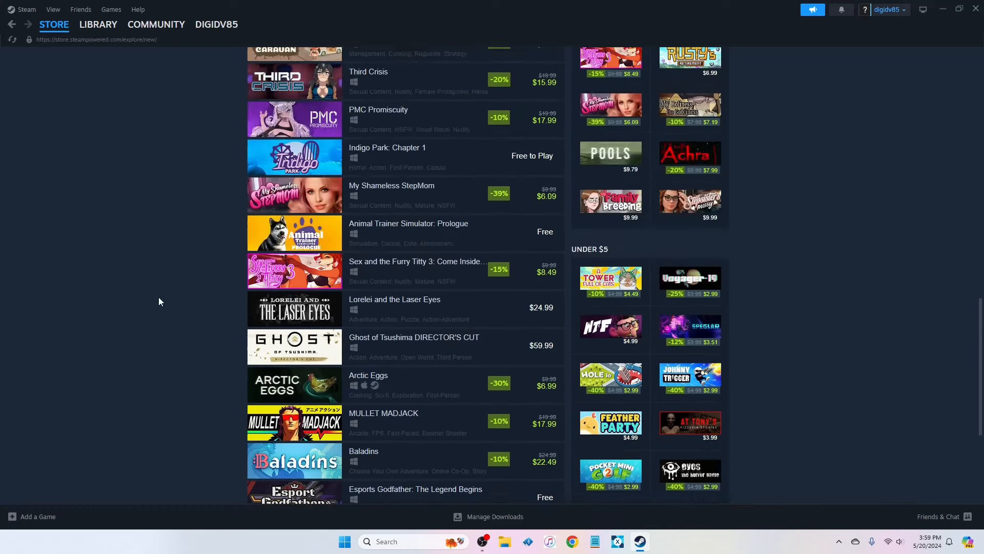
{"action": "scroll", "scroll_direction": "up", "scroll_amount": 3}
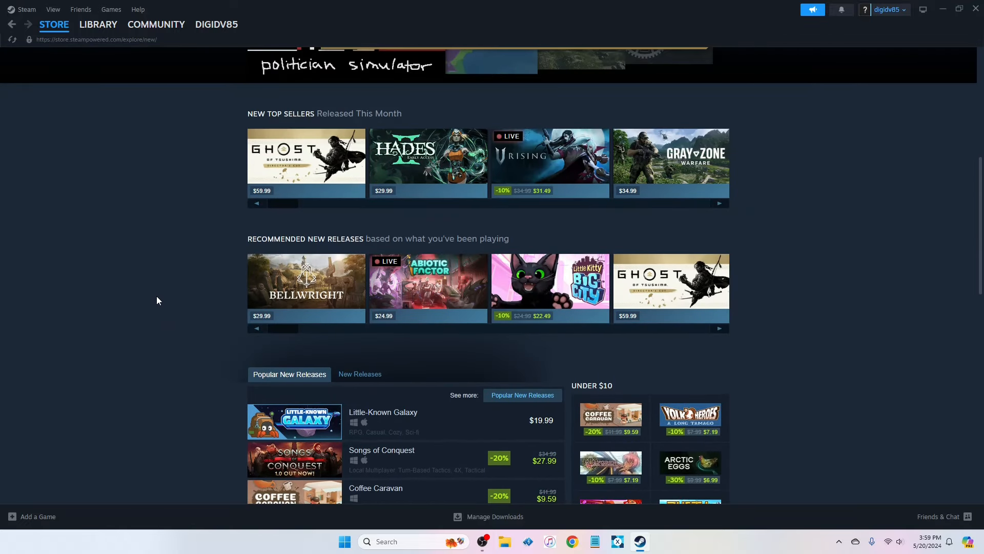
{"action": "mouse_move", "coordinate": [522, 393]}
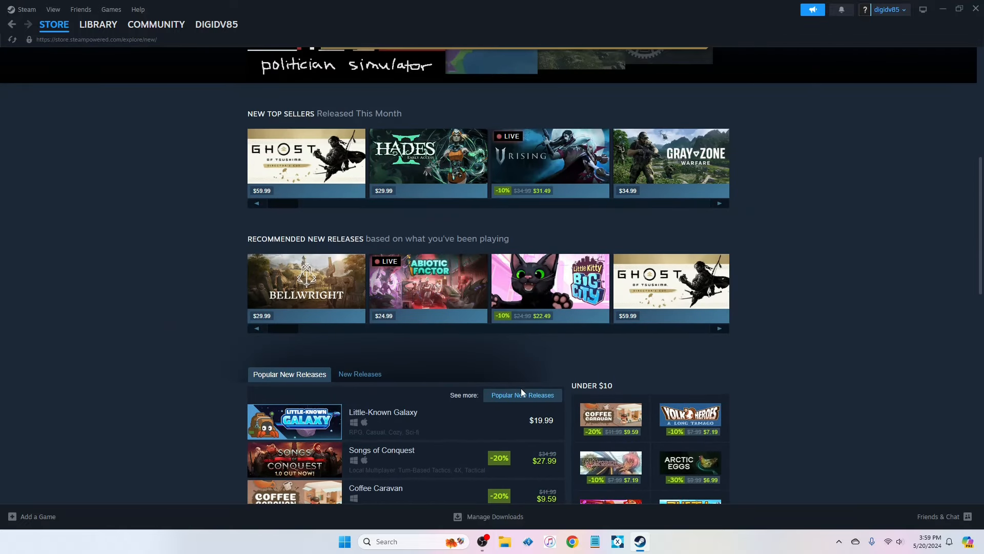
- Advance the New Top Sellers carousel three times to Manor Lords and Animal Well, then open the categories menu
{"action": "scroll", "scroll_direction": "up", "scroll_amount": 3}
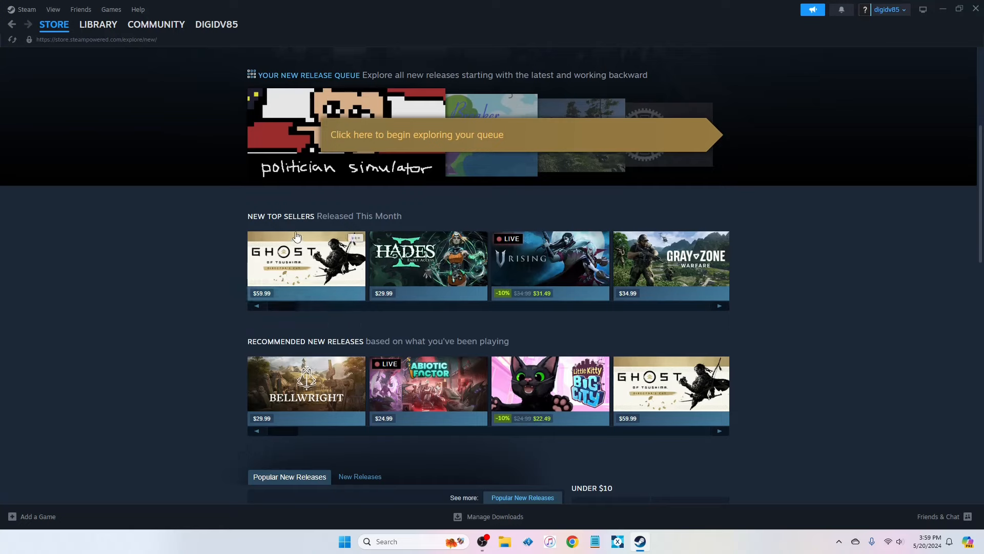
{"action": "mouse_move", "coordinate": [665, 300]}
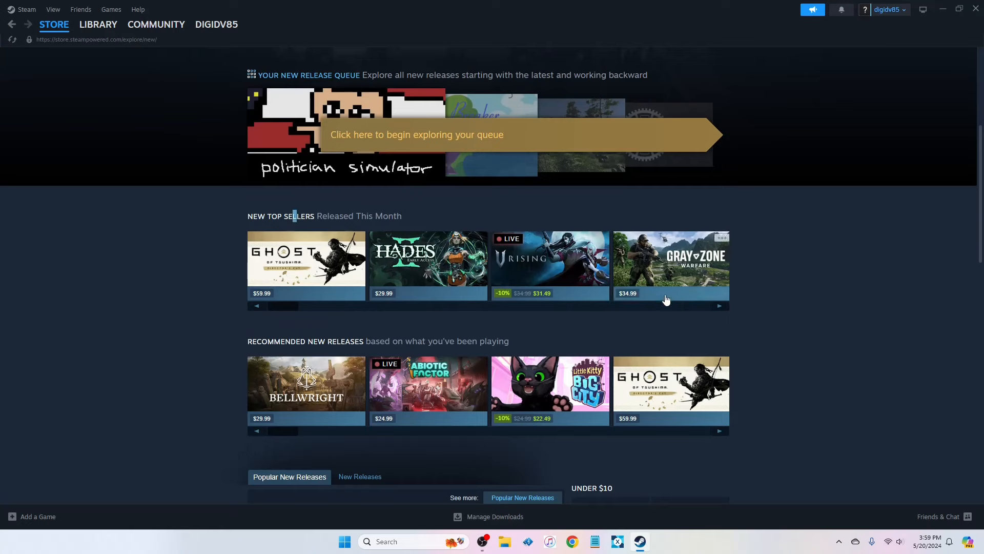
{"action": "left_click", "coordinate": [719, 305]}
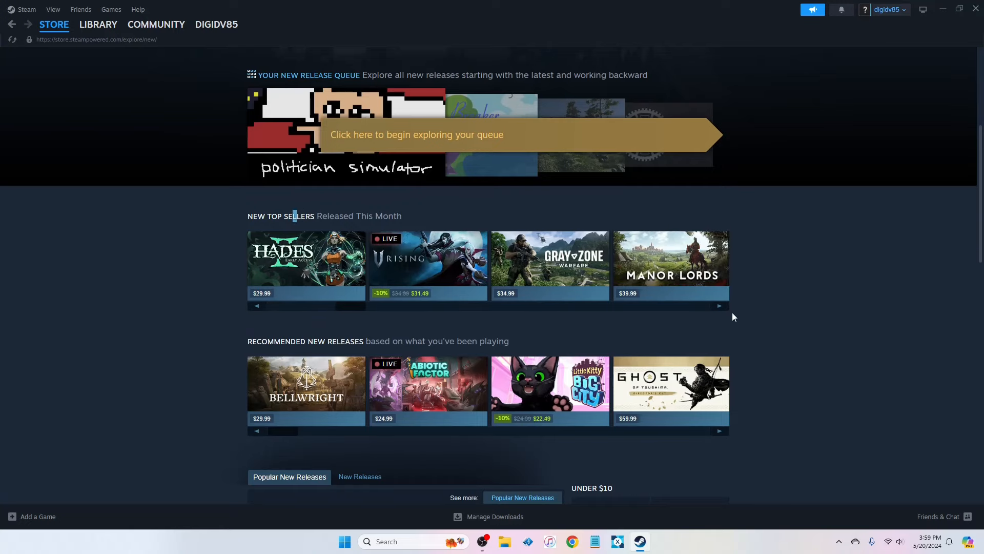
{"action": "mouse_move", "coordinate": [671, 258]}
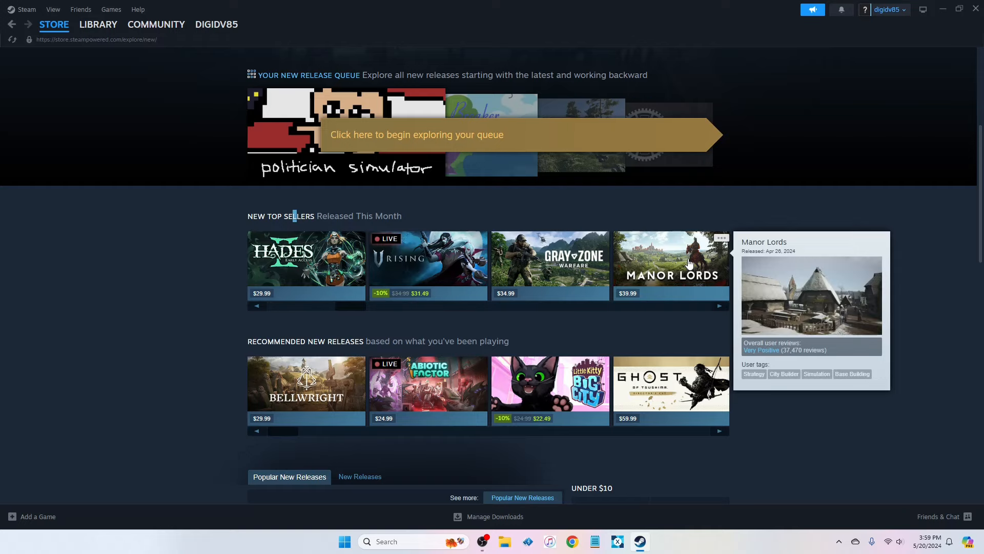
{"action": "mouse_move", "coordinate": [717, 319]}
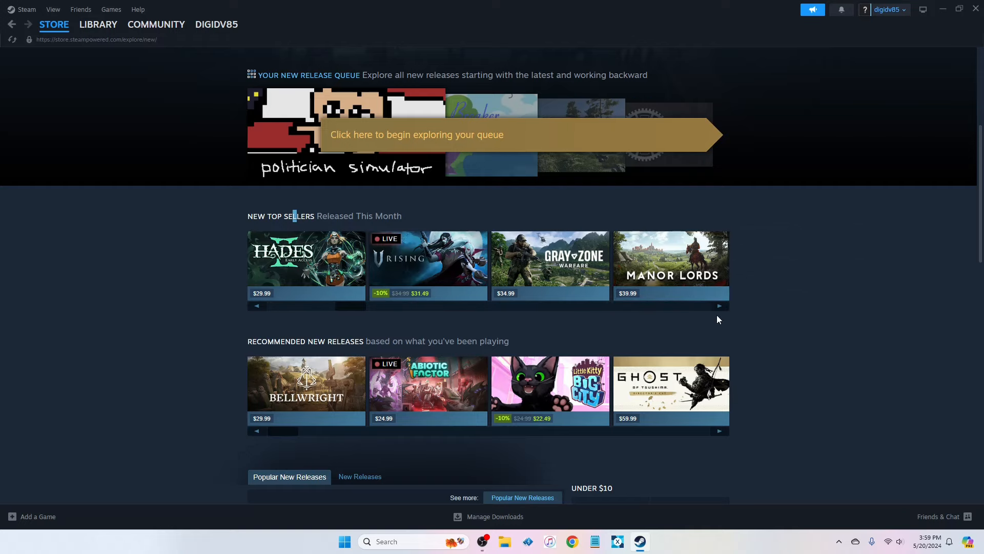
{"action": "left_click", "coordinate": [720, 305]}
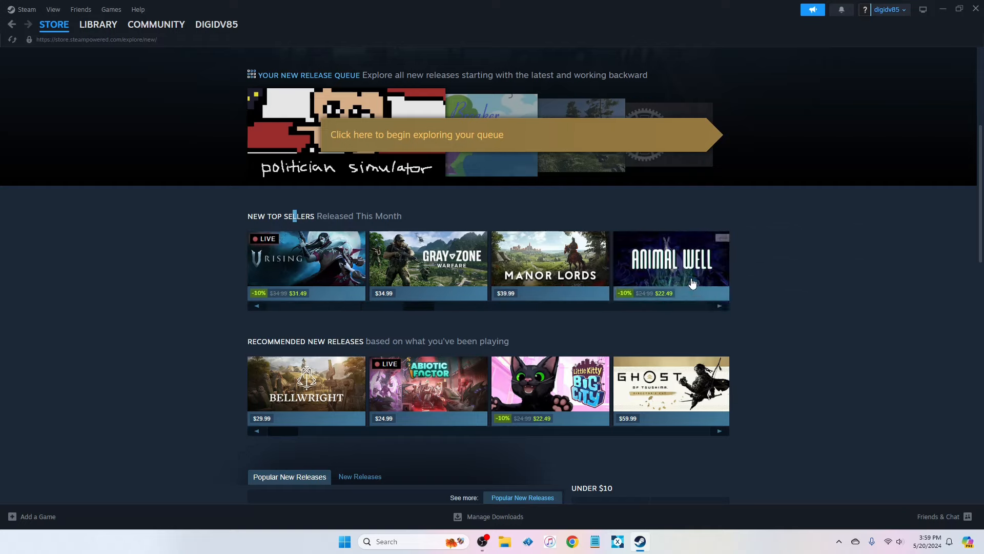
{"action": "mouse_move", "coordinate": [671, 260]}
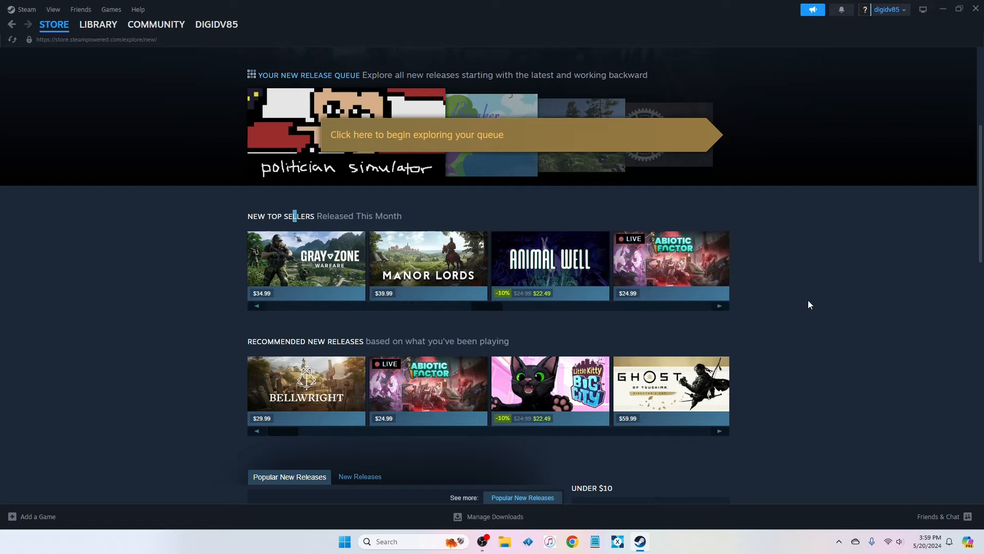
{"action": "mouse_move", "coordinate": [670, 260]}
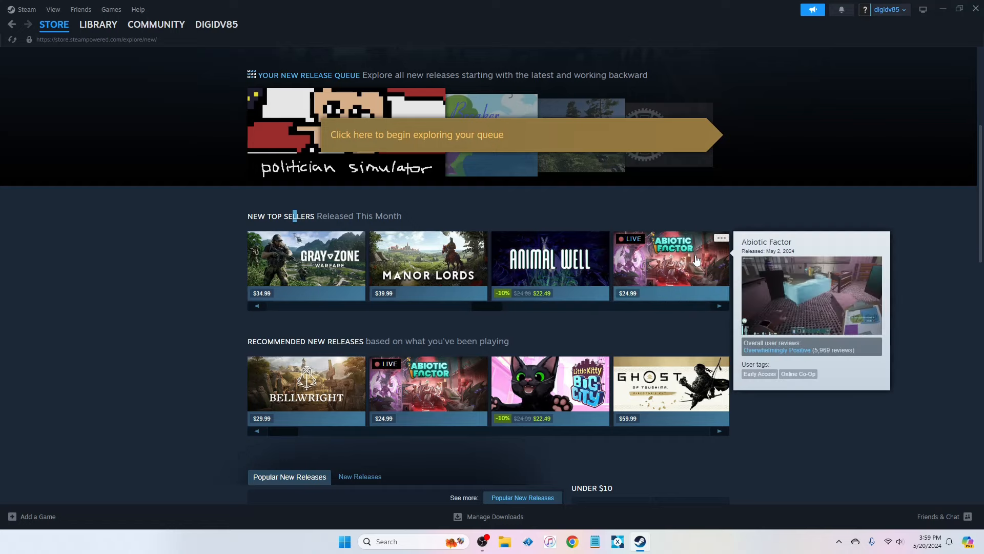
{"action": "mouse_move", "coordinate": [705, 310]}
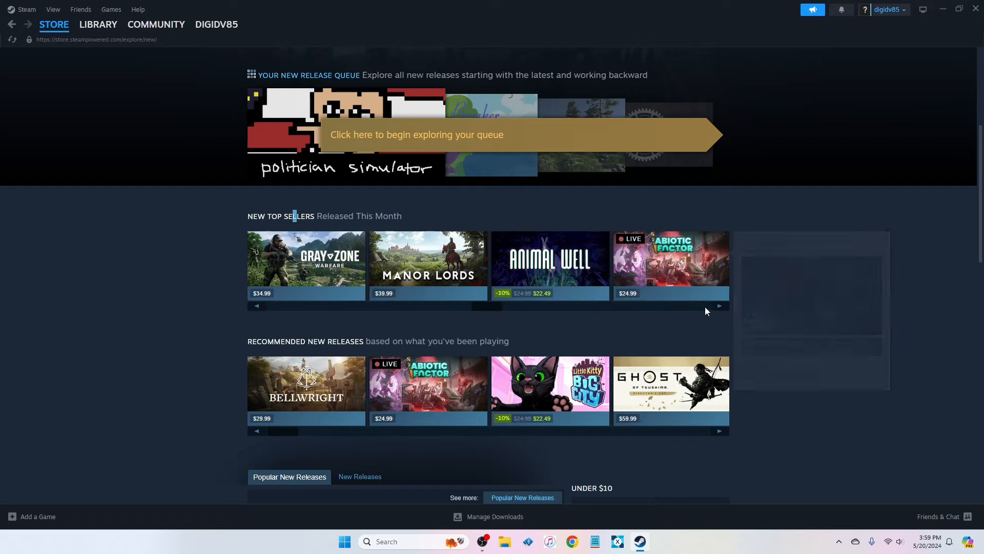
{"action": "left_click", "coordinate": [719, 305]}
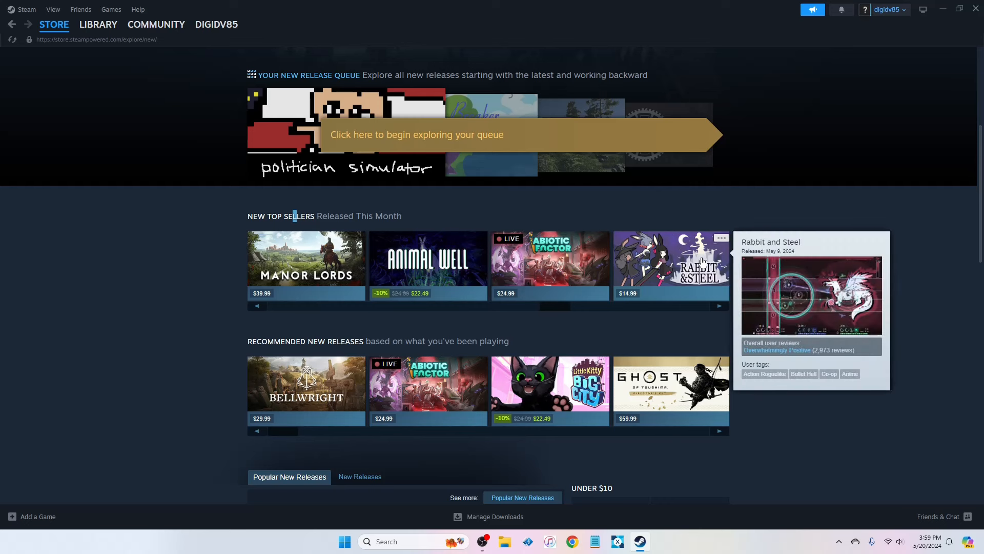
{"action": "scroll", "scroll_direction": "up", "scroll_amount": 3}
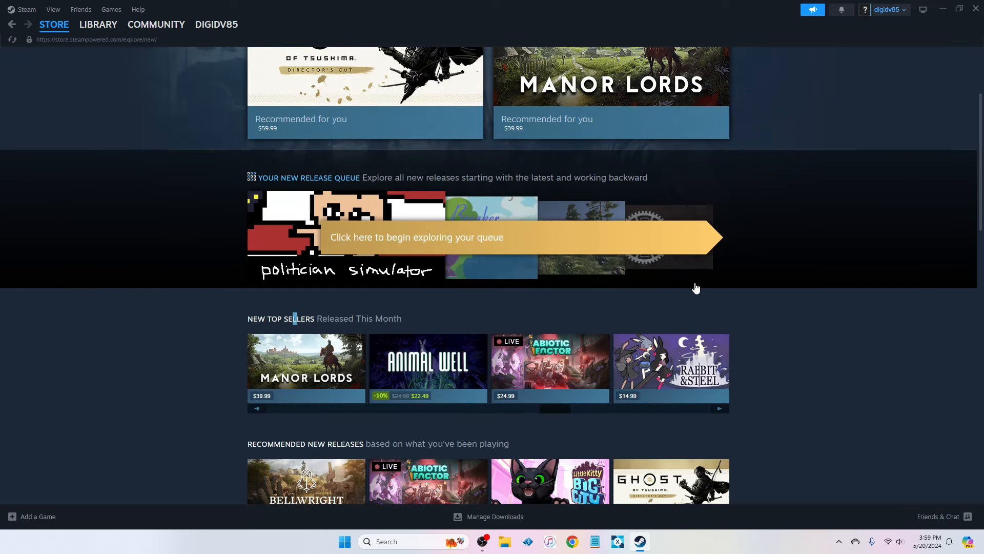
{"action": "scroll", "scroll_direction": "up", "scroll_amount": 3}
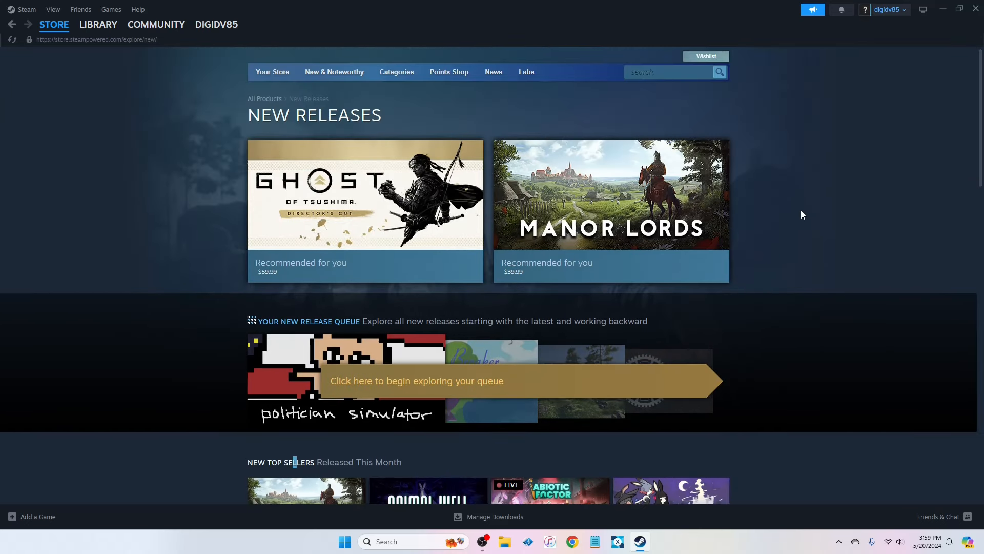
{"action": "mouse_move", "coordinate": [395, 71]}
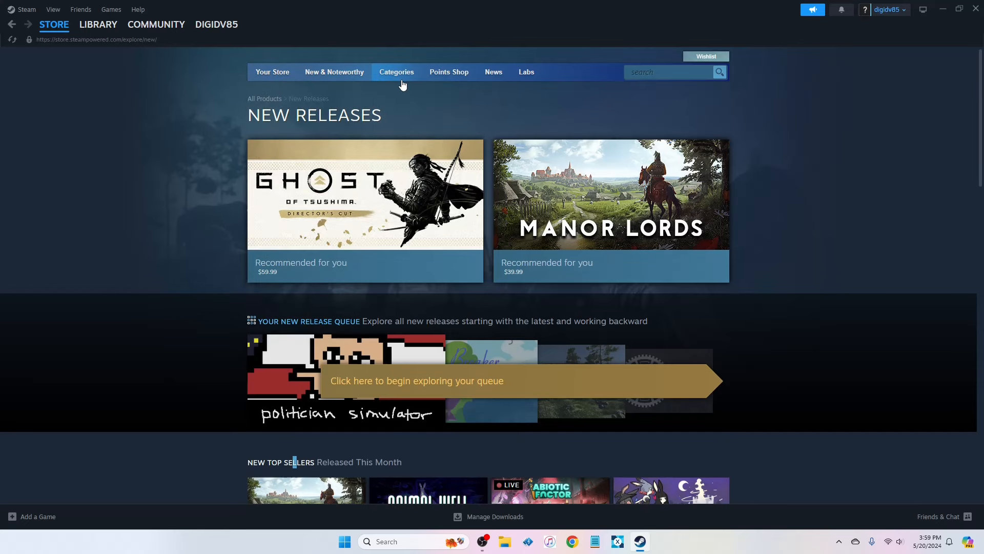
{"action": "left_click", "coordinate": [395, 72]}
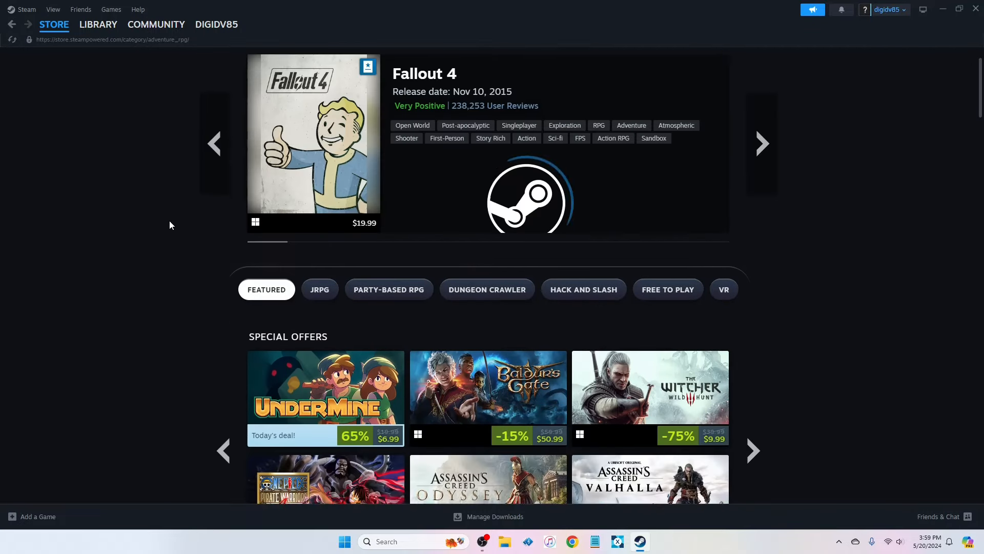
- Scroll the Adventure RPG category page past Popular Titles to the Farming Sim and Agriculture rows
{"action": "scroll", "scroll_direction": "up", "scroll_amount": 3}
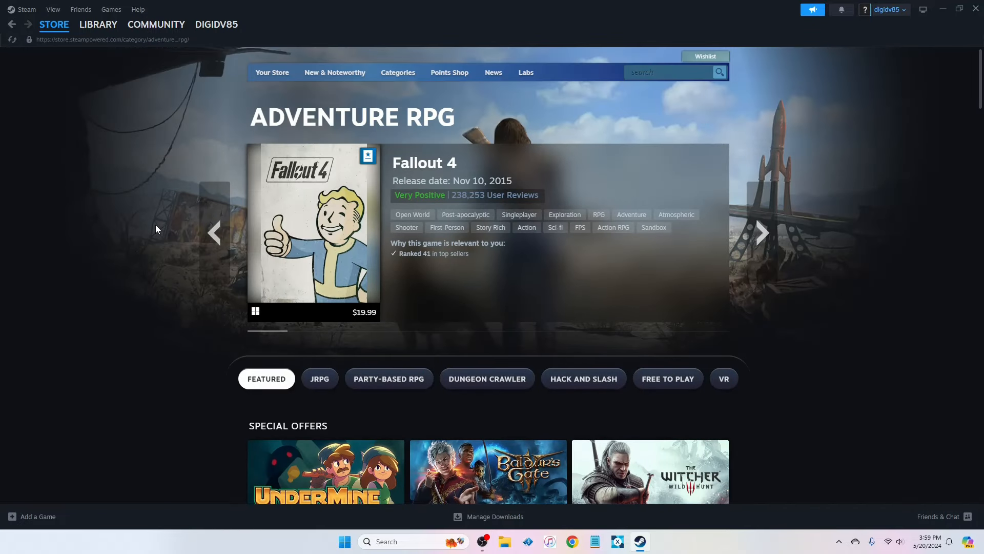
{"action": "scroll", "scroll_direction": "down", "scroll_amount": 3}
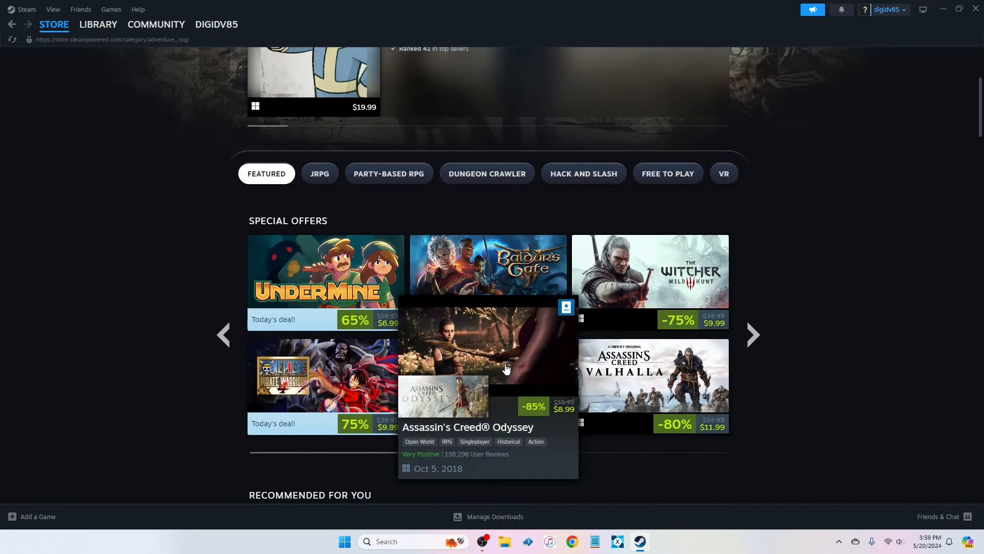
{"action": "scroll", "scroll_direction": "down", "scroll_amount": 3}
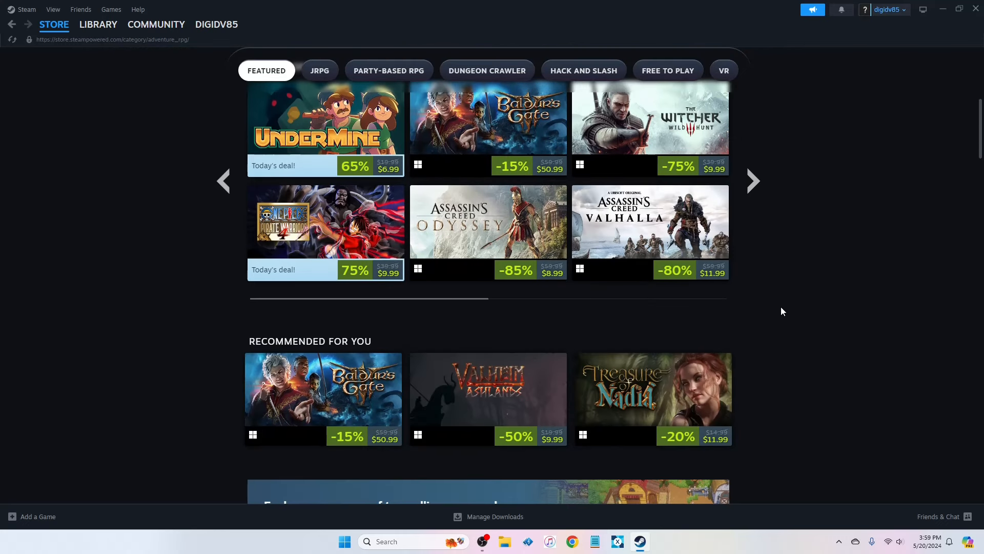
{"action": "scroll", "scroll_direction": "down", "scroll_amount": 3}
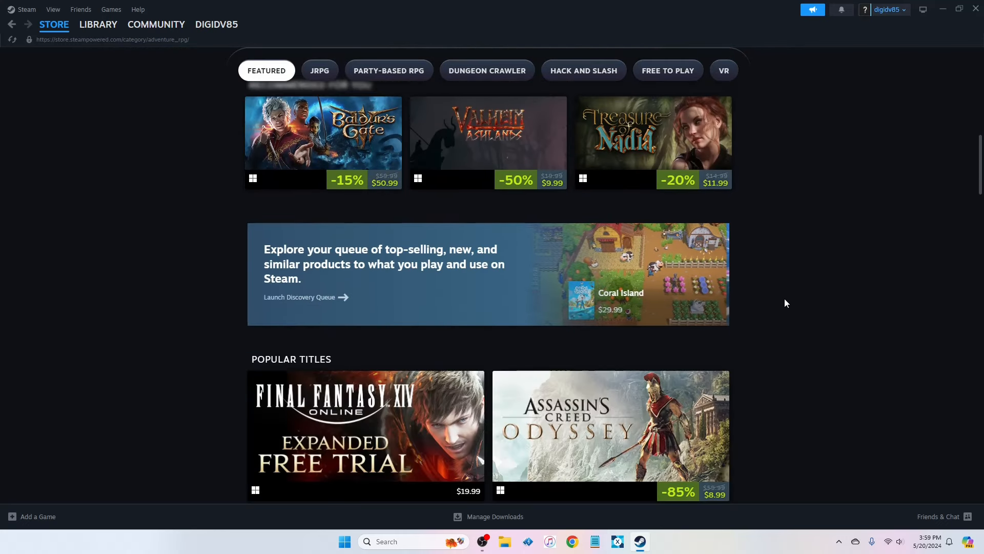
{"action": "scroll", "scroll_direction": "down", "scroll_amount": 3}
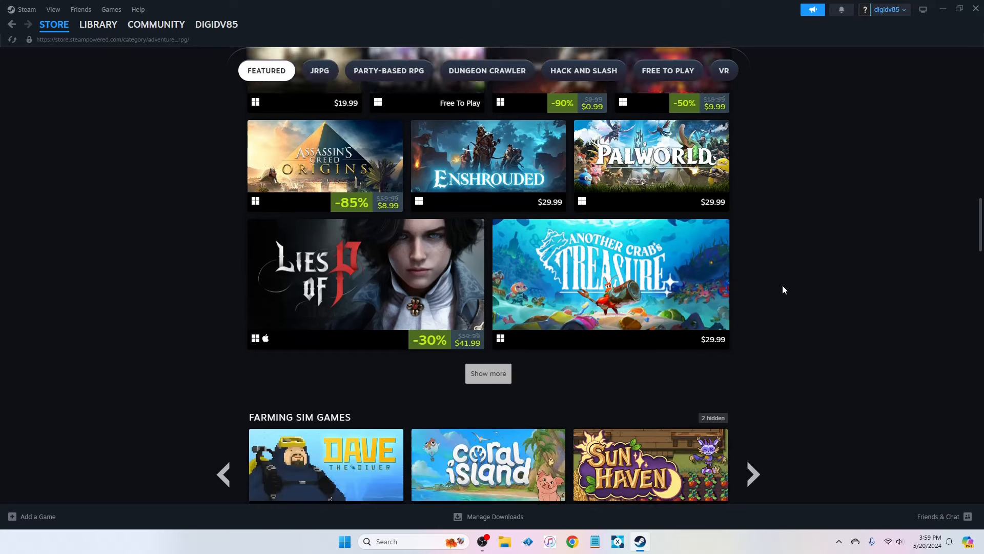
{"action": "scroll", "scroll_direction": "down", "scroll_amount": 3}
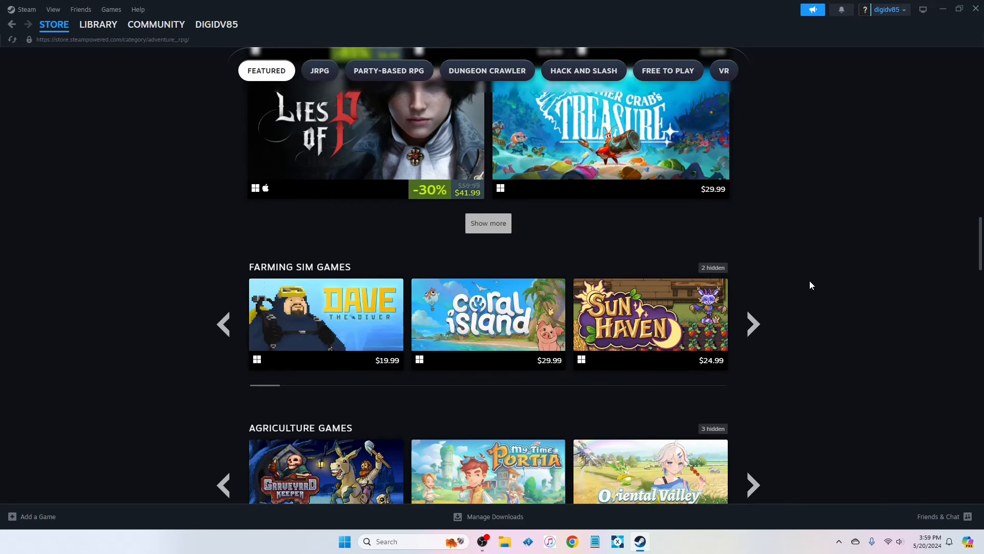
{"action": "scroll", "scroll_direction": "down", "scroll_amount": 3}
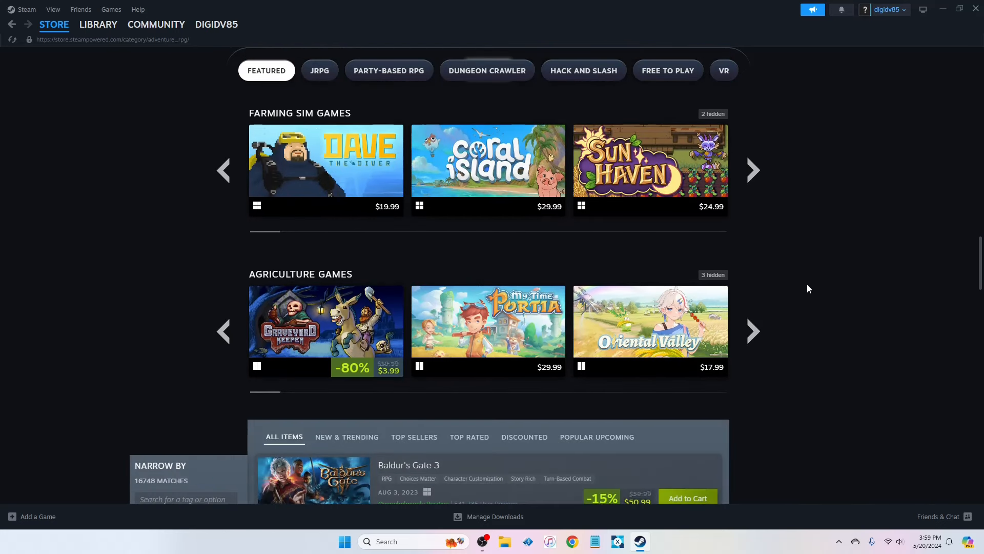
{"action": "scroll", "scroll_direction": "up", "scroll_amount": 3}
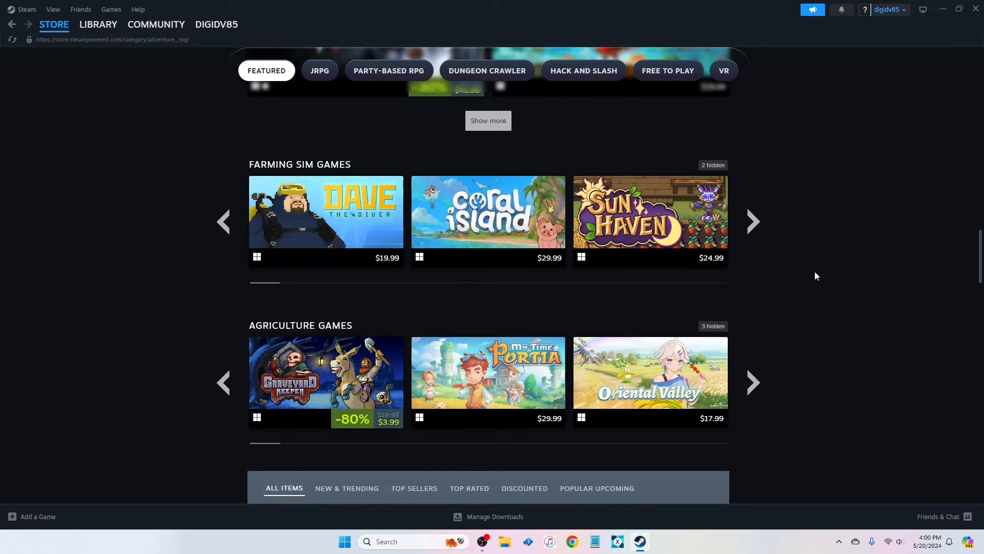